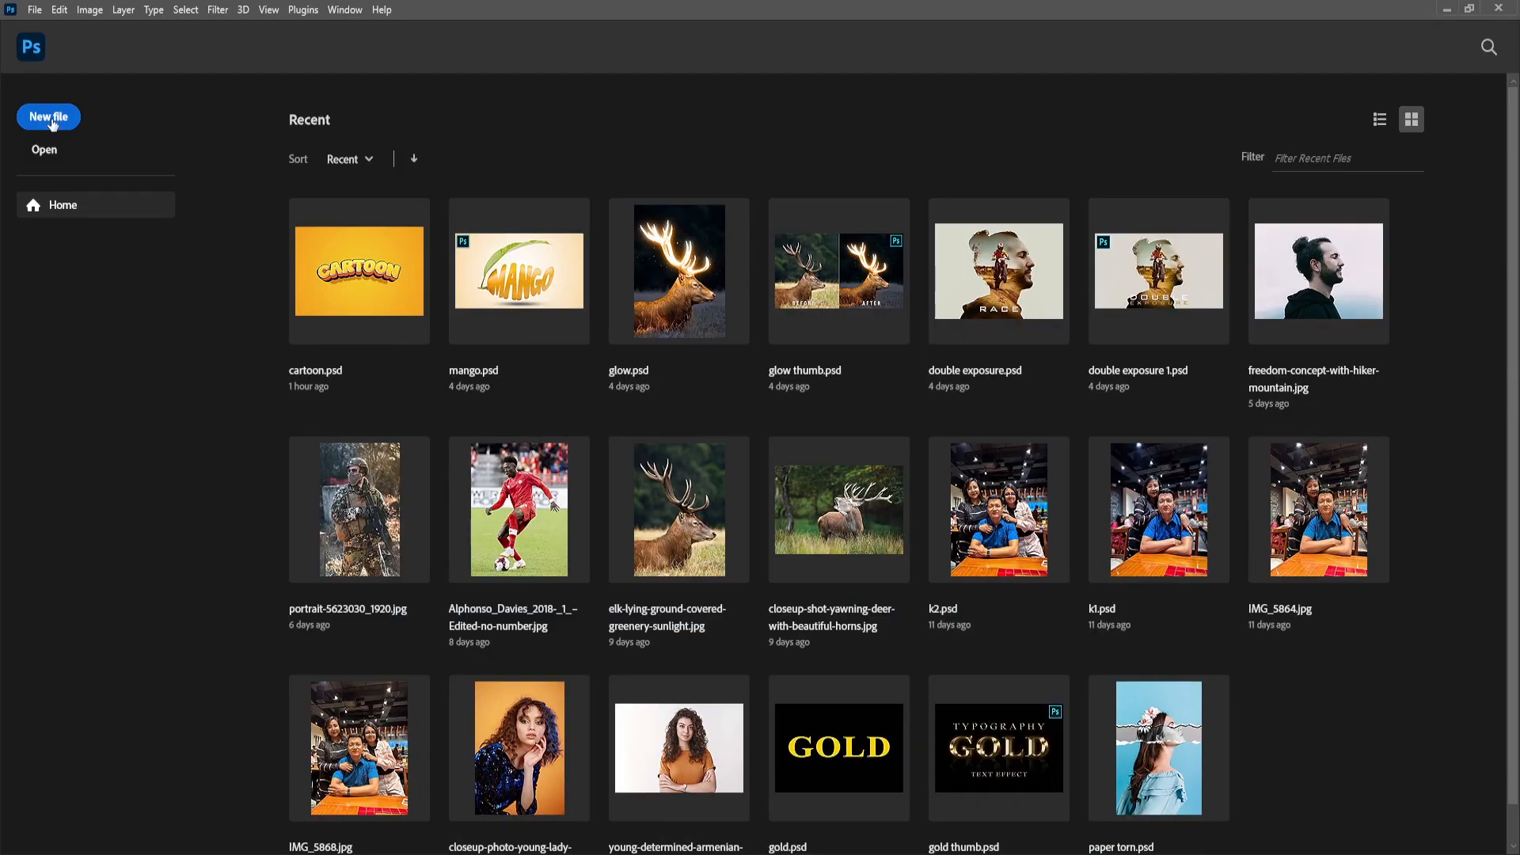
Step: Create a new document from the Custom 3000 × 2000 px, 300 ppi preset
{"action": "left_click", "coordinate": [48, 116]}
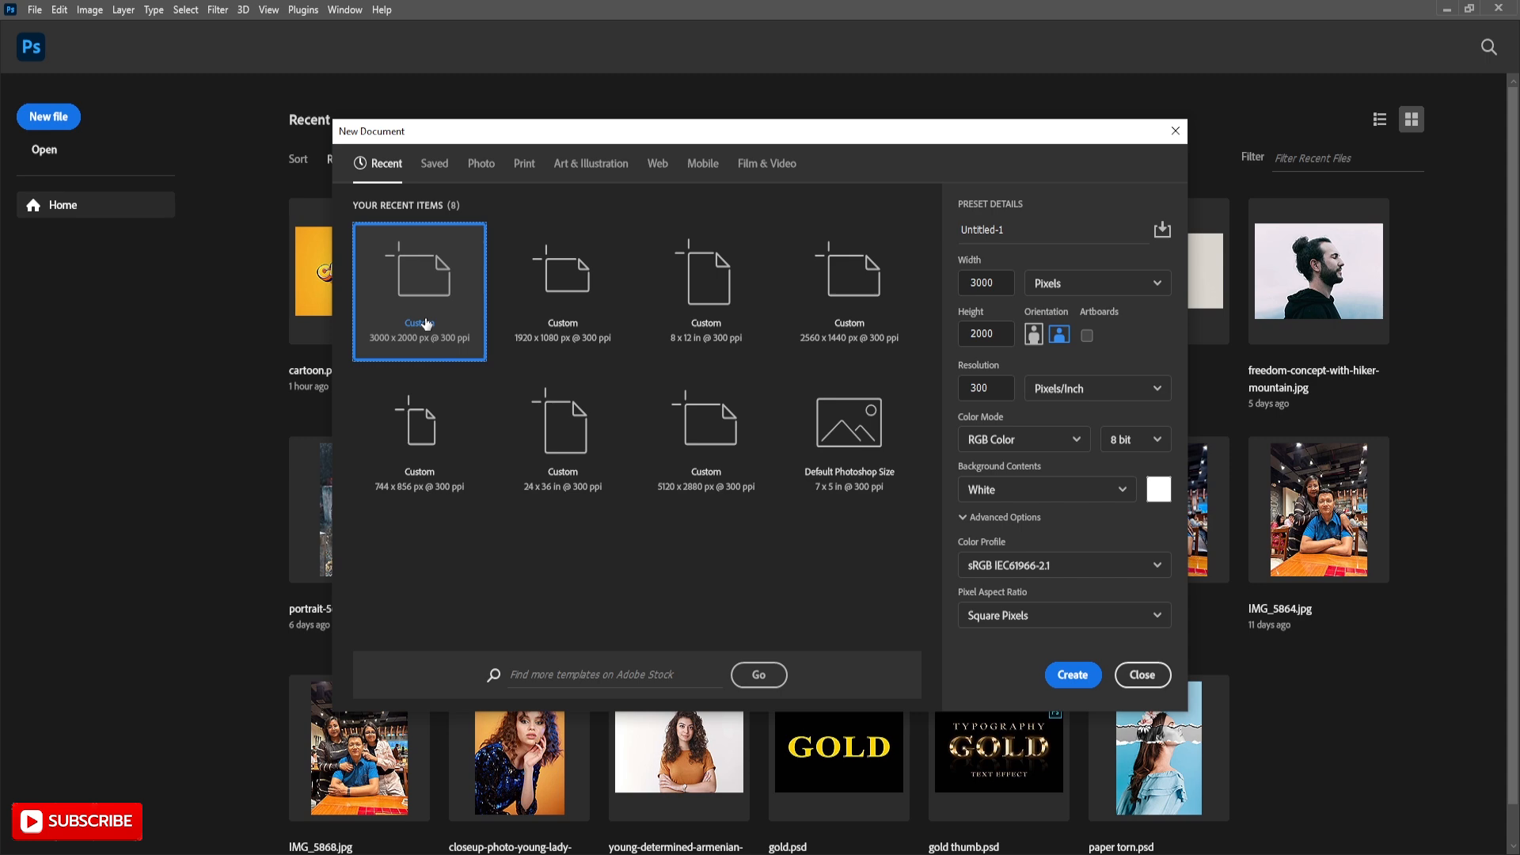
{"action": "mouse_move", "coordinate": [1072, 675]}
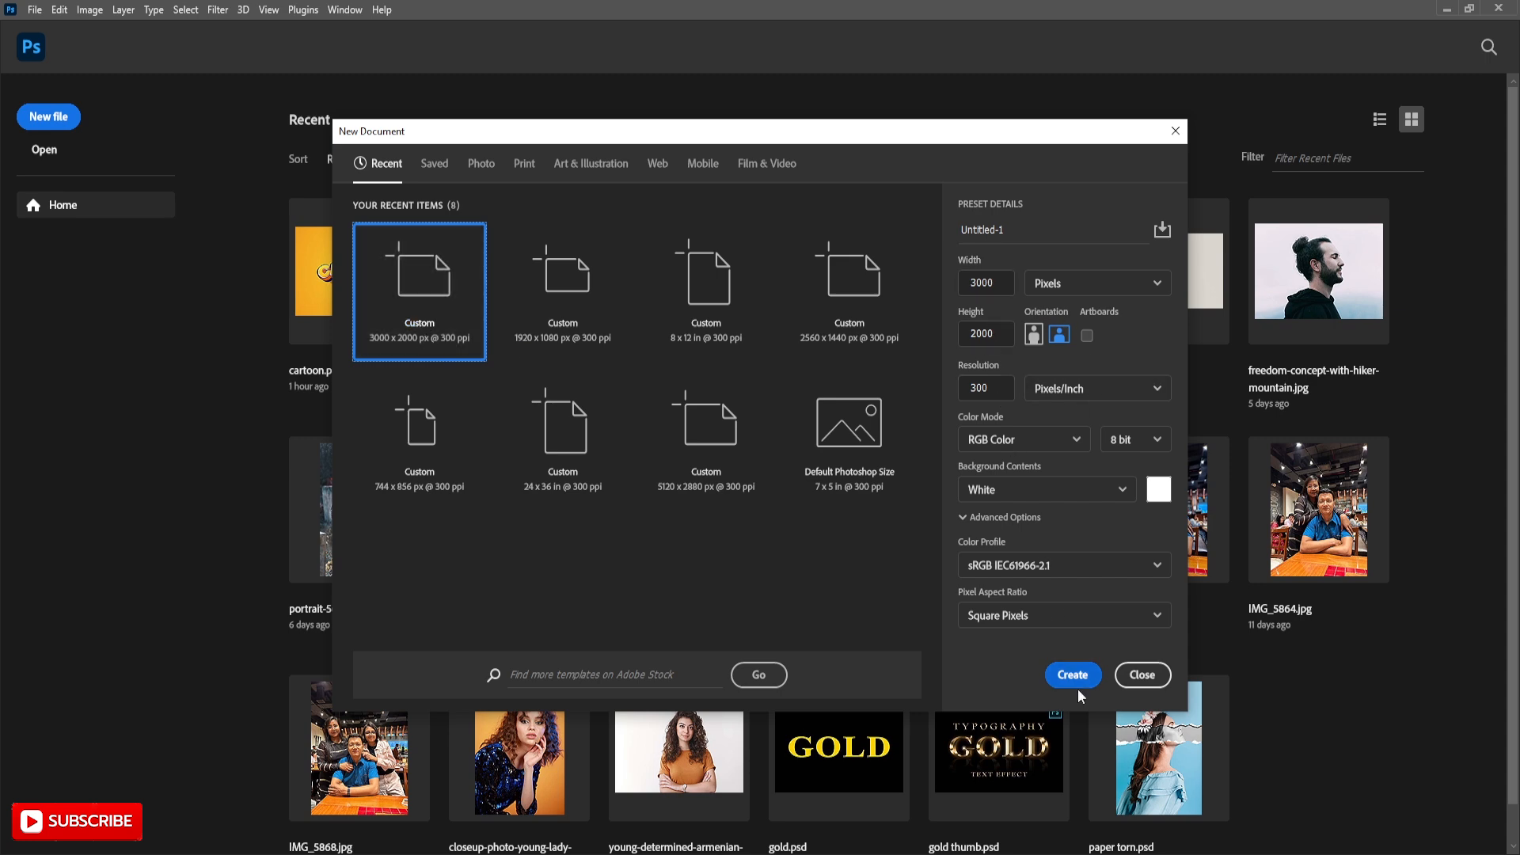
{"action": "left_click", "coordinate": [1072, 675]}
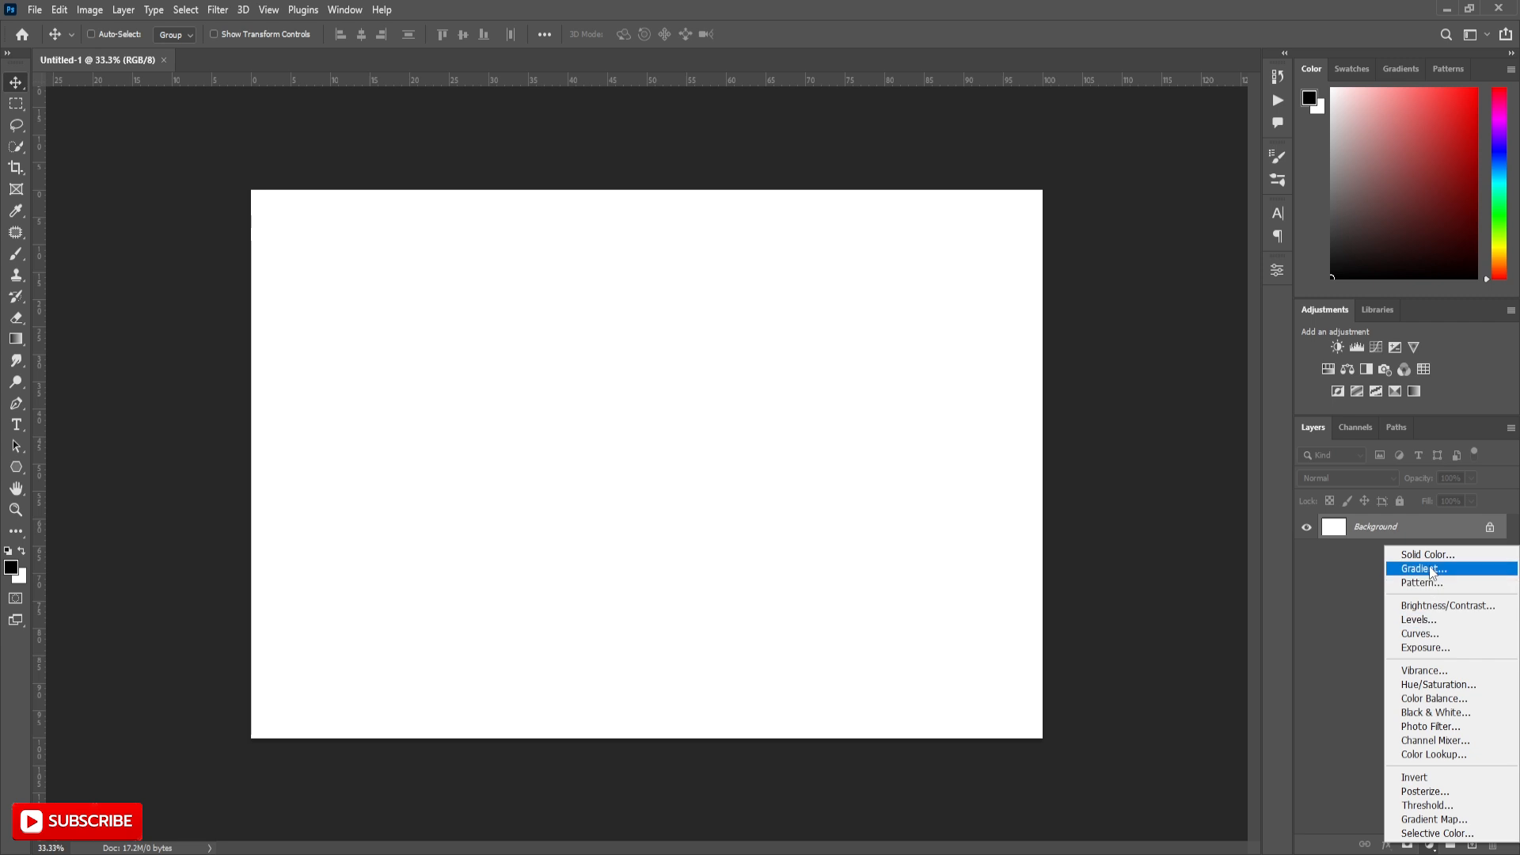
Step: Add a radial Gradient Fill layer from f5c92a to ee901c at 264% scale
{"action": "left_click", "coordinate": [1423, 569]}
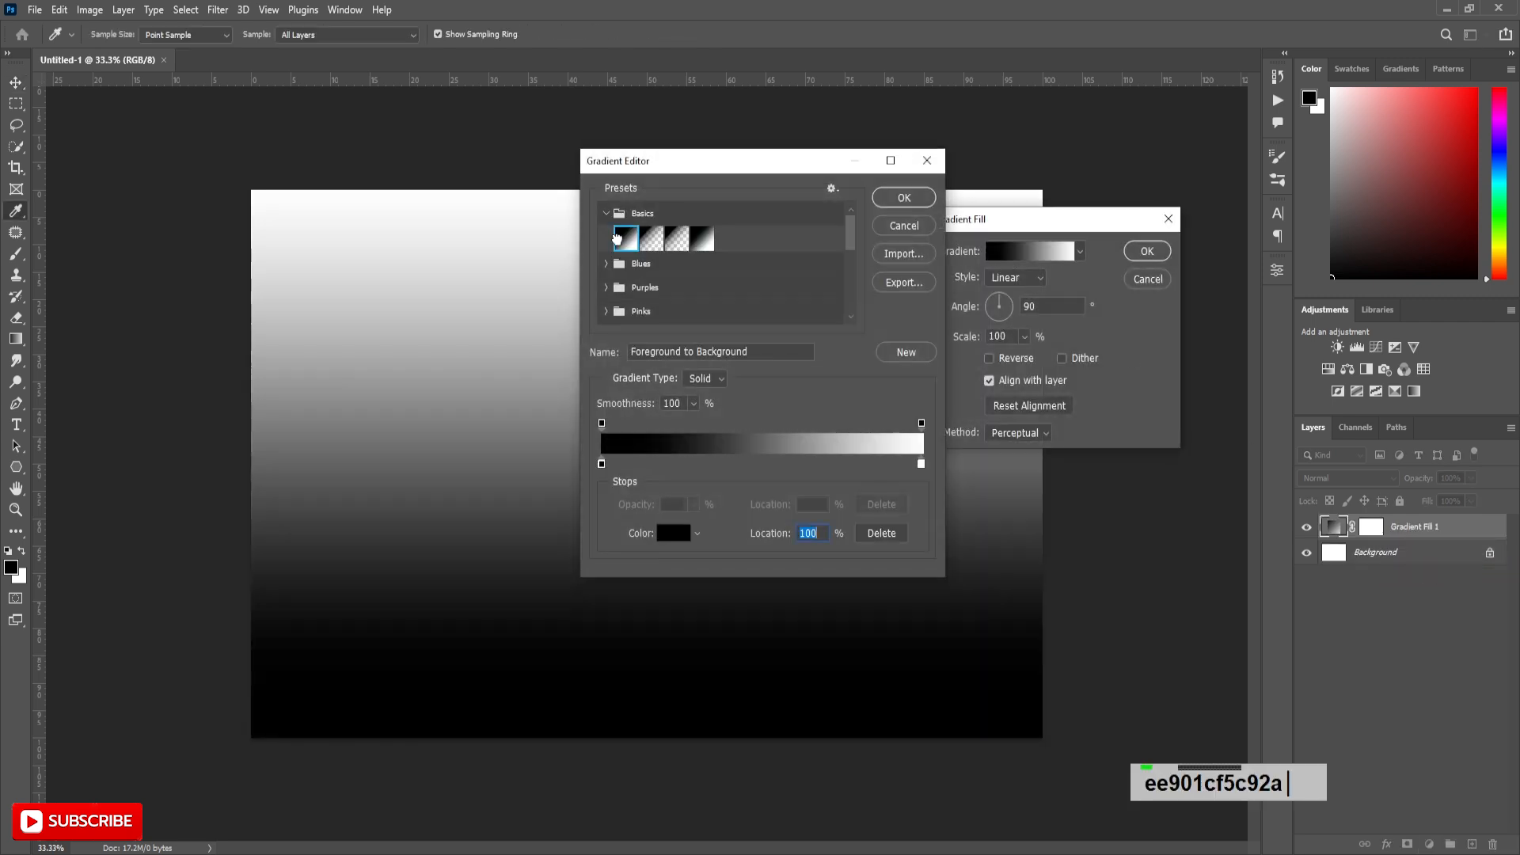
{"action": "left_click", "coordinate": [672, 532]}
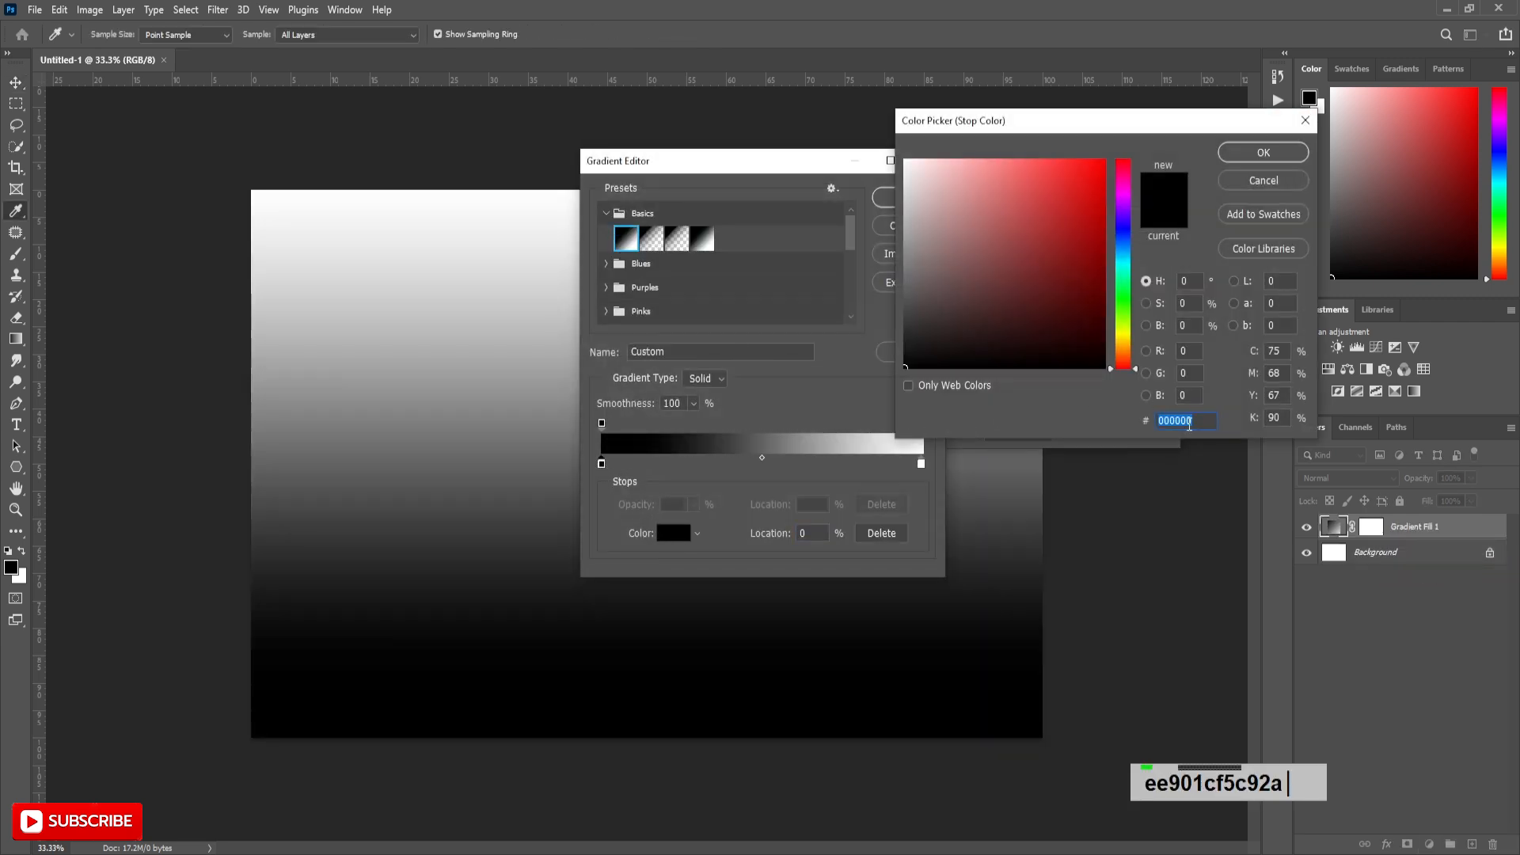
{"action": "type", "text": "f5c9"}
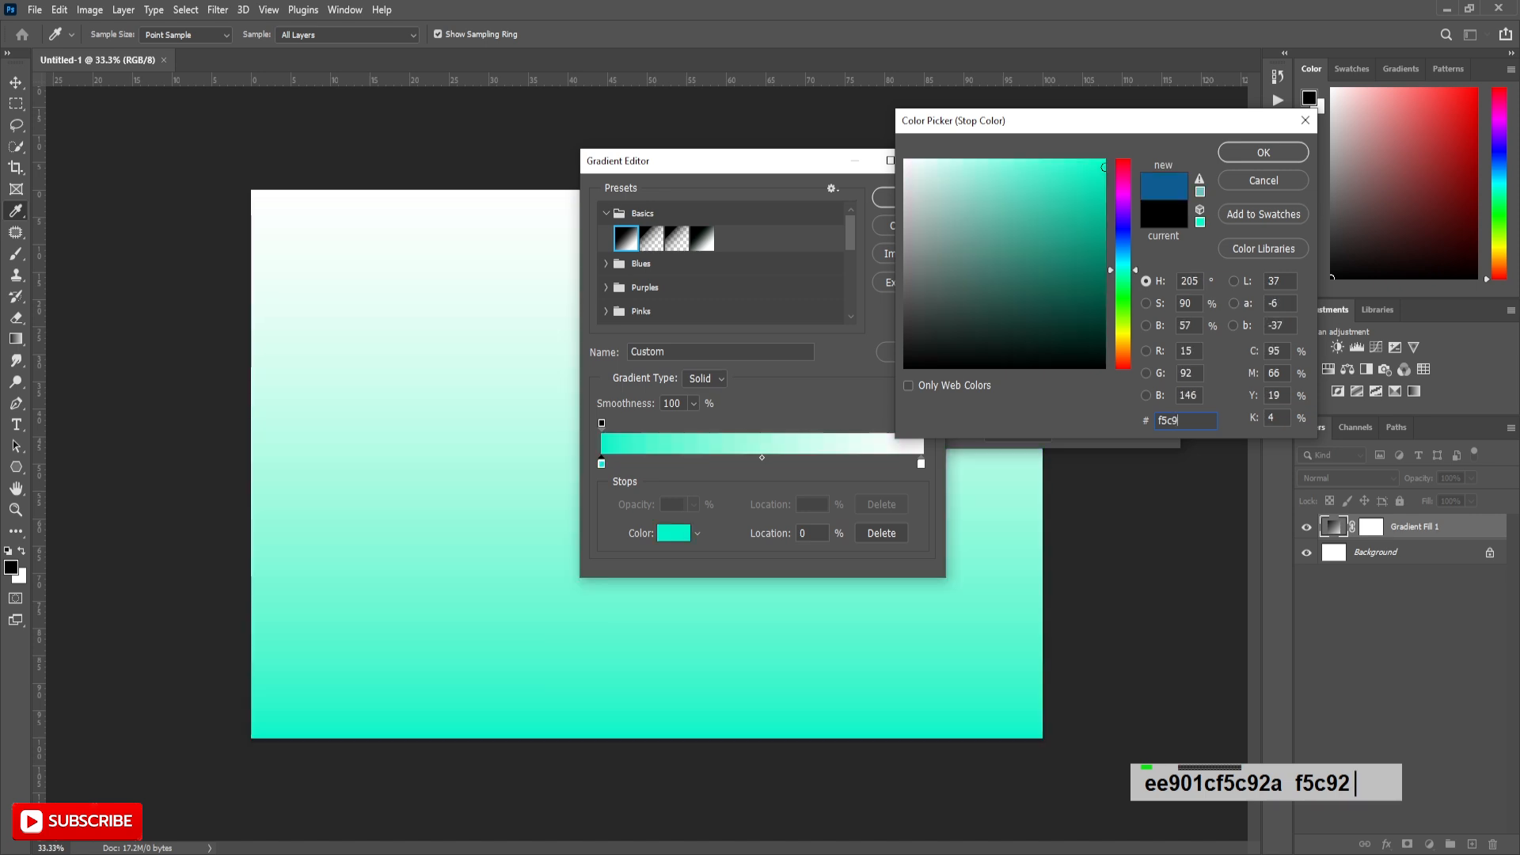
{"action": "left_click", "coordinate": [1261, 152]}
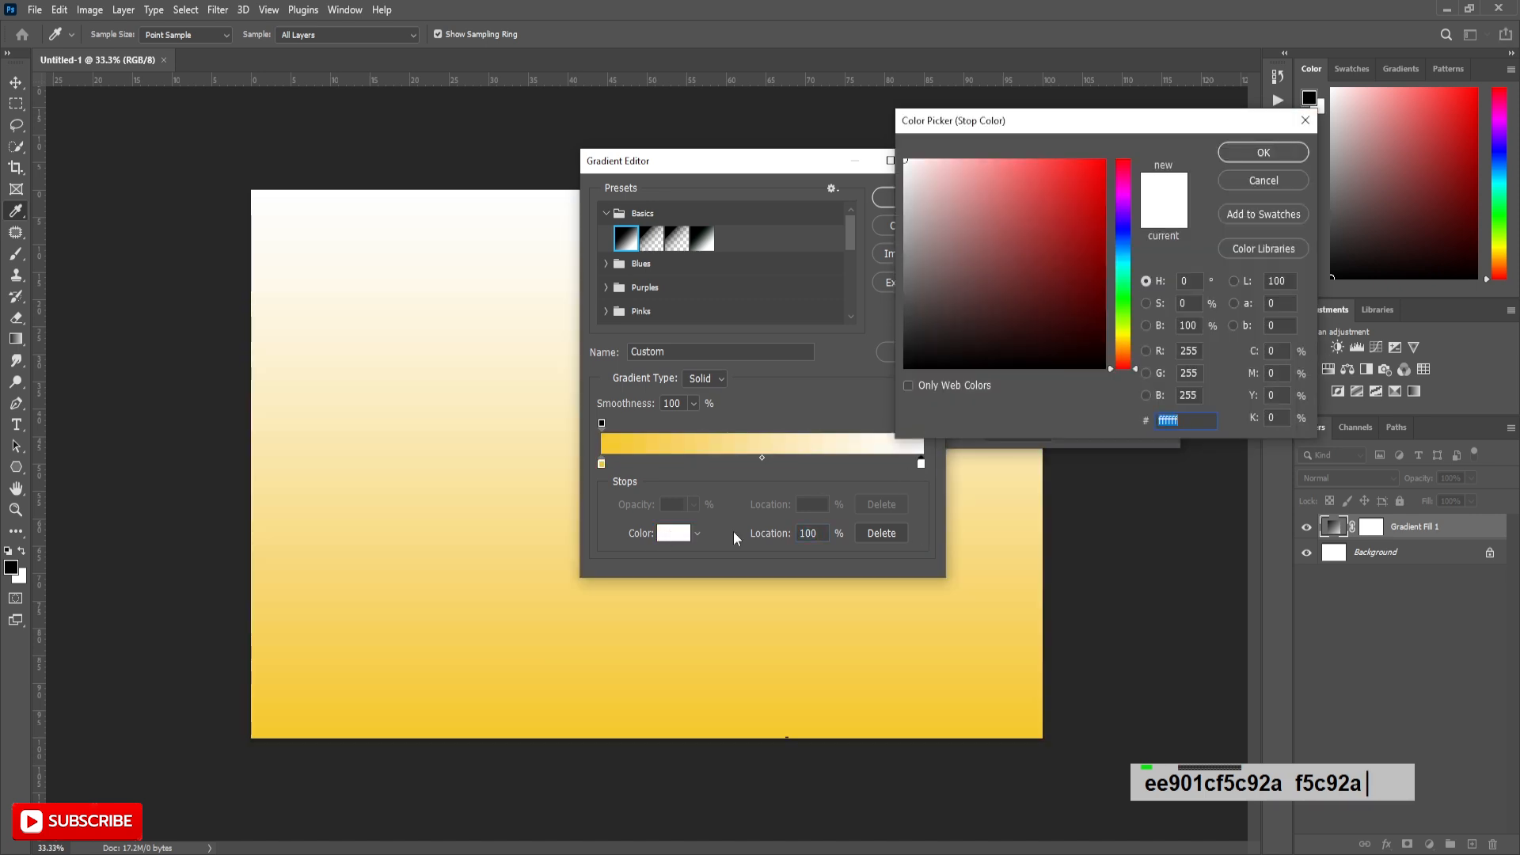
{"action": "type", "text": "ee901"}
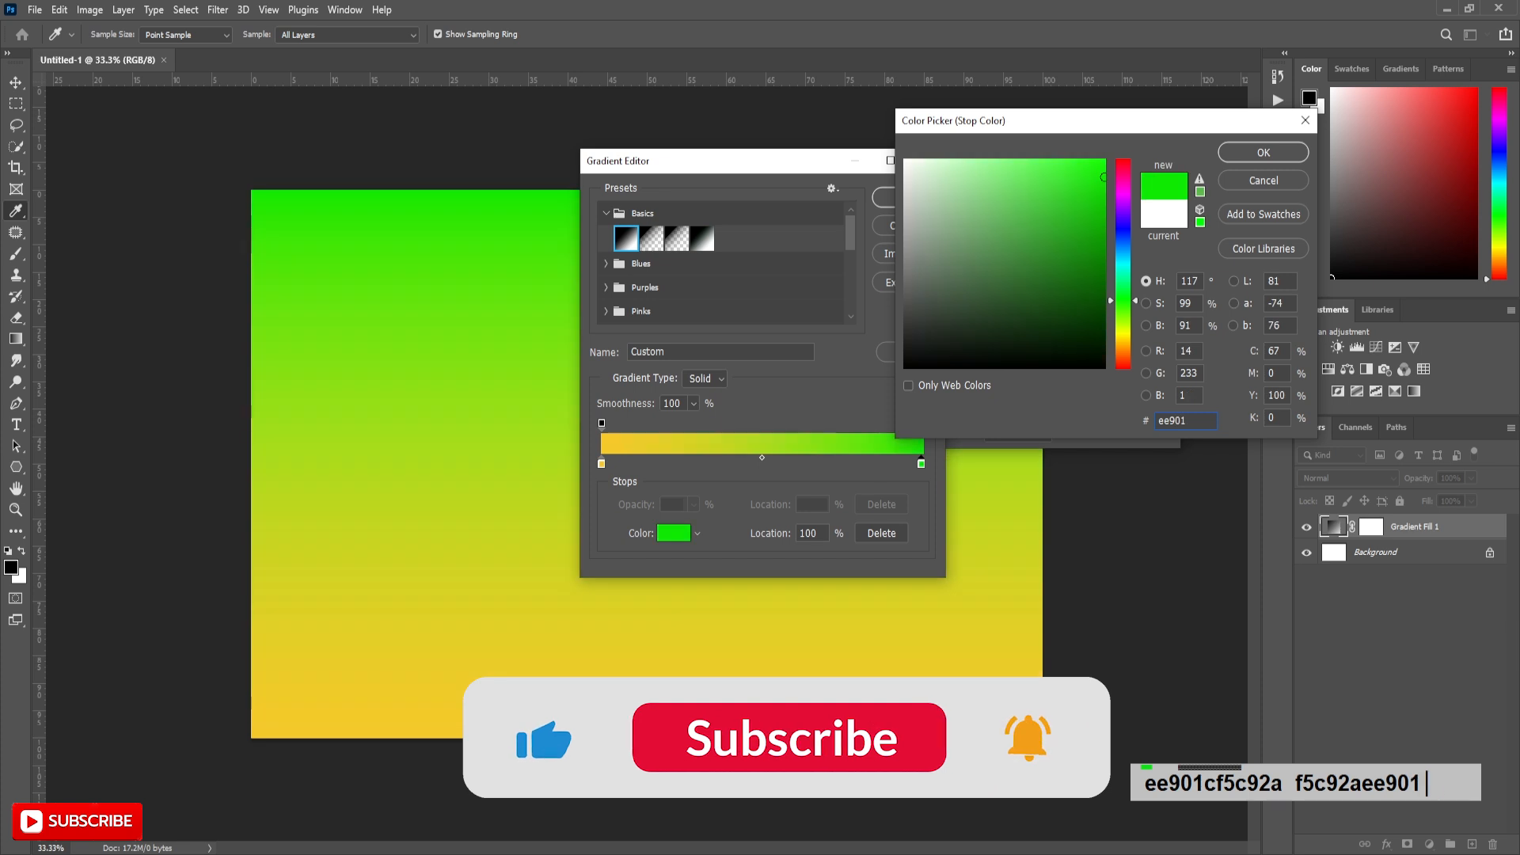
{"action": "left_click", "coordinate": [1261, 152]}
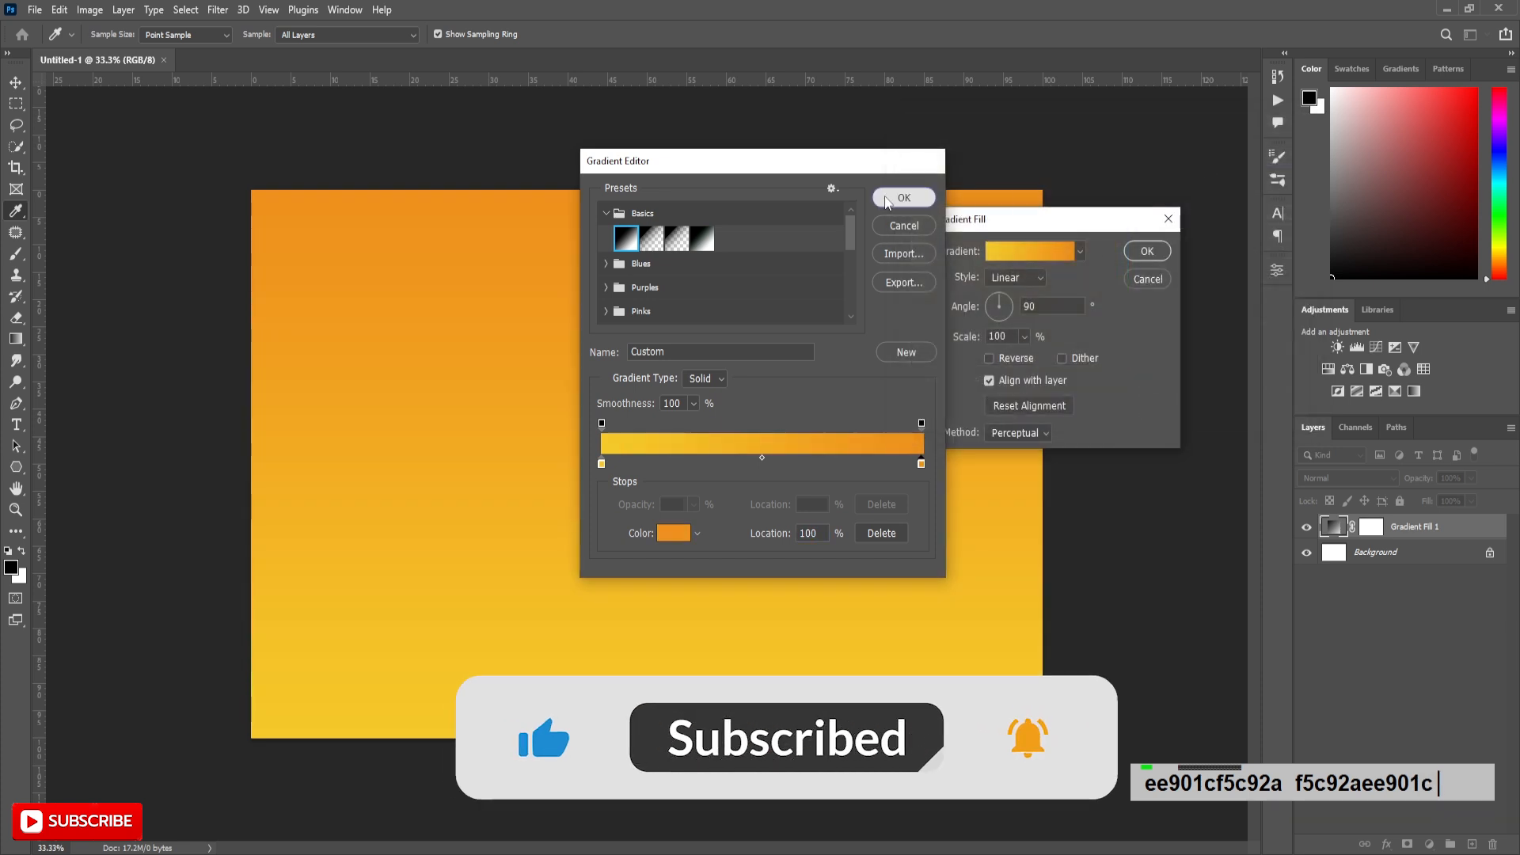
{"action": "left_click", "coordinate": [902, 197]}
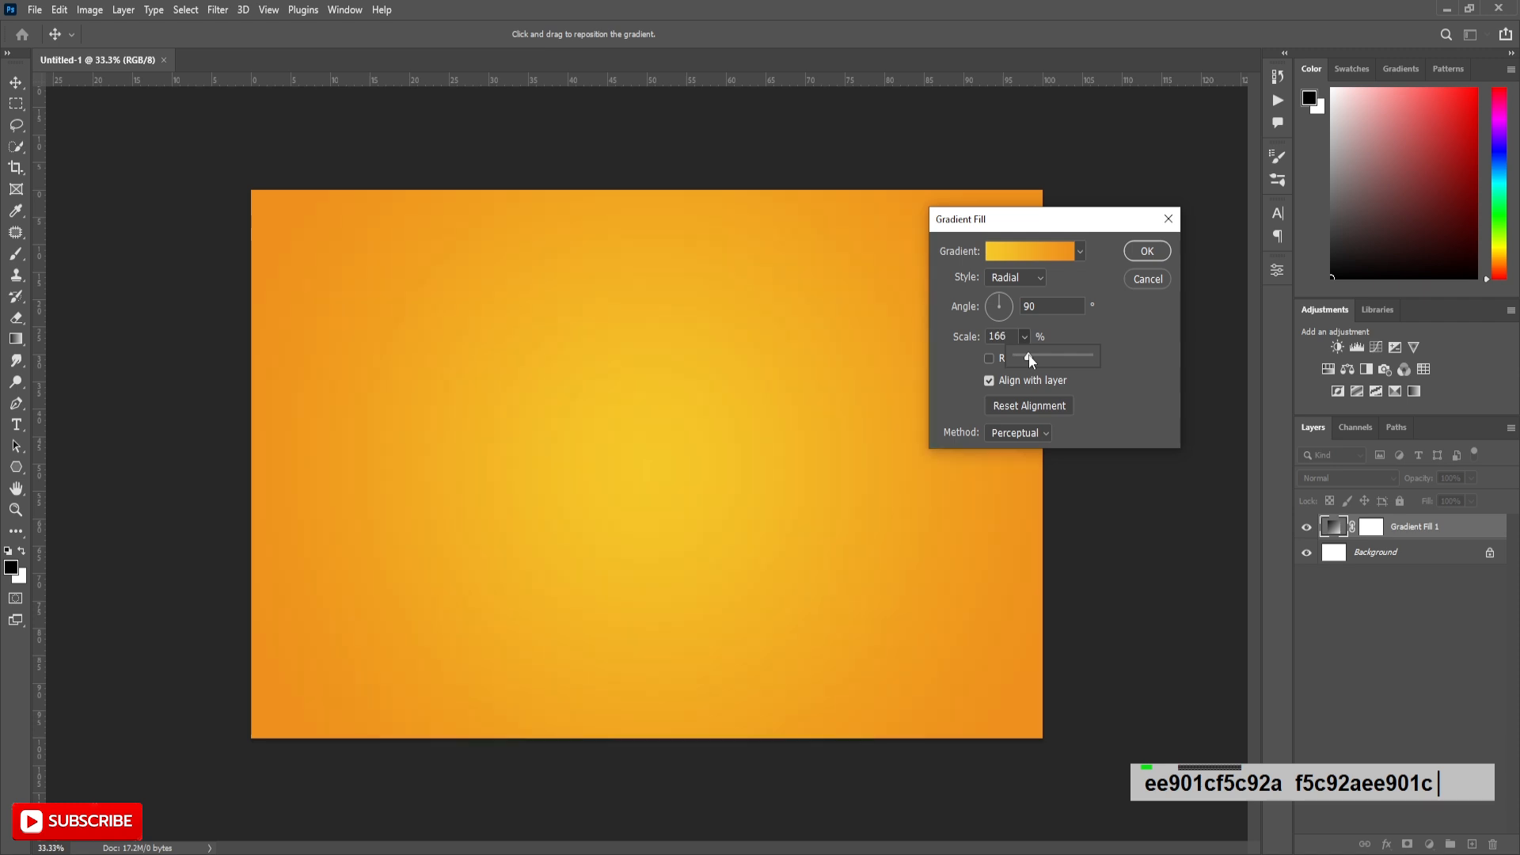
{"action": "left_click_drag", "start_coordinate": [1028, 357], "coordinate": [1033, 357]}
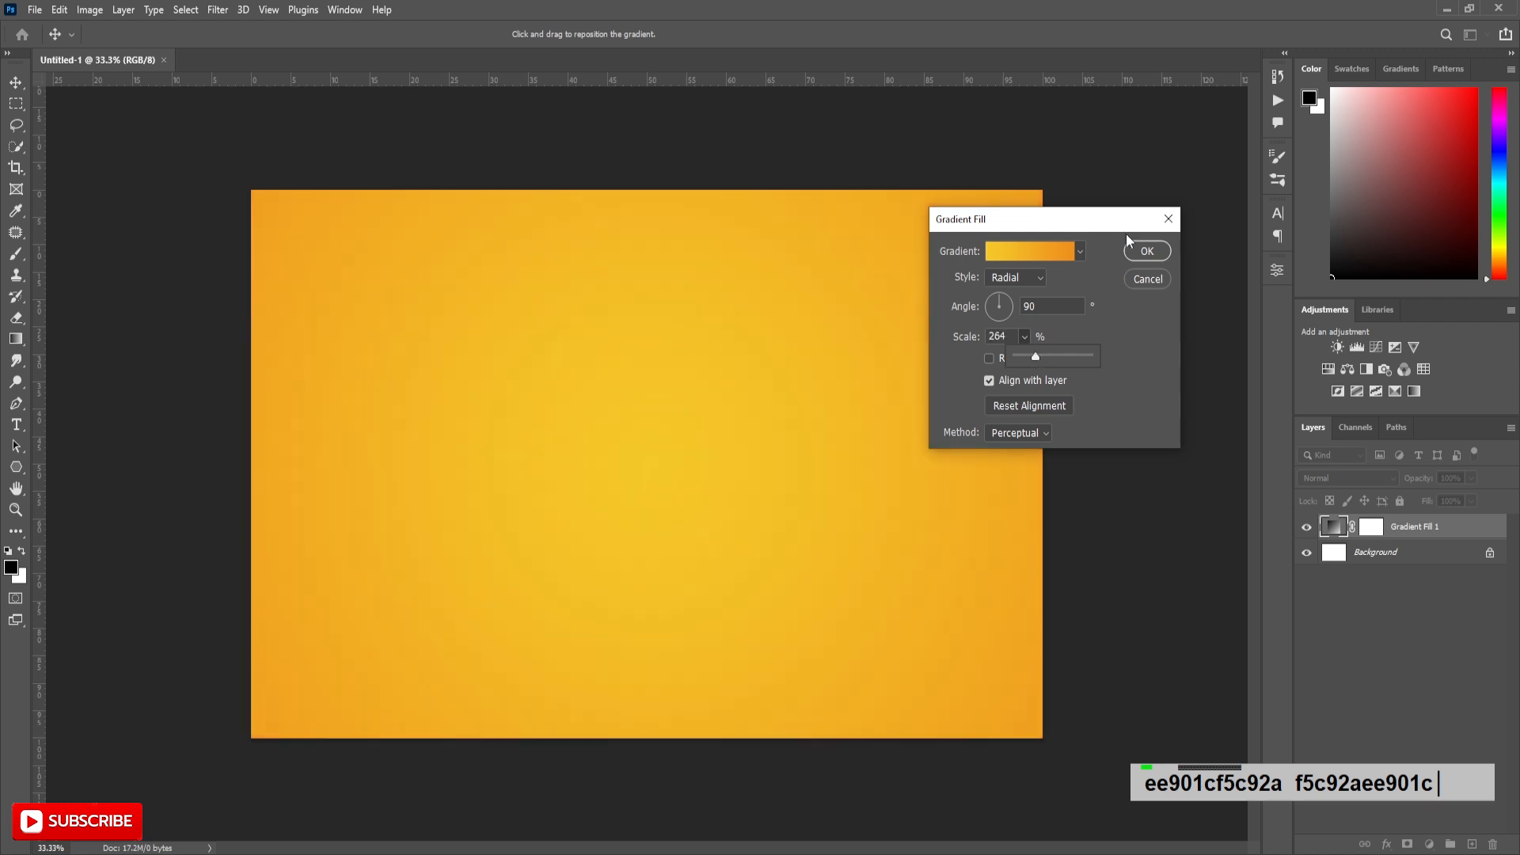
{"action": "left_click", "coordinate": [1147, 250]}
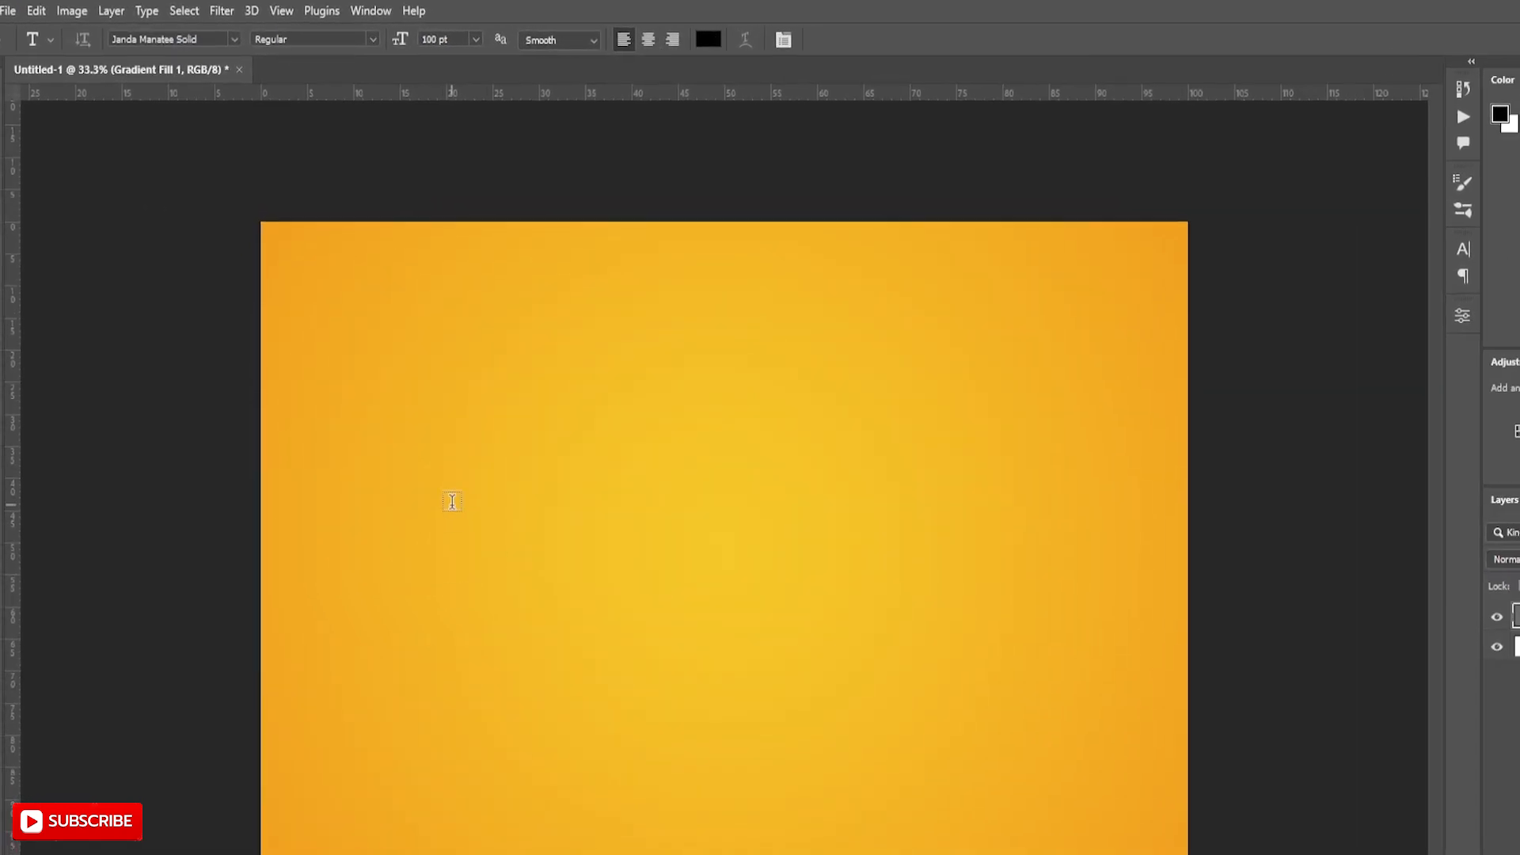
Step: Type POPEYE on the canvas in Janda Manatee Solid and commit the text
{"action": "type", "text": "POP"}
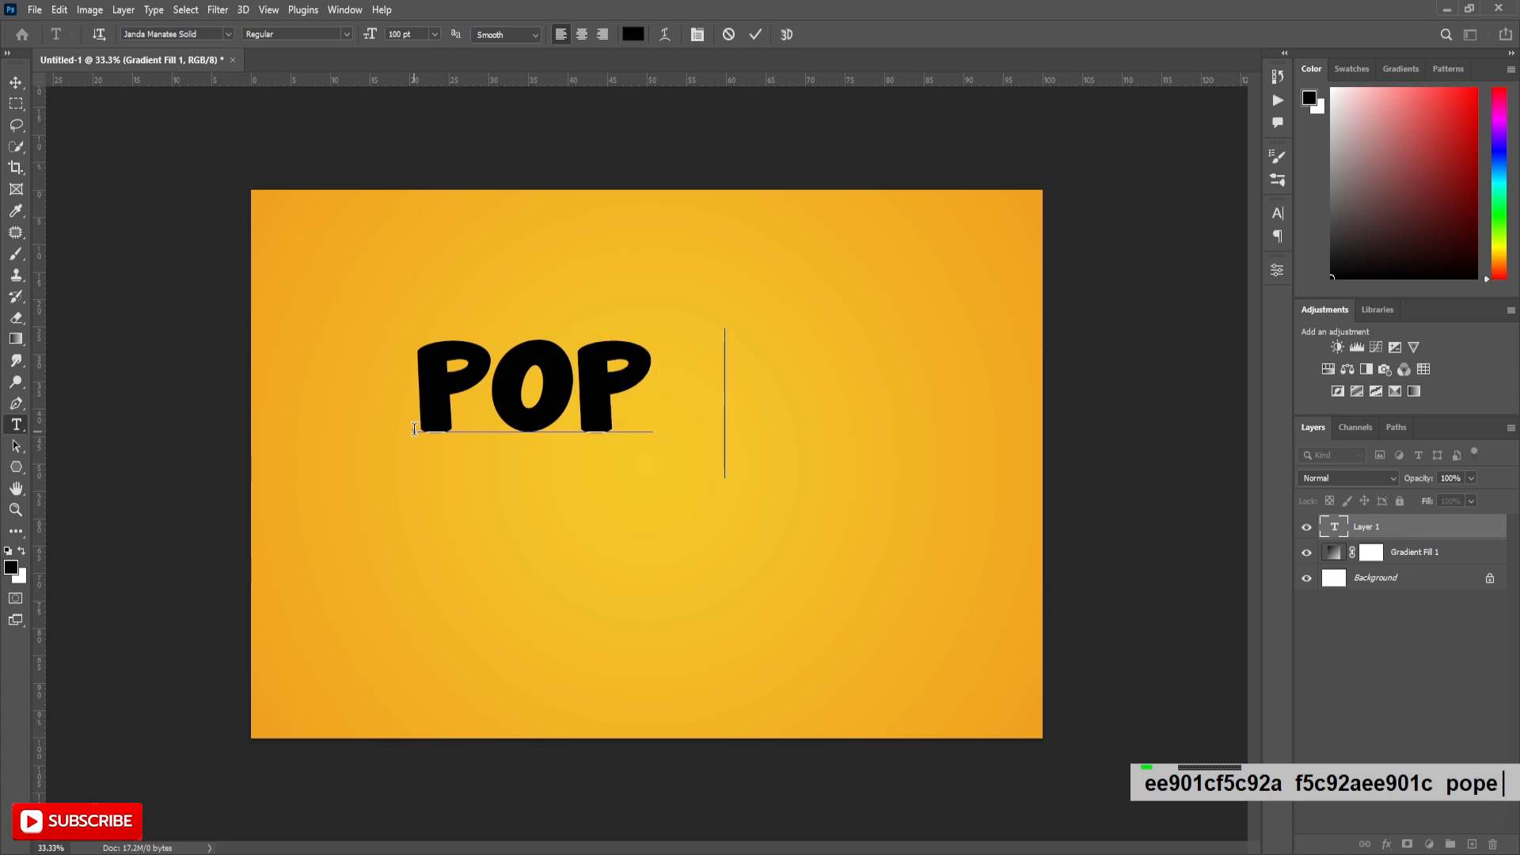
{"action": "type", "text": "EYE"}
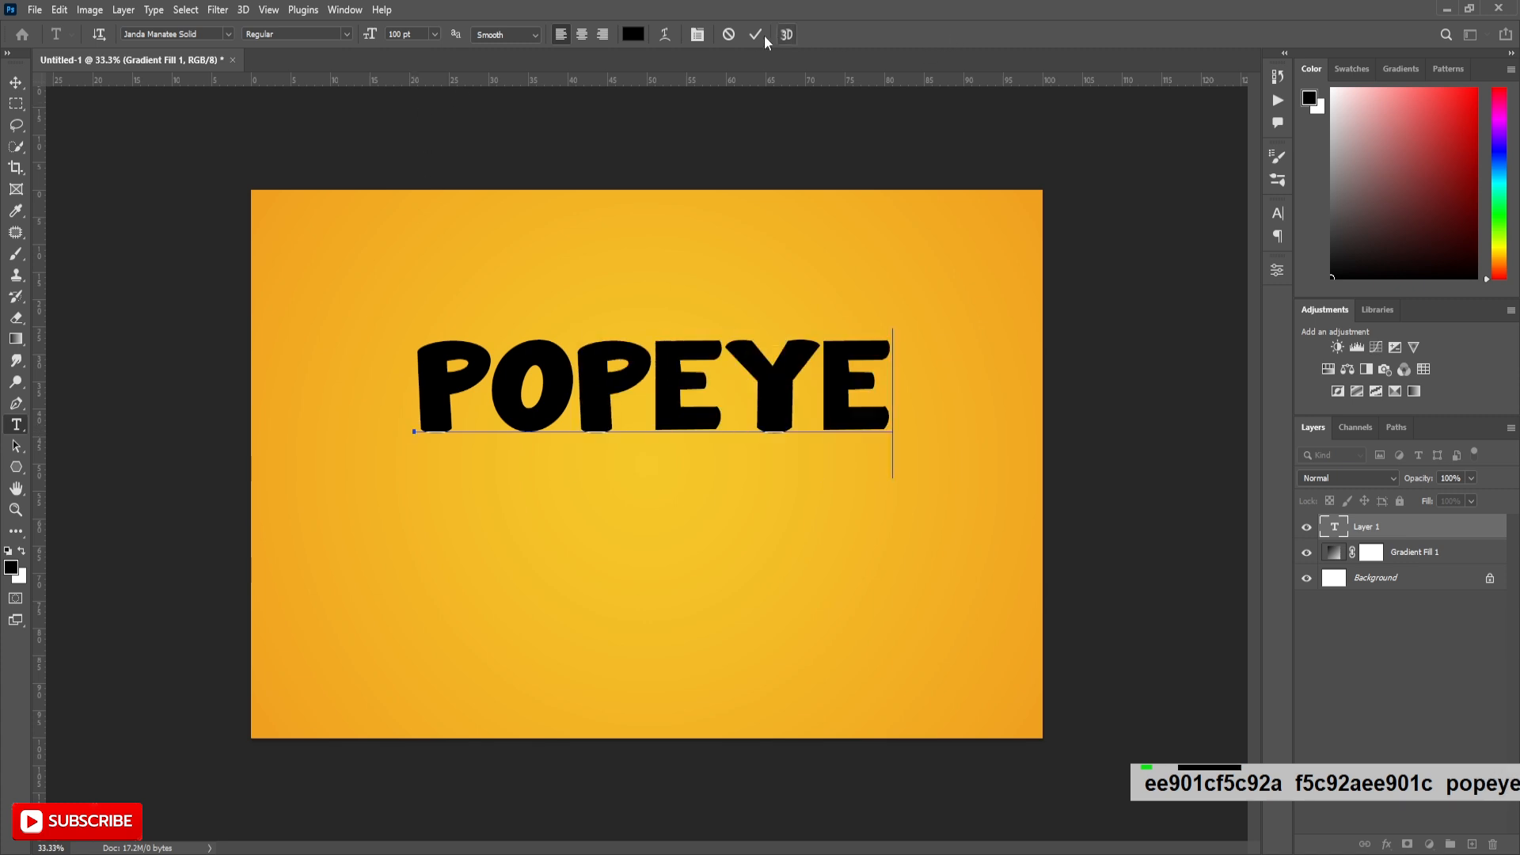
{"action": "left_click", "coordinate": [754, 34]}
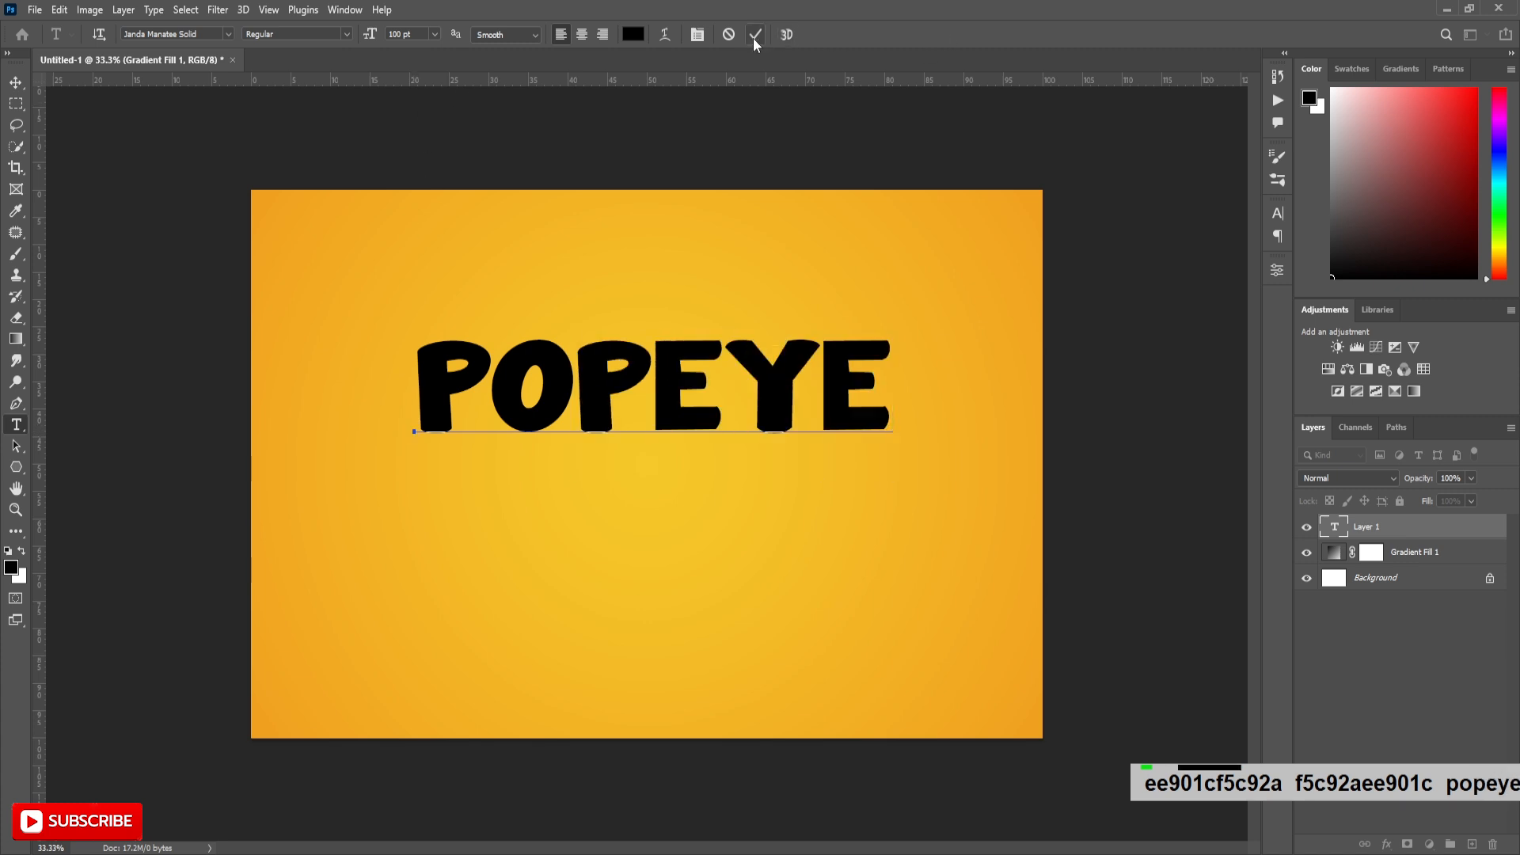
Step: Warp the POPEYE text with the Arc style at about +23% bend
{"action": "left_click", "coordinate": [665, 34]}
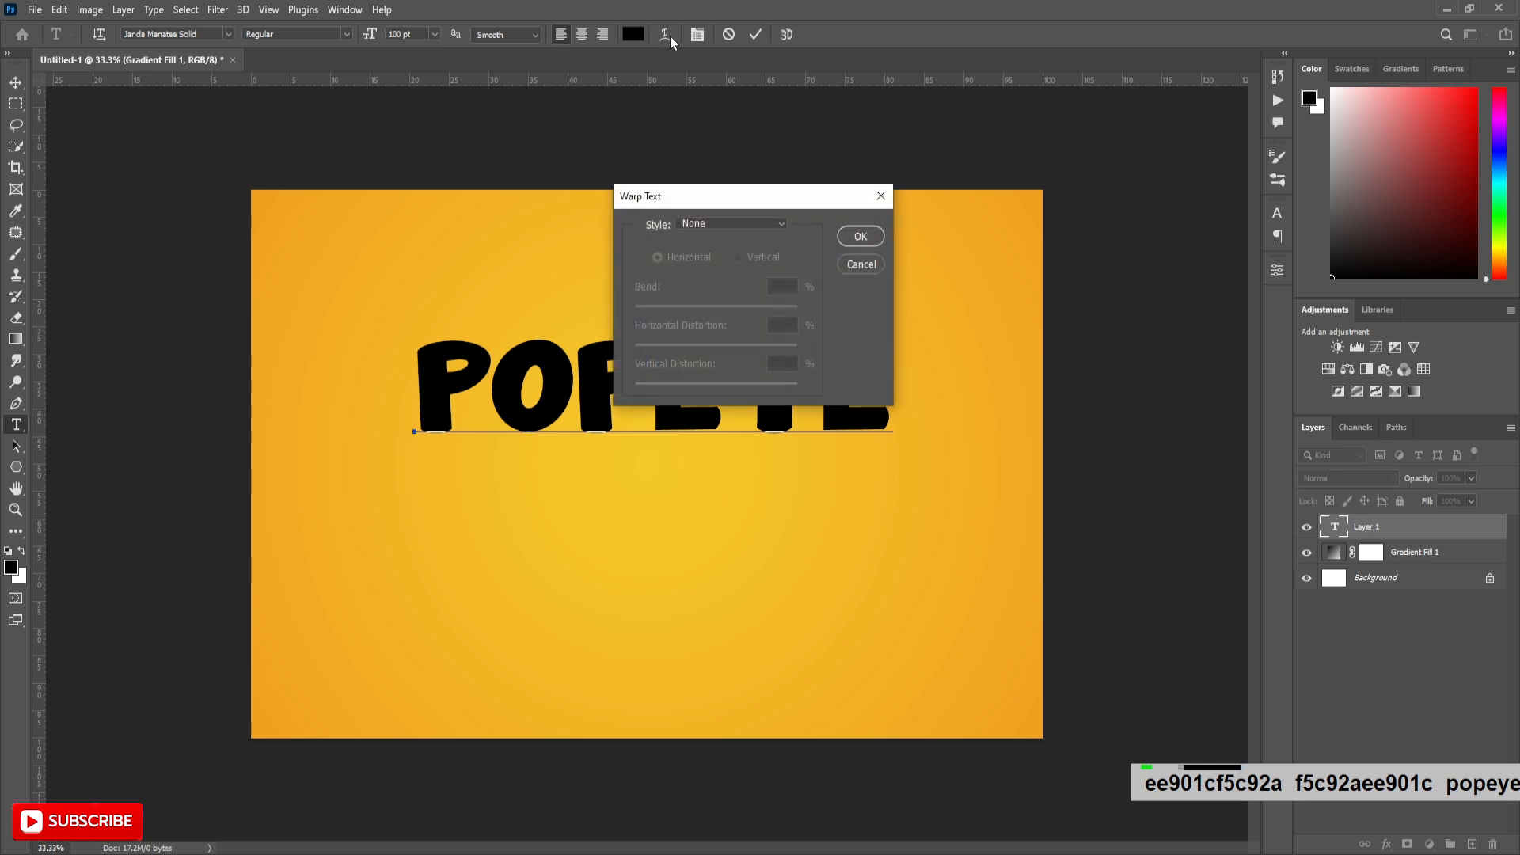
{"action": "left_click", "coordinate": [732, 224]}
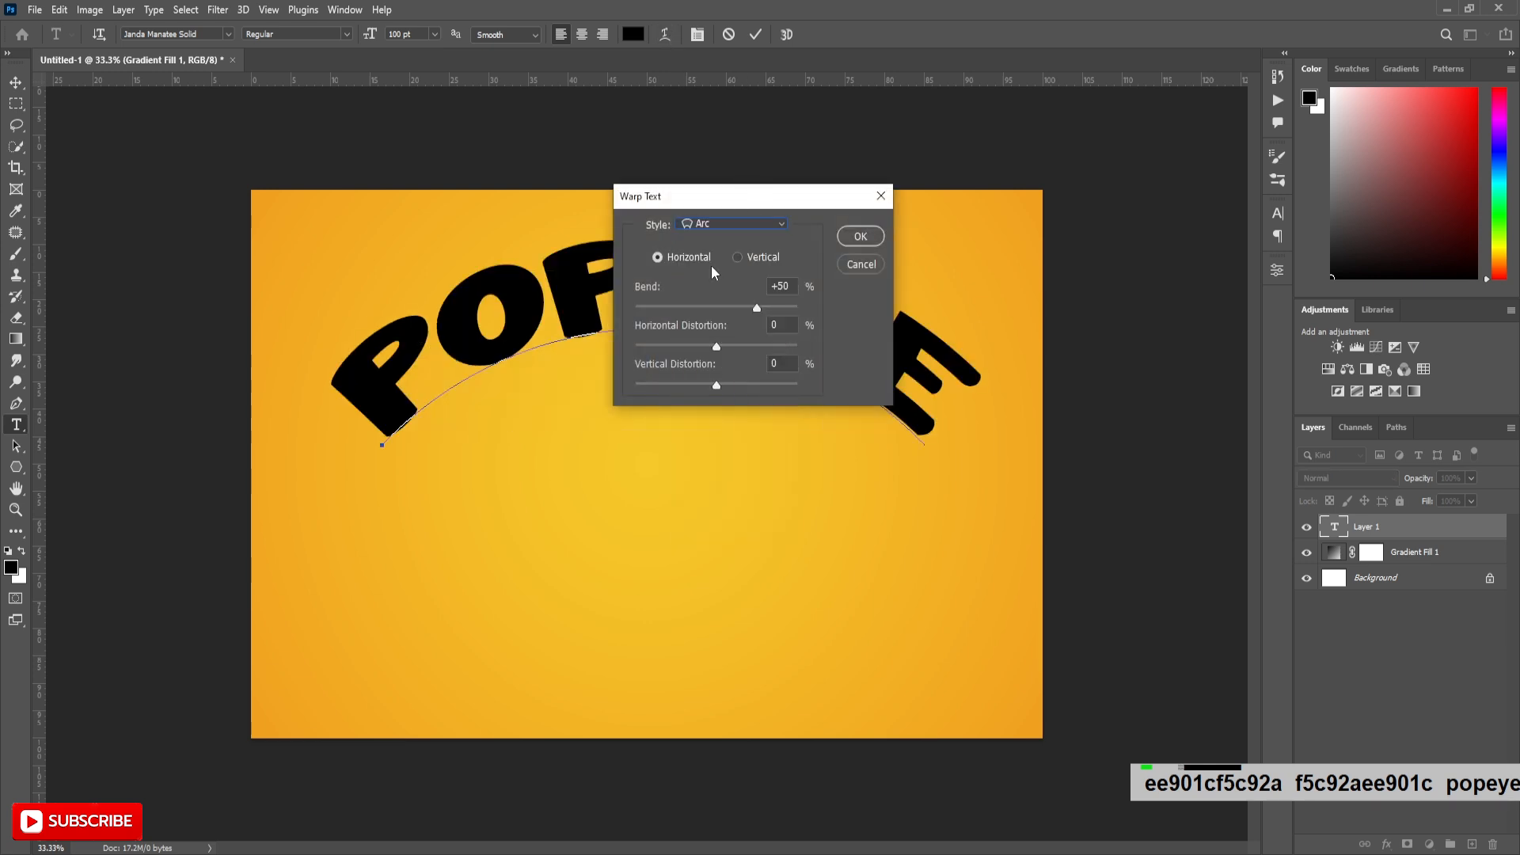
{"action": "left_click_drag", "start_coordinate": [757, 307], "coordinate": [716, 307]}
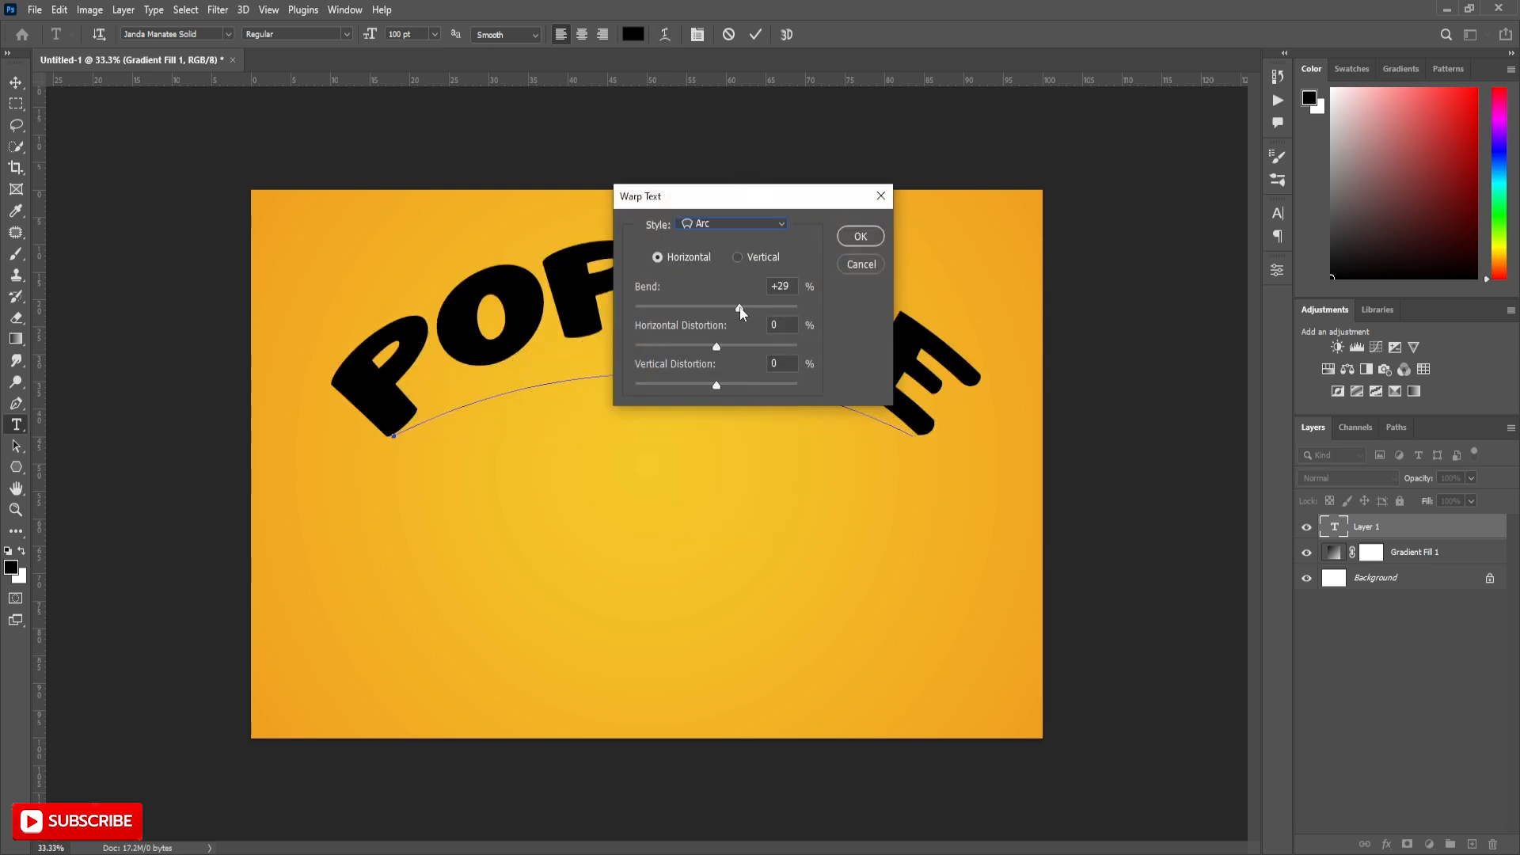
{"action": "left_click_drag", "start_coordinate": [739, 308], "coordinate": [734, 308]}
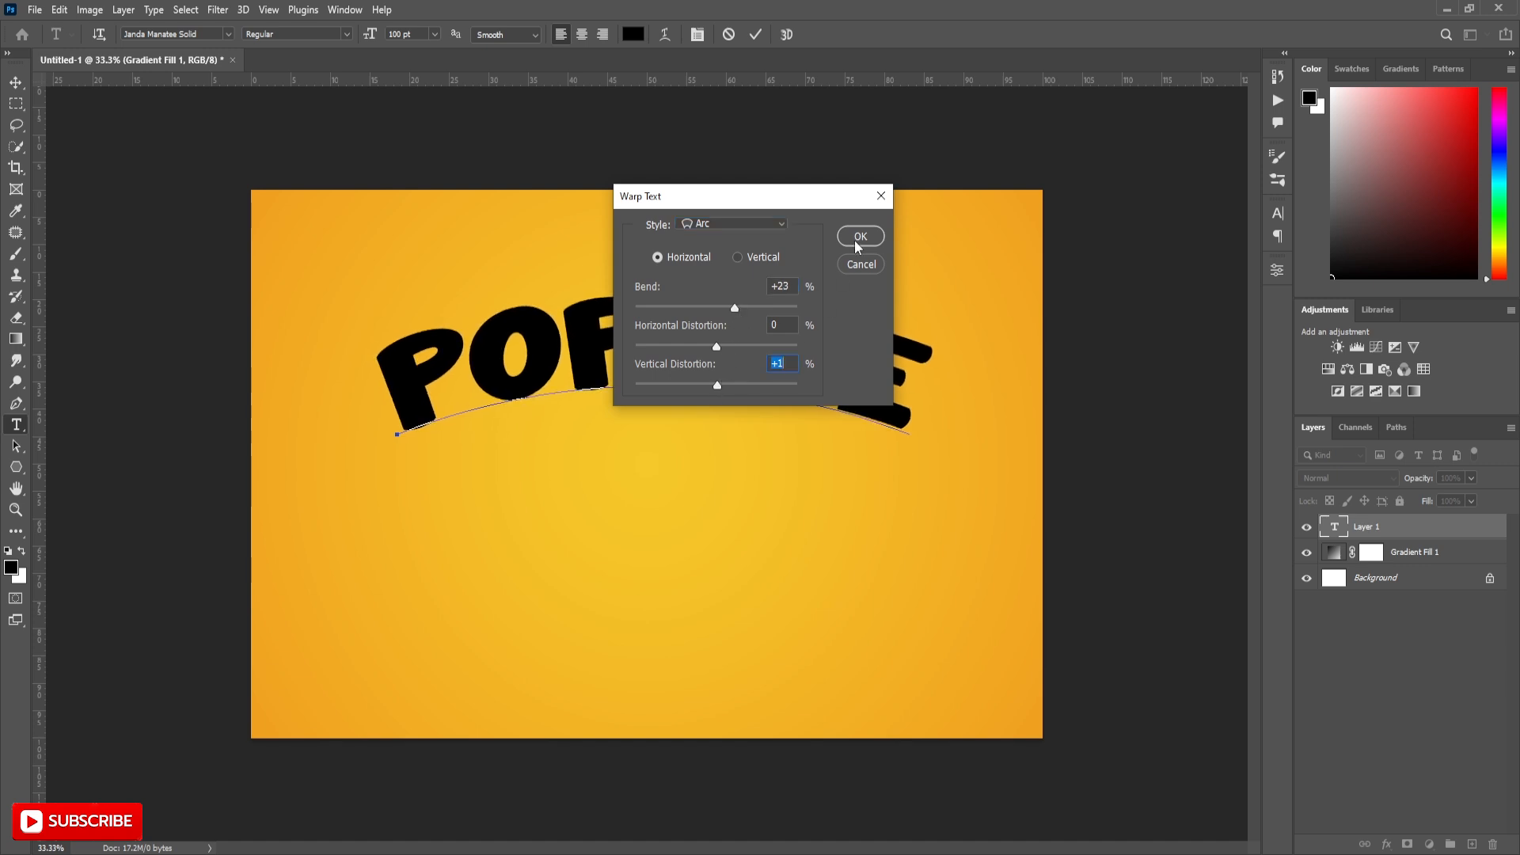
{"action": "left_click", "coordinate": [859, 236]}
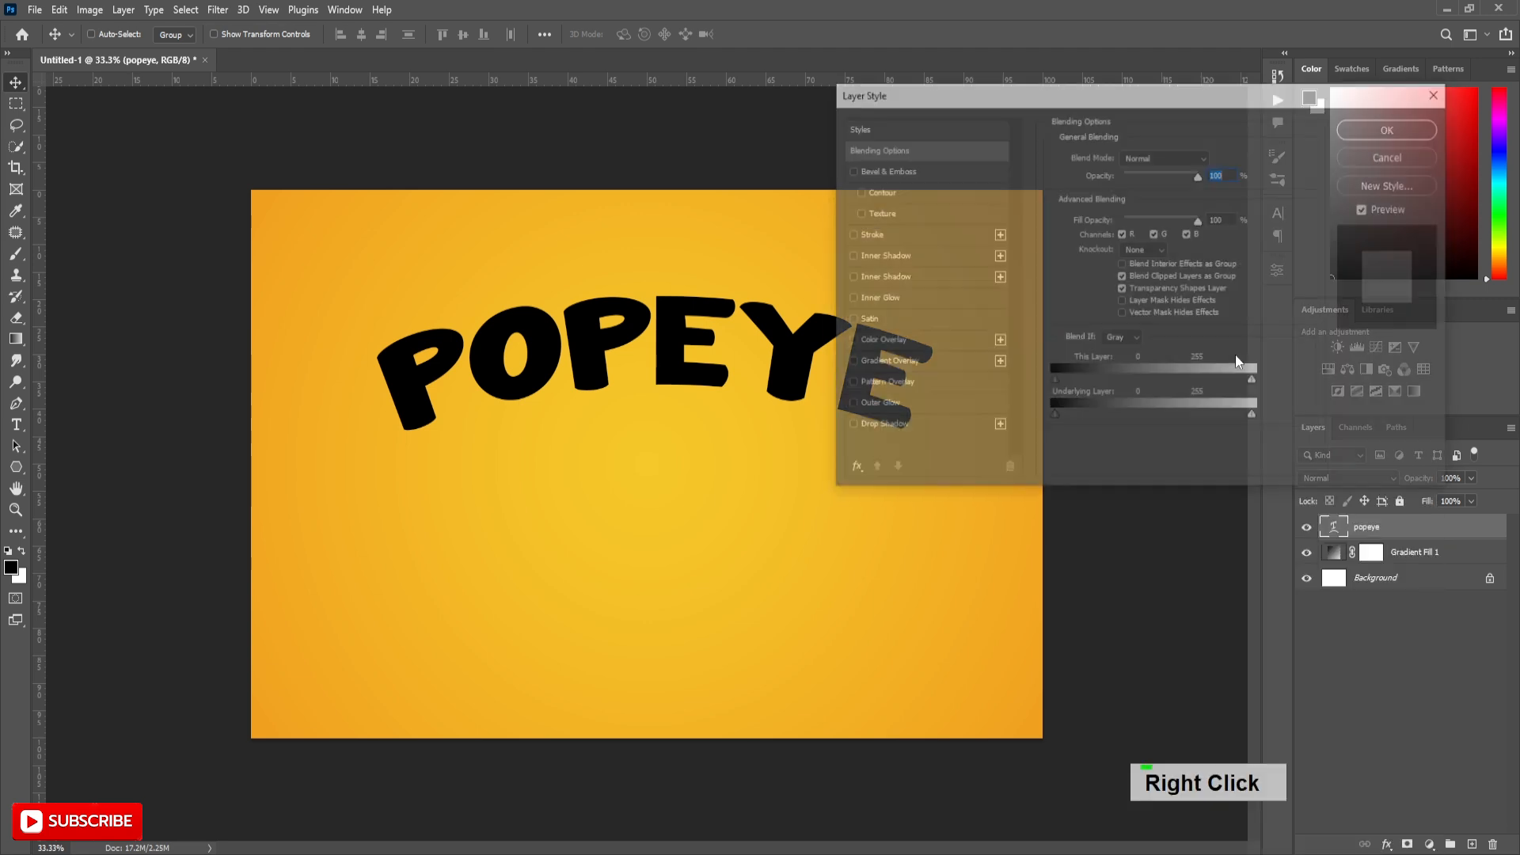
Step: Apply a Gradient Overlay to POPEYE with stops ffb907 and fefe5a
{"action": "left_click", "coordinate": [885, 362]}
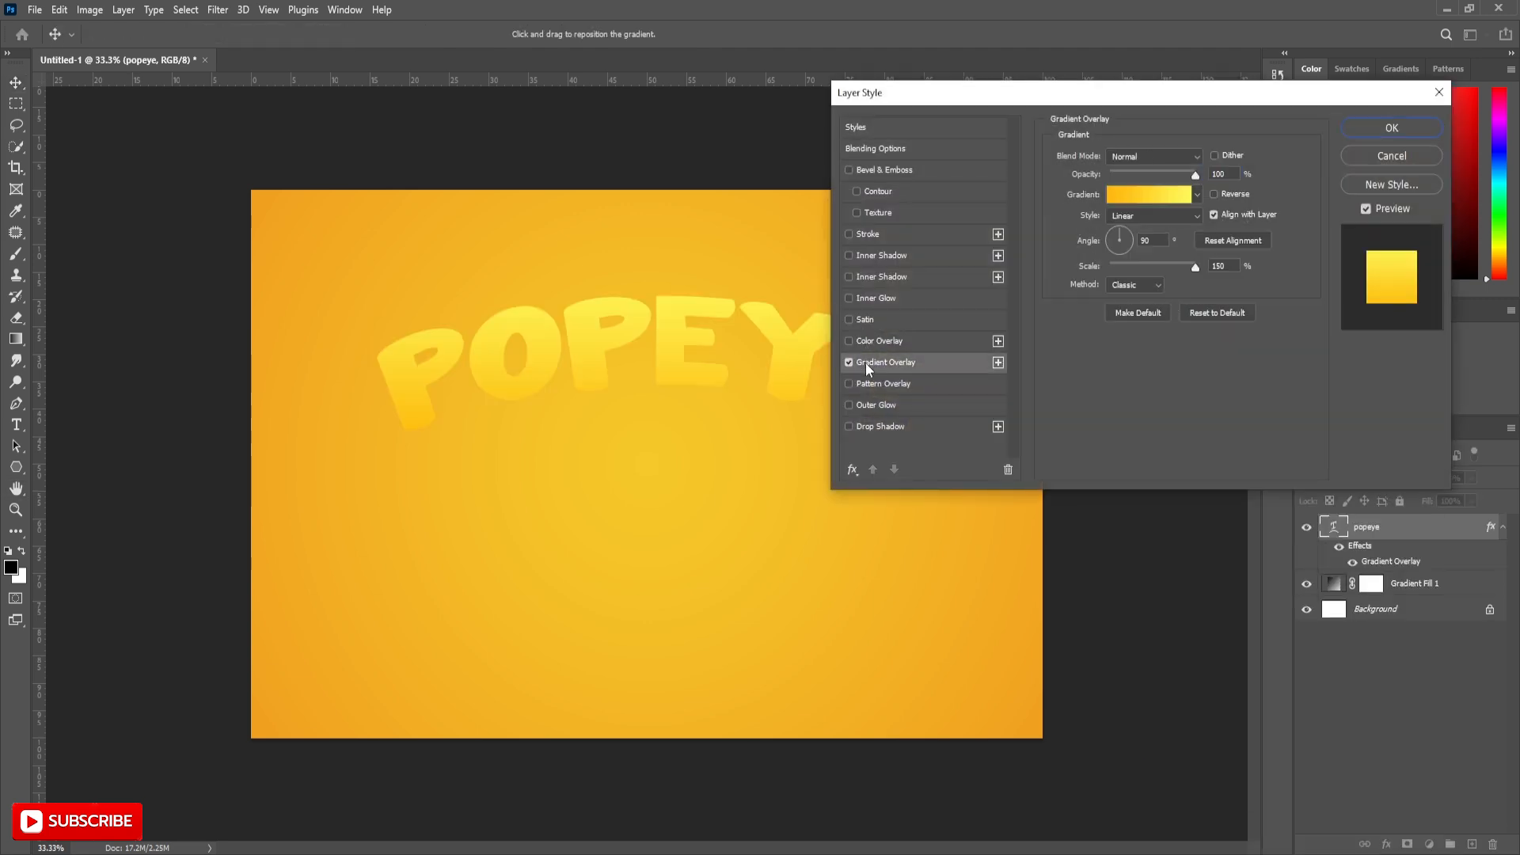
{"action": "left_click", "coordinate": [1150, 194]}
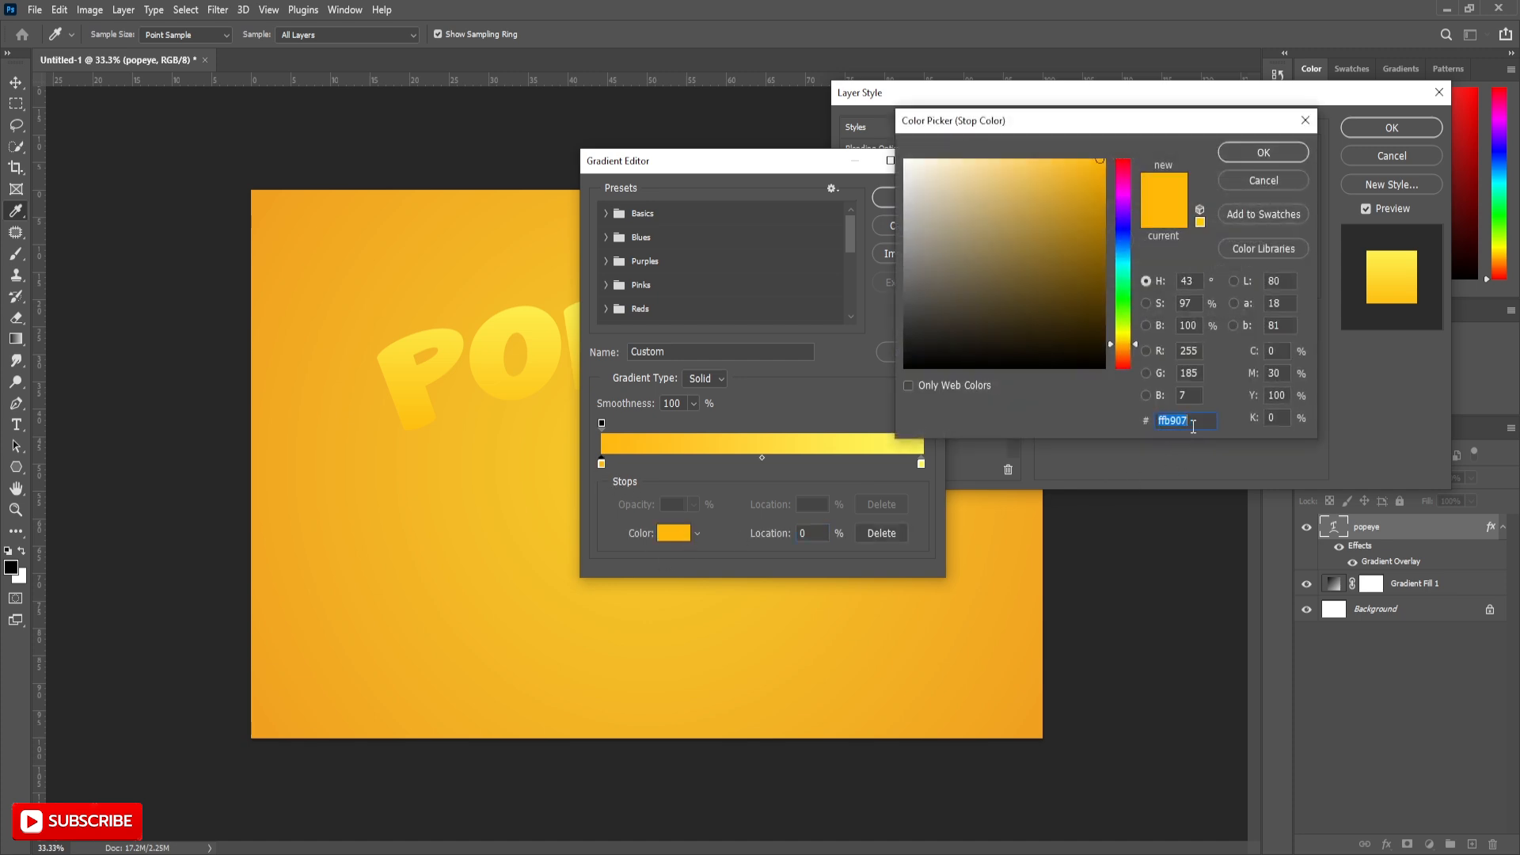
{"action": "left_click", "coordinate": [1261, 152]}
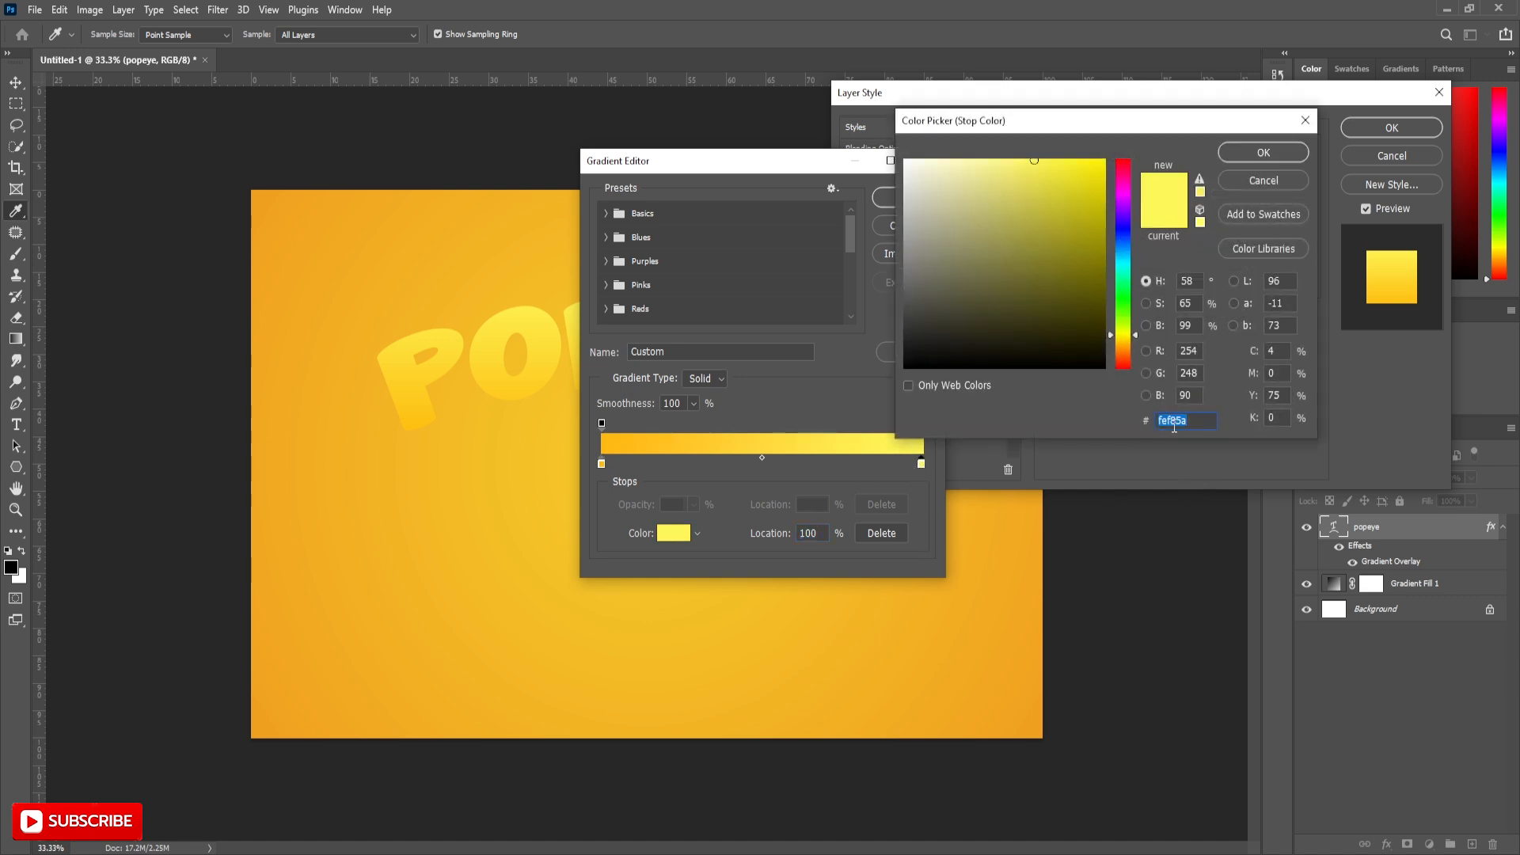
{"action": "left_click", "coordinate": [1263, 152]}
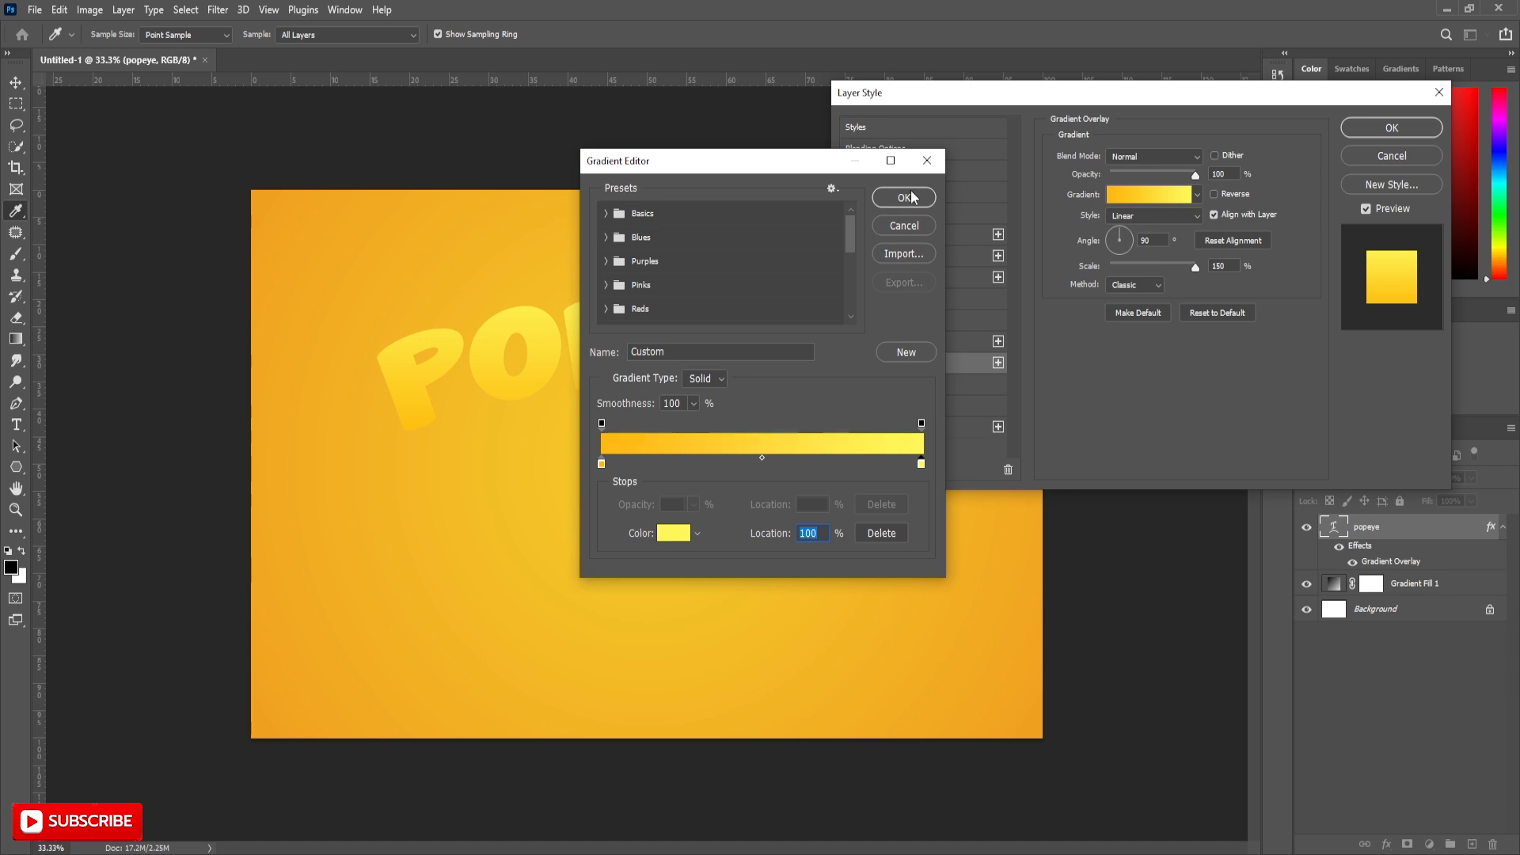
{"action": "left_click", "coordinate": [902, 198]}
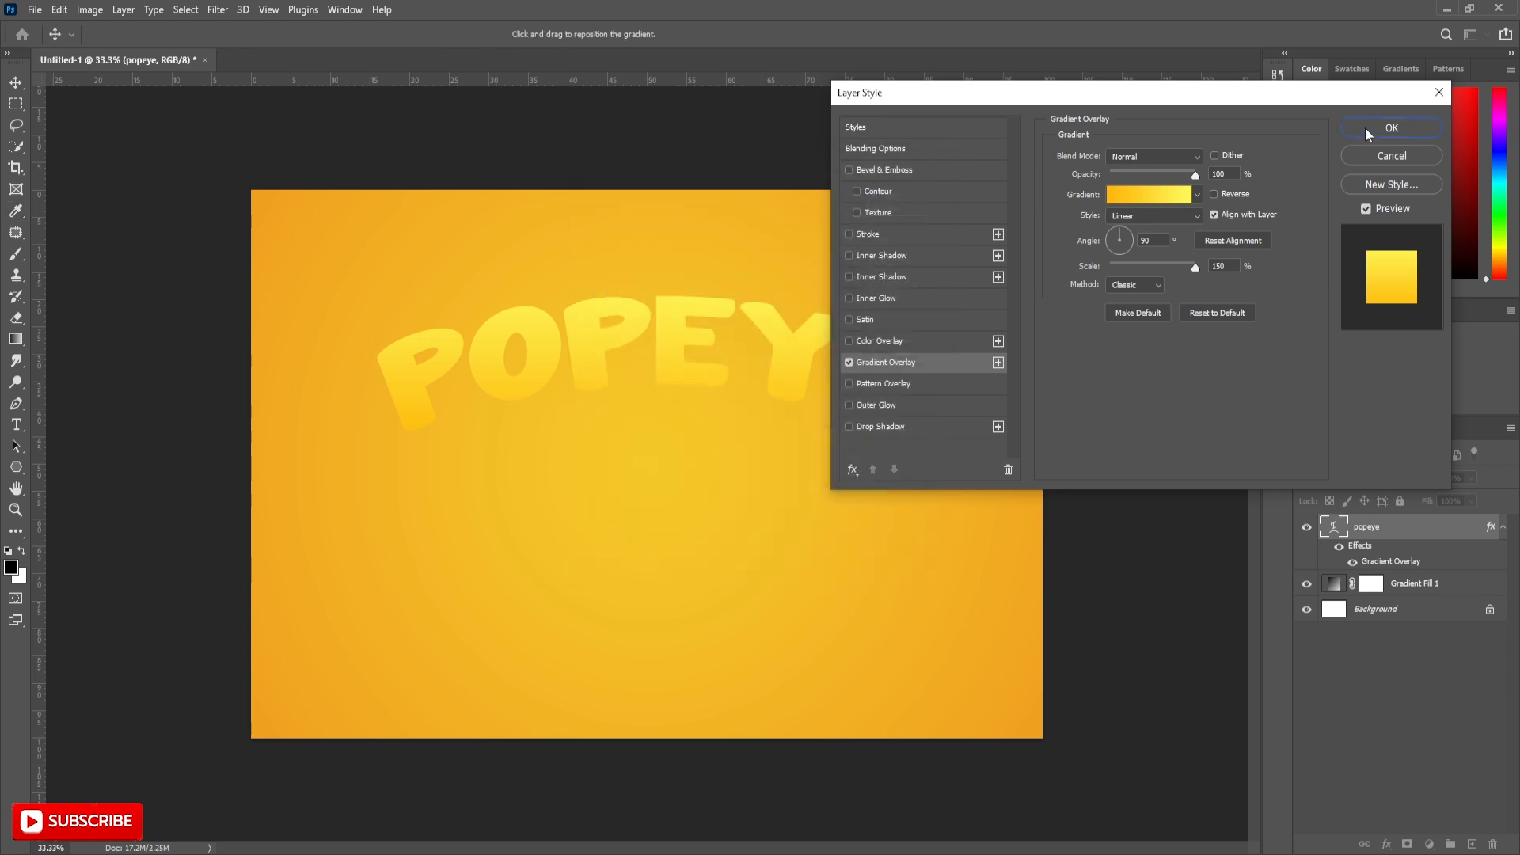
{"action": "left_click", "coordinate": [1392, 127]}
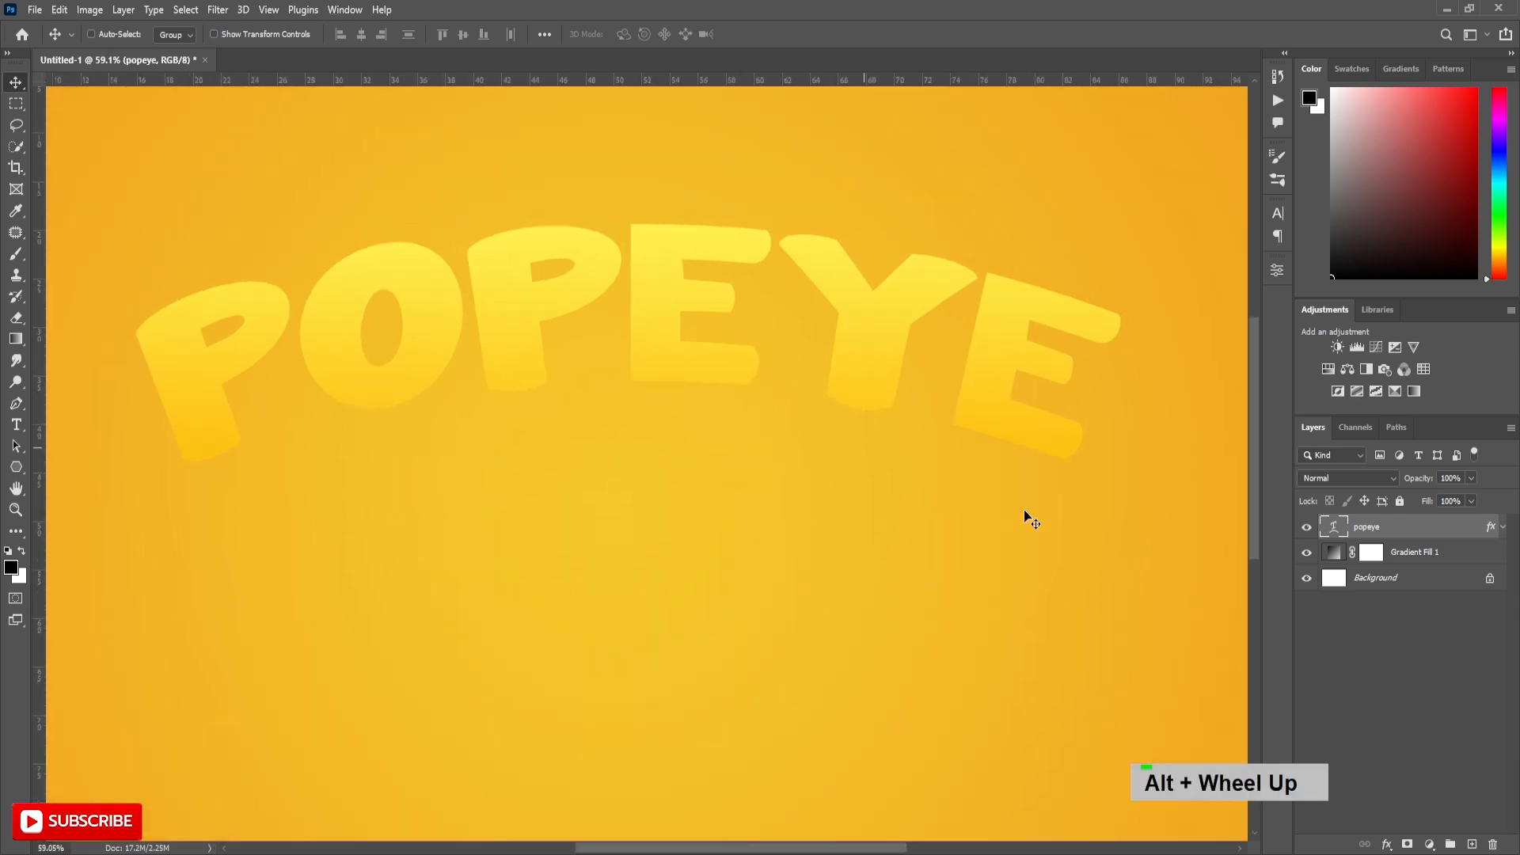
Step: Duplicate POPEYE and give the copy a Normal, 100% Color Overlay in #e55f00
{"action": "left_click", "coordinate": [1407, 527]}
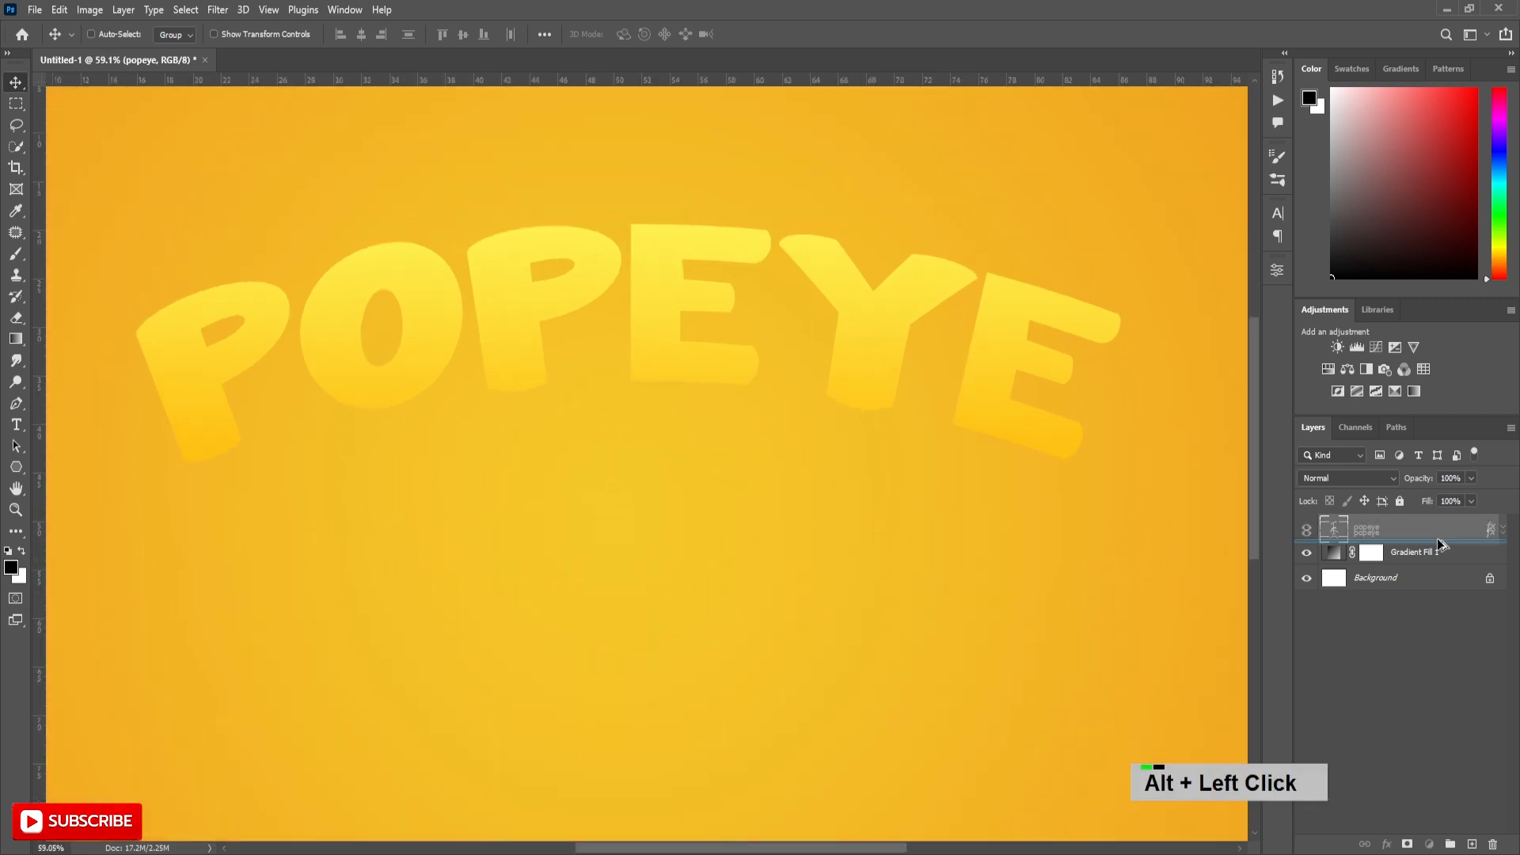
{"action": "double_click", "coordinate": [1396, 552]}
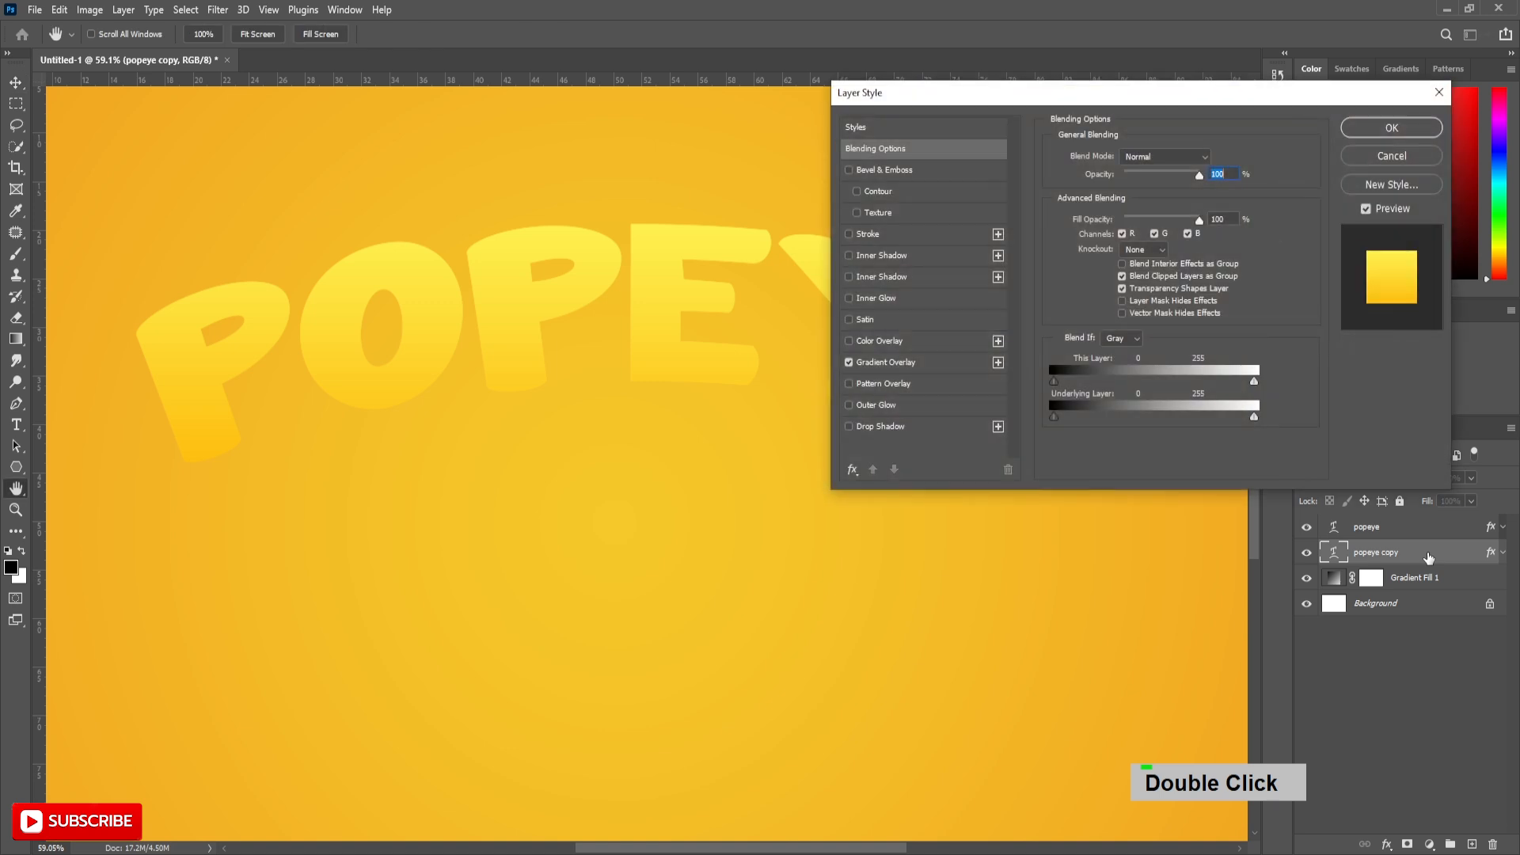
{"action": "left_click", "coordinate": [878, 341]}
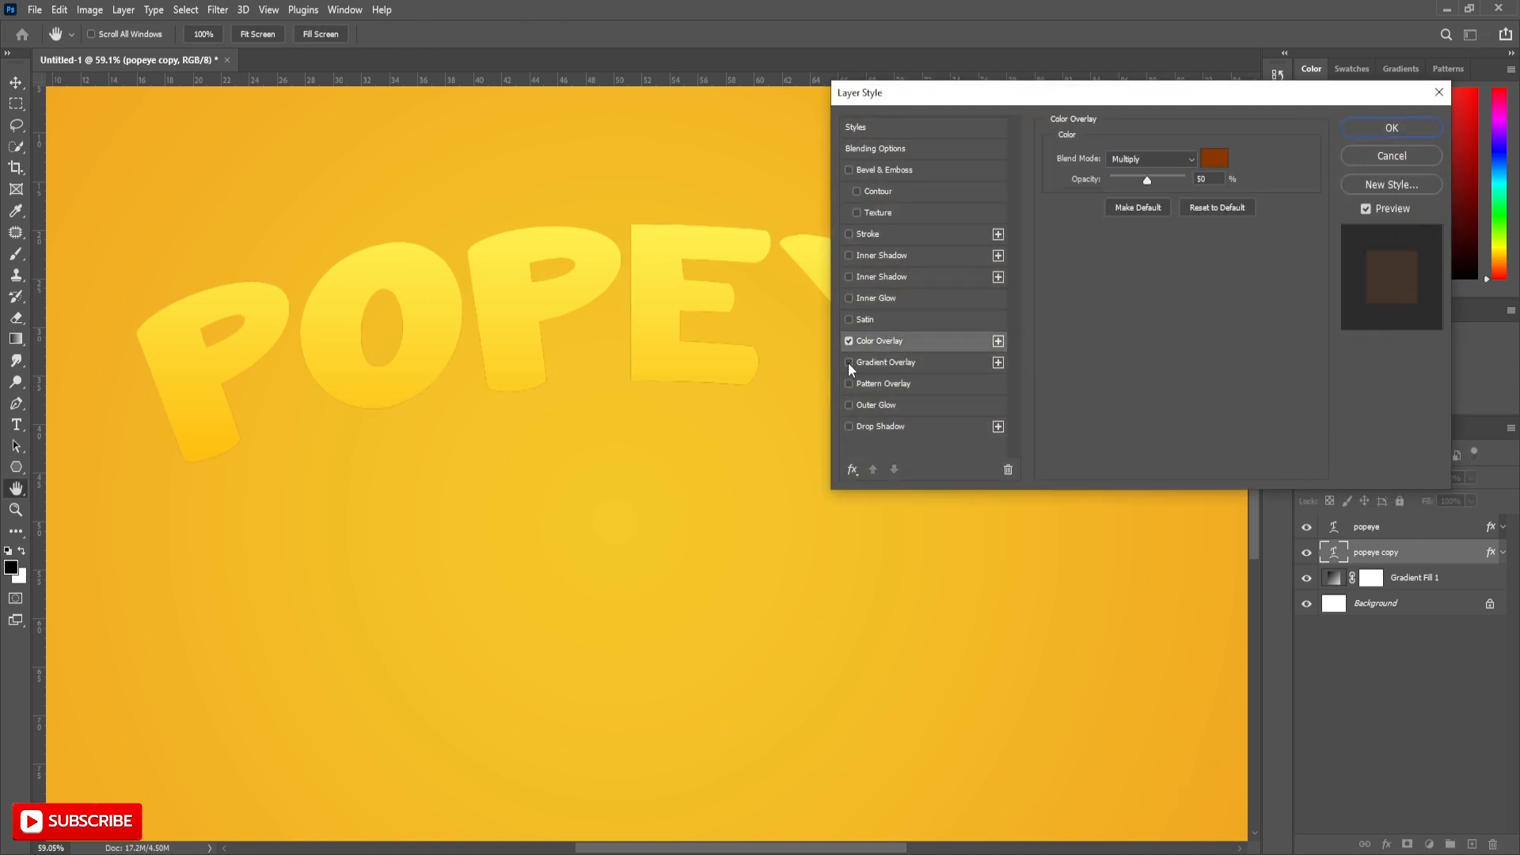
{"action": "left_click", "coordinate": [1150, 158]}
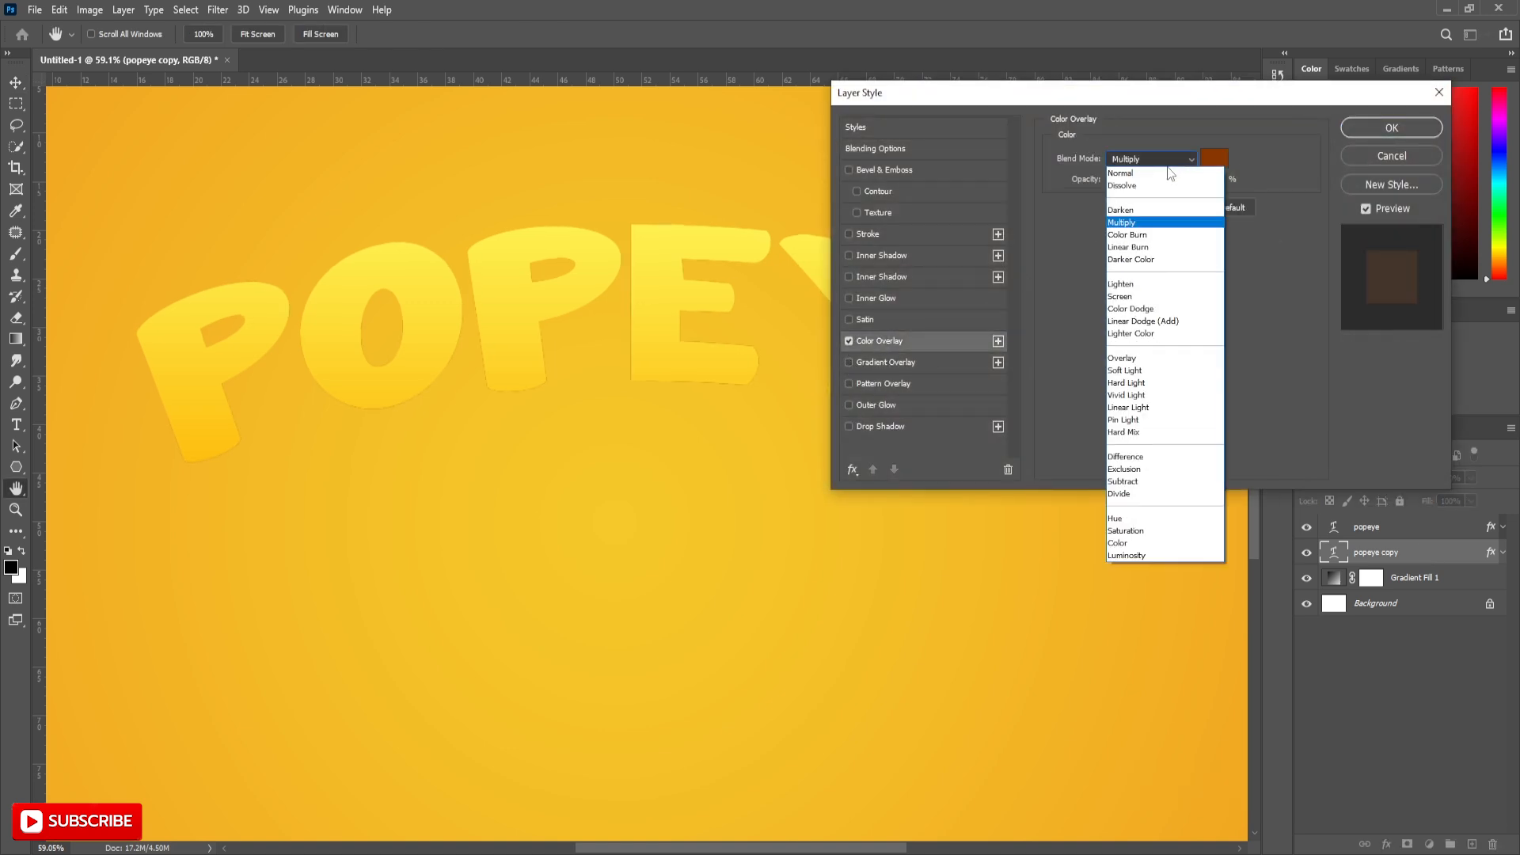
{"action": "left_click", "coordinate": [1120, 173]}
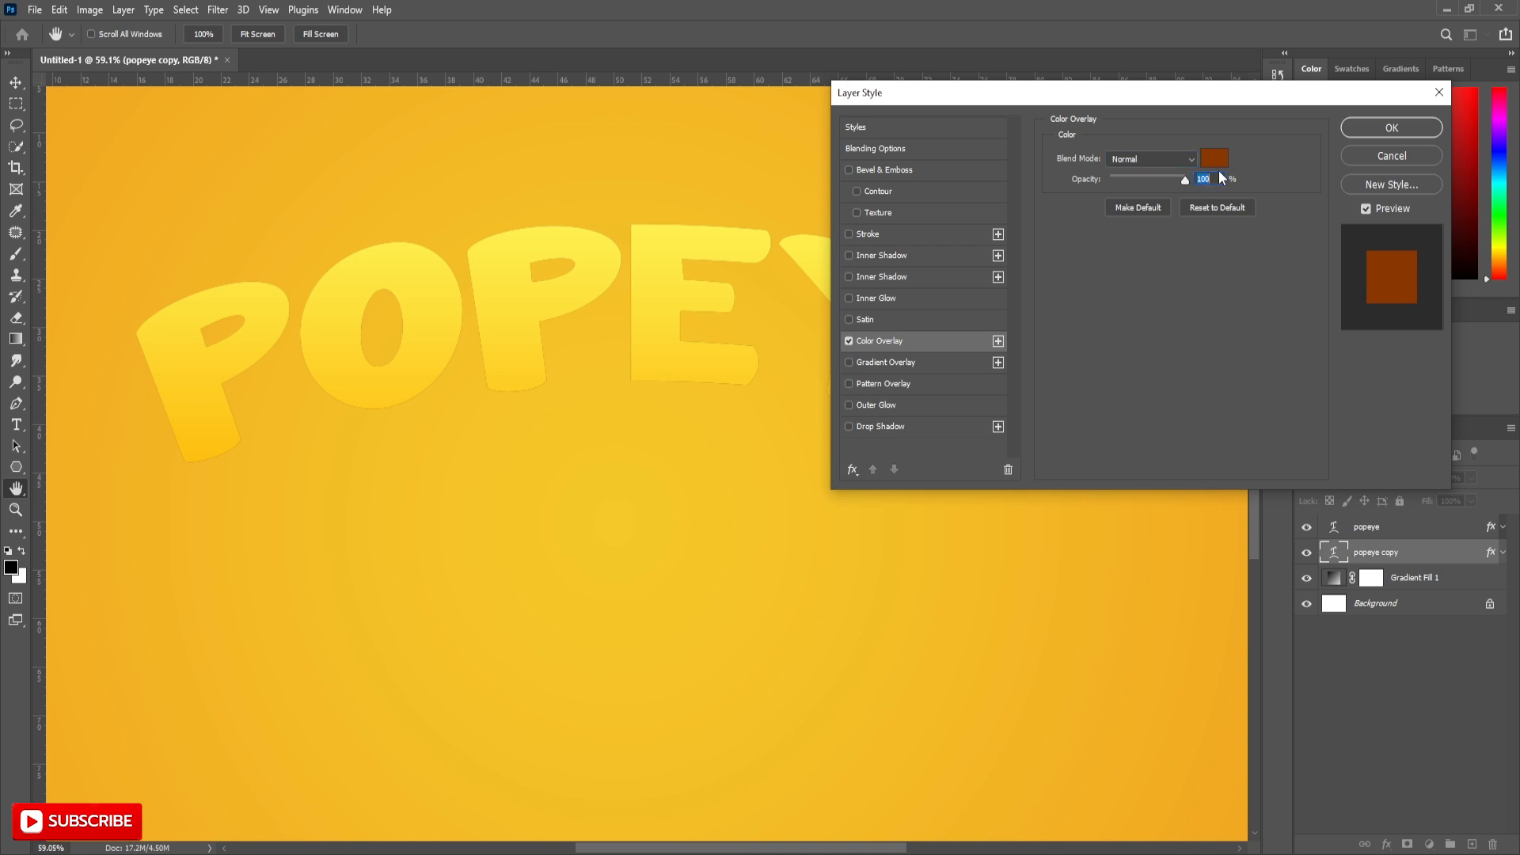
{"action": "left_click", "coordinate": [1214, 158]}
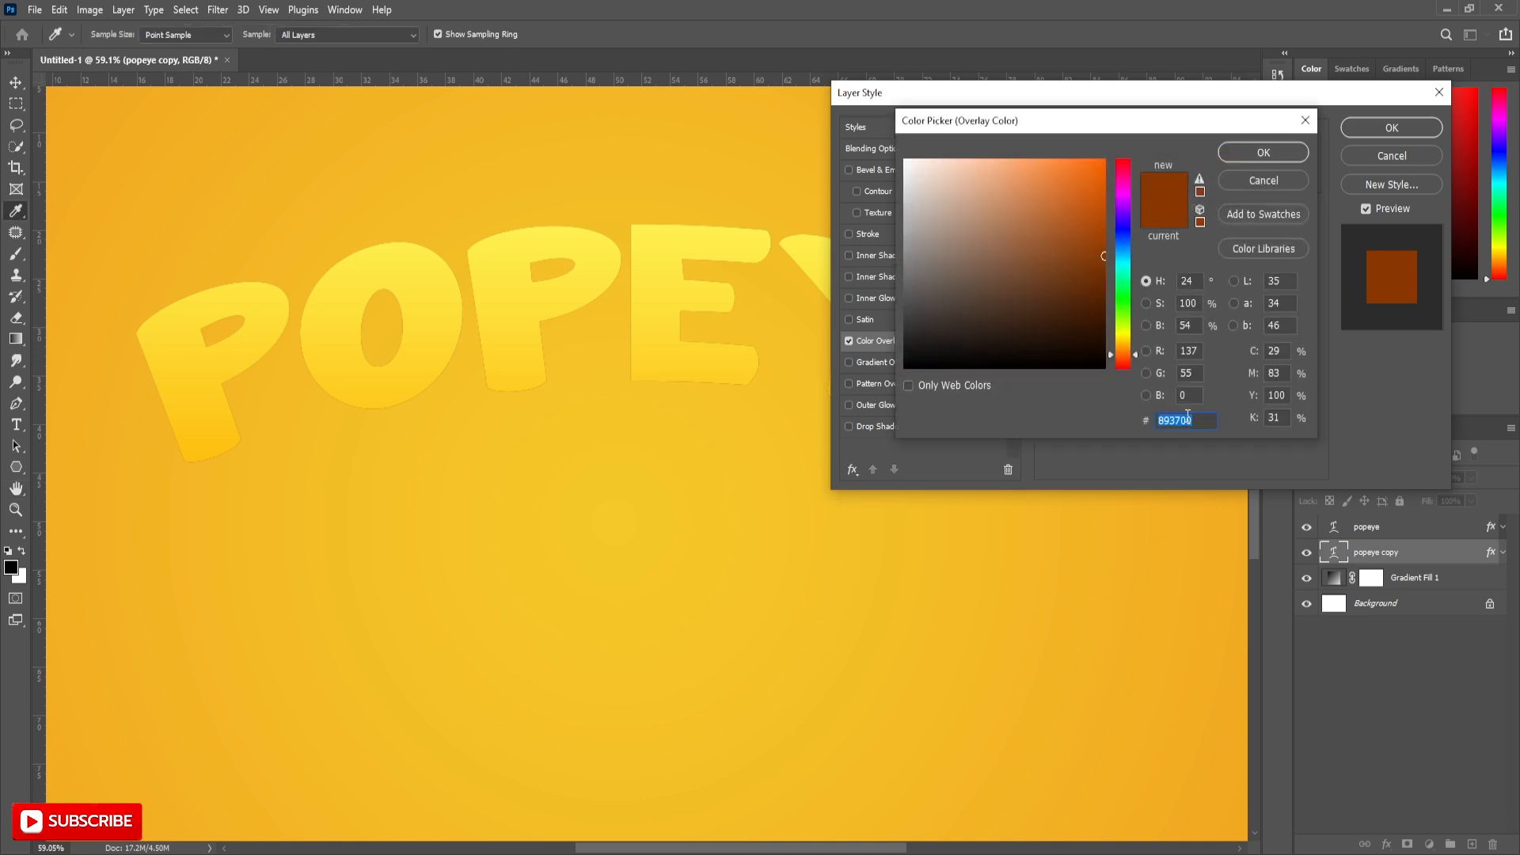
{"action": "type", "text": "e5"}
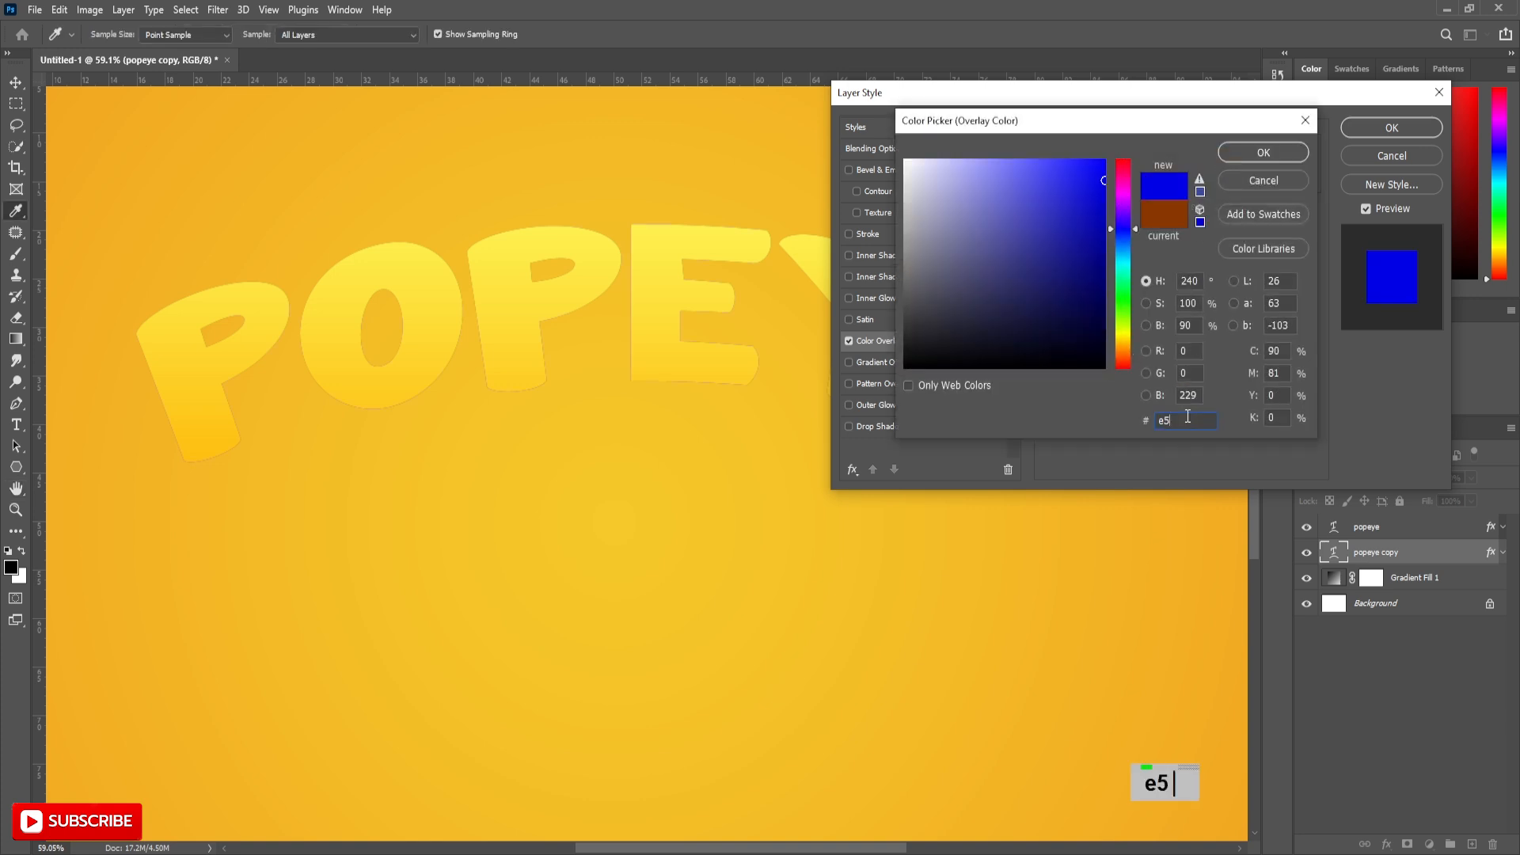
{"action": "type", "text": "55f00"}
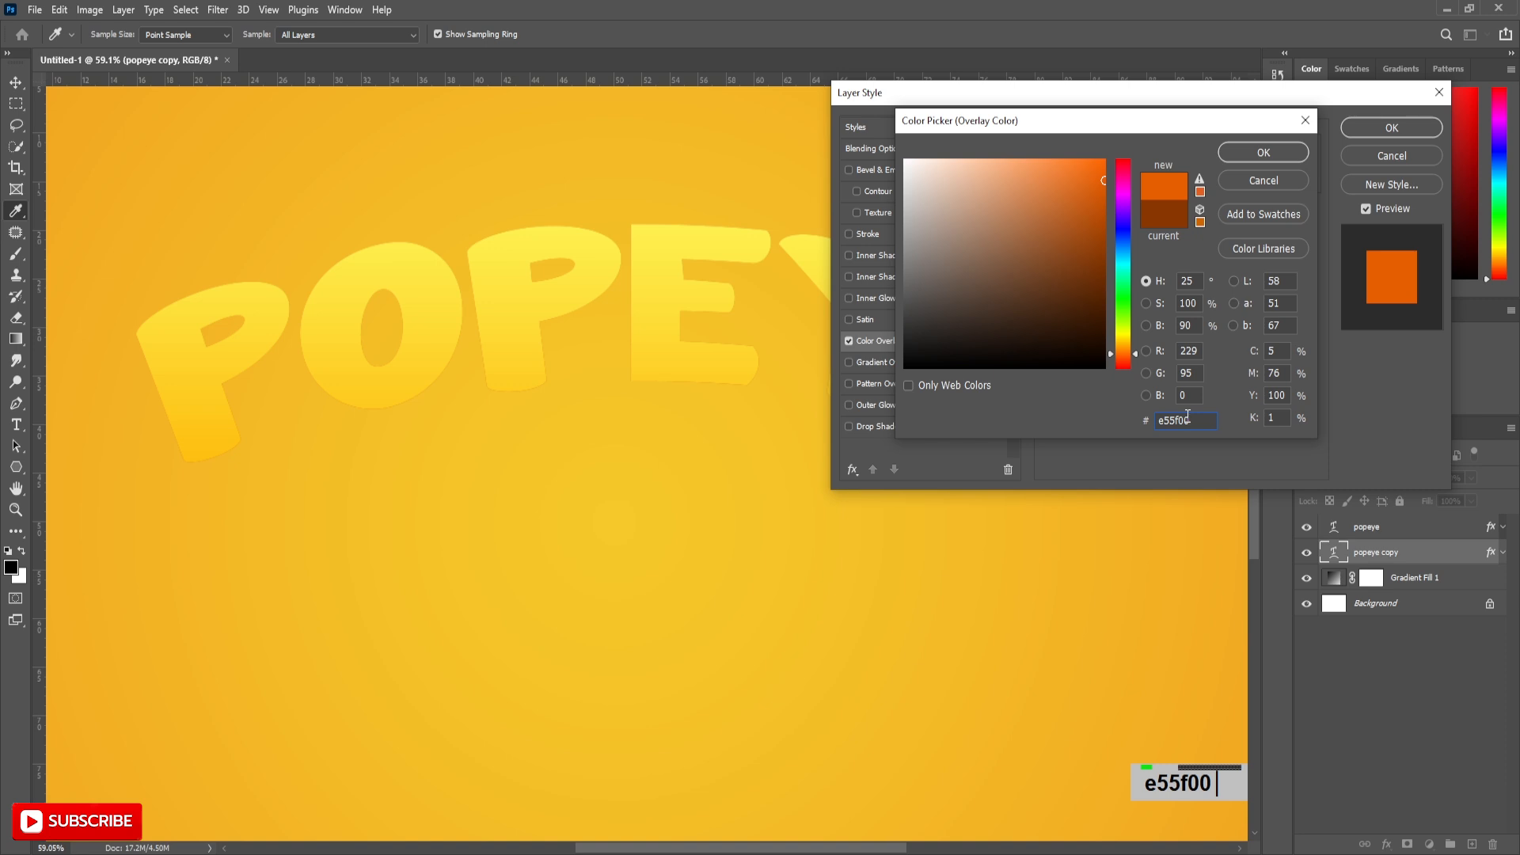
{"action": "left_click", "coordinate": [1261, 152]}
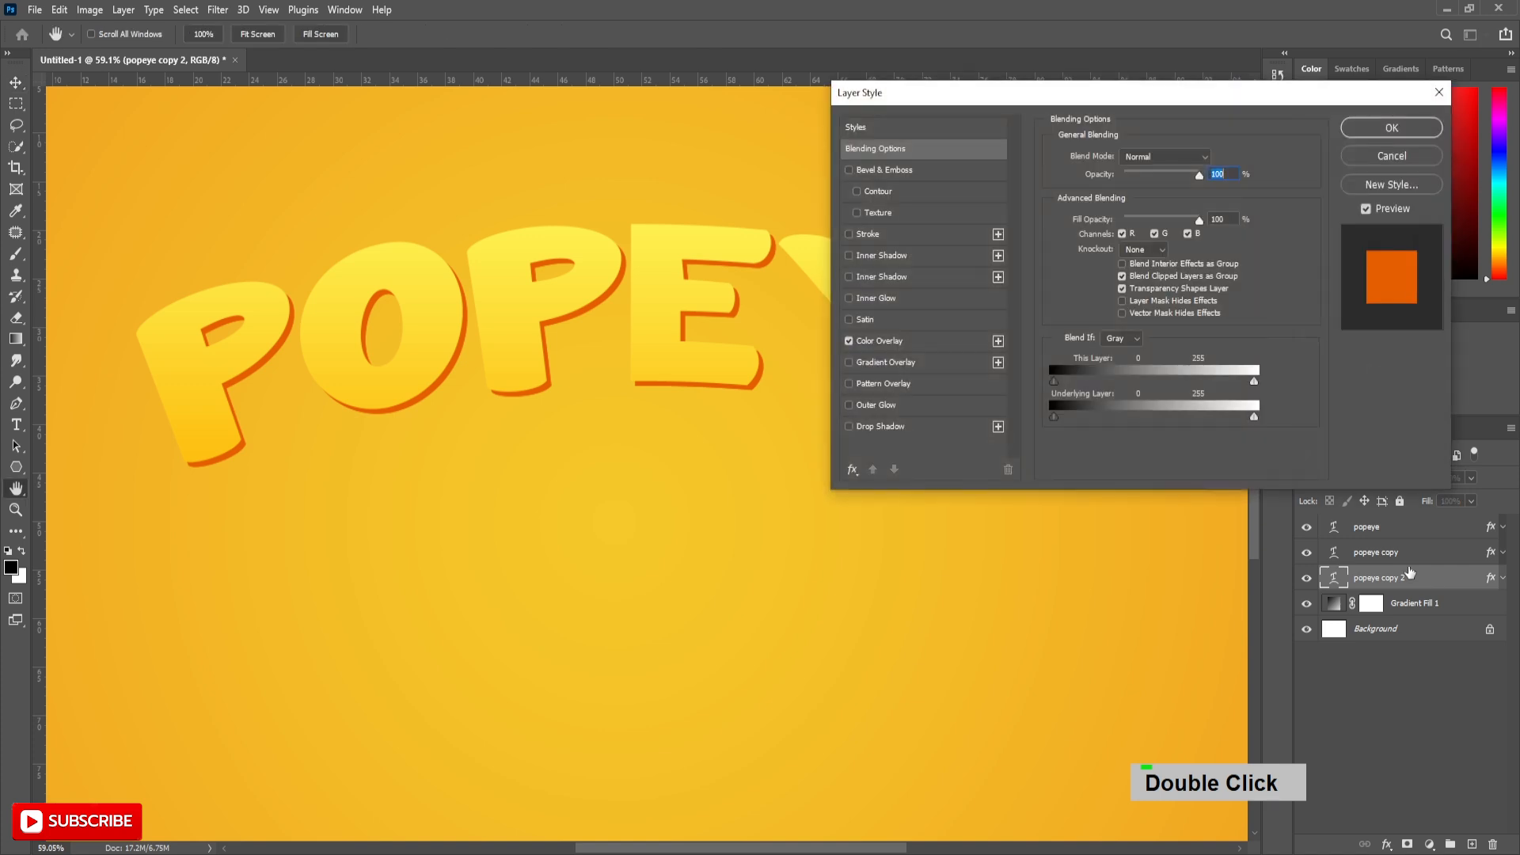
Step: Give the second copy an 18 px outside Stroke and a Color Overlay, both #fffac6
{"action": "left_click", "coordinate": [868, 233]}
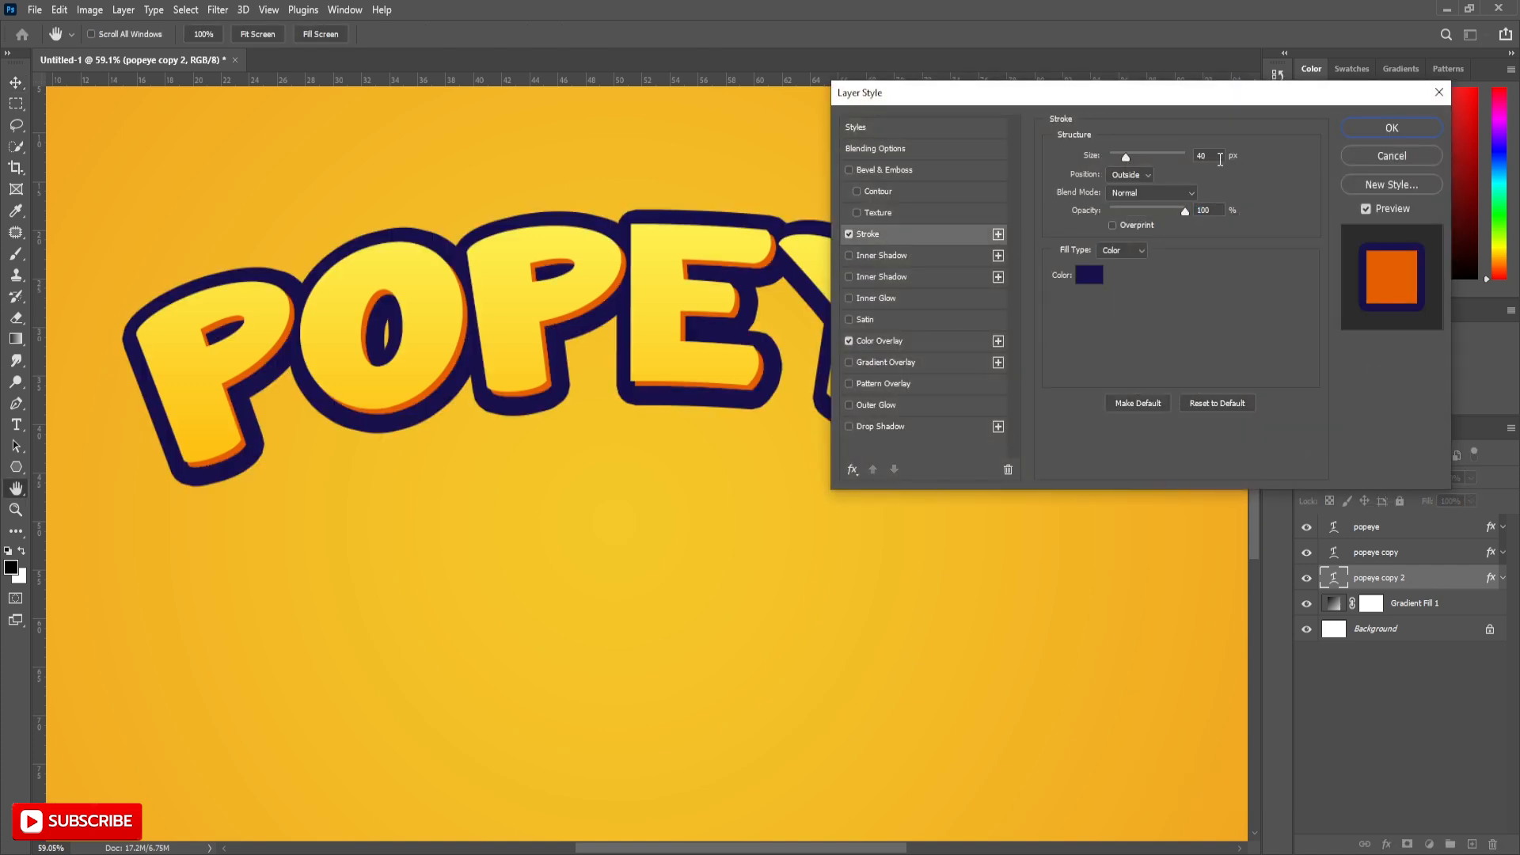
{"action": "type", "text": "18"}
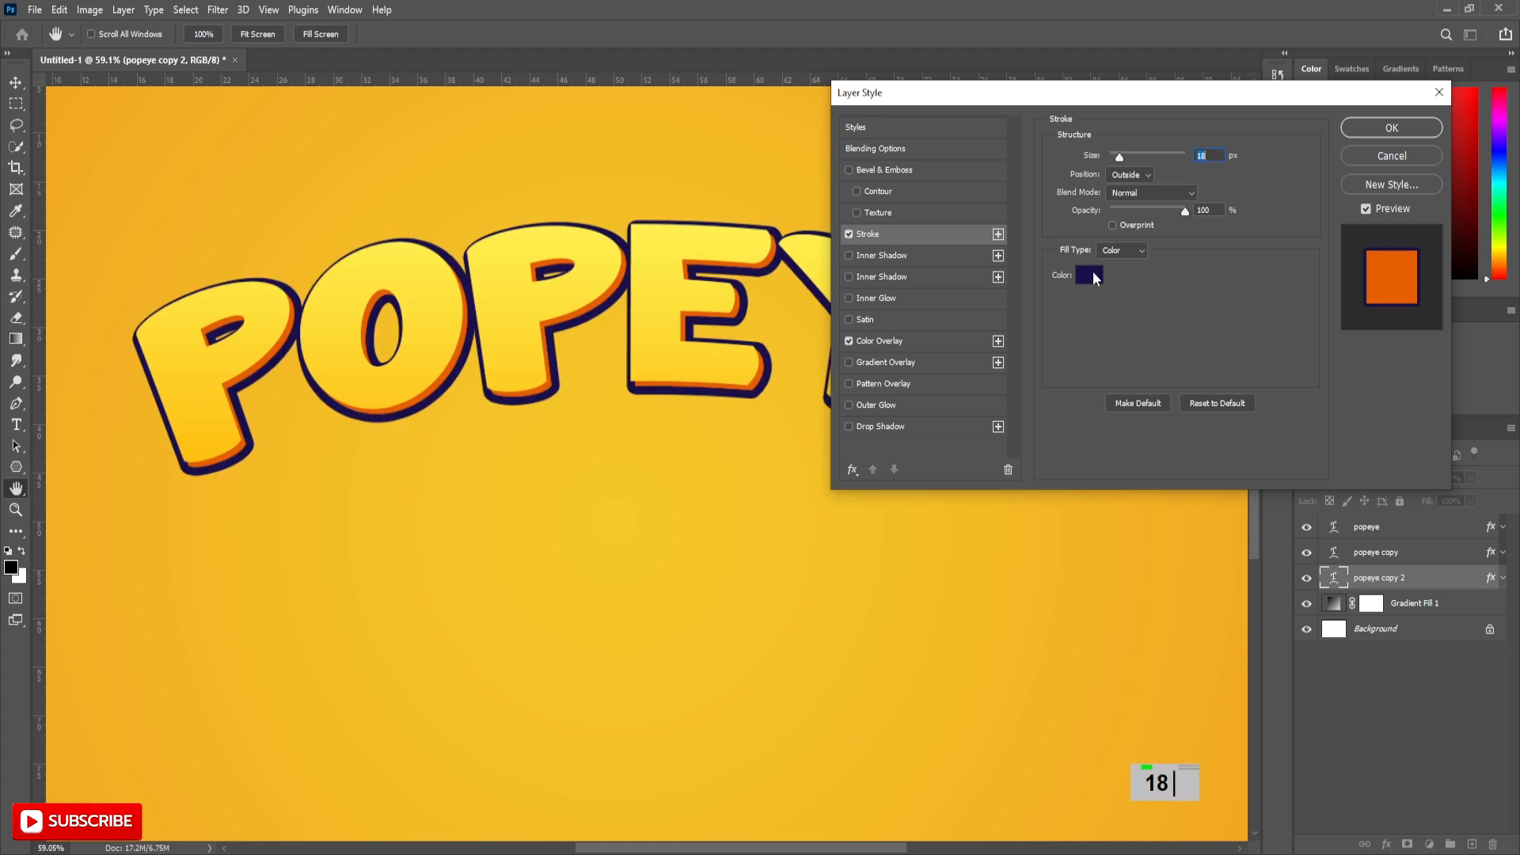
{"action": "left_click", "coordinate": [1088, 276]}
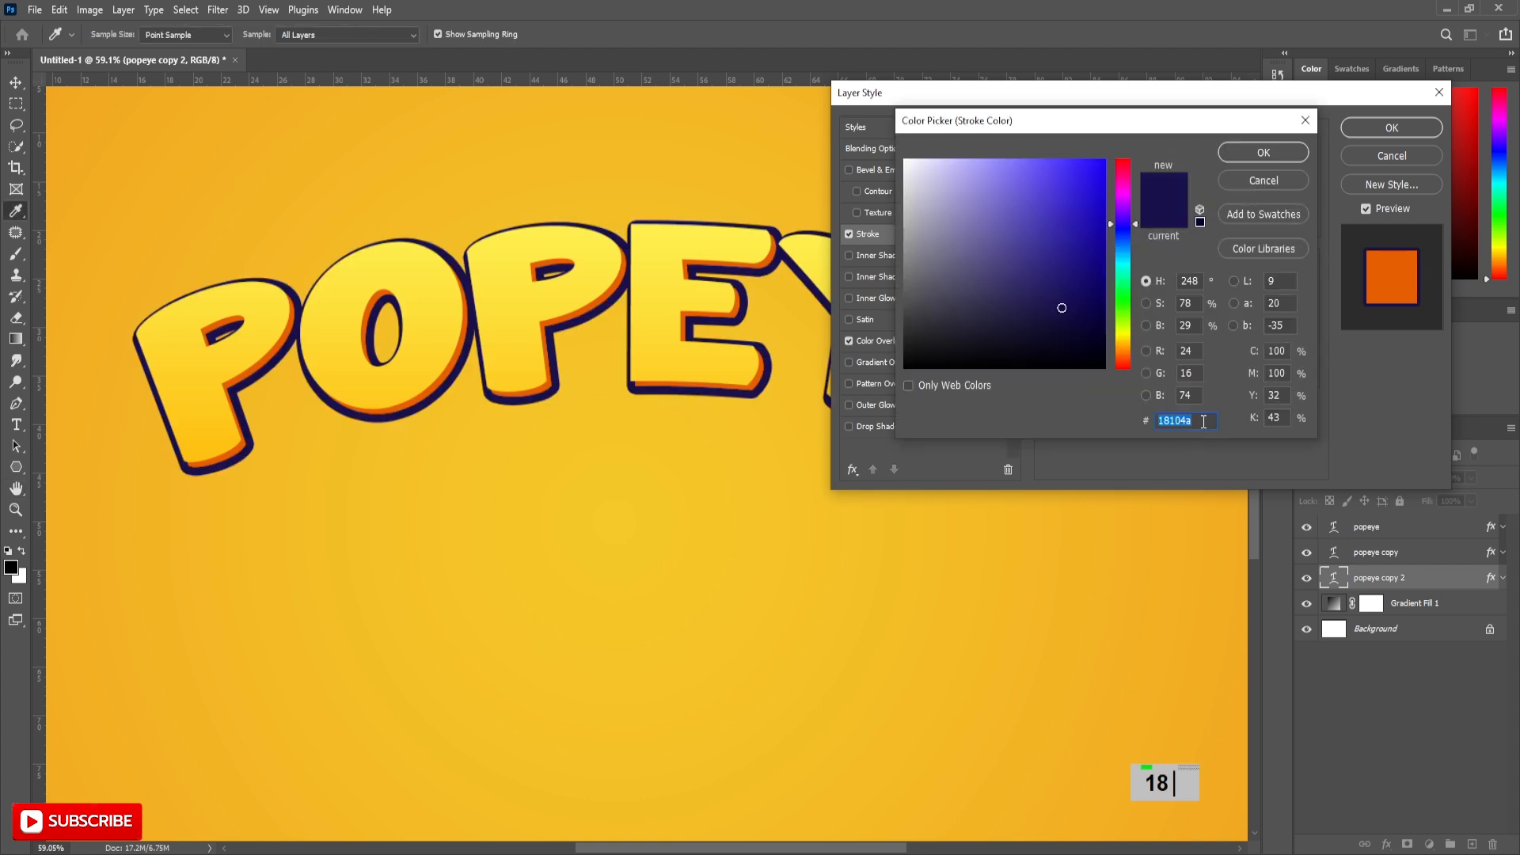
{"action": "type", "text": "fffac"}
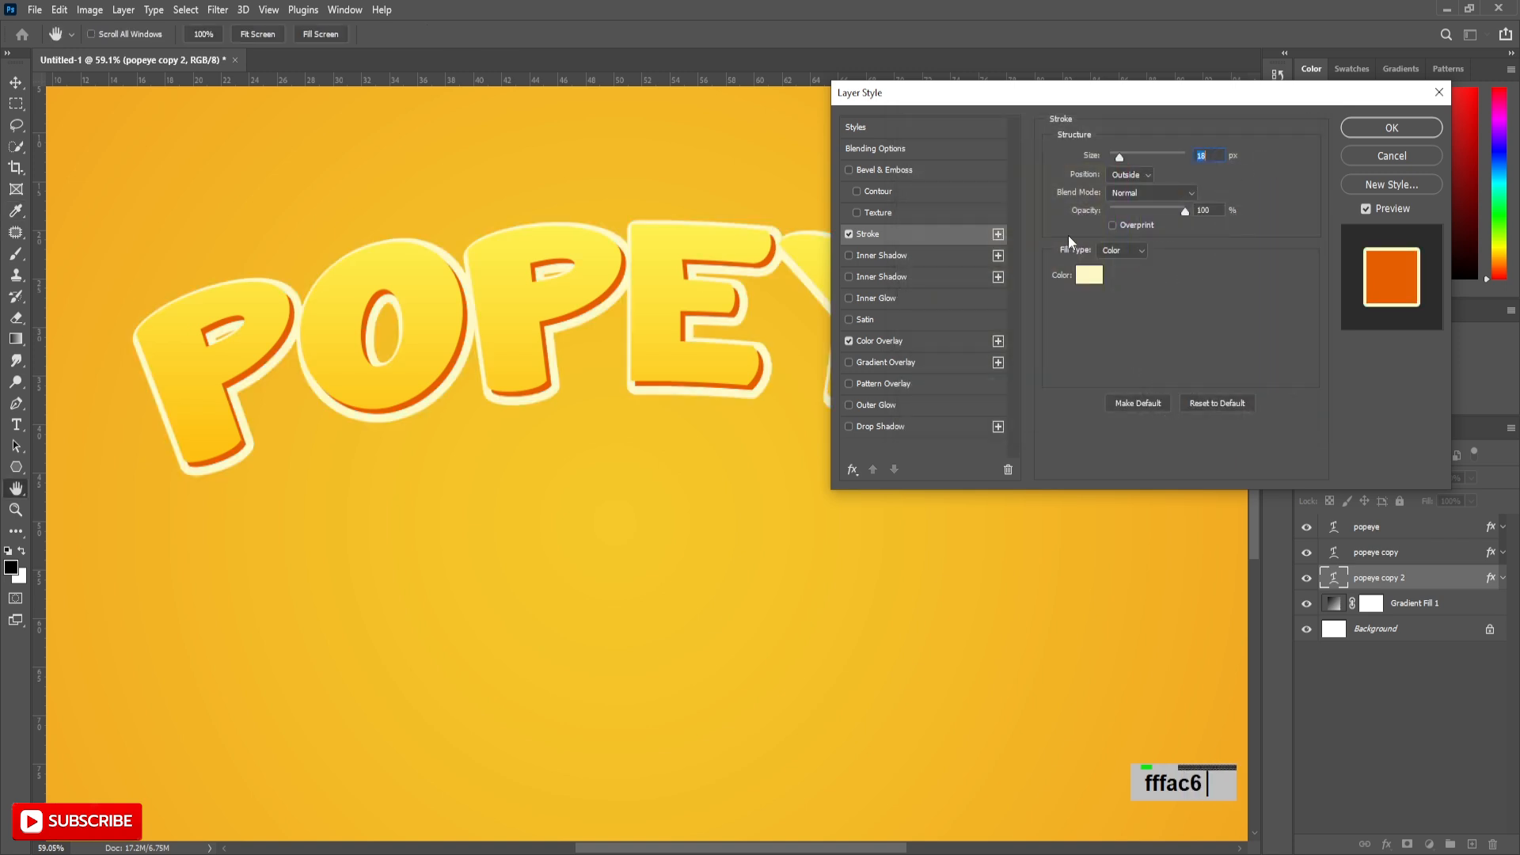
{"action": "left_click", "coordinate": [1088, 275]}
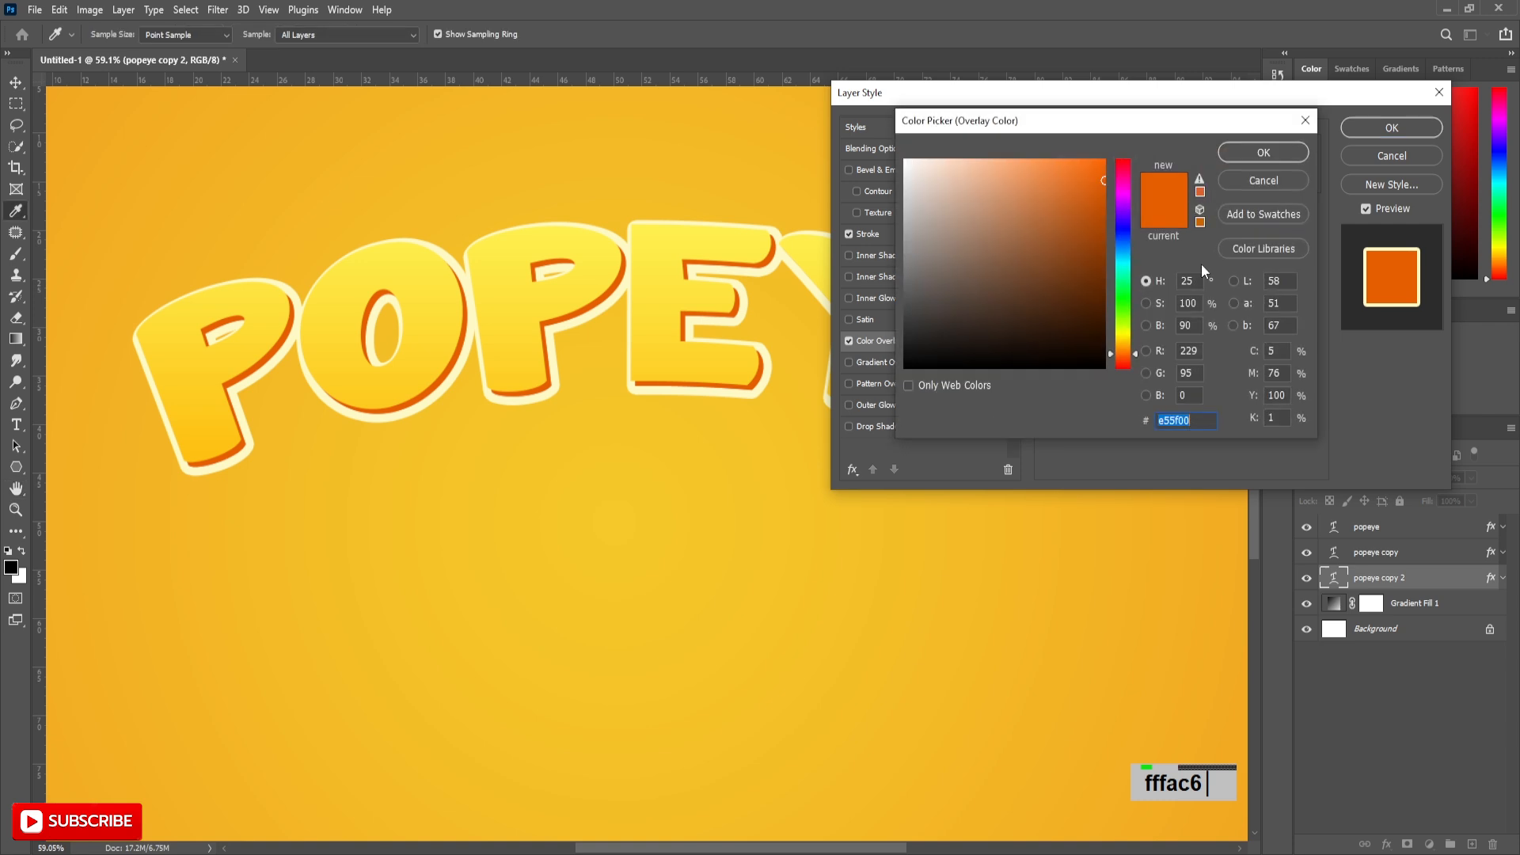
{"action": "type", "text": "fffac6"}
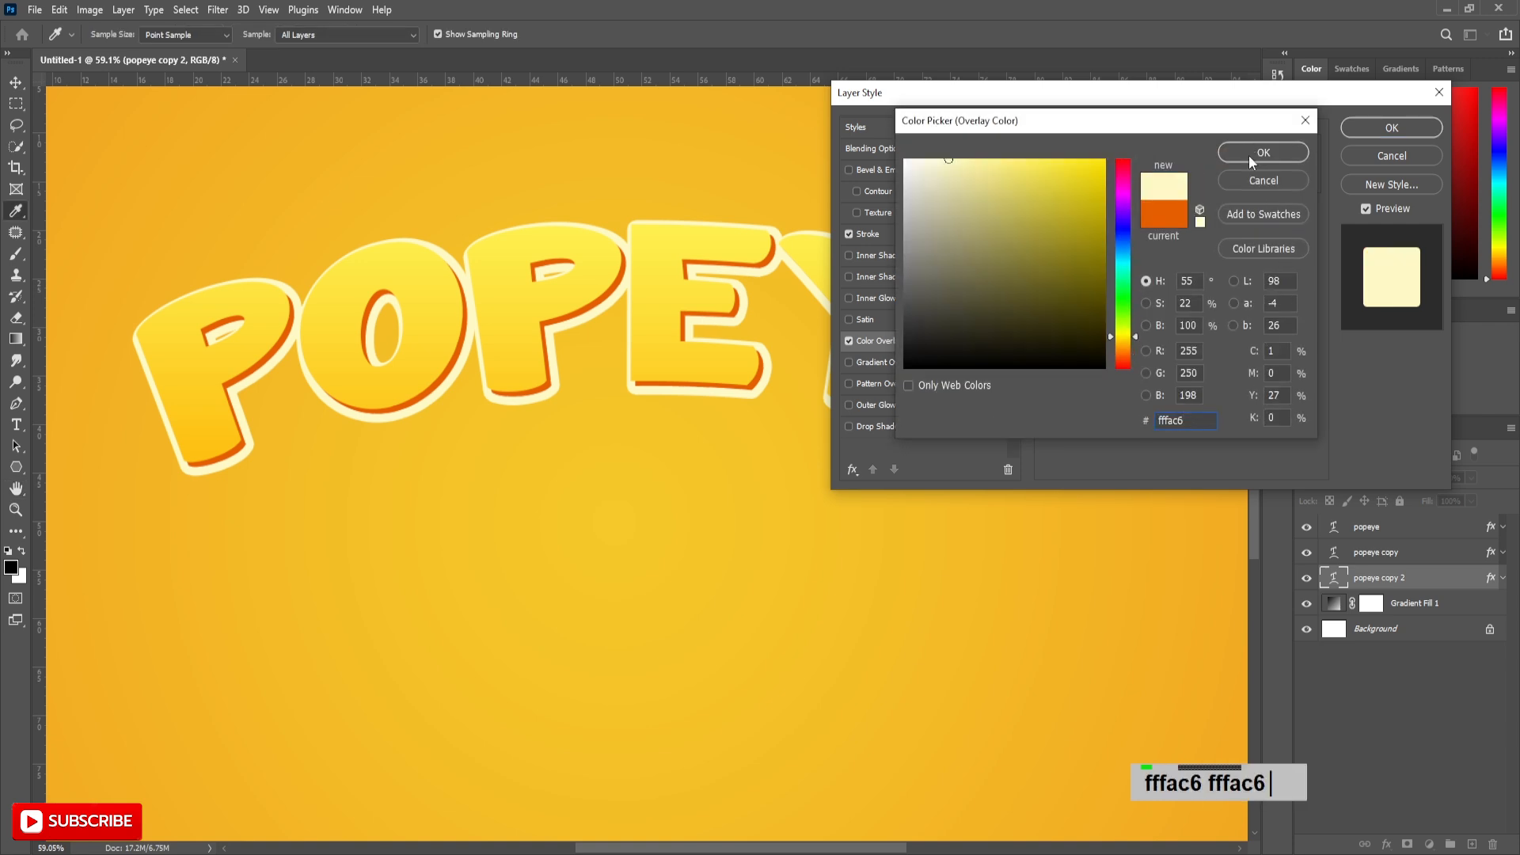
{"action": "left_click", "coordinate": [1262, 152]}
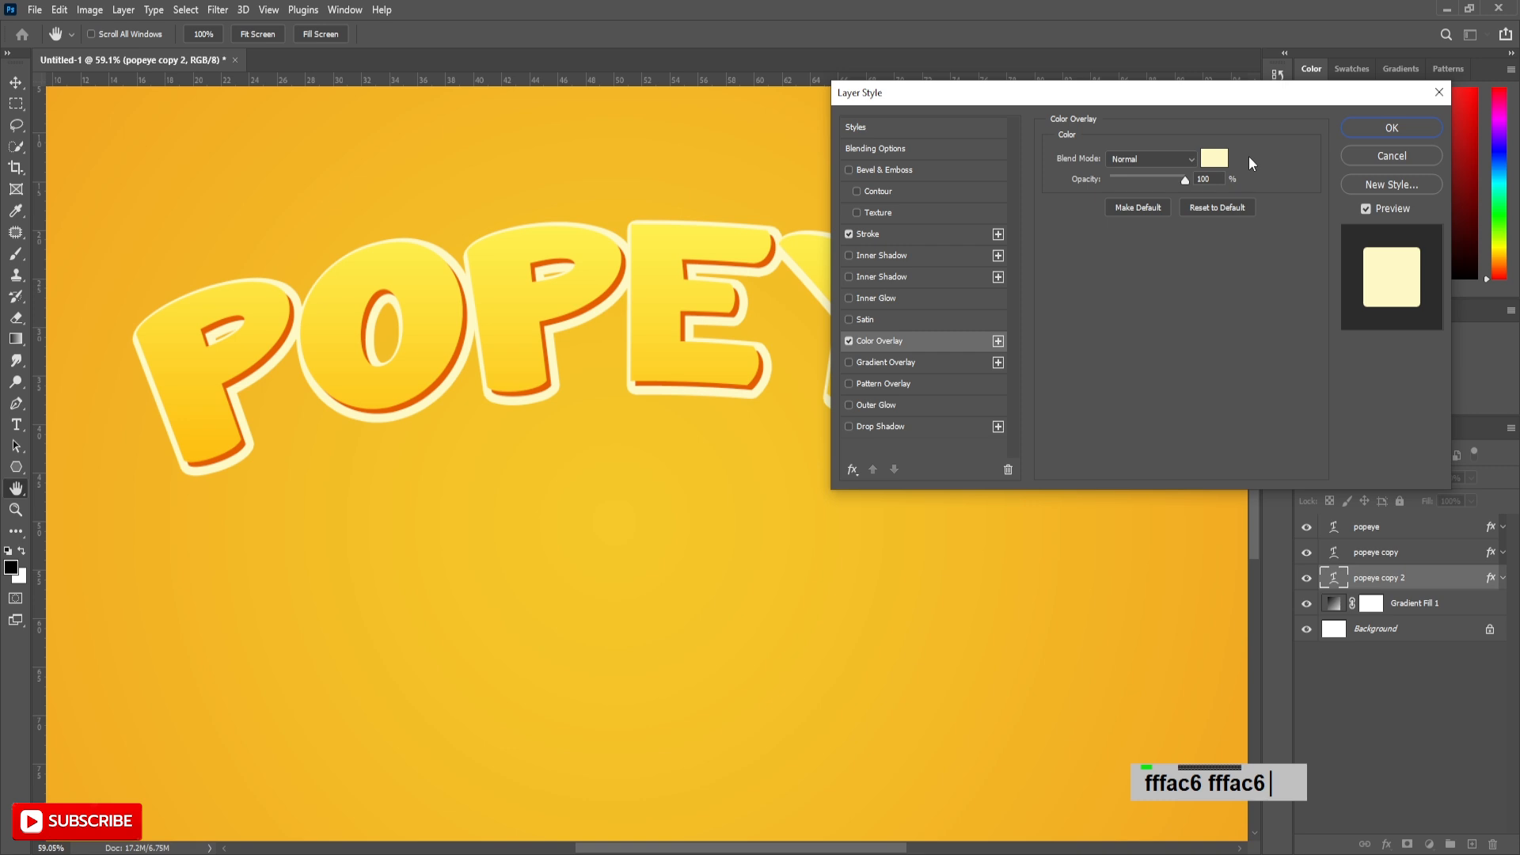
{"action": "left_click", "coordinate": [1390, 127]}
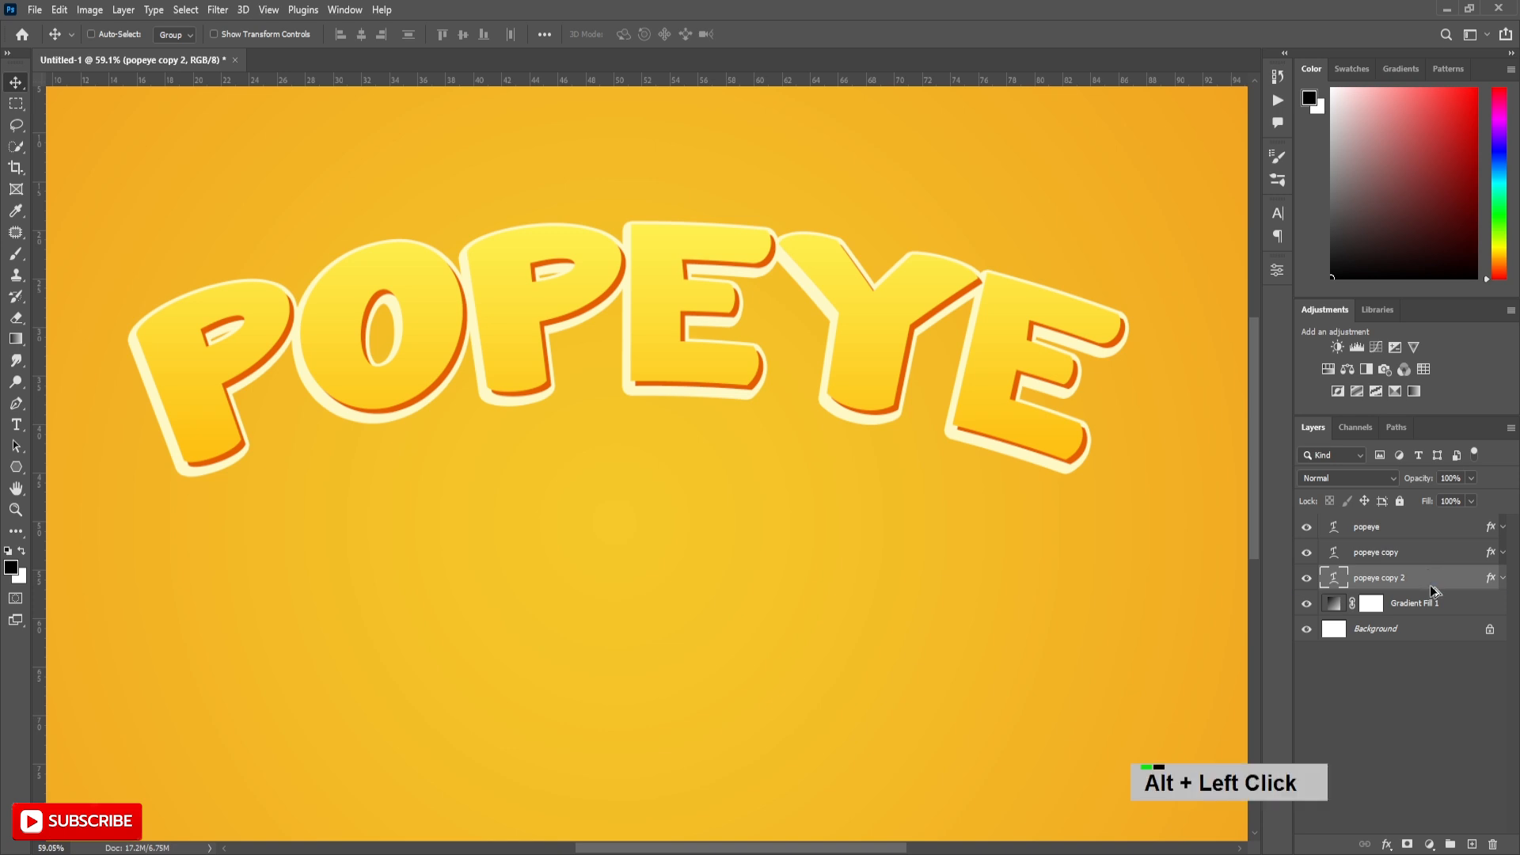
Step: Set popeye copy 3's Stroke to 28 px in #18104a and edit its Color Overlay colour
{"action": "left_click", "coordinate": [1378, 577]}
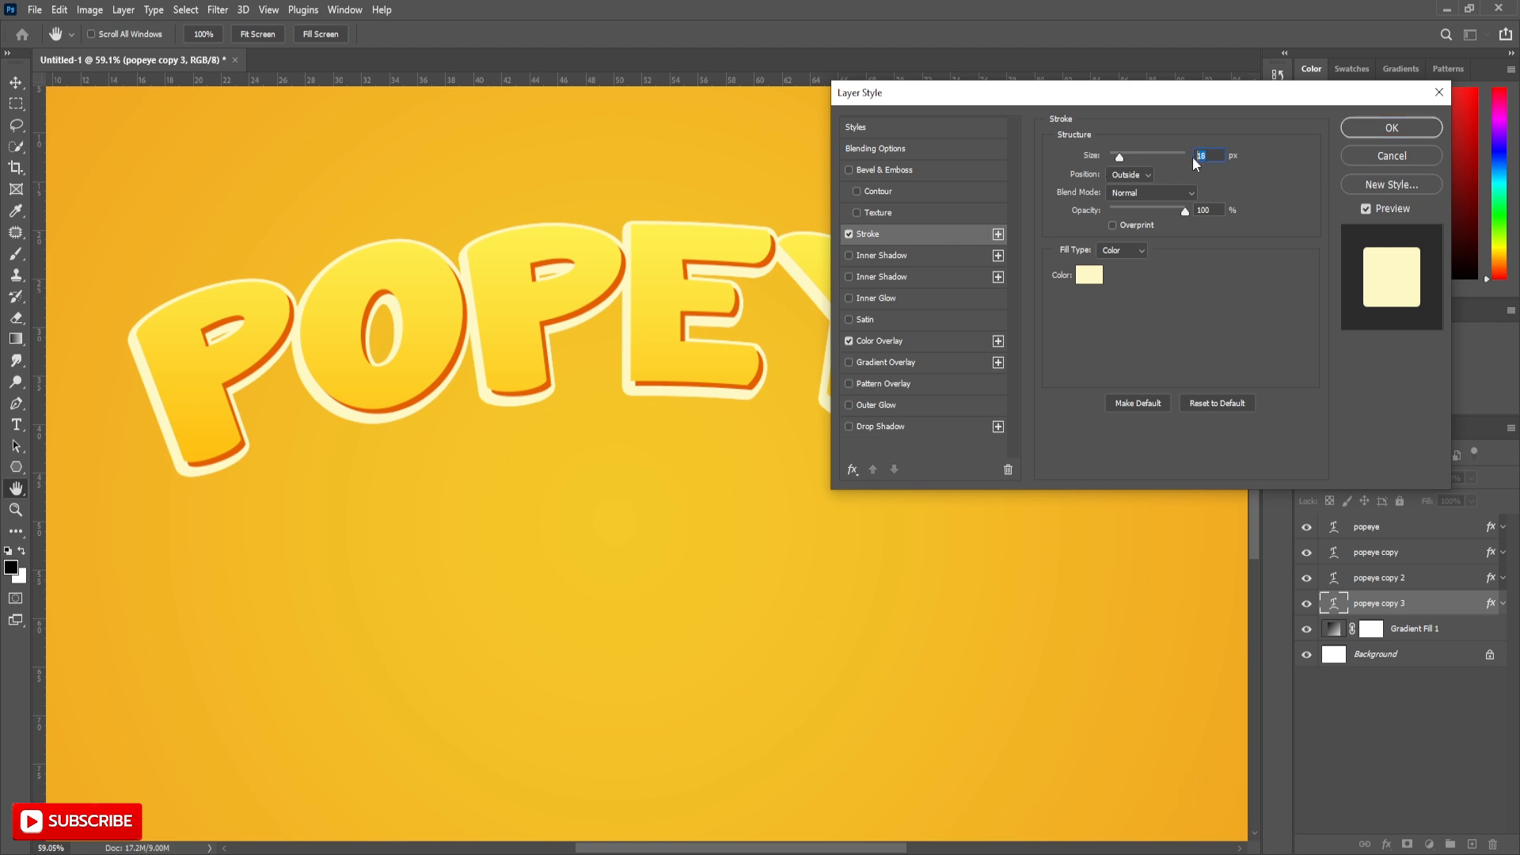
{"action": "type", "text": "28"}
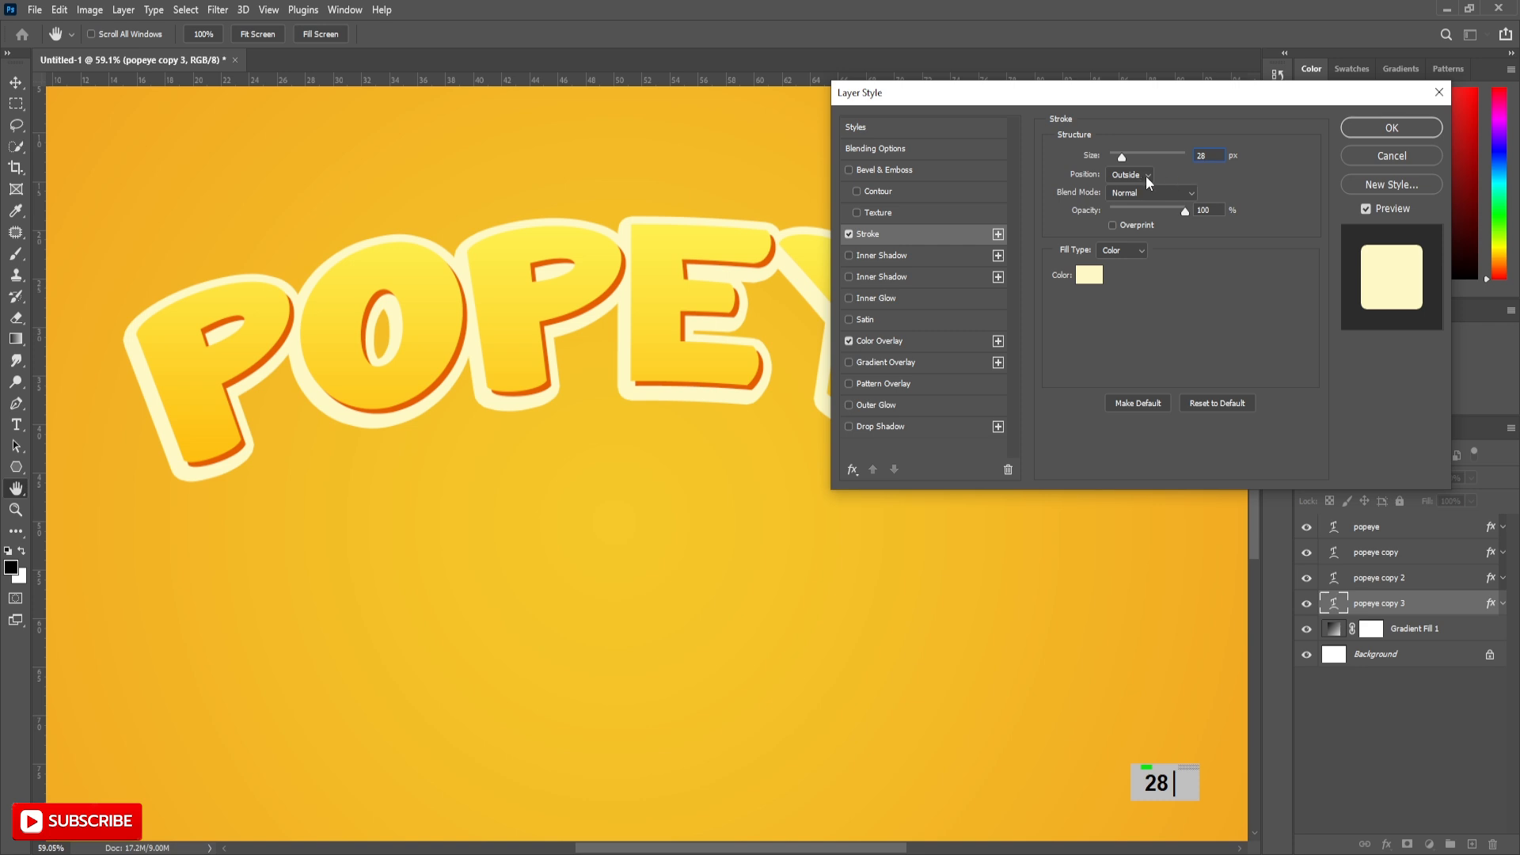
{"action": "left_click", "coordinate": [1088, 275]}
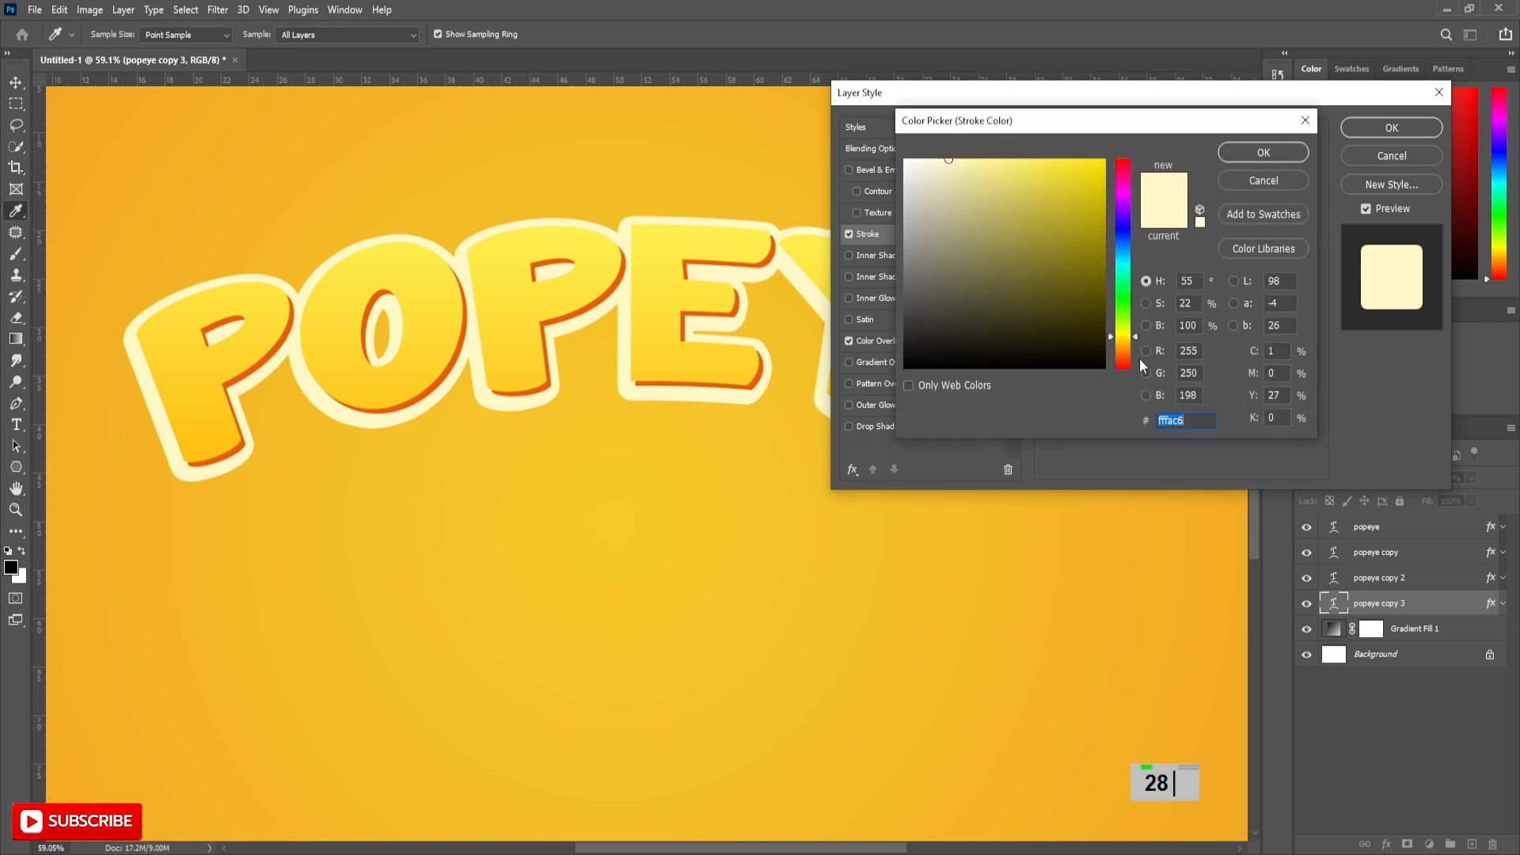
{"action": "type", "text": "1"}
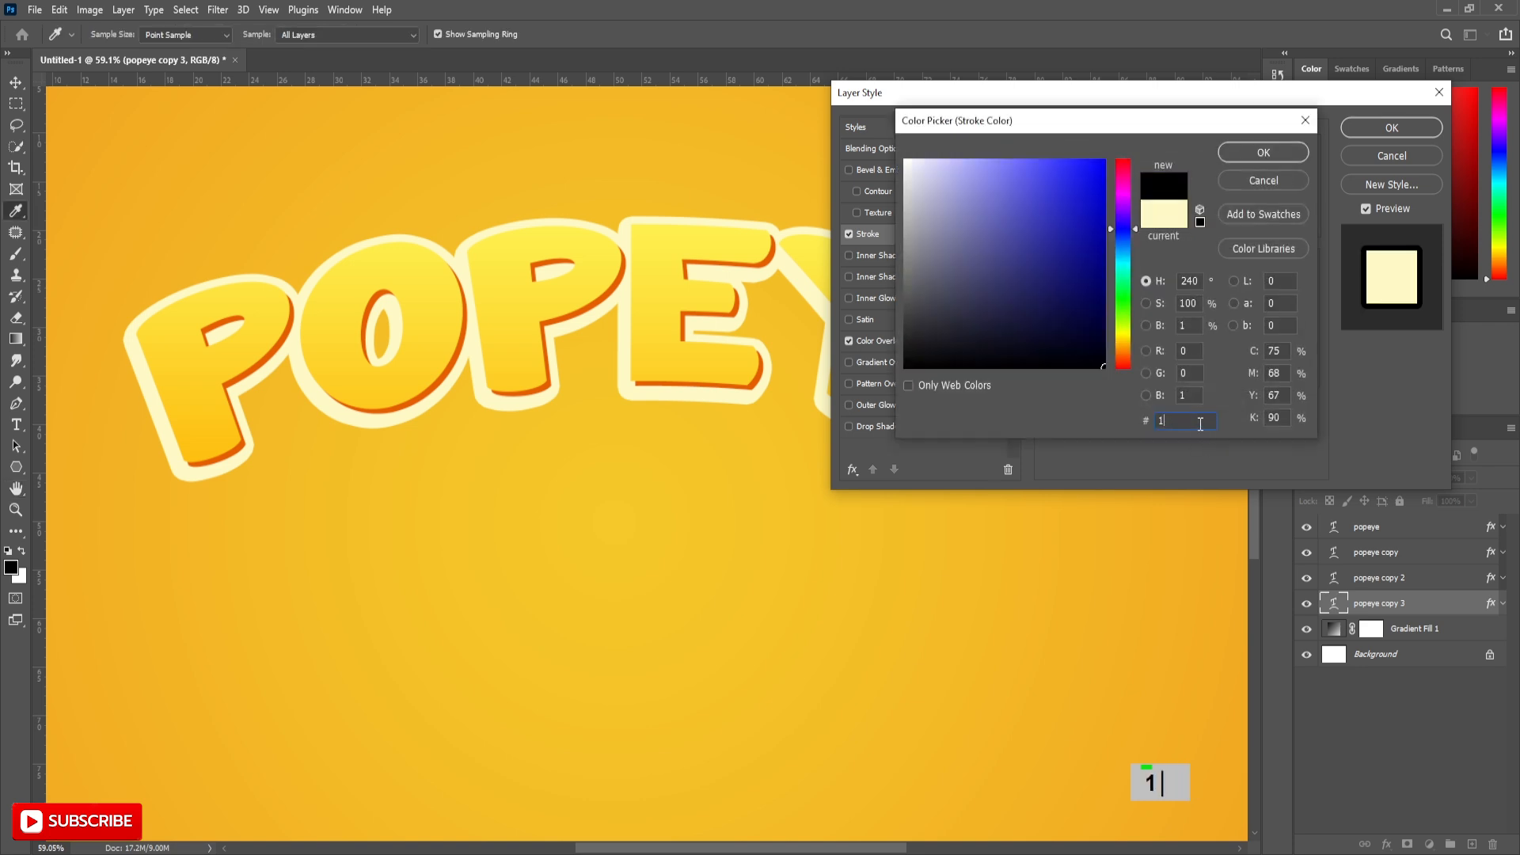
{"action": "type", "text": "8104a"}
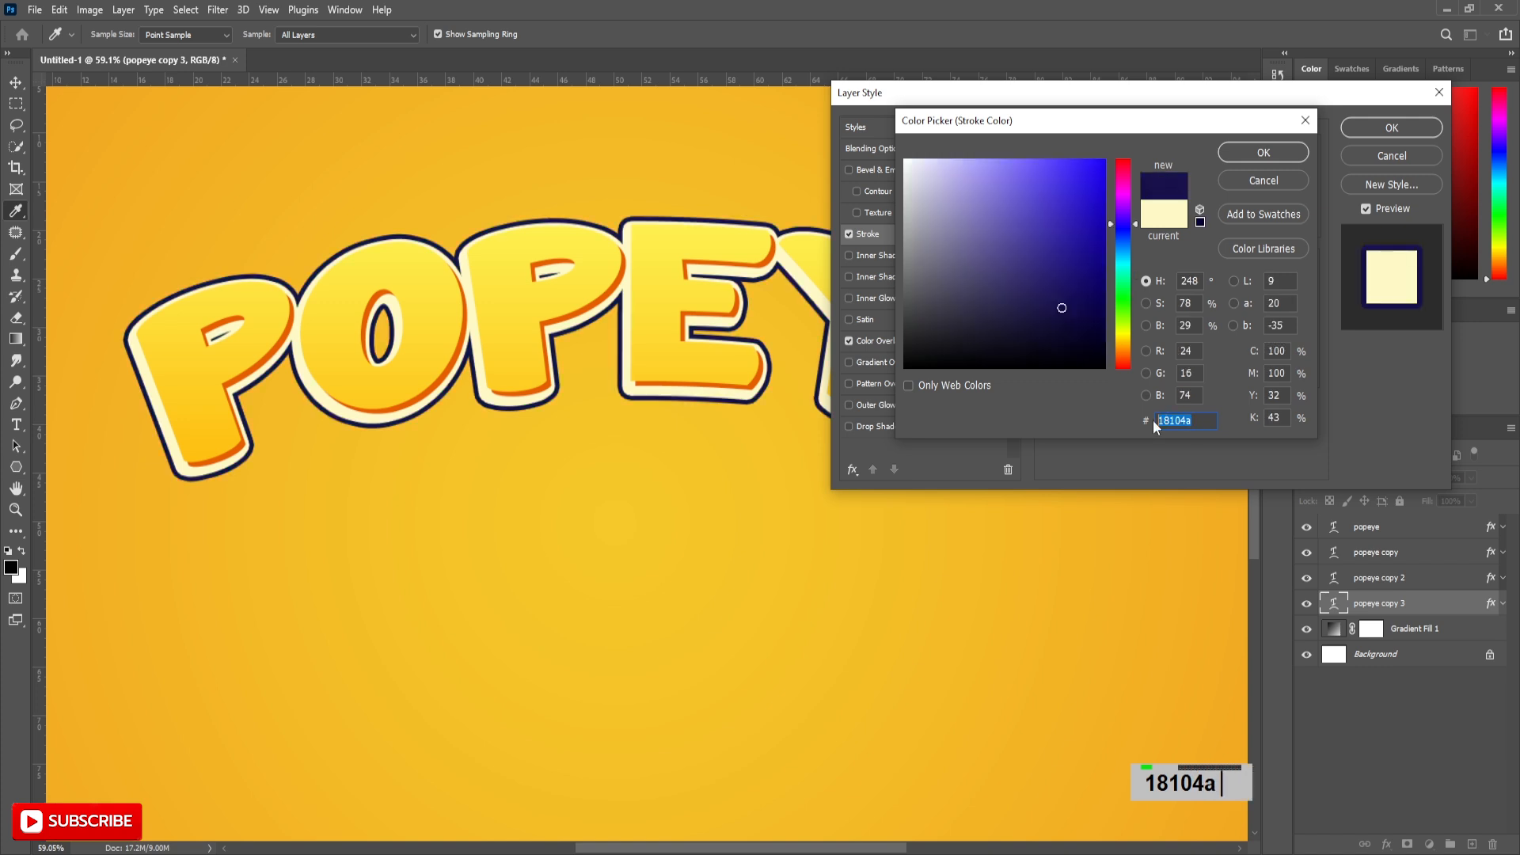
{"action": "left_click", "coordinate": [1262, 152]}
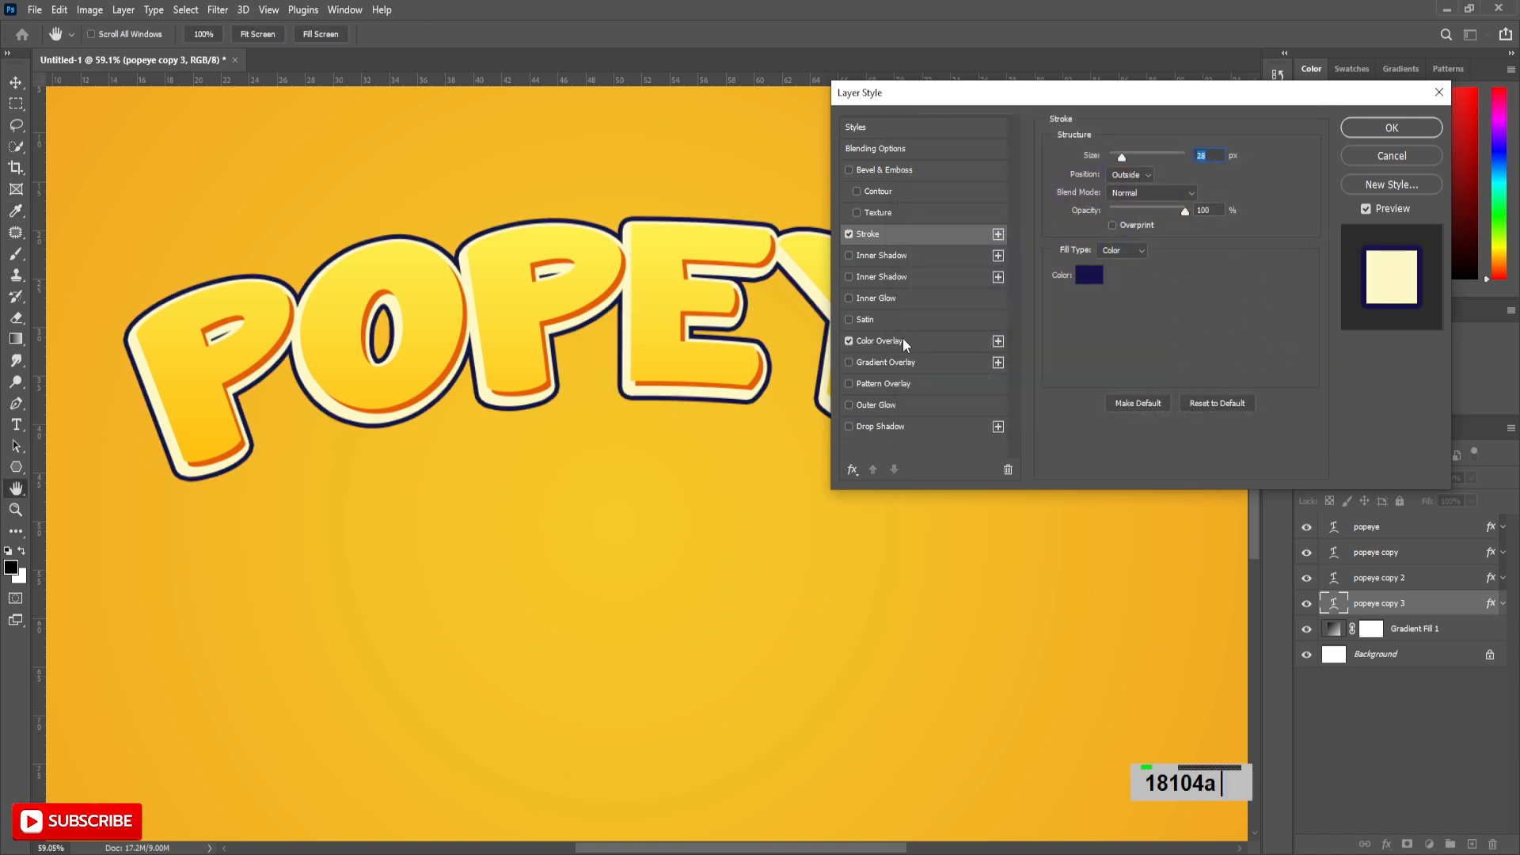
{"action": "left_click", "coordinate": [1089, 276]}
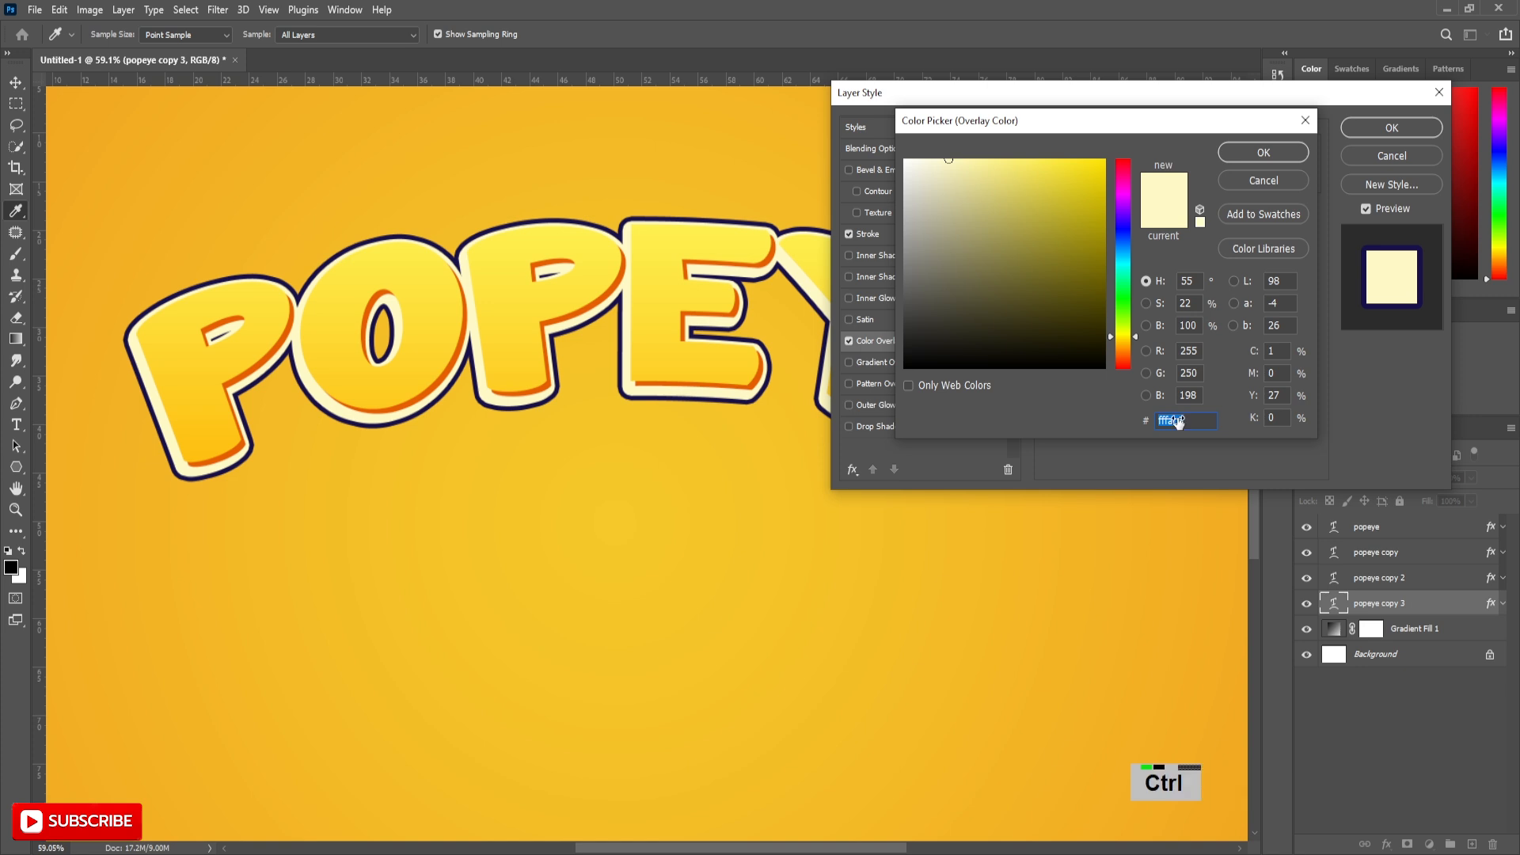
{"action": "left_click", "coordinate": [1261, 152]}
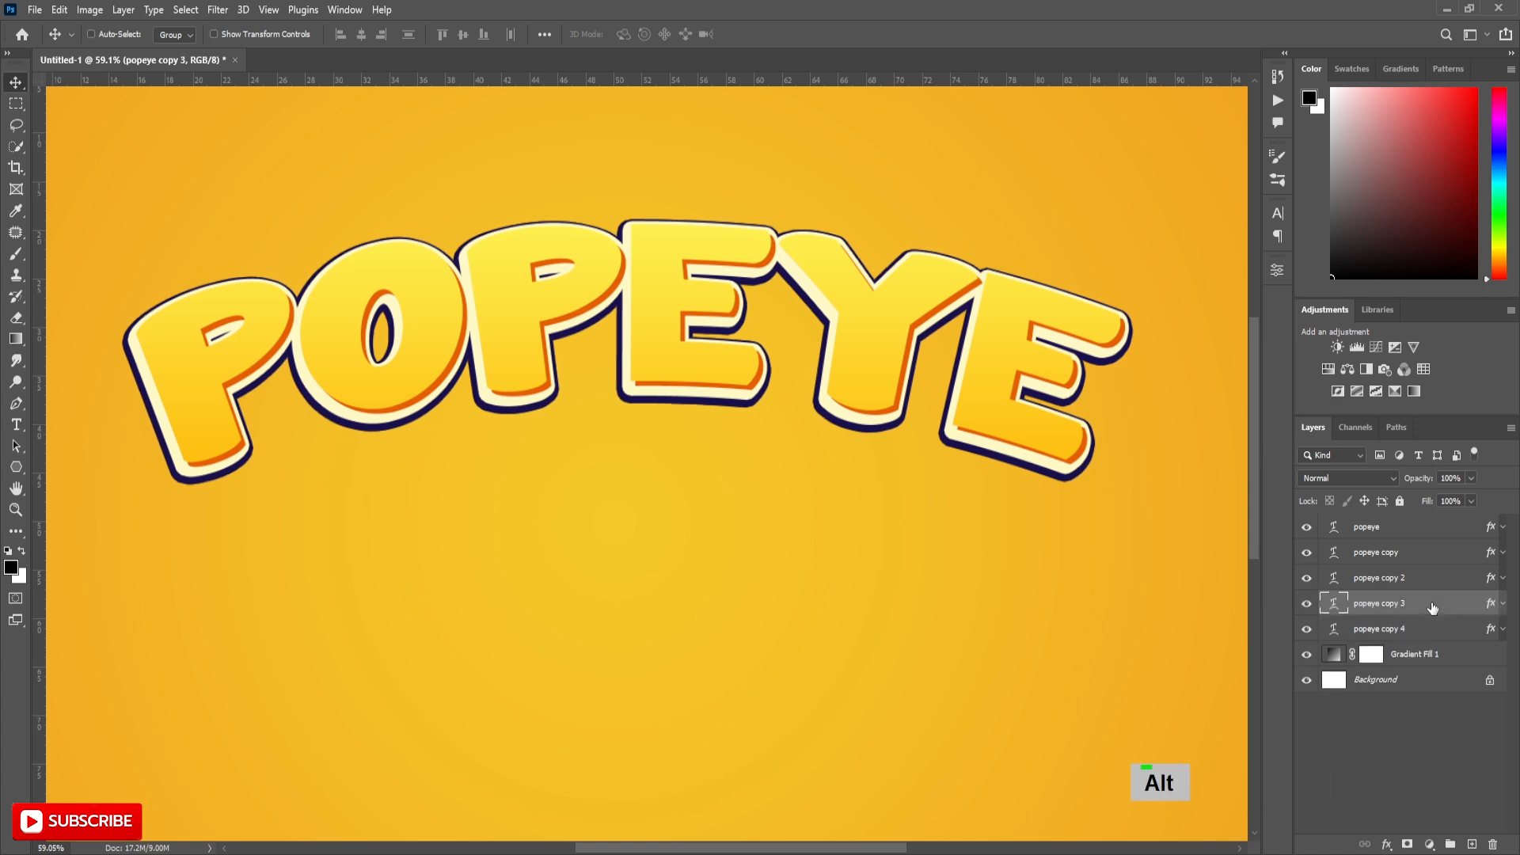
Step: Group the POPEYE layers, then set copy 4's Stroke and Color Overlay to #e55f00
{"action": "key", "text": "ctrl+g"}
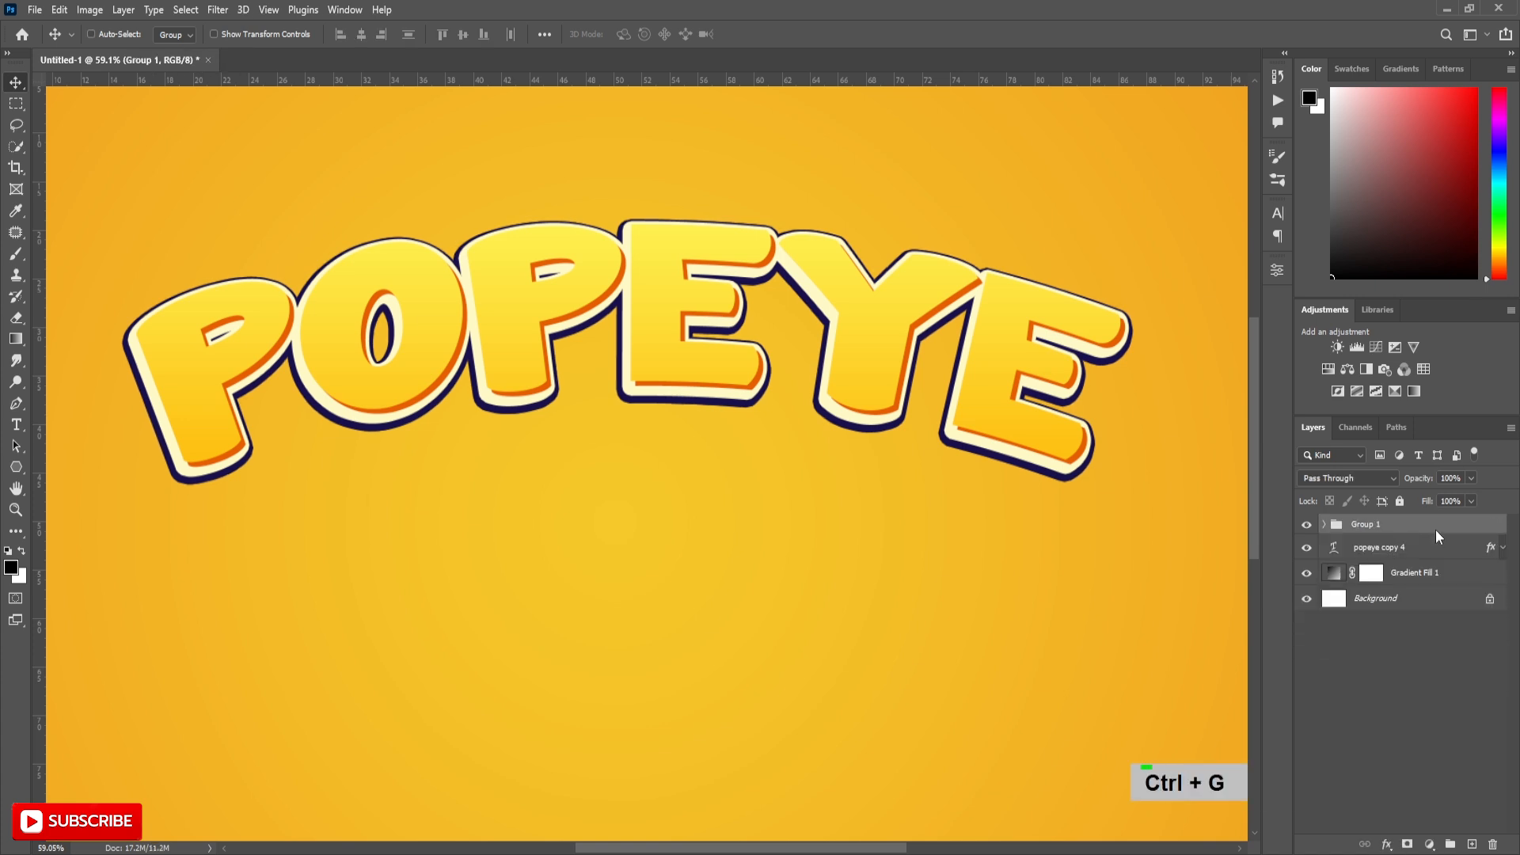
{"action": "left_click", "coordinate": [1378, 548]}
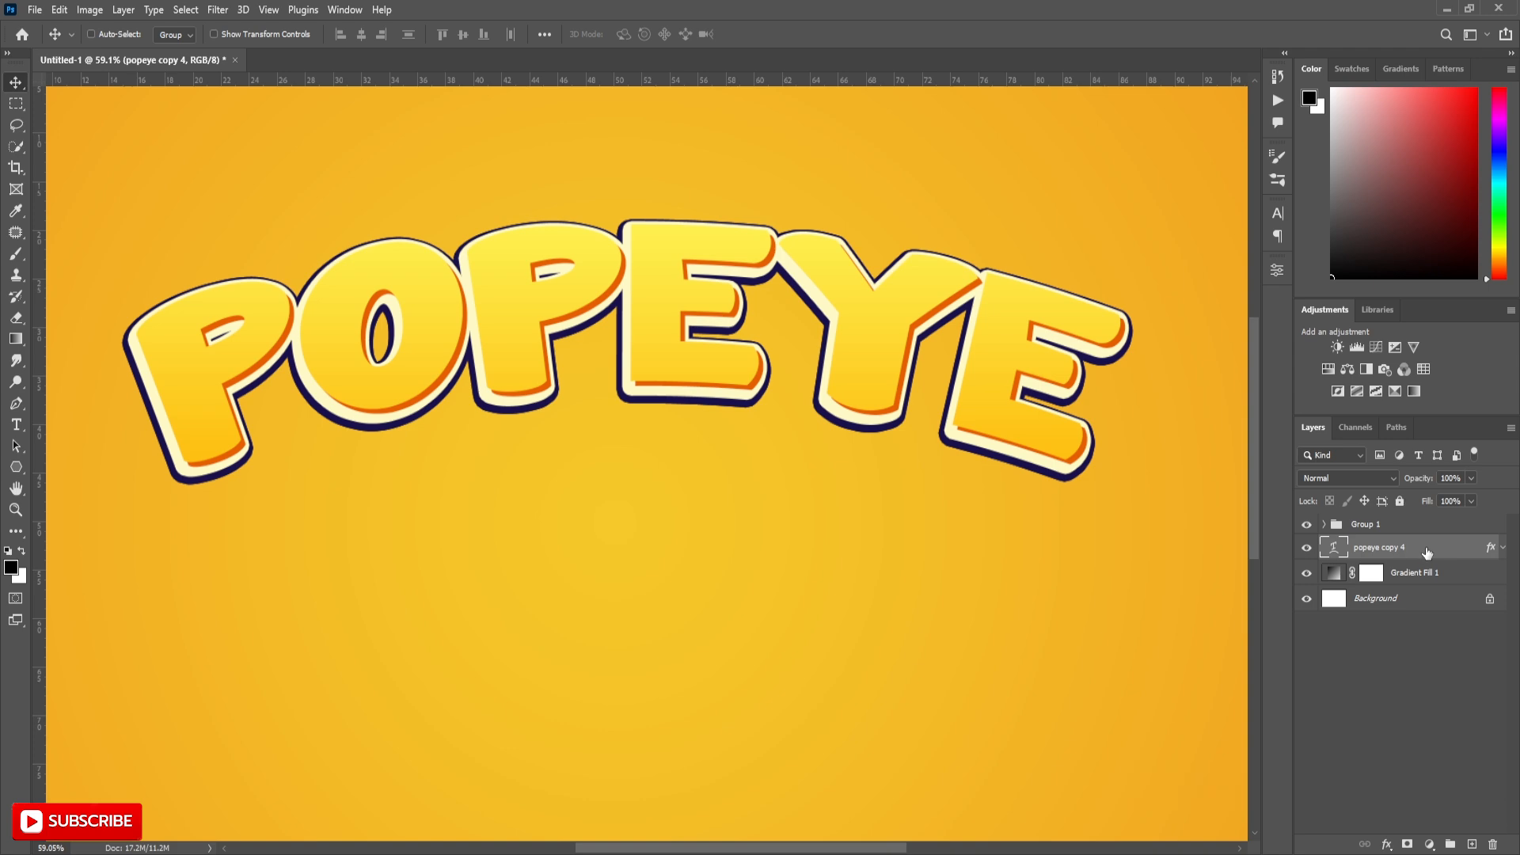
{"action": "double_click", "coordinate": [1378, 547]}
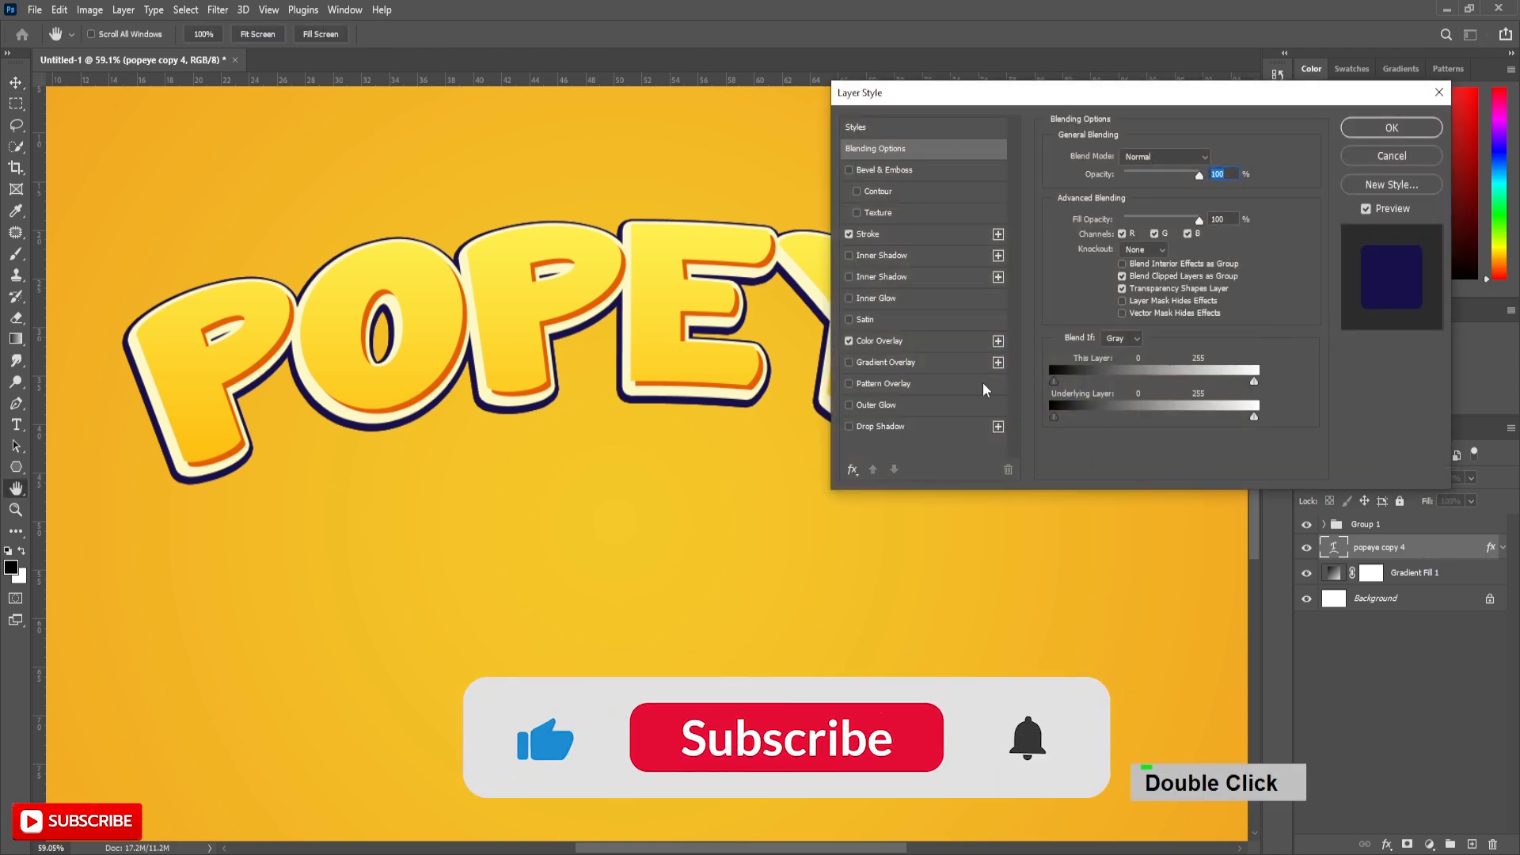
{"action": "left_click", "coordinate": [867, 234]}
{"action": "type", "text": "e"}
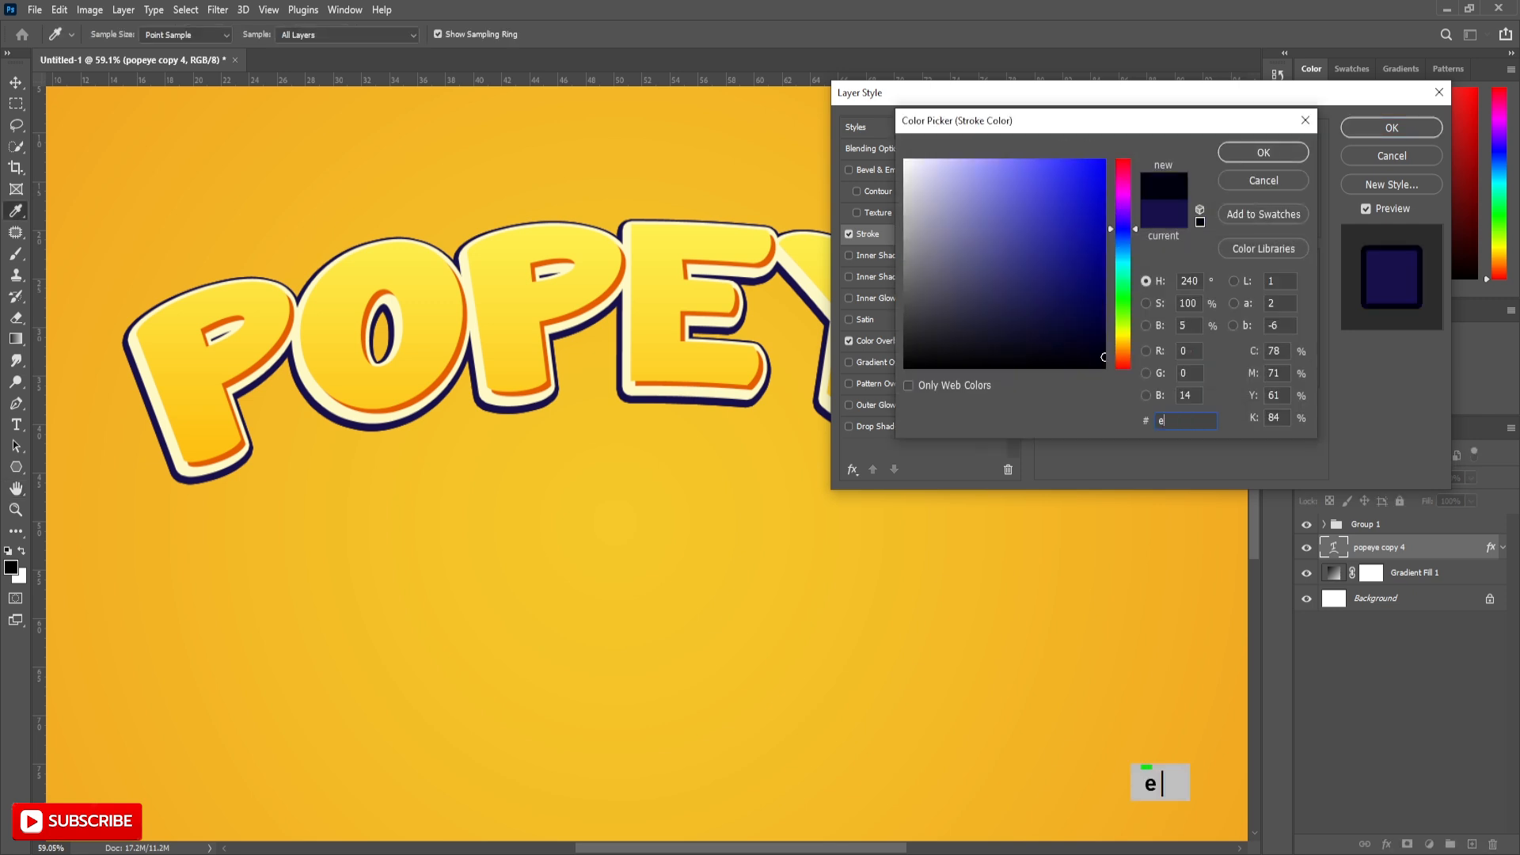
{"action": "type", "text": "55f00"}
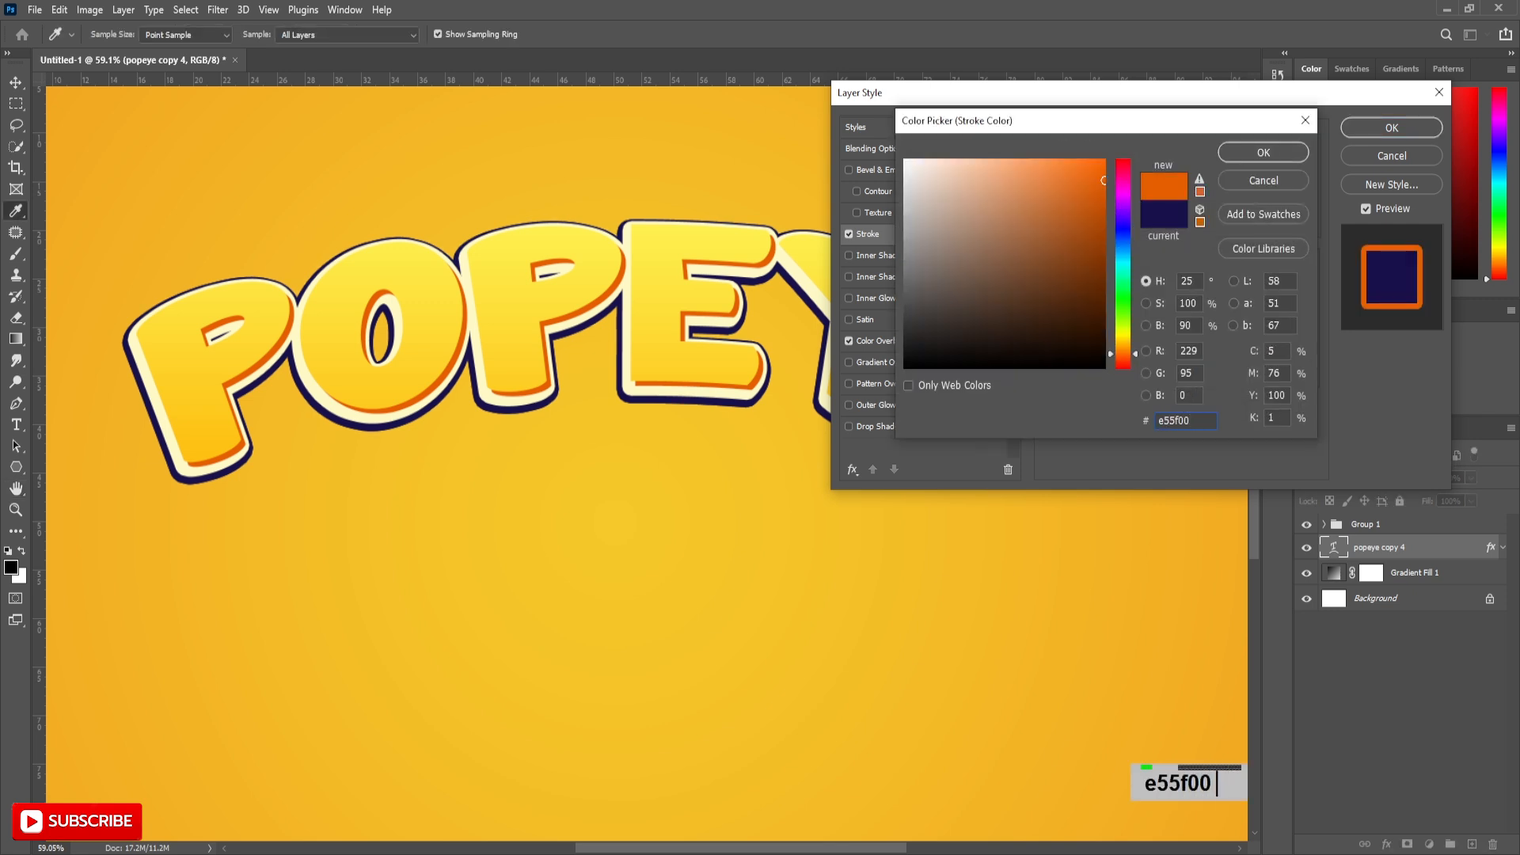
{"action": "left_click", "coordinate": [1261, 152]}
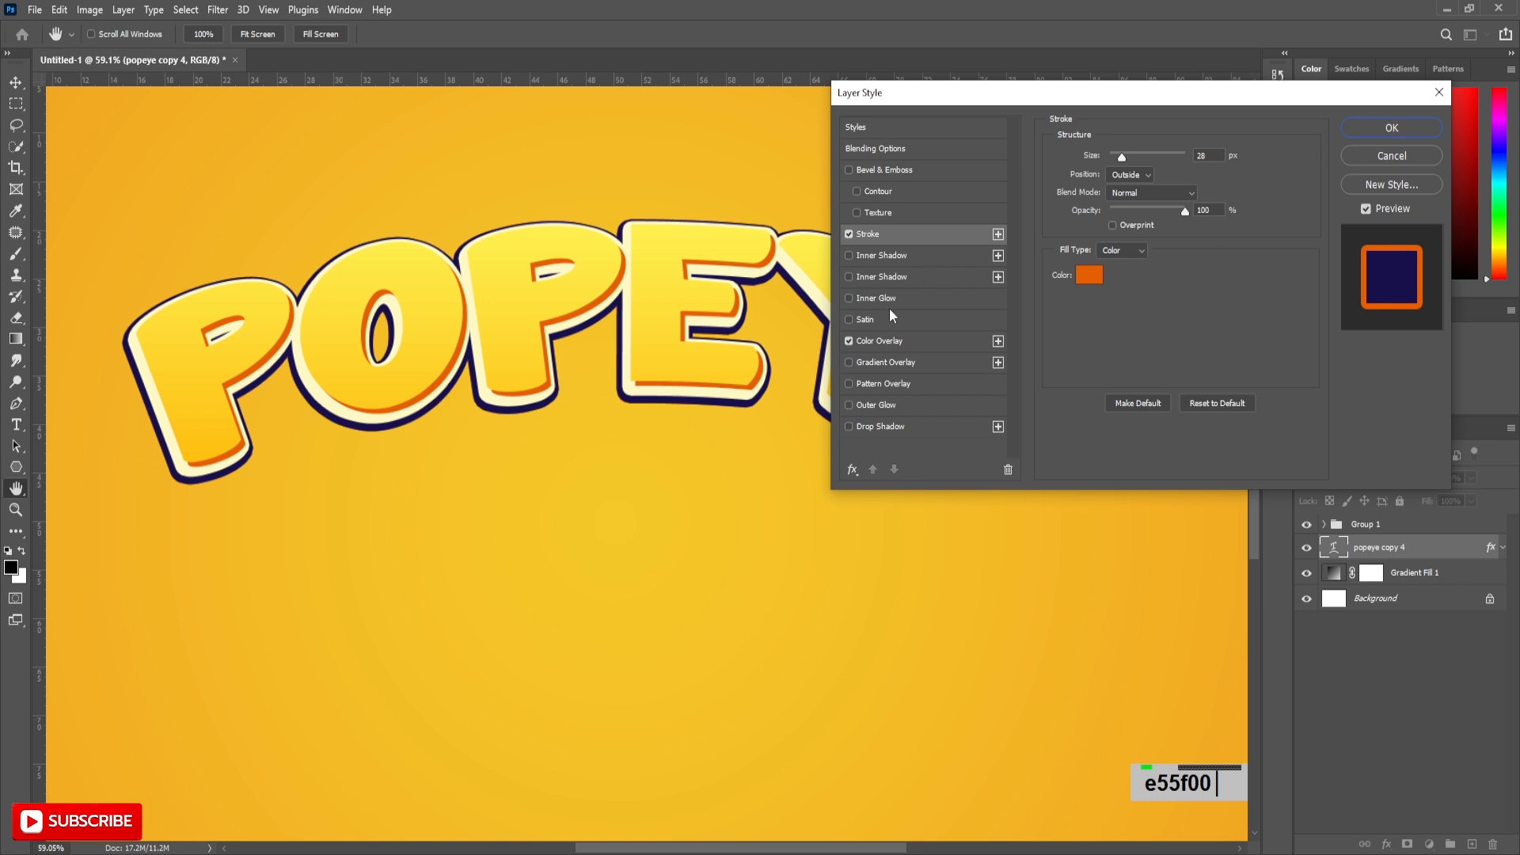
{"action": "left_click", "coordinate": [882, 341]}
{"action": "type", "text": "e55f00"}
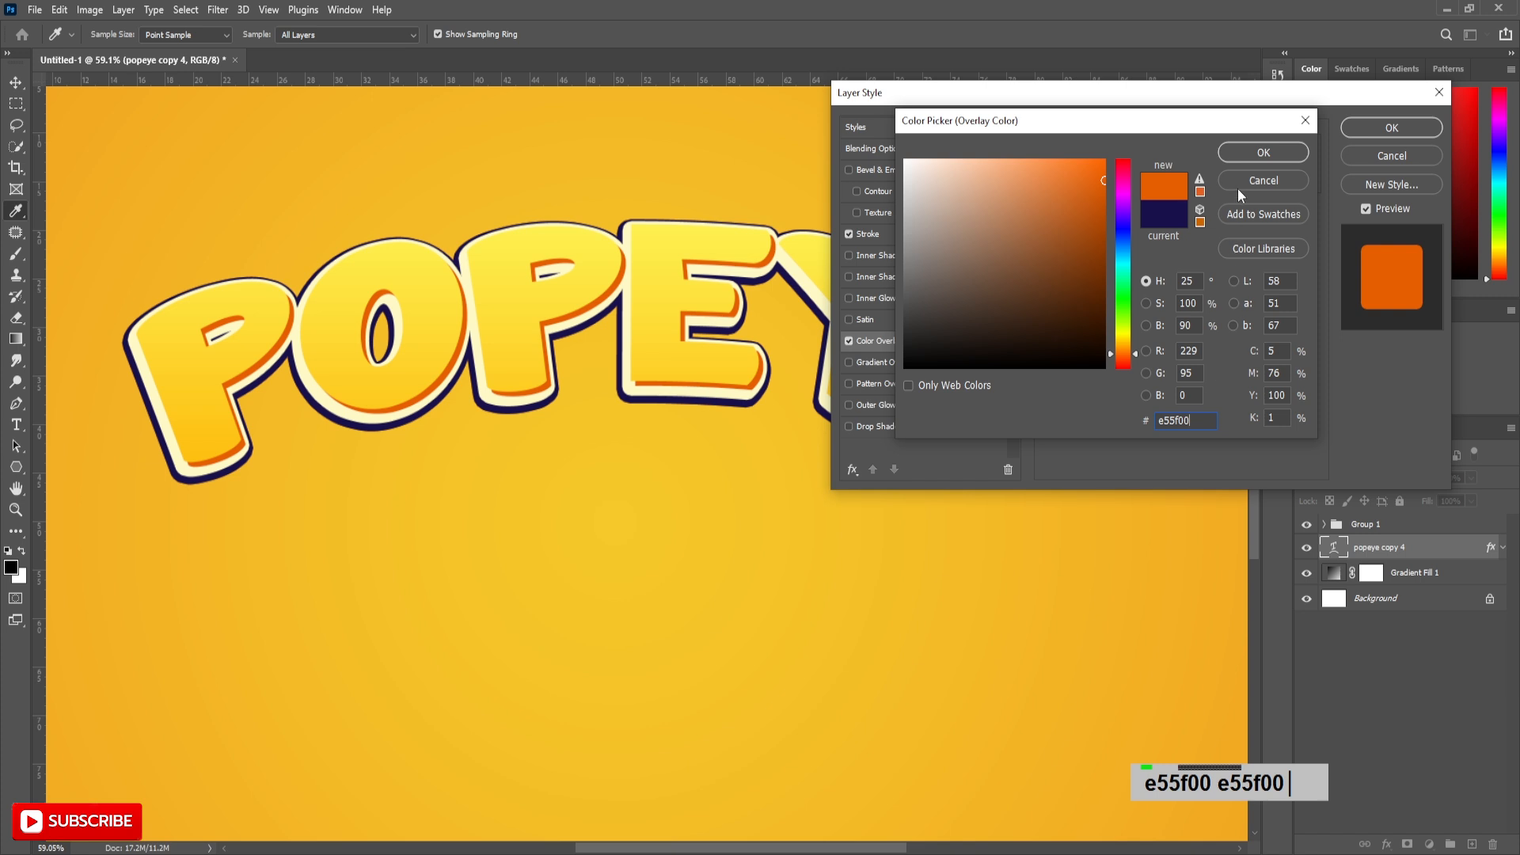
{"action": "left_click", "coordinate": [1262, 152]}
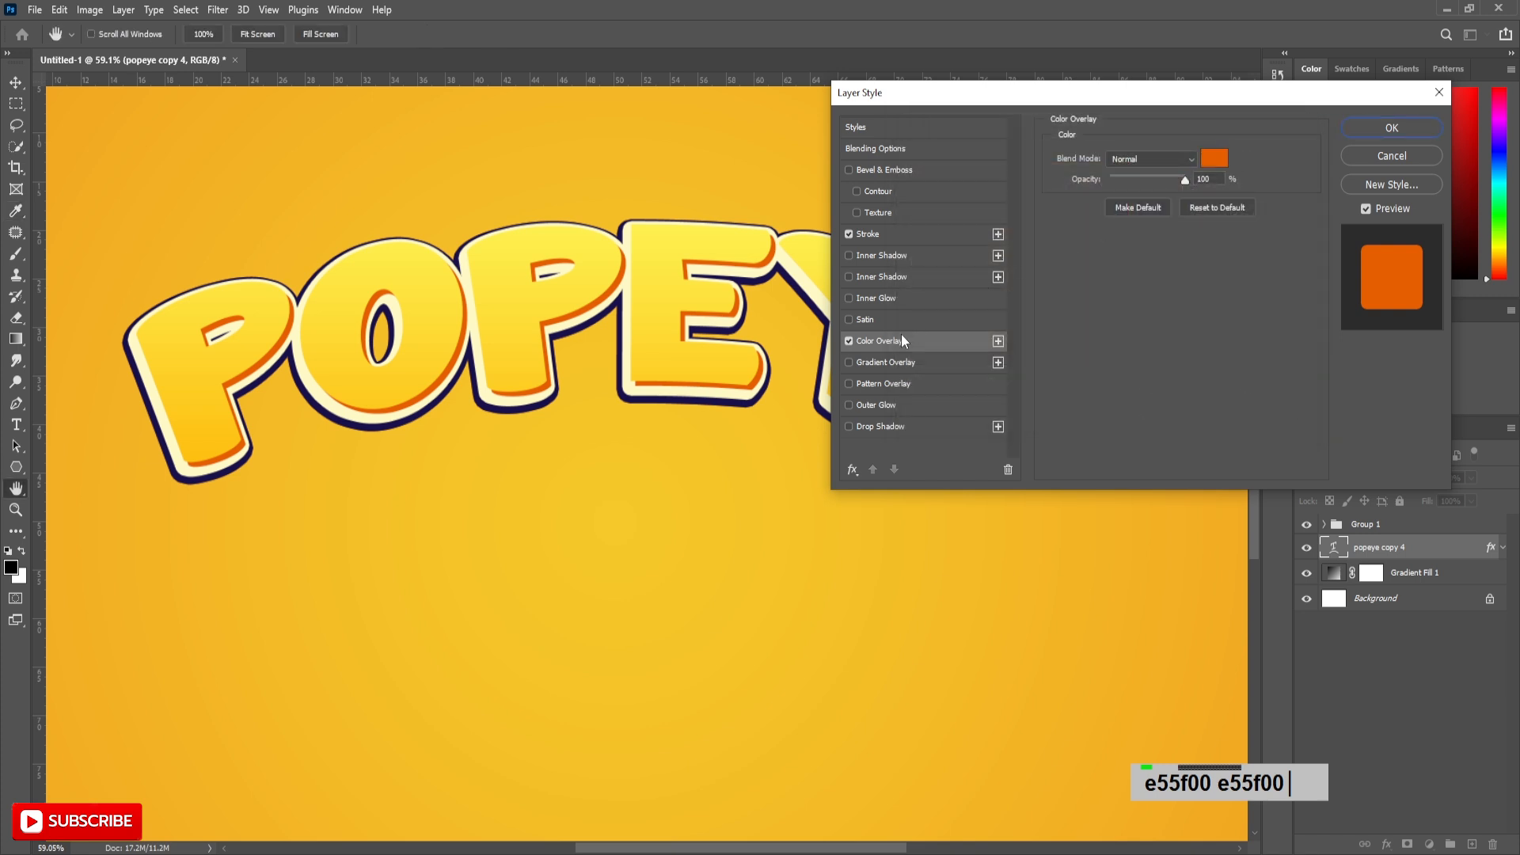
{"action": "mouse_move", "coordinate": [1339, 145]}
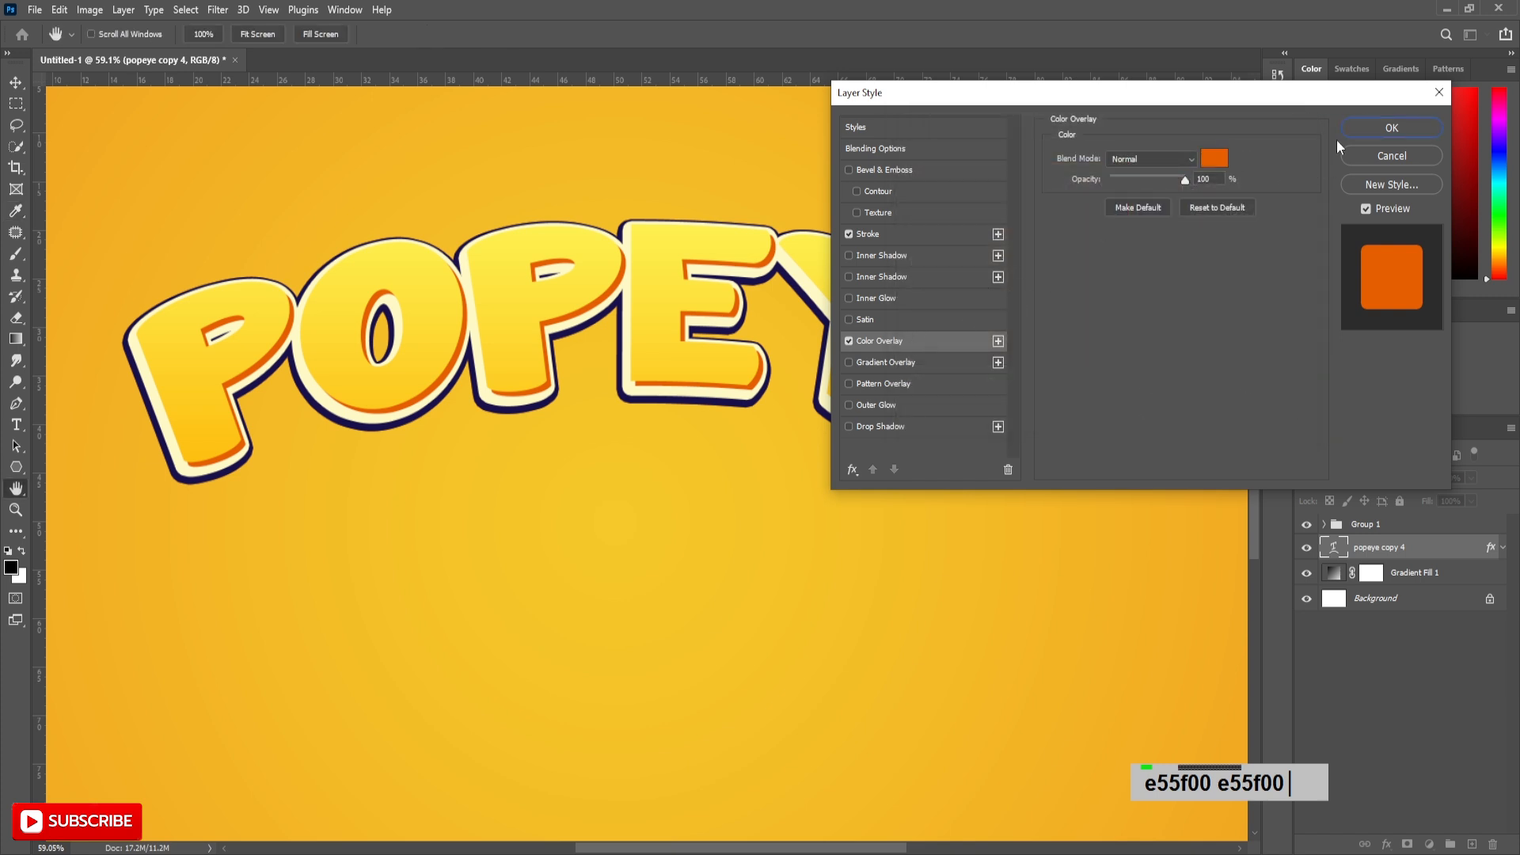
{"action": "left_click", "coordinate": [1391, 127]}
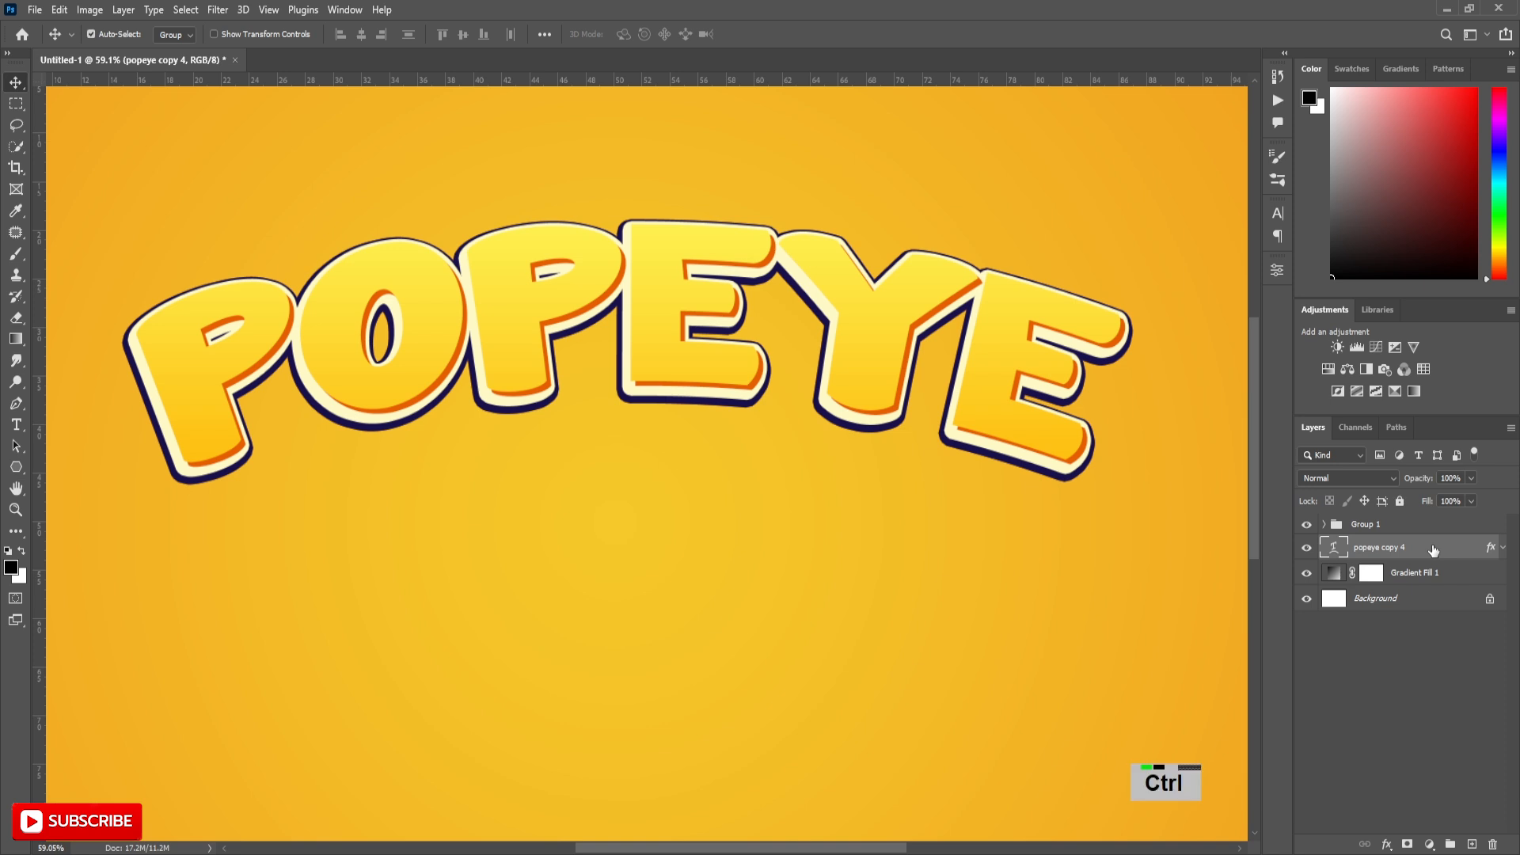
Step: Duplicate the orange text layer, scale the copy to 99% width and nudge it down
{"action": "key", "text": "ctrl+j"}
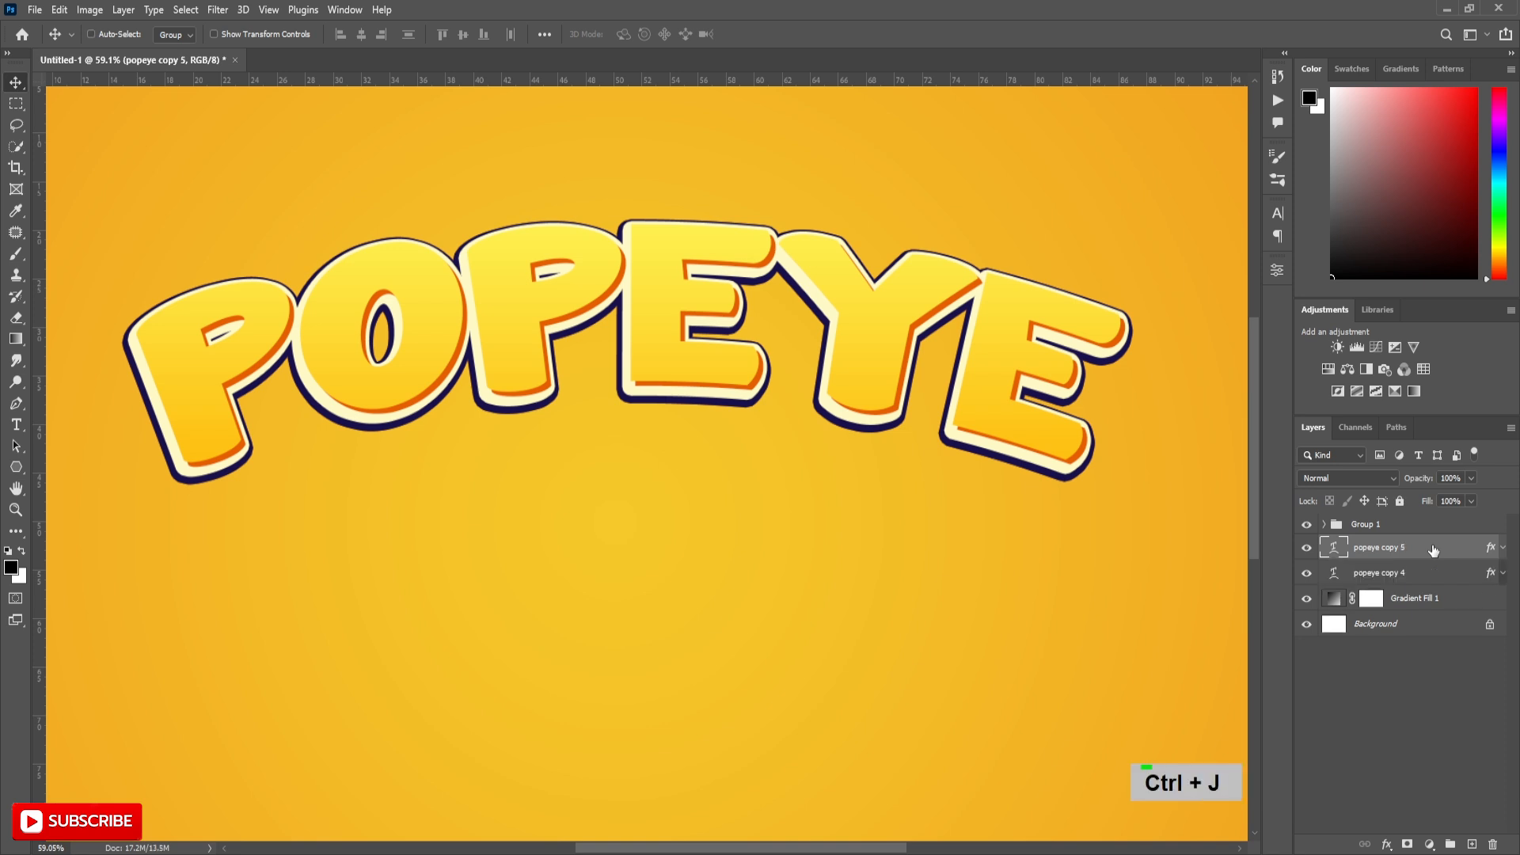
{"action": "key", "text": "ctrl+t"}
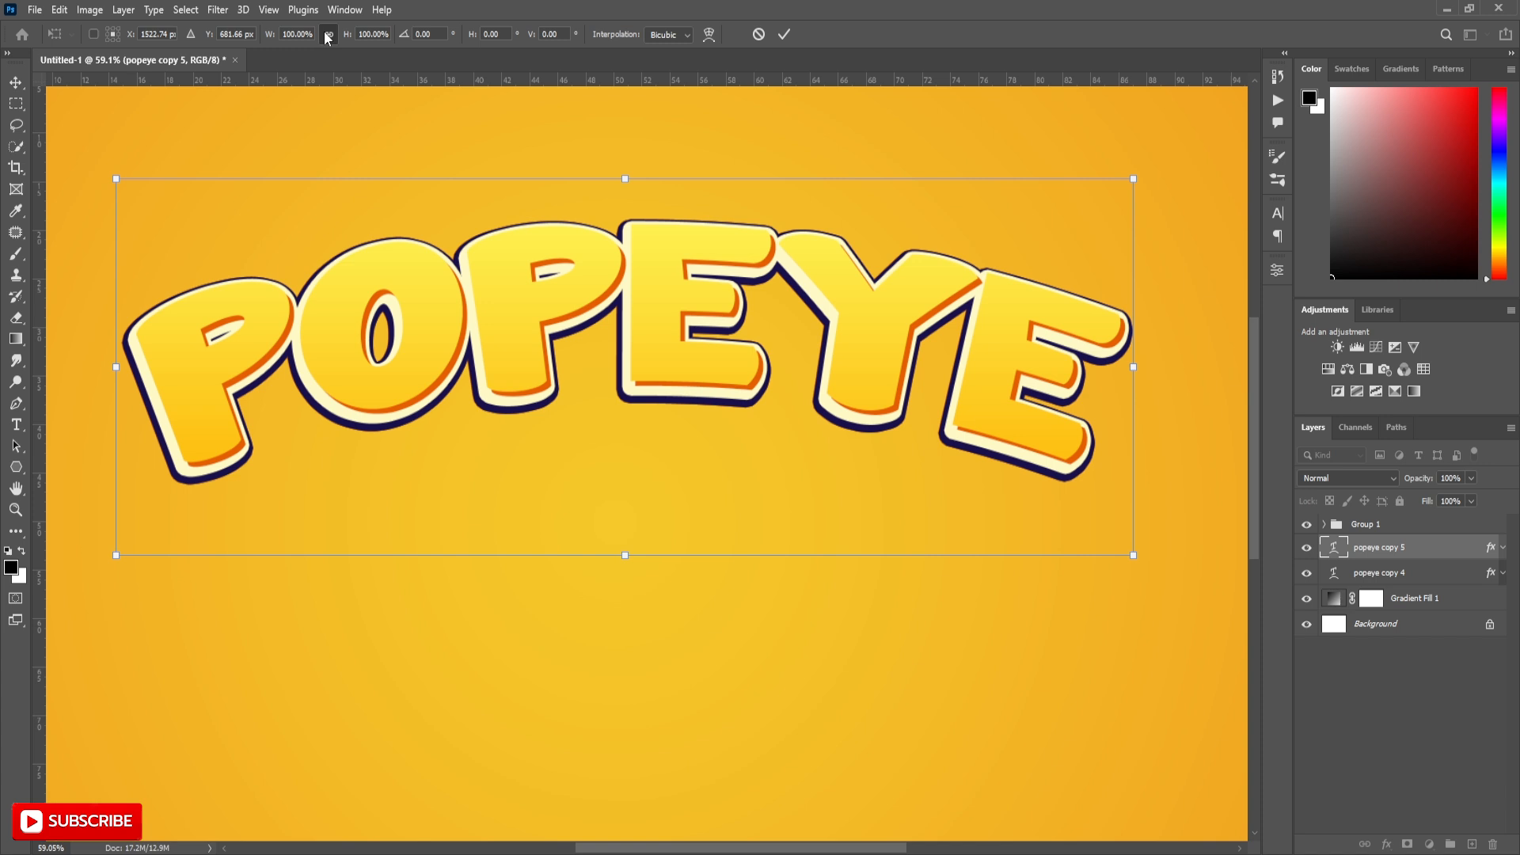
{"action": "type", "text": "99"}
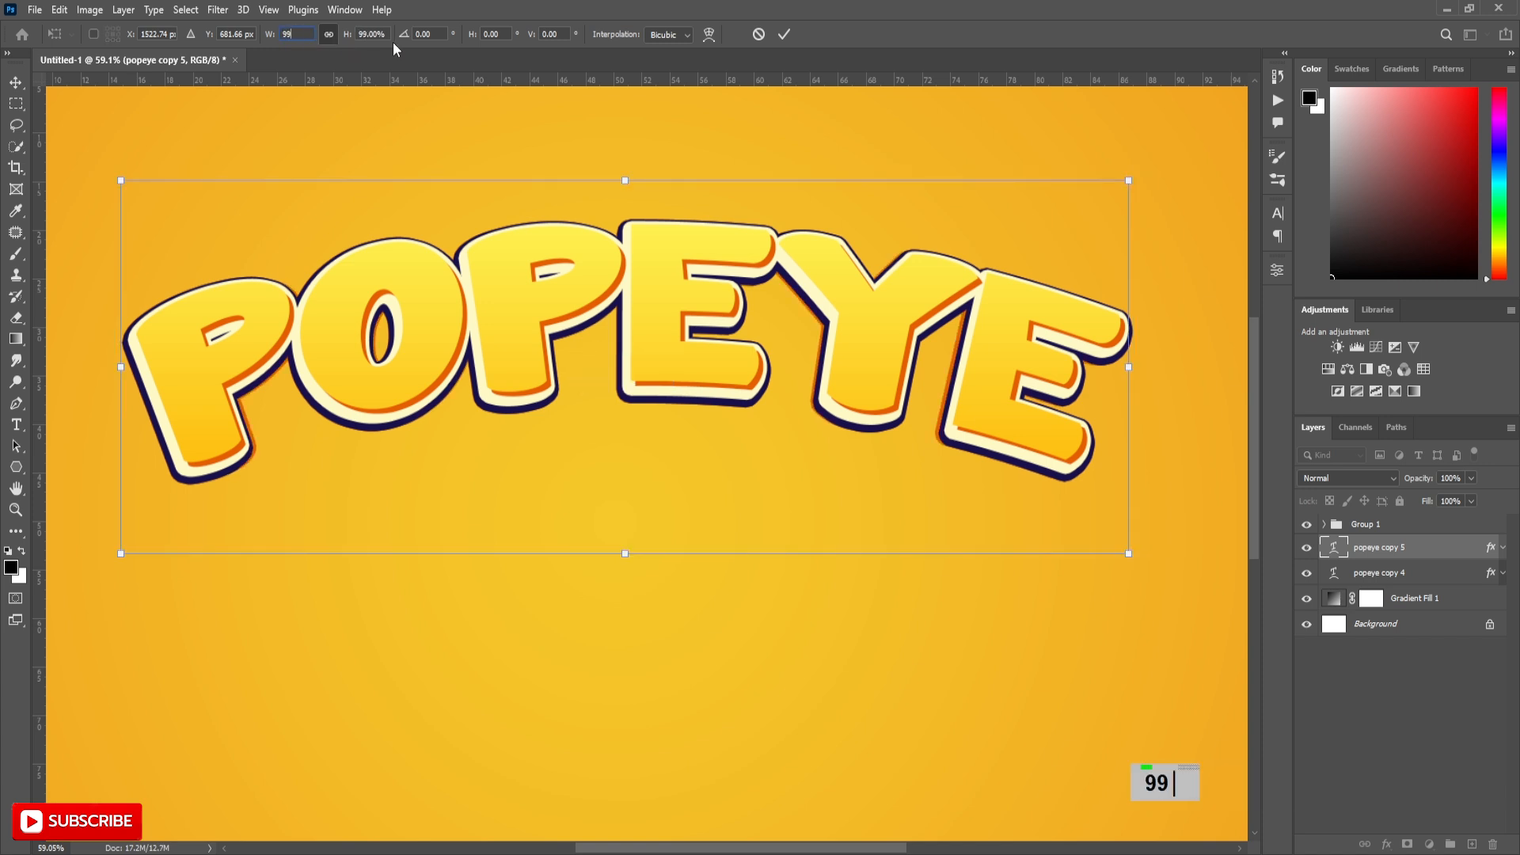
{"action": "key", "text": "Enter"}
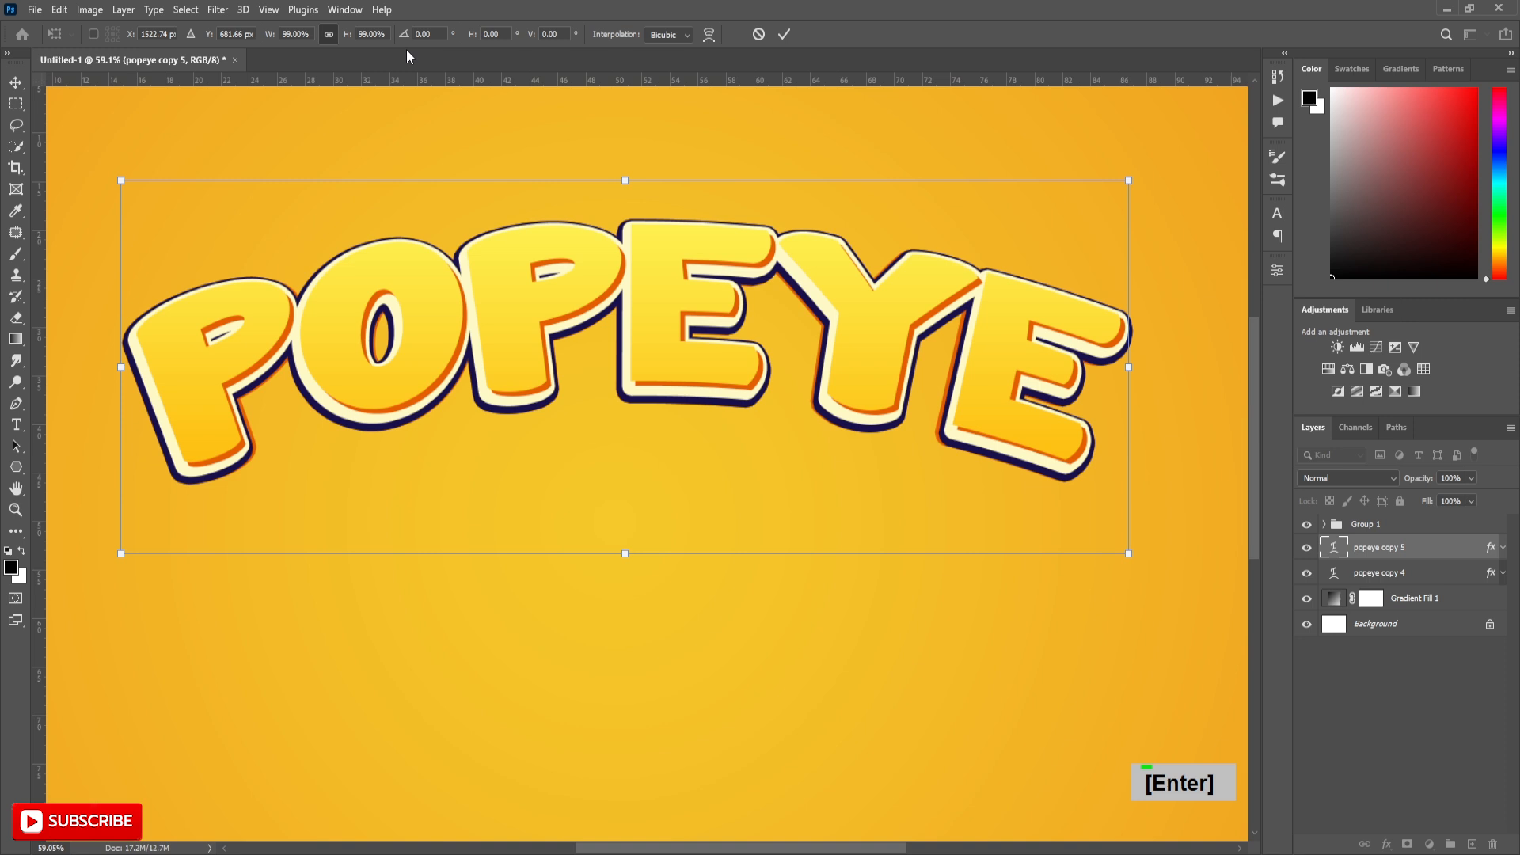
{"action": "key", "text": "shift+down"}
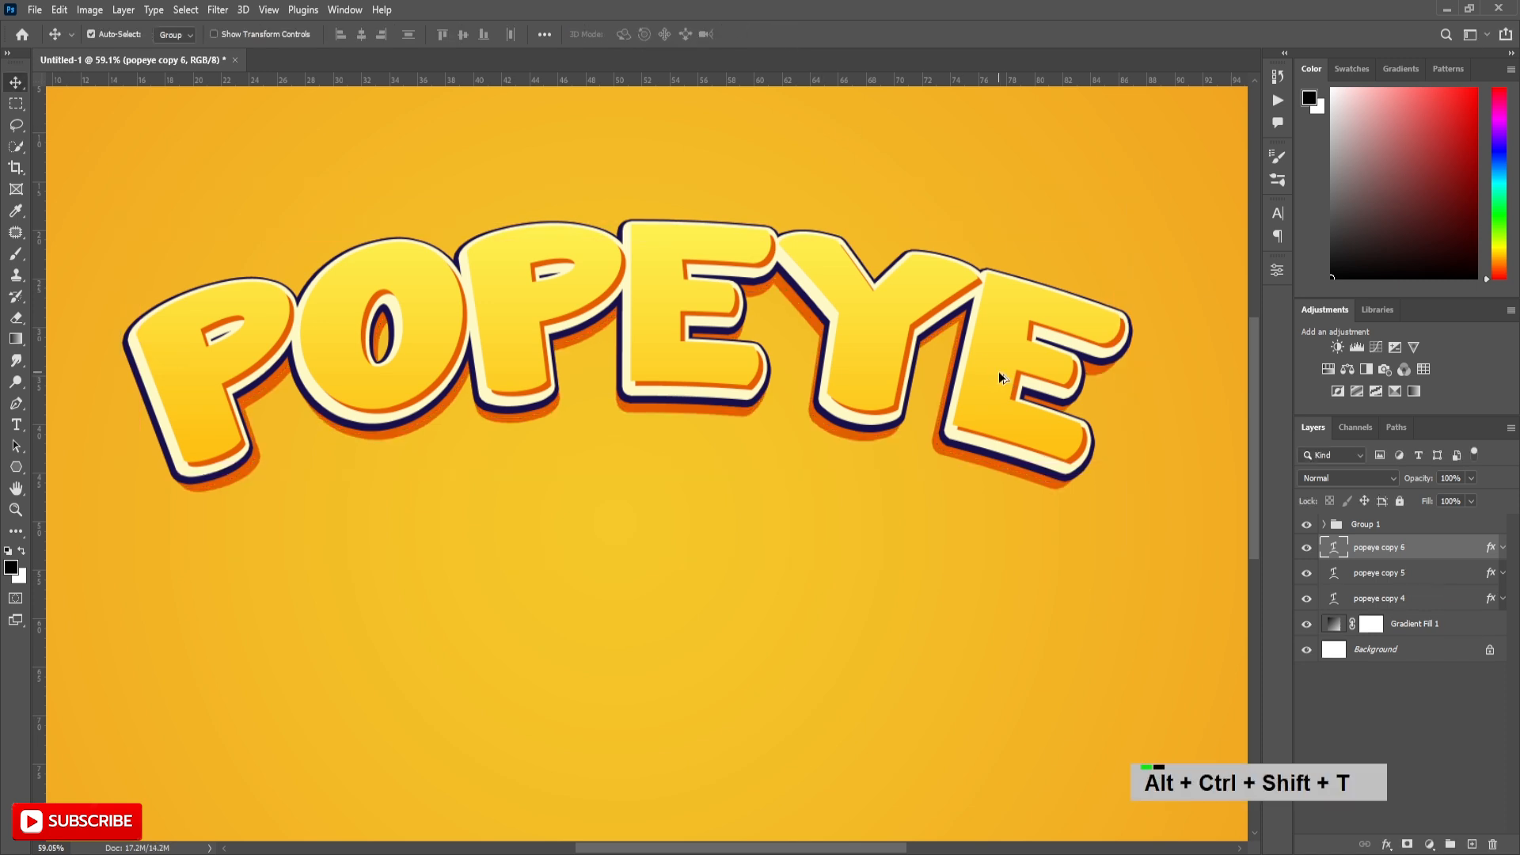
Step: Add two more repeated shifted orange copies and group all the copies together
{"action": "key", "text": "alt+ctrl+shift+t"}
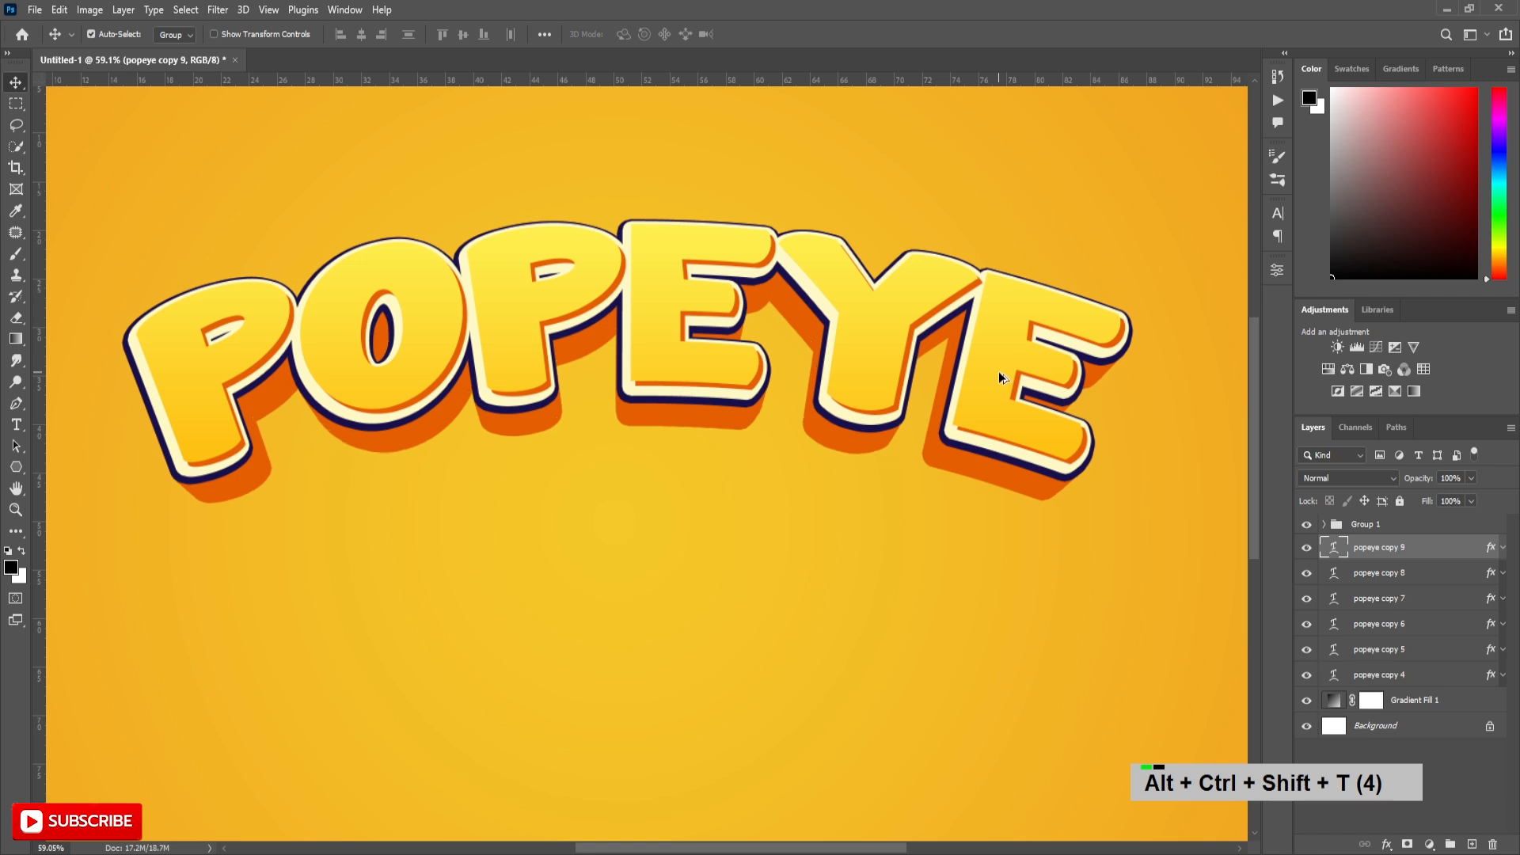
{"action": "key", "text": "alt+ctrl+shift+t"}
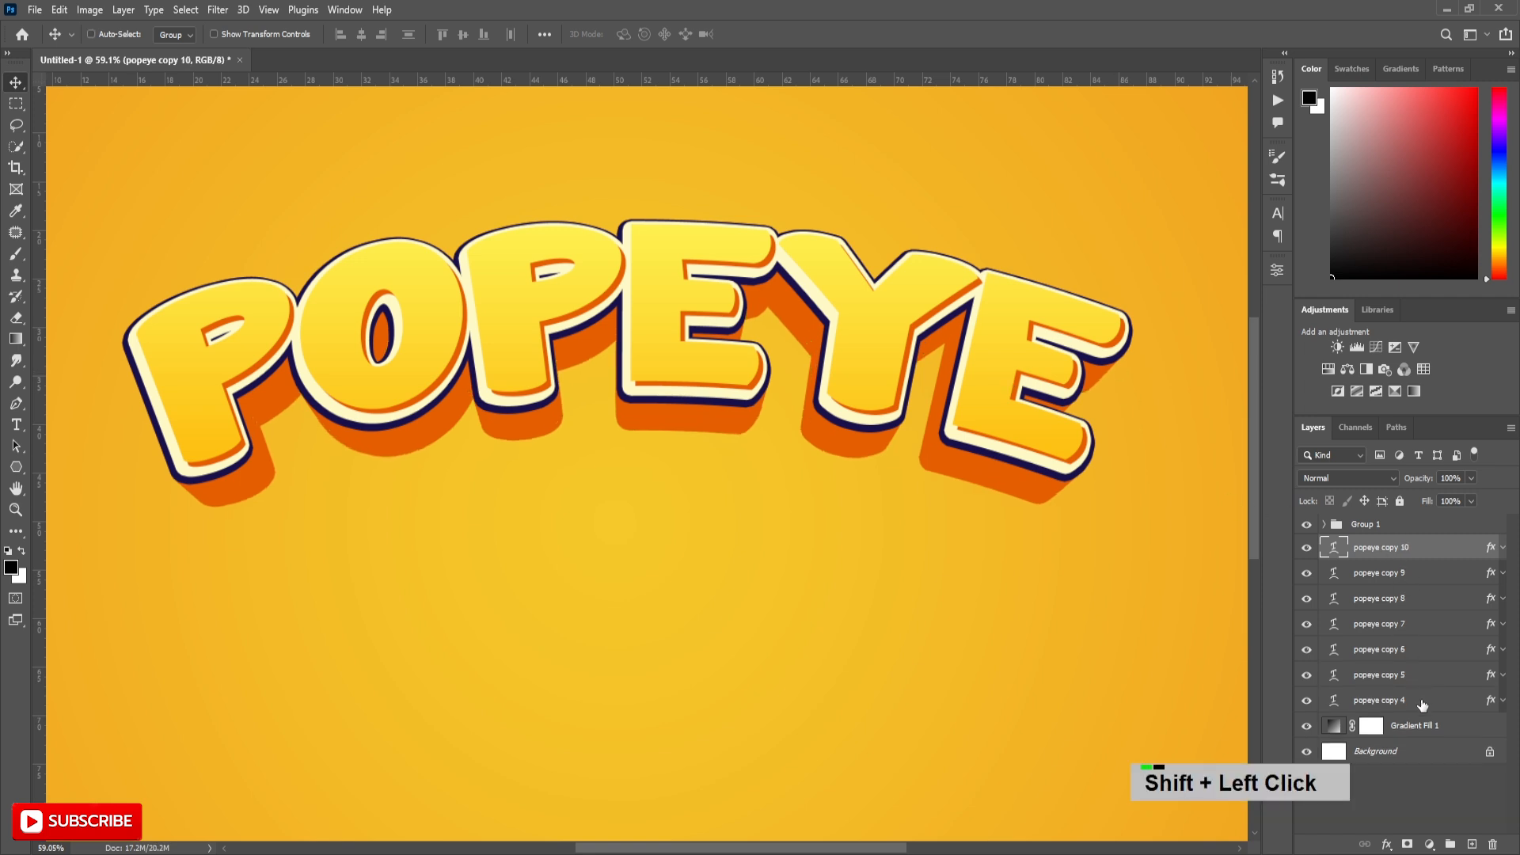
{"action": "key", "text": "ctrl+g"}
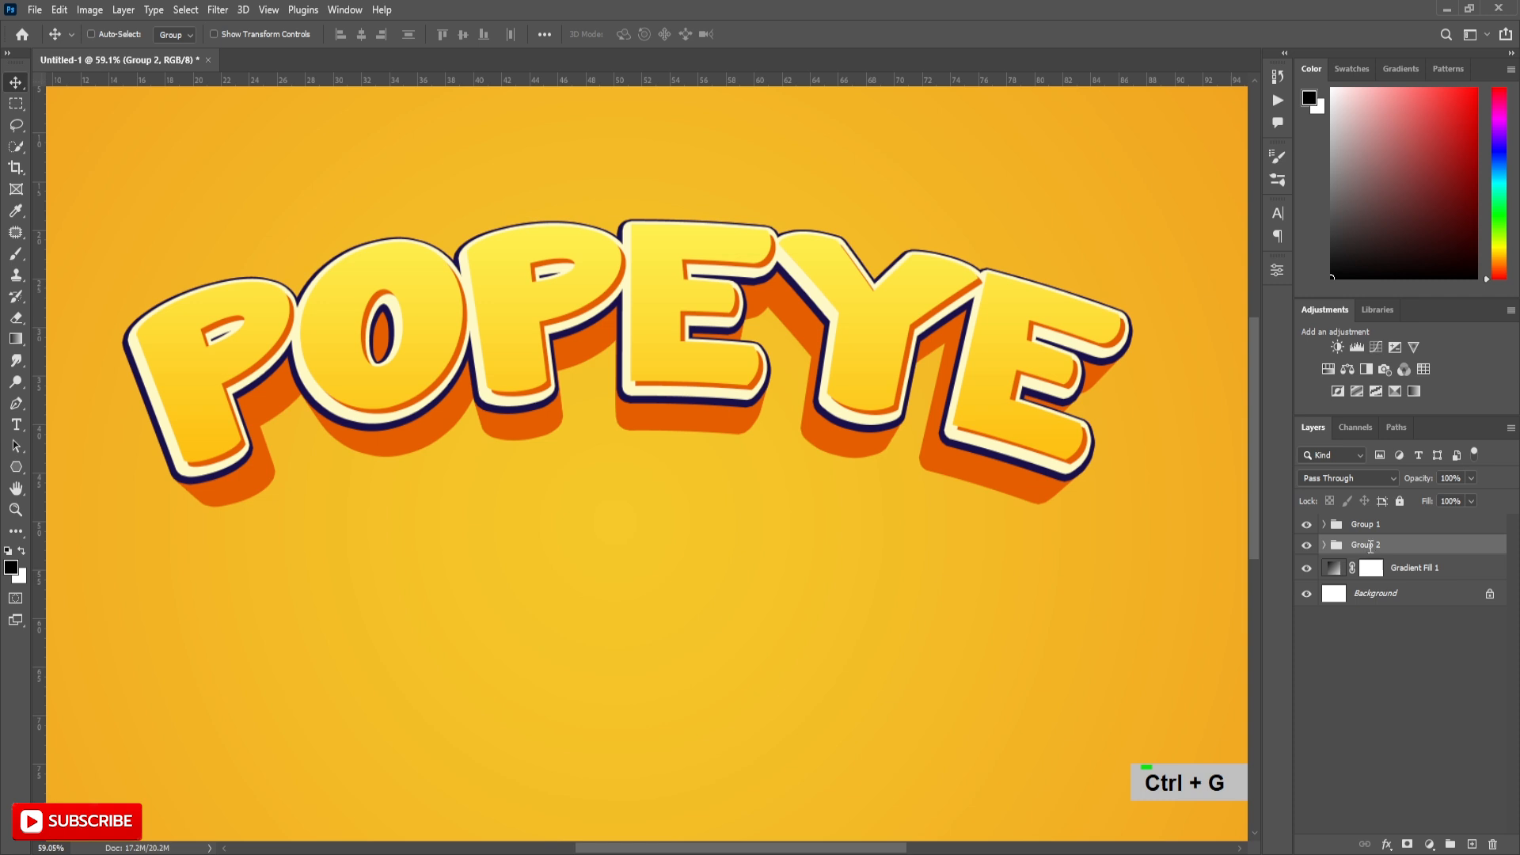
Step: Rename the new group 'extrude' and duplicate it with Ctrl+J
{"action": "type", "text": "extrude"}
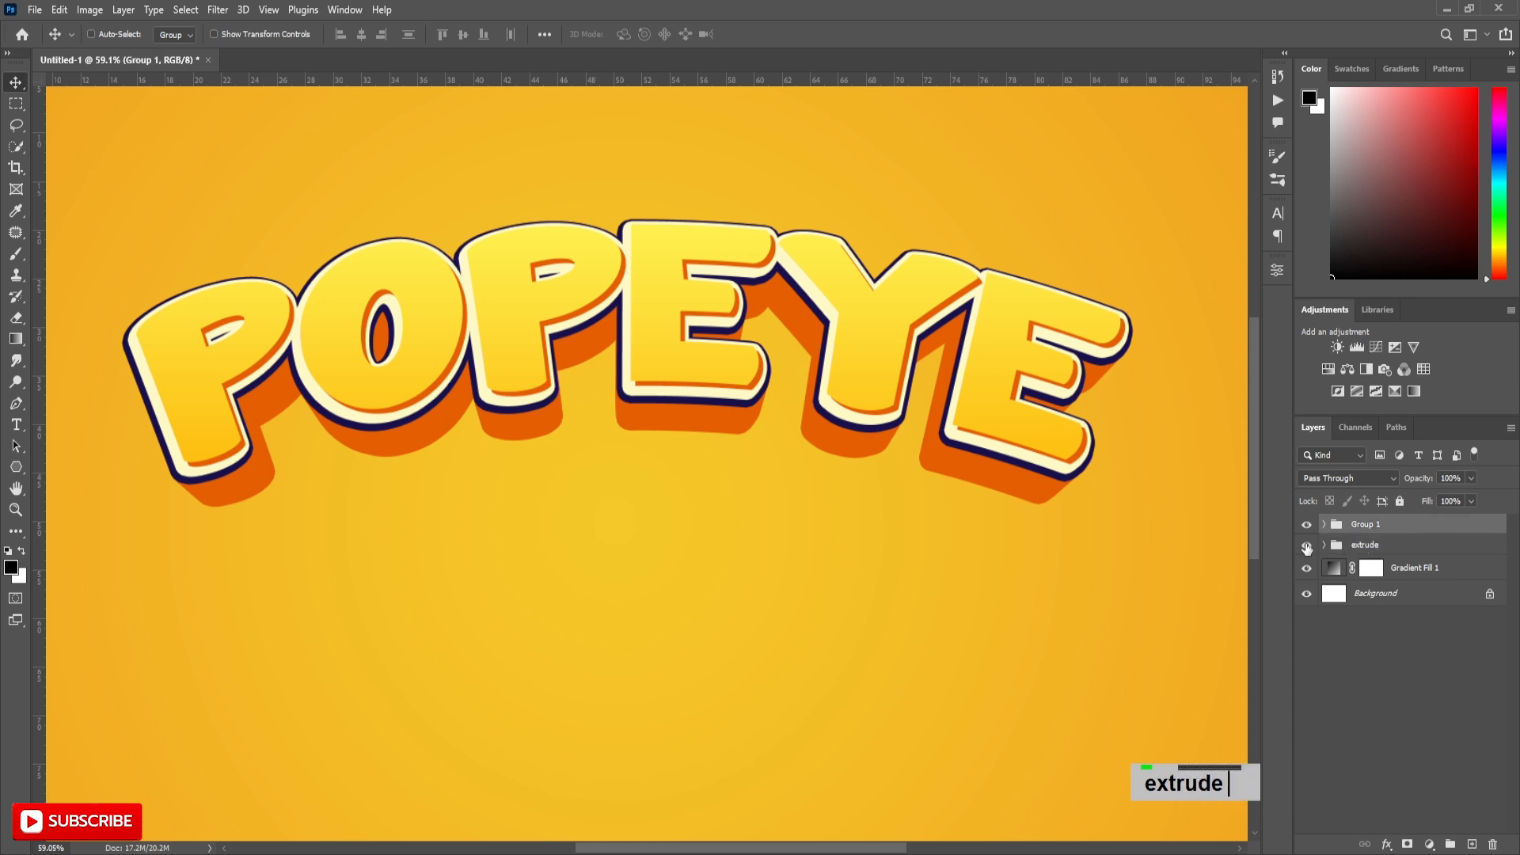
{"action": "left_click", "coordinate": [1365, 544]}
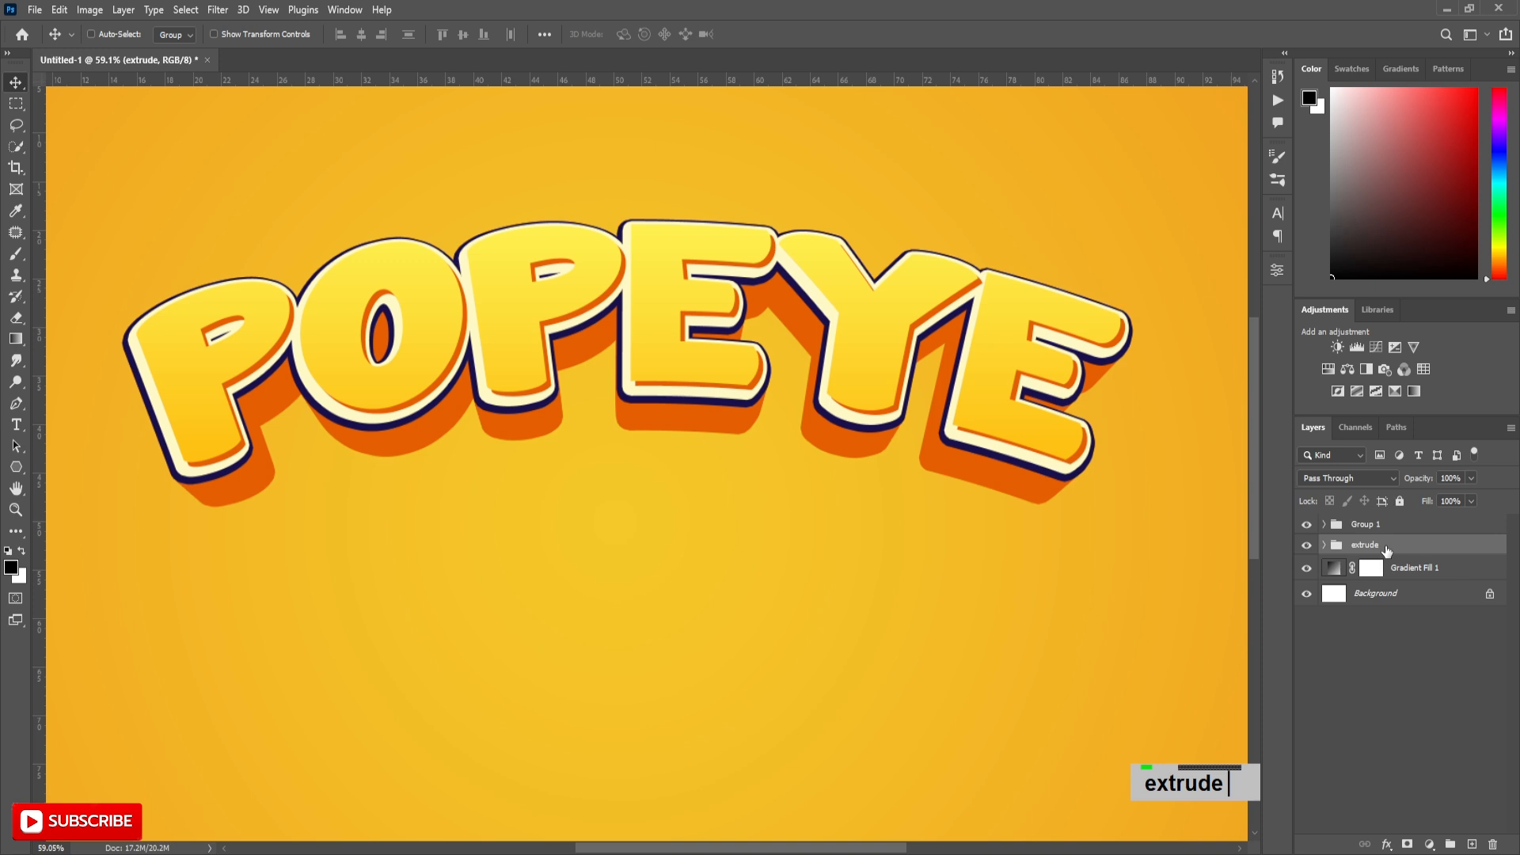
{"action": "key", "text": "ctrl+j"}
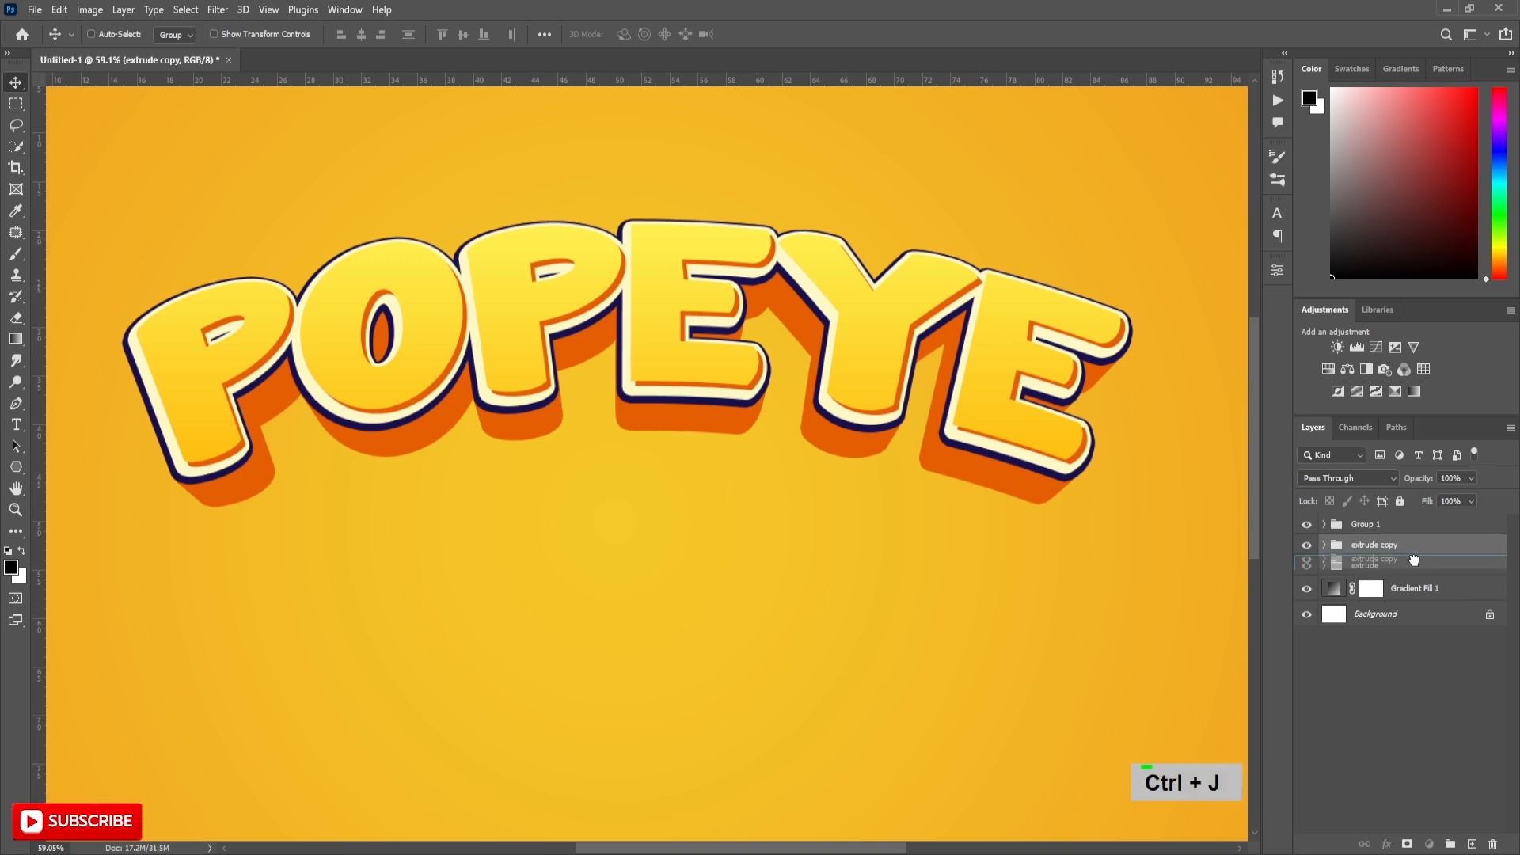
Step: In the duplicated group, add two more repeated copies from its top text layer
{"action": "left_click", "coordinate": [1324, 565]}
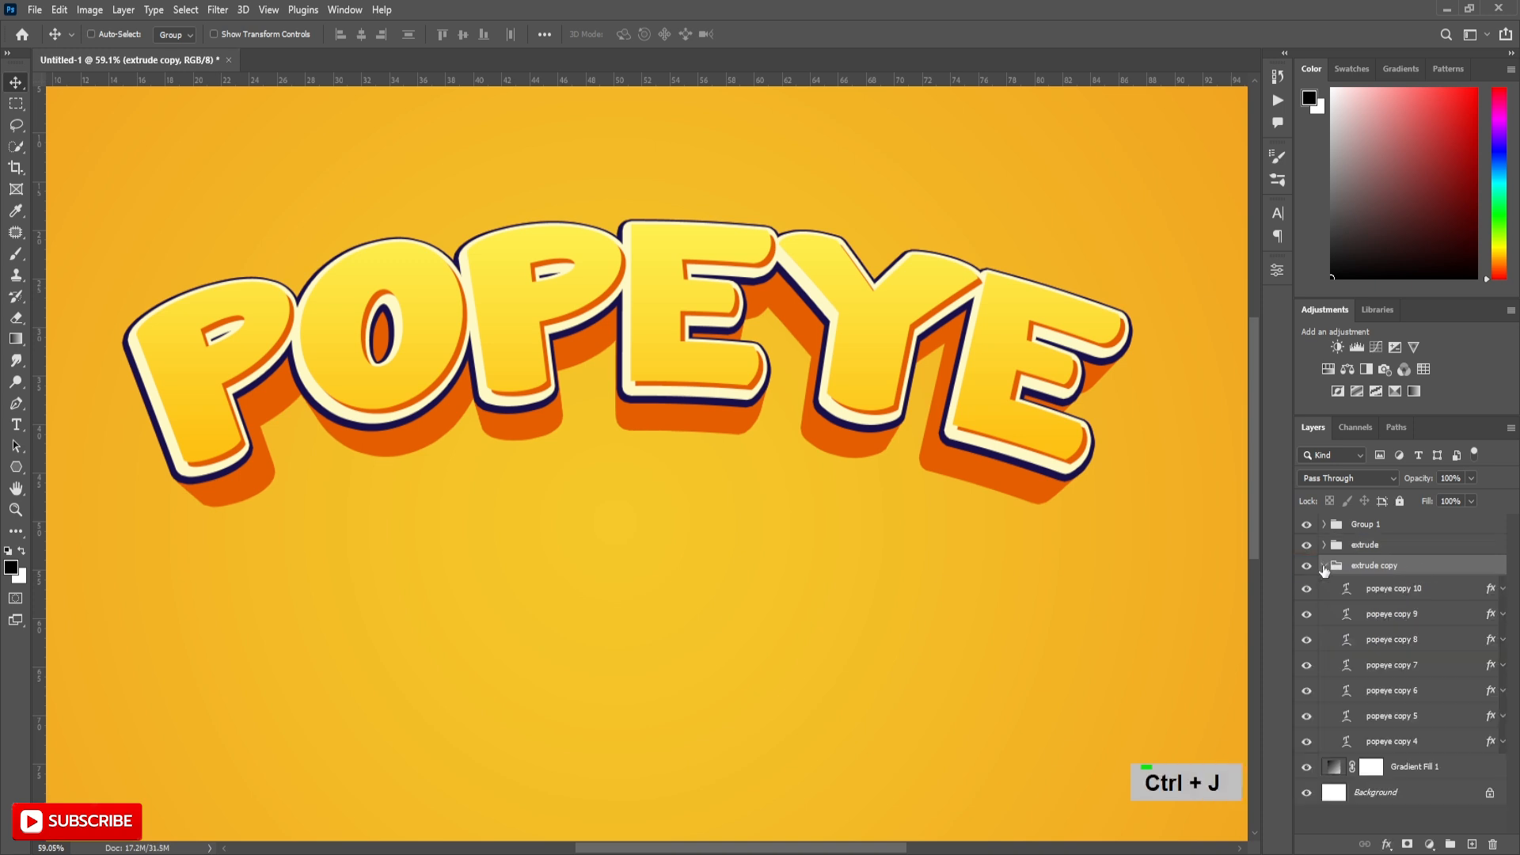
{"action": "left_click", "coordinate": [1391, 588]}
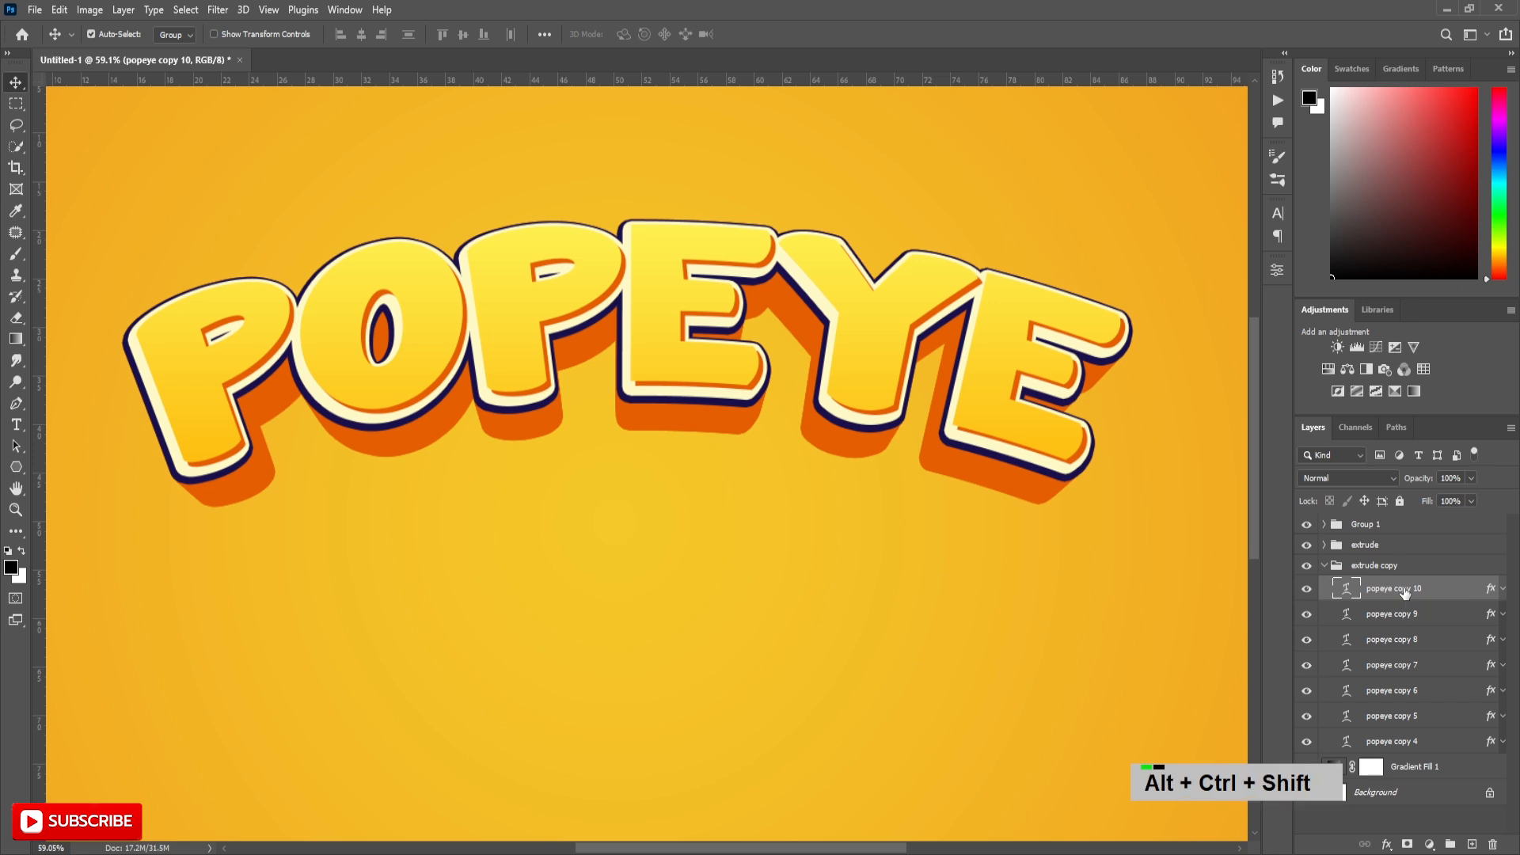
{"action": "key", "text": "alt+ctrl+shift+t"}
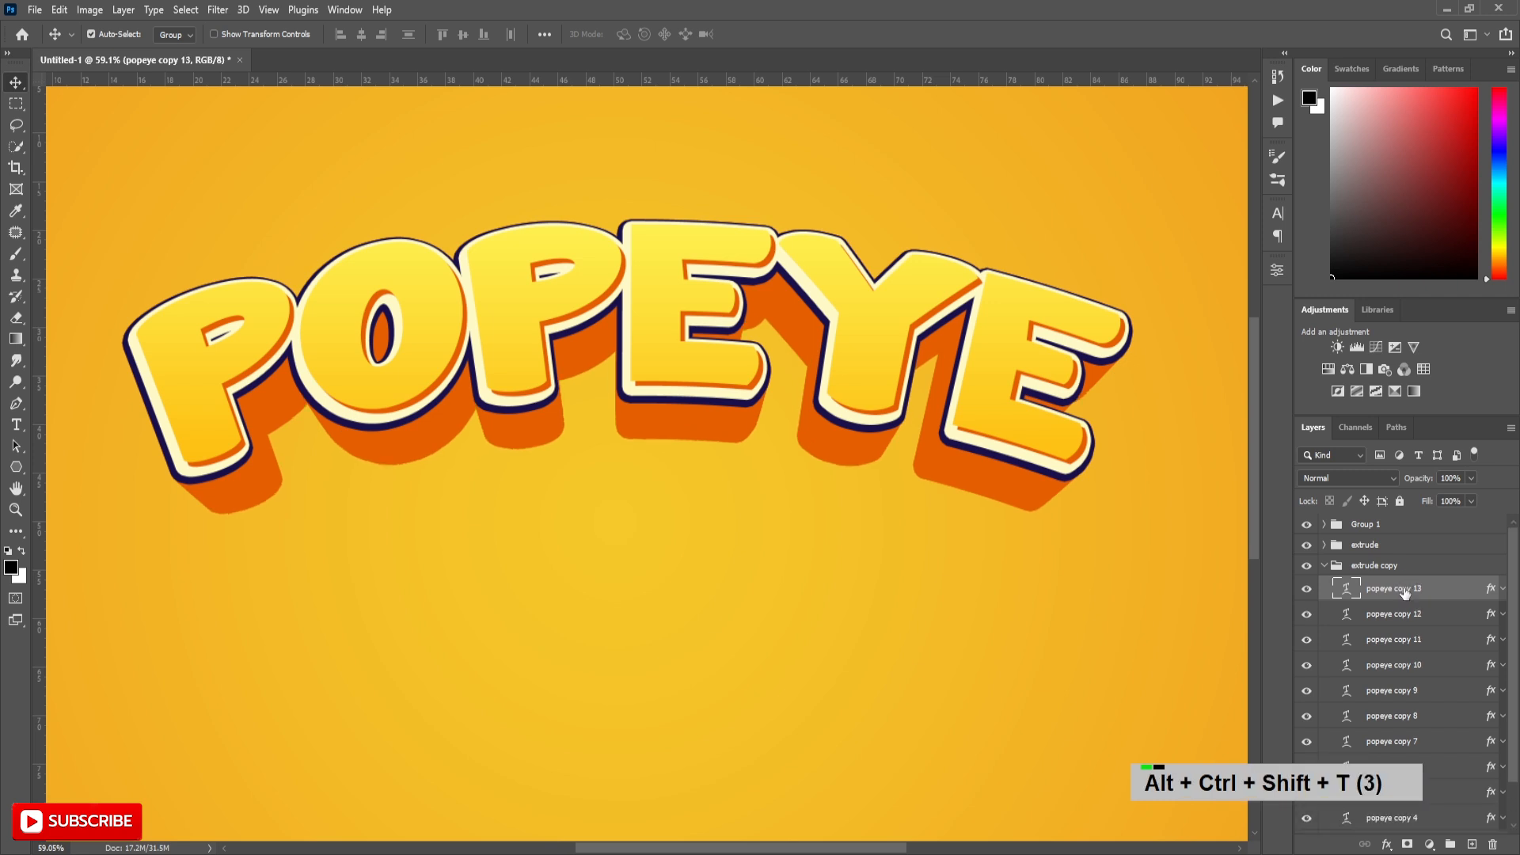
{"action": "key", "text": "alt+ctrl+shift+t"}
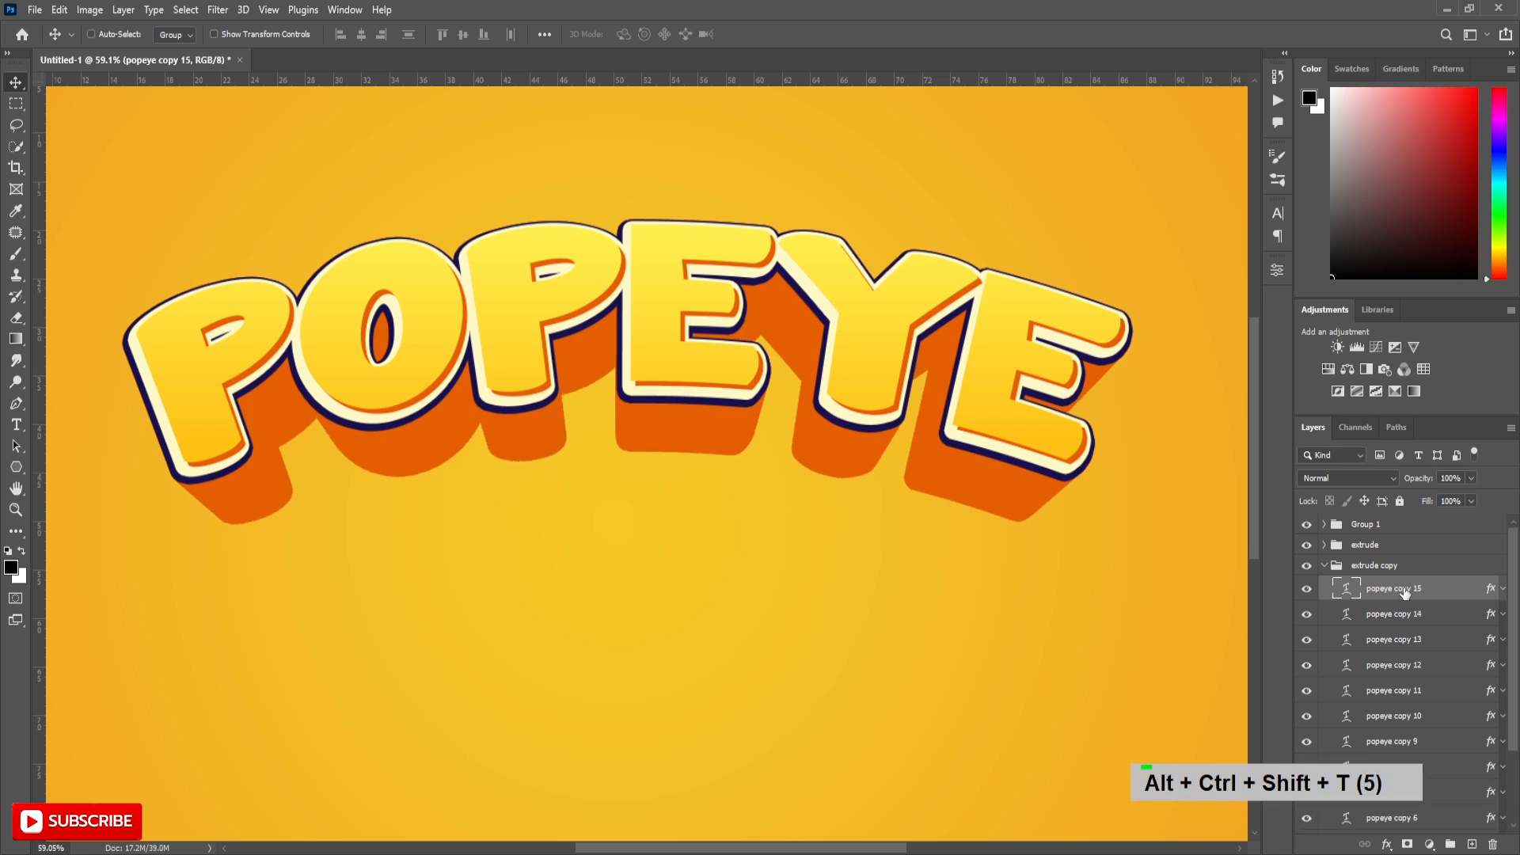
Step: Give popeye copy 15 a 40 px navy 18104a stroke and a navy colour overlay
{"action": "double_click", "coordinate": [1393, 589]}
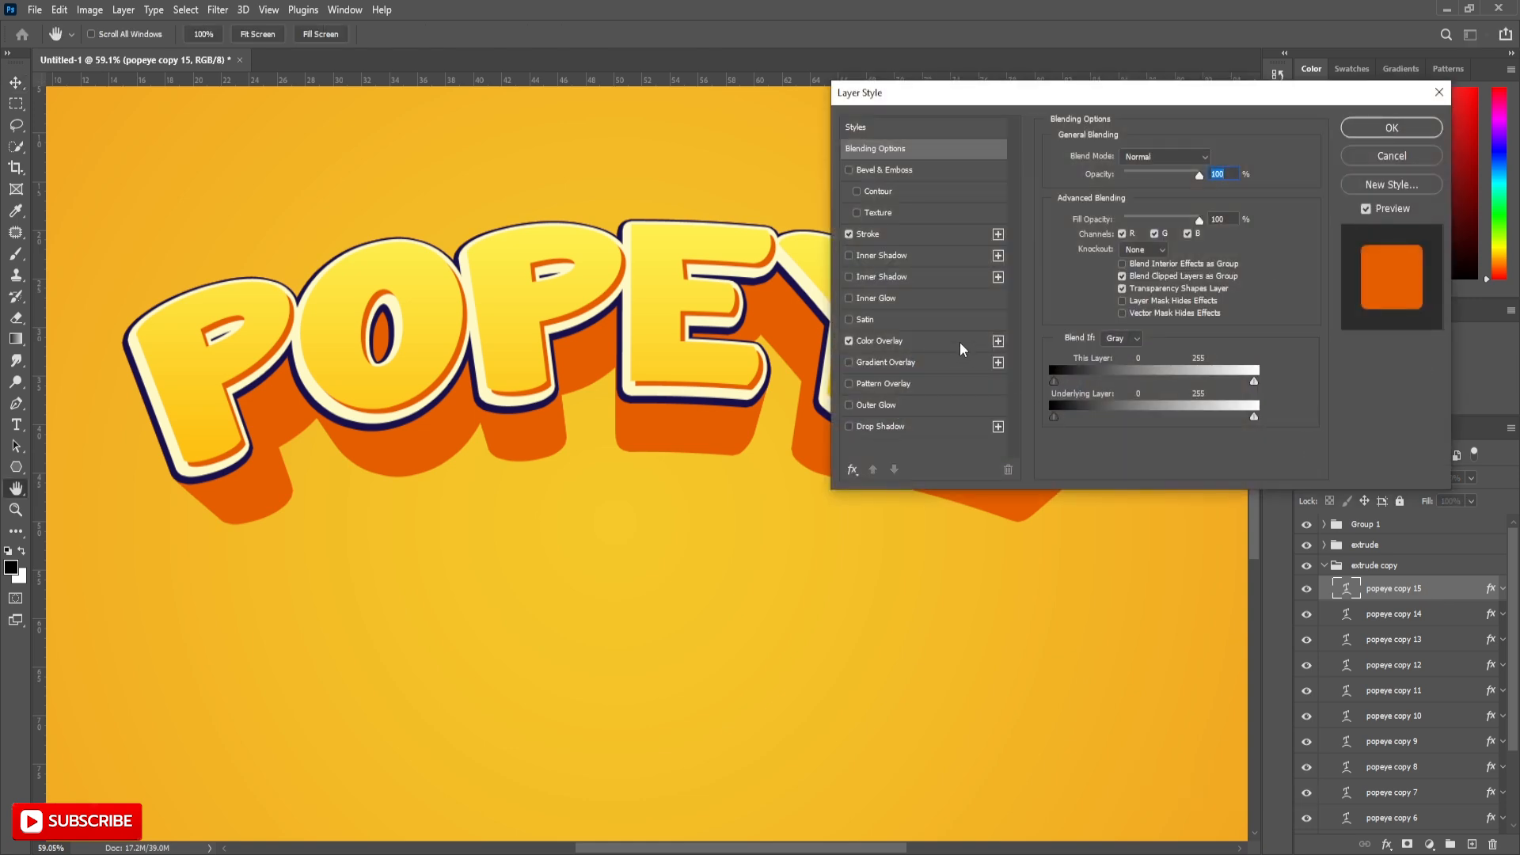
{"action": "left_click", "coordinate": [867, 233]}
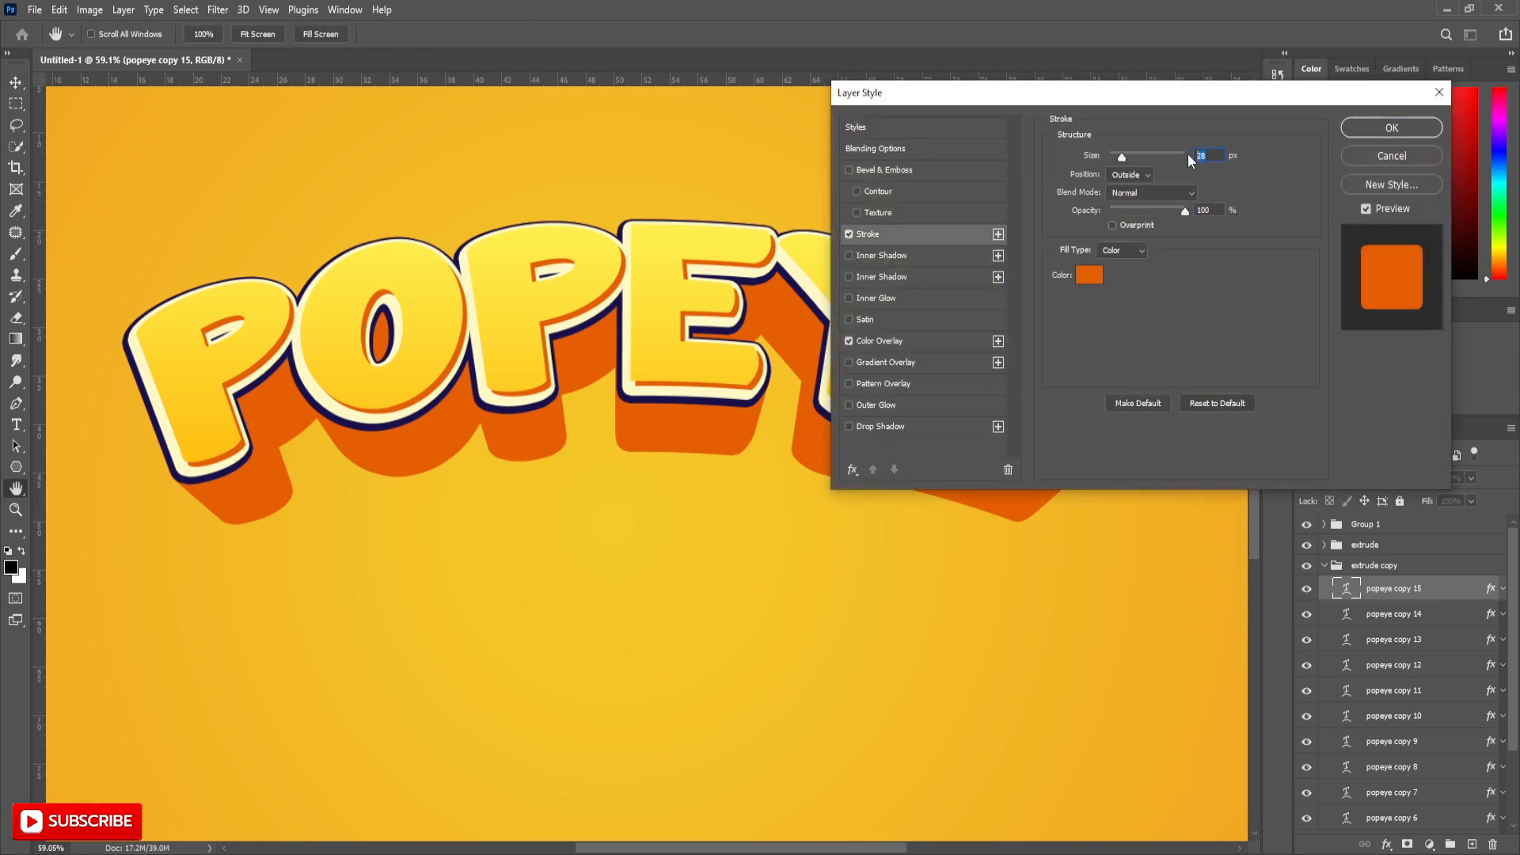
{"action": "type", "text": "40"}
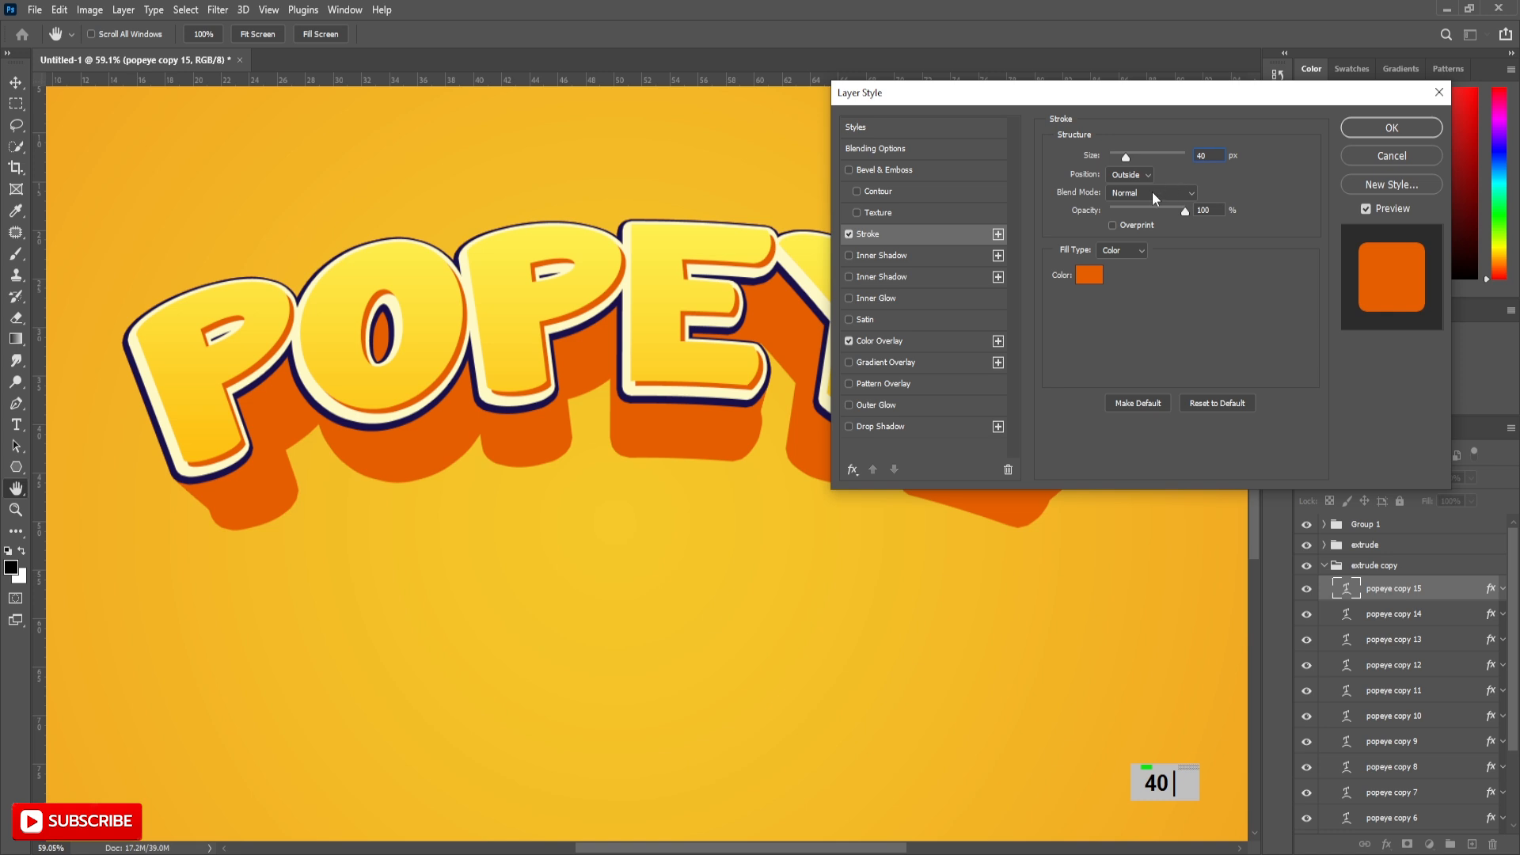
{"action": "left_click", "coordinate": [1088, 275]}
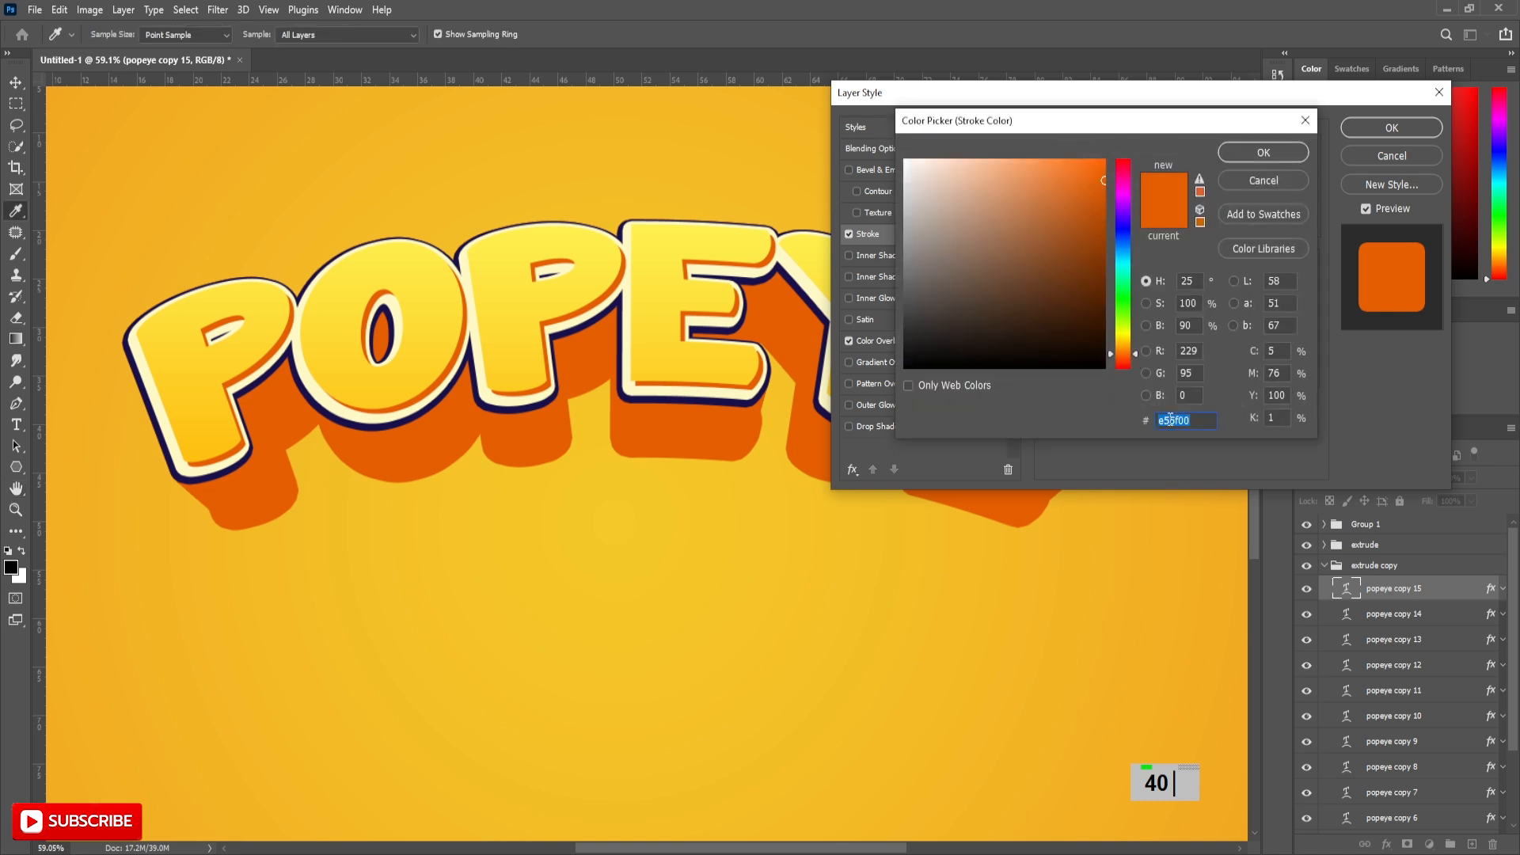
{"action": "type", "text": "18104a"}
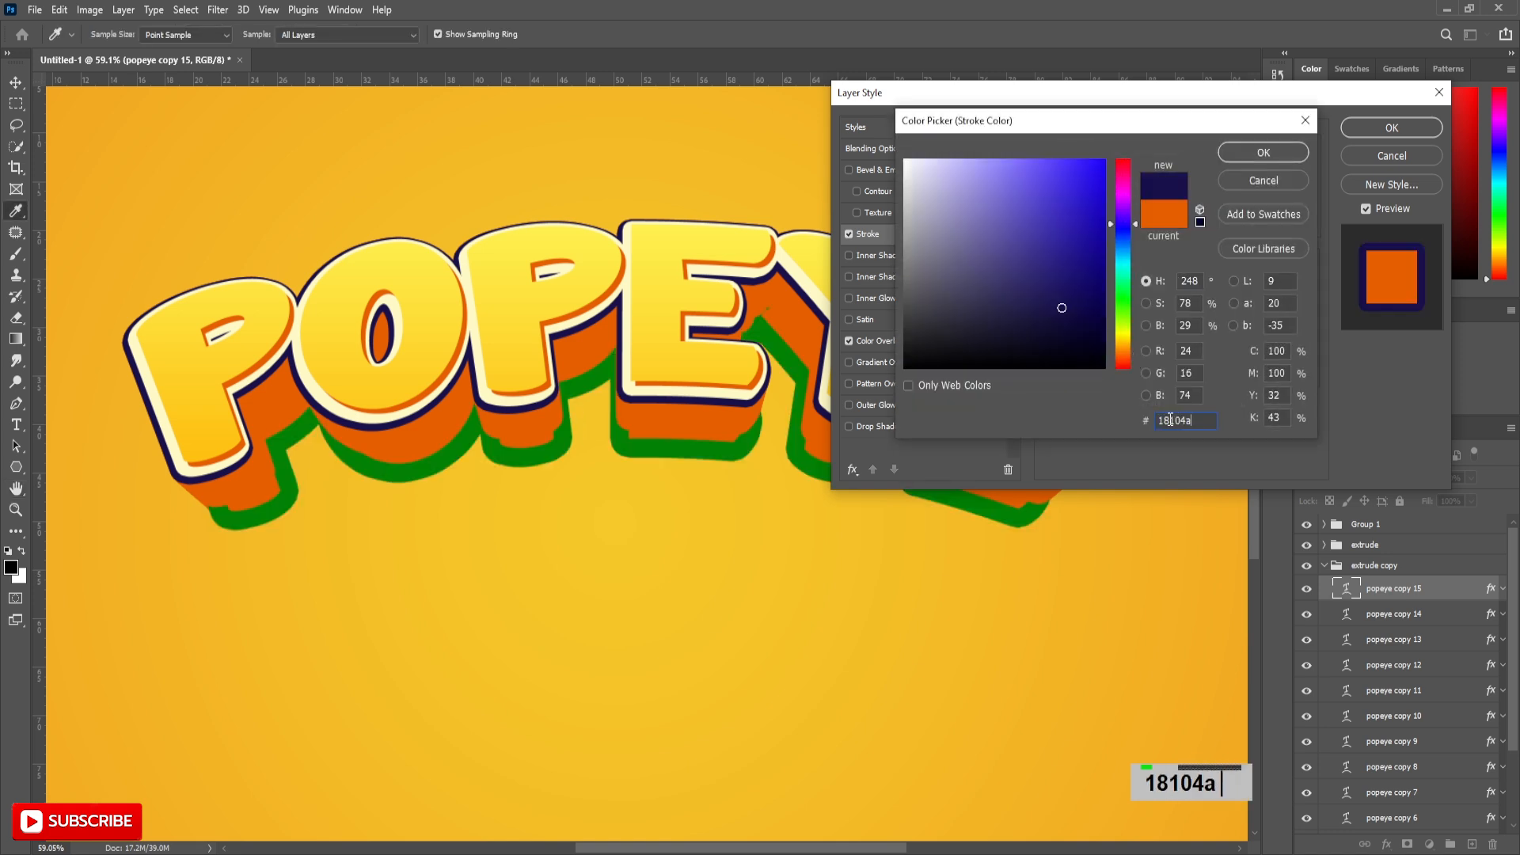
{"action": "left_click", "coordinate": [1261, 152]}
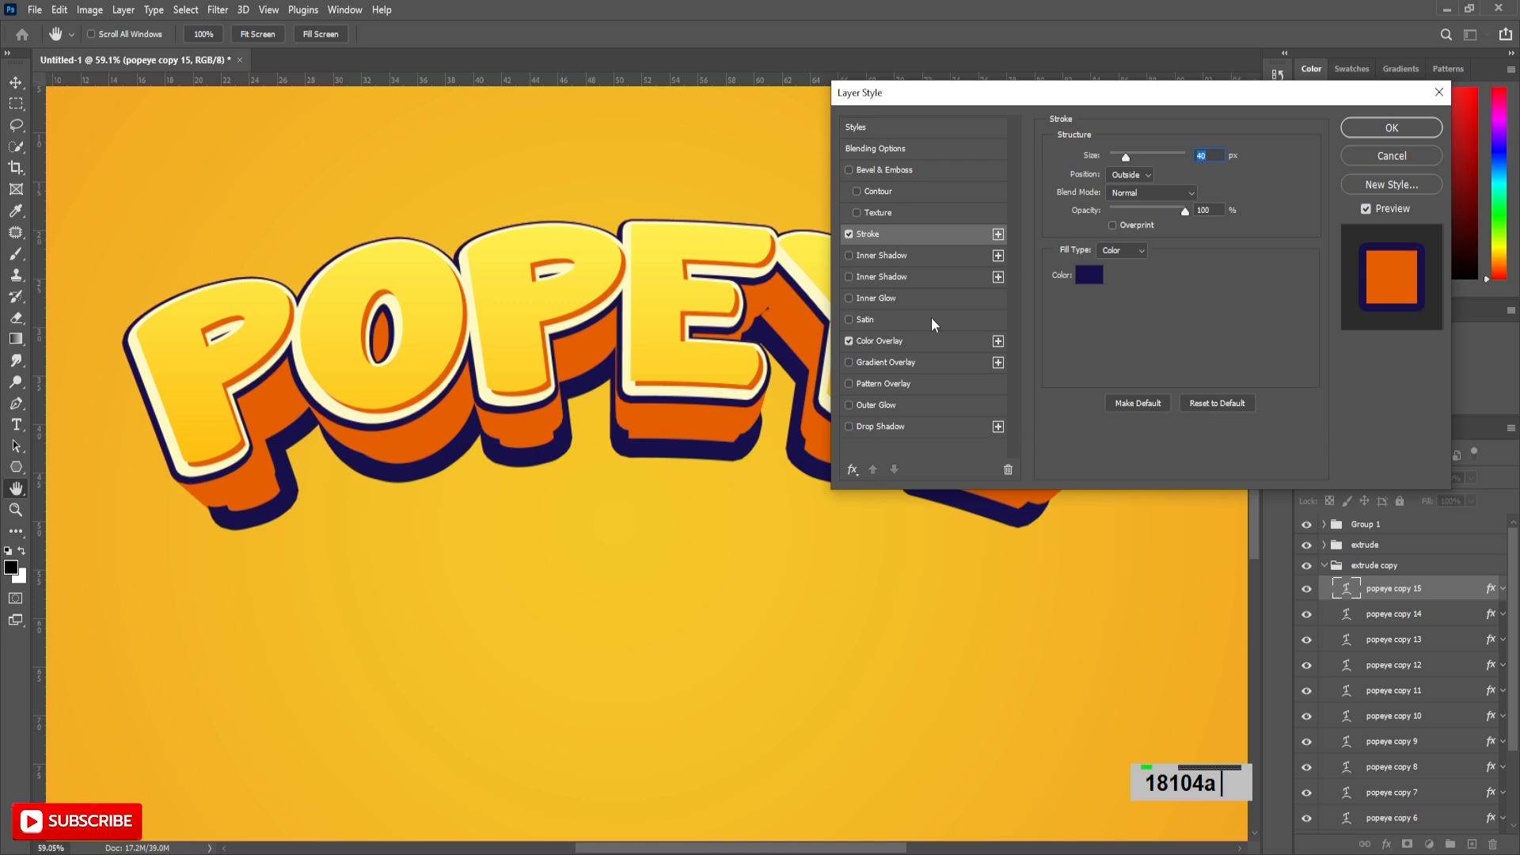
{"action": "left_click", "coordinate": [1088, 275]}
{"action": "type", "text": "18104a"}
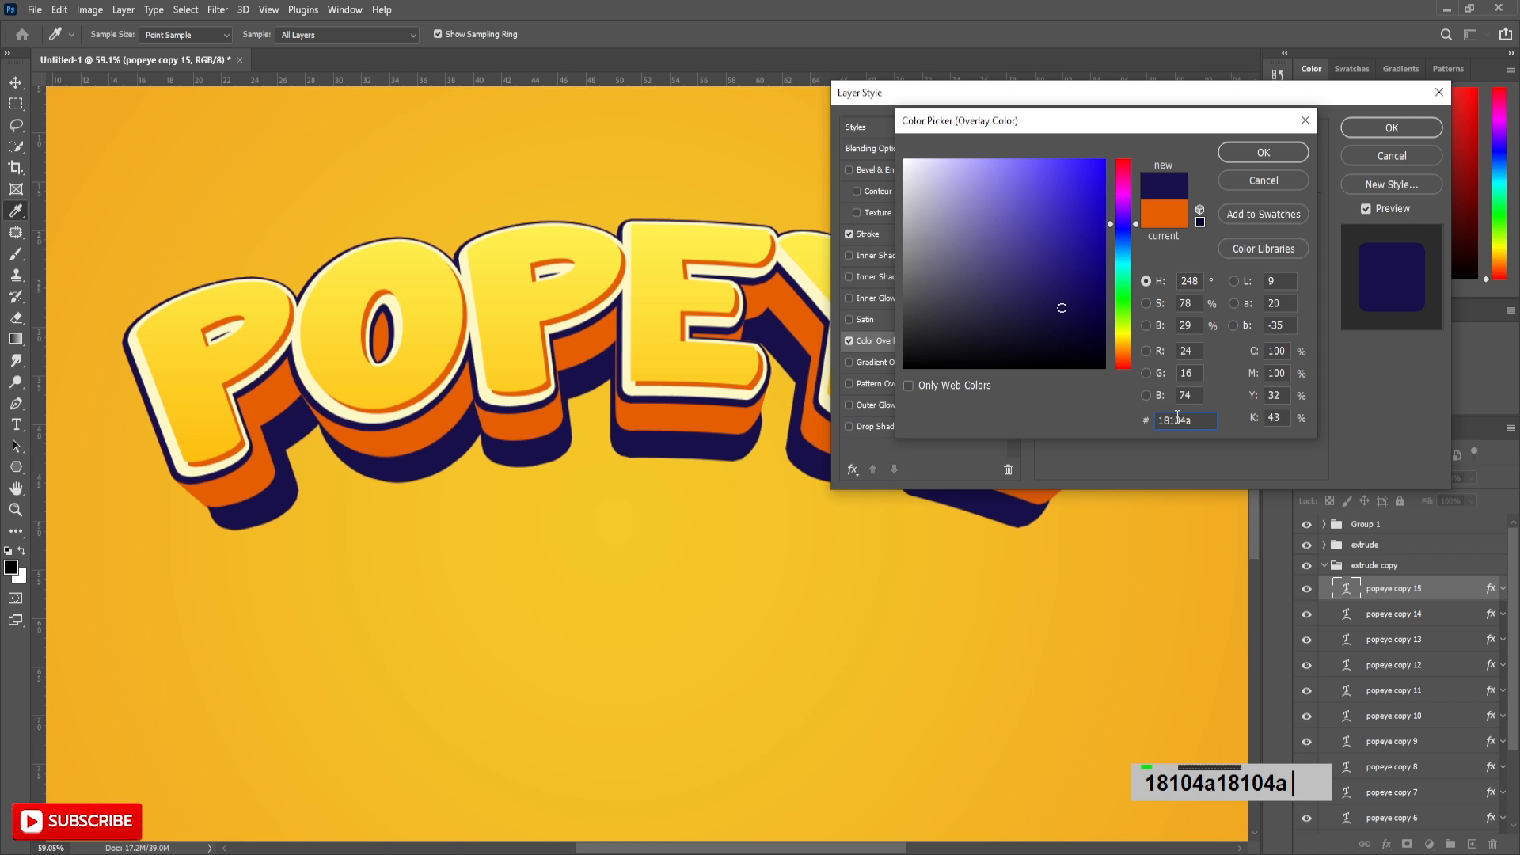
{"action": "left_click", "coordinate": [1261, 152]}
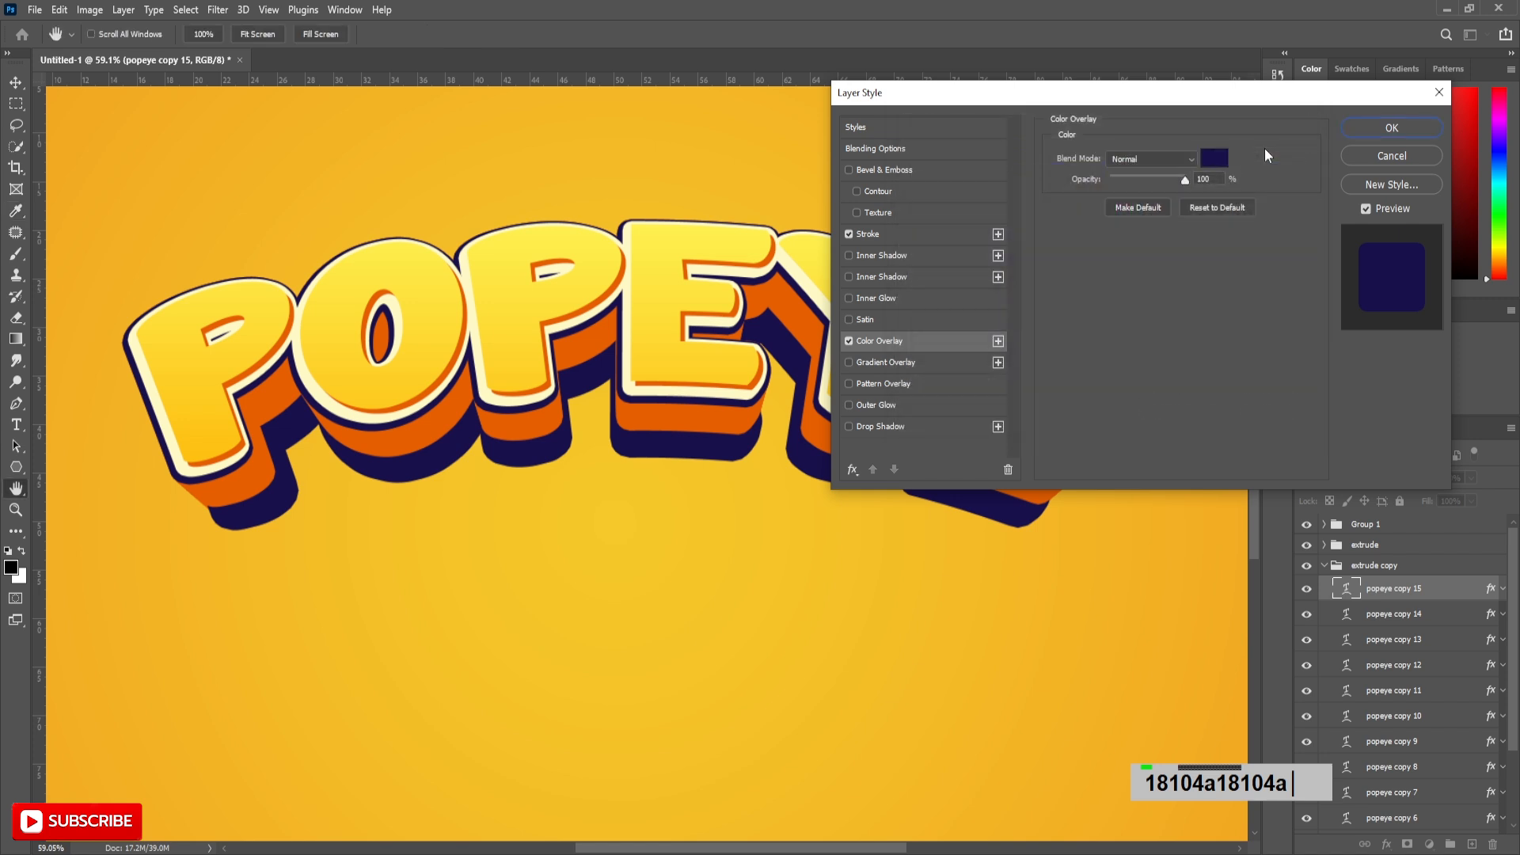
{"action": "mouse_move", "coordinate": [972, 316]}
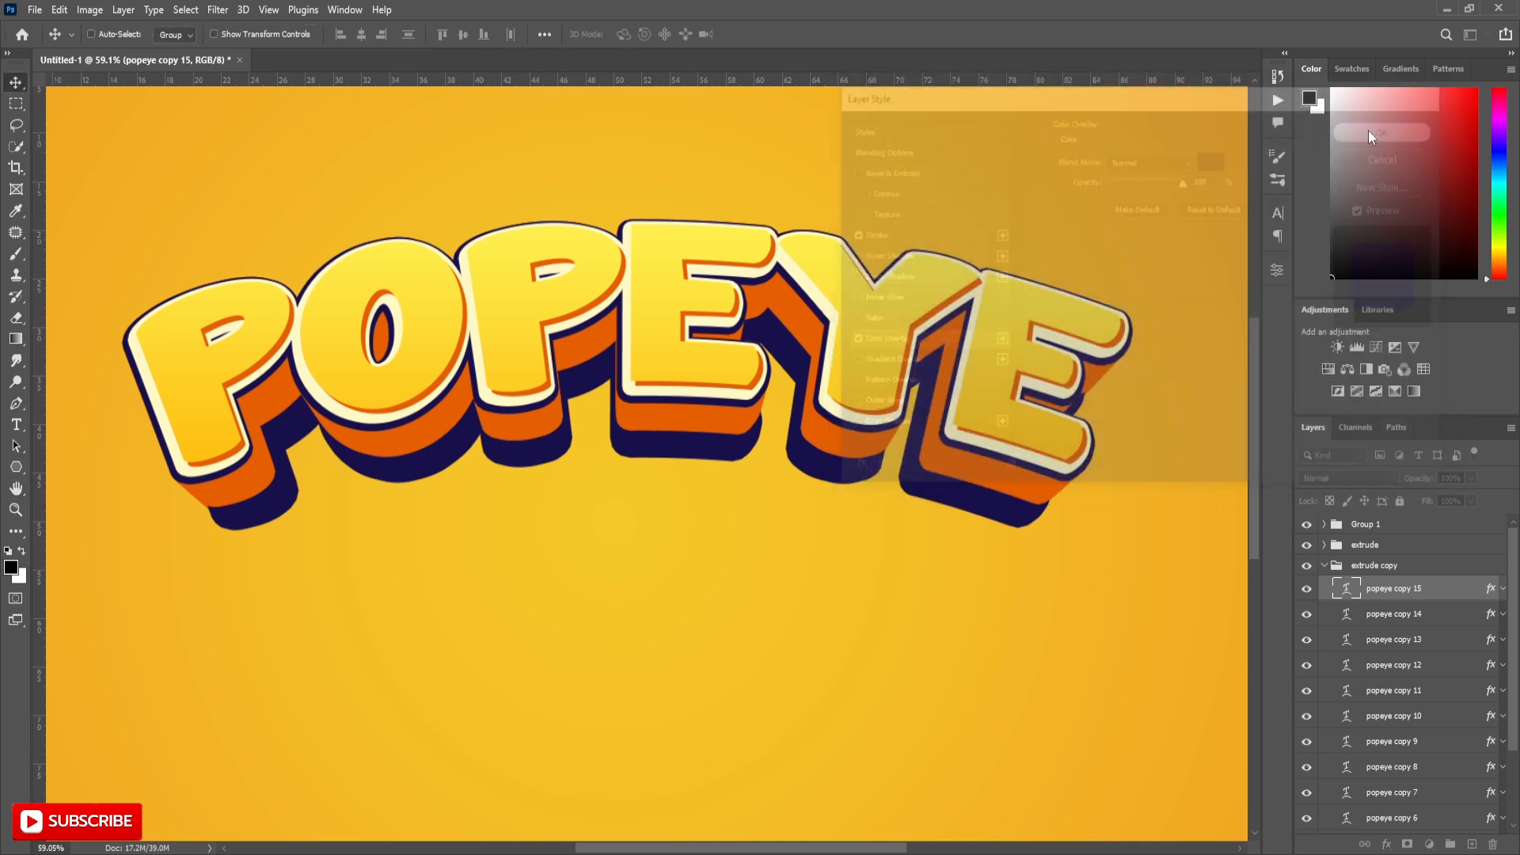
Step: Copy popeye copy 15's navy style and paste it onto the remaining extrude copy layers
{"action": "right_click", "coordinate": [1394, 664]}
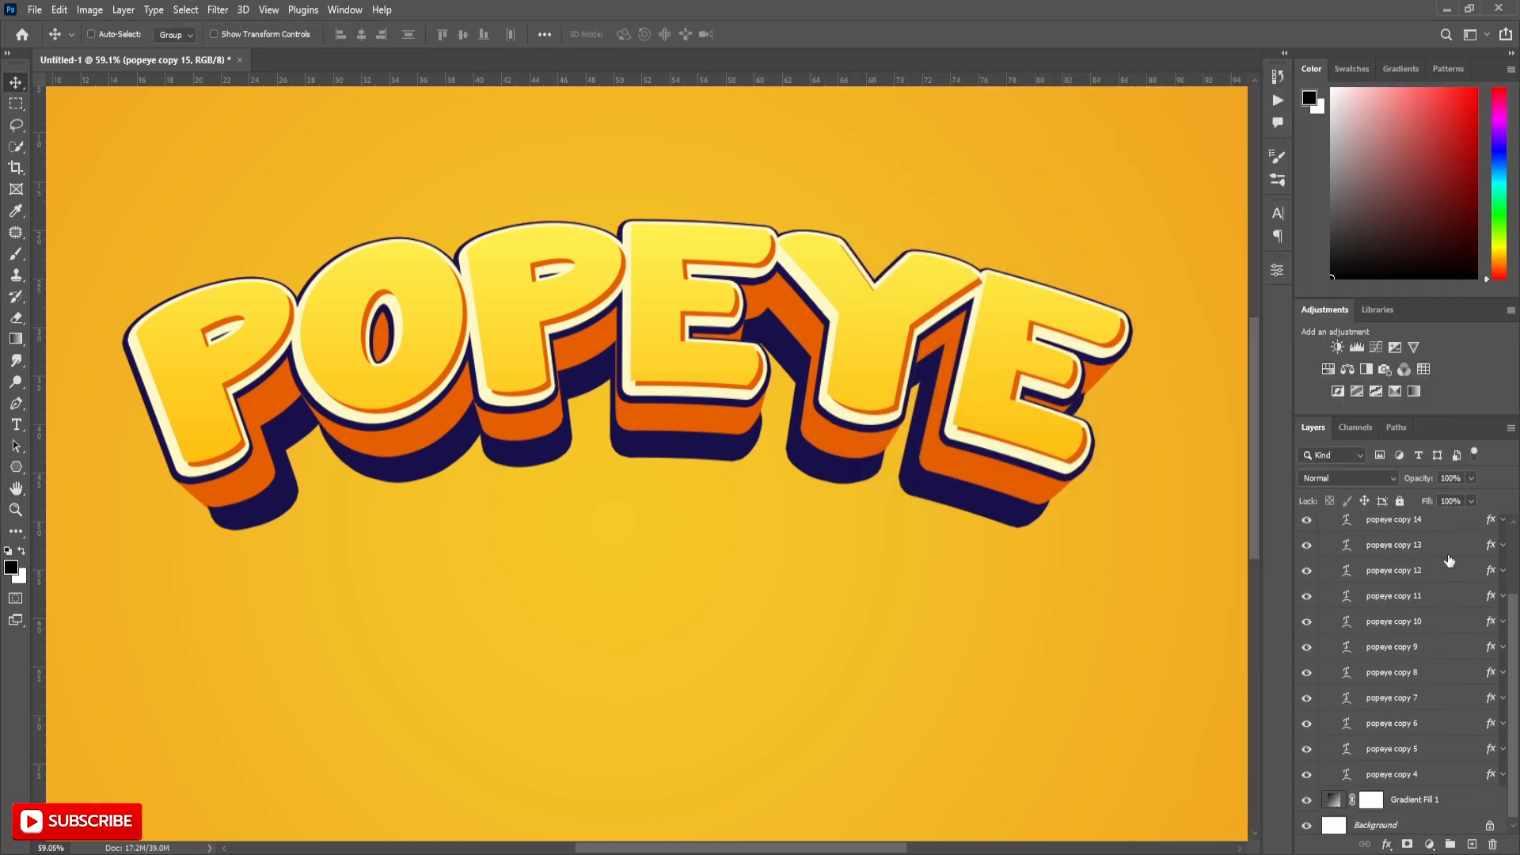
{"action": "left_click", "coordinate": [1391, 774]}
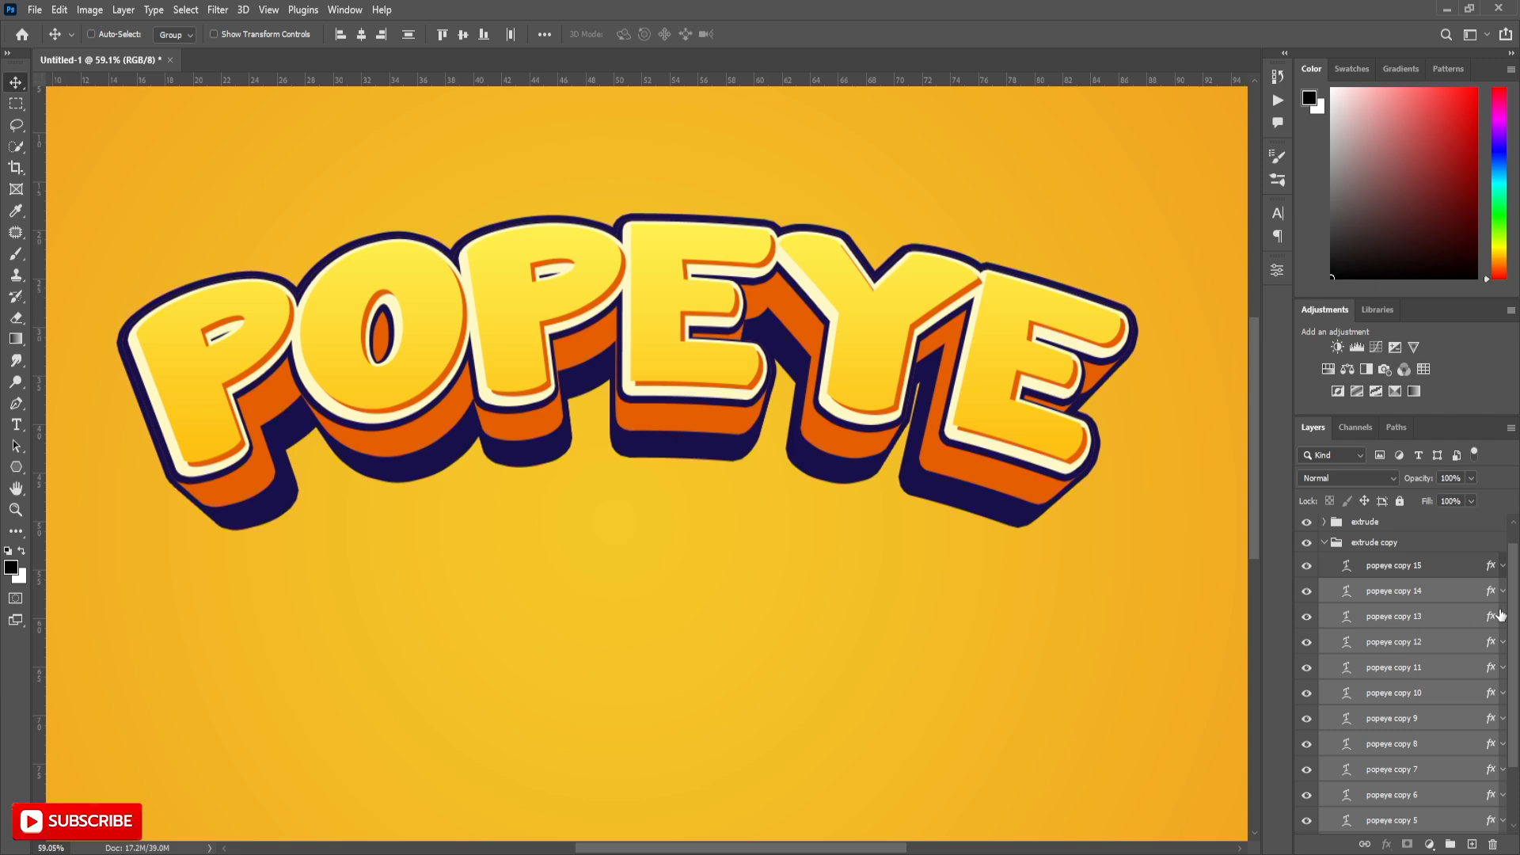
Step: Merge the extrude layers into a new layer named 'shadow' and scale it to 80%
{"action": "key", "text": "ctrl+j"}
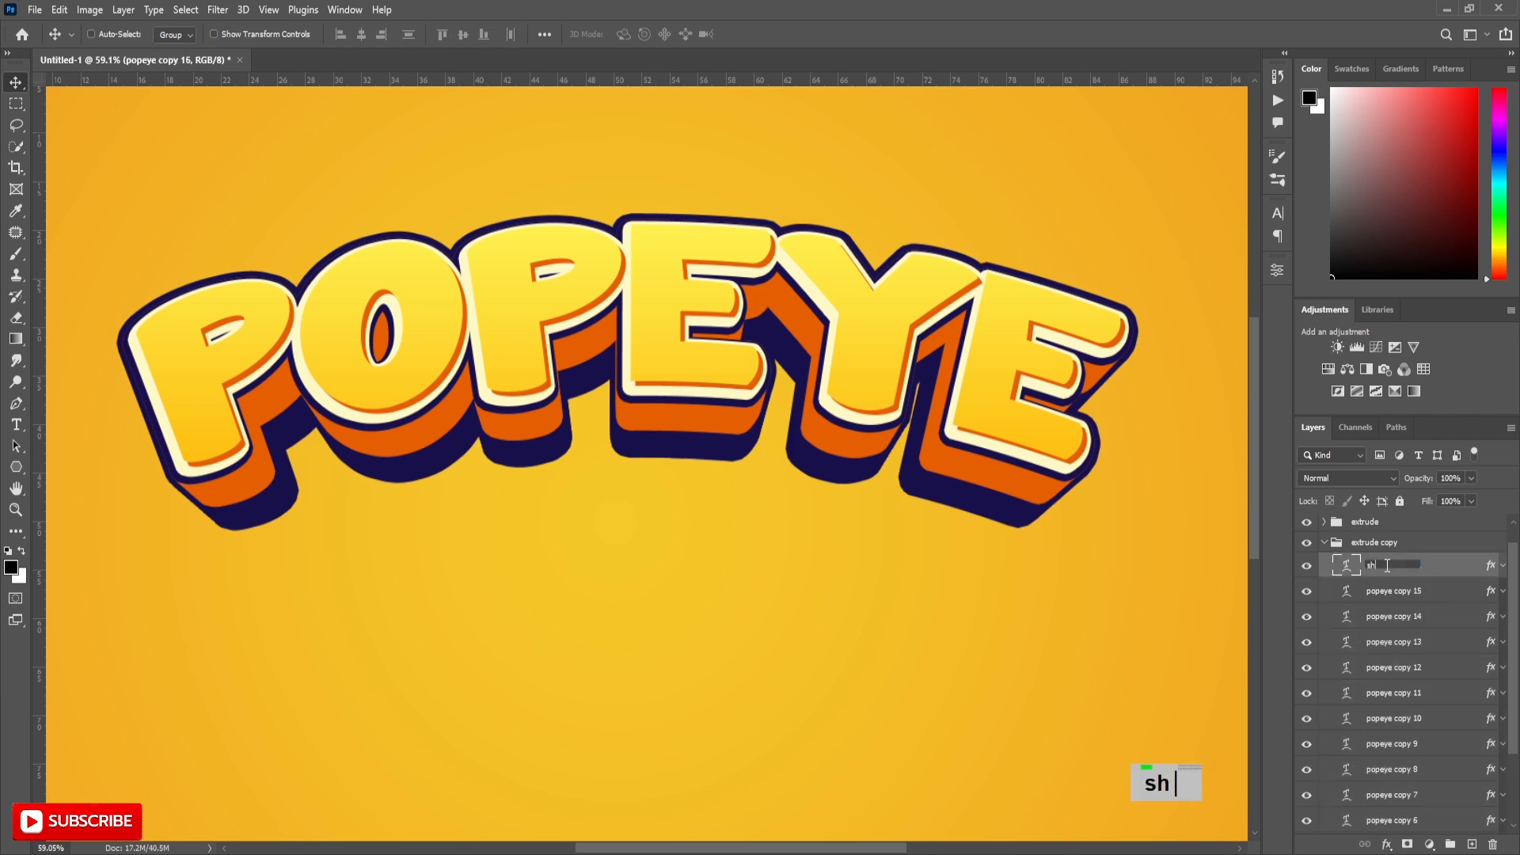
{"action": "type", "text": "shadow"}
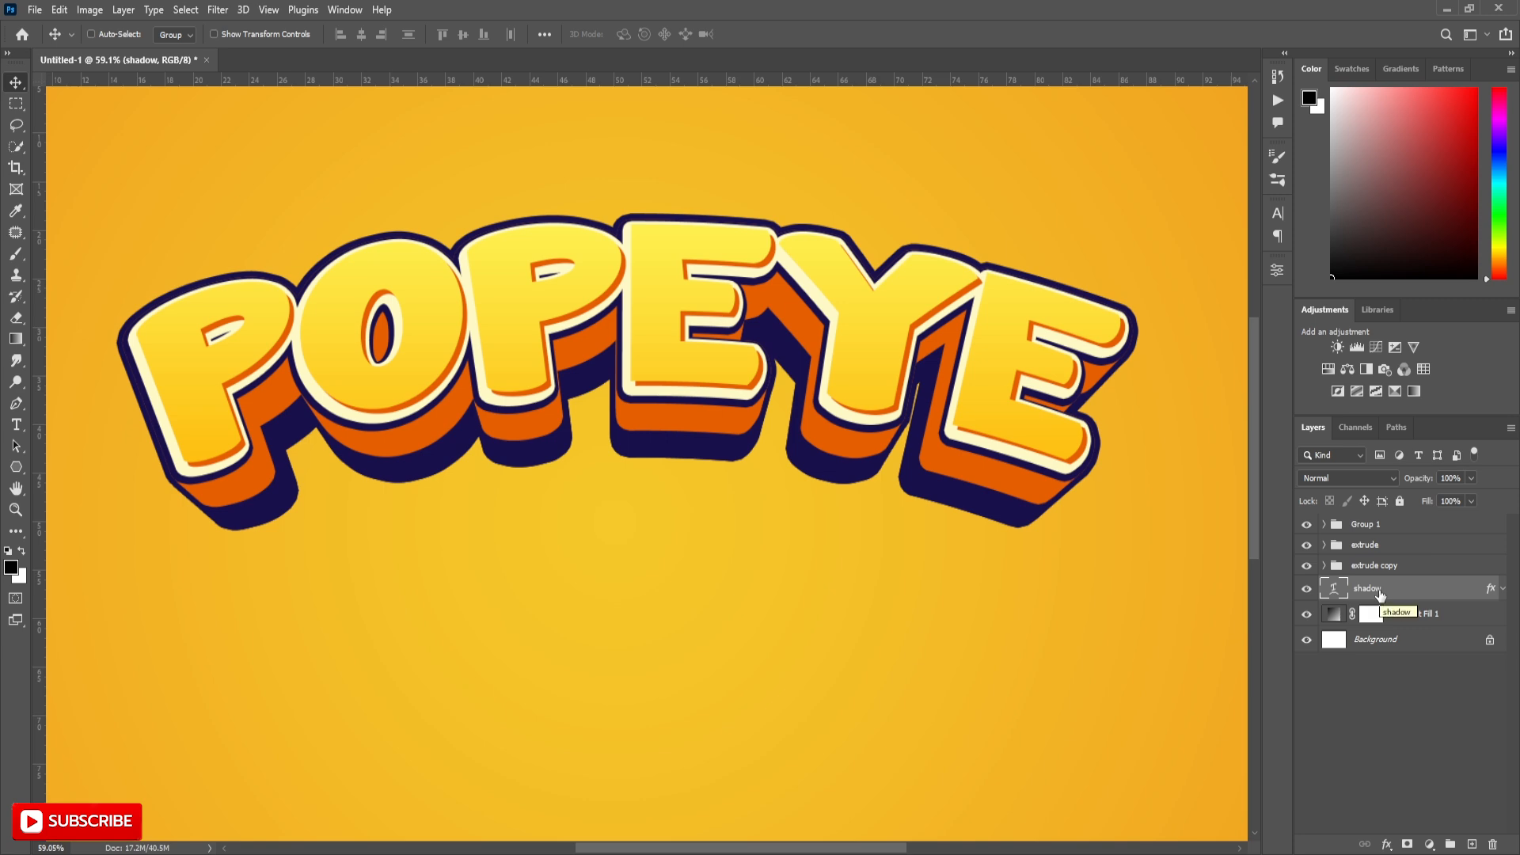
{"action": "key", "text": "ctrl+t"}
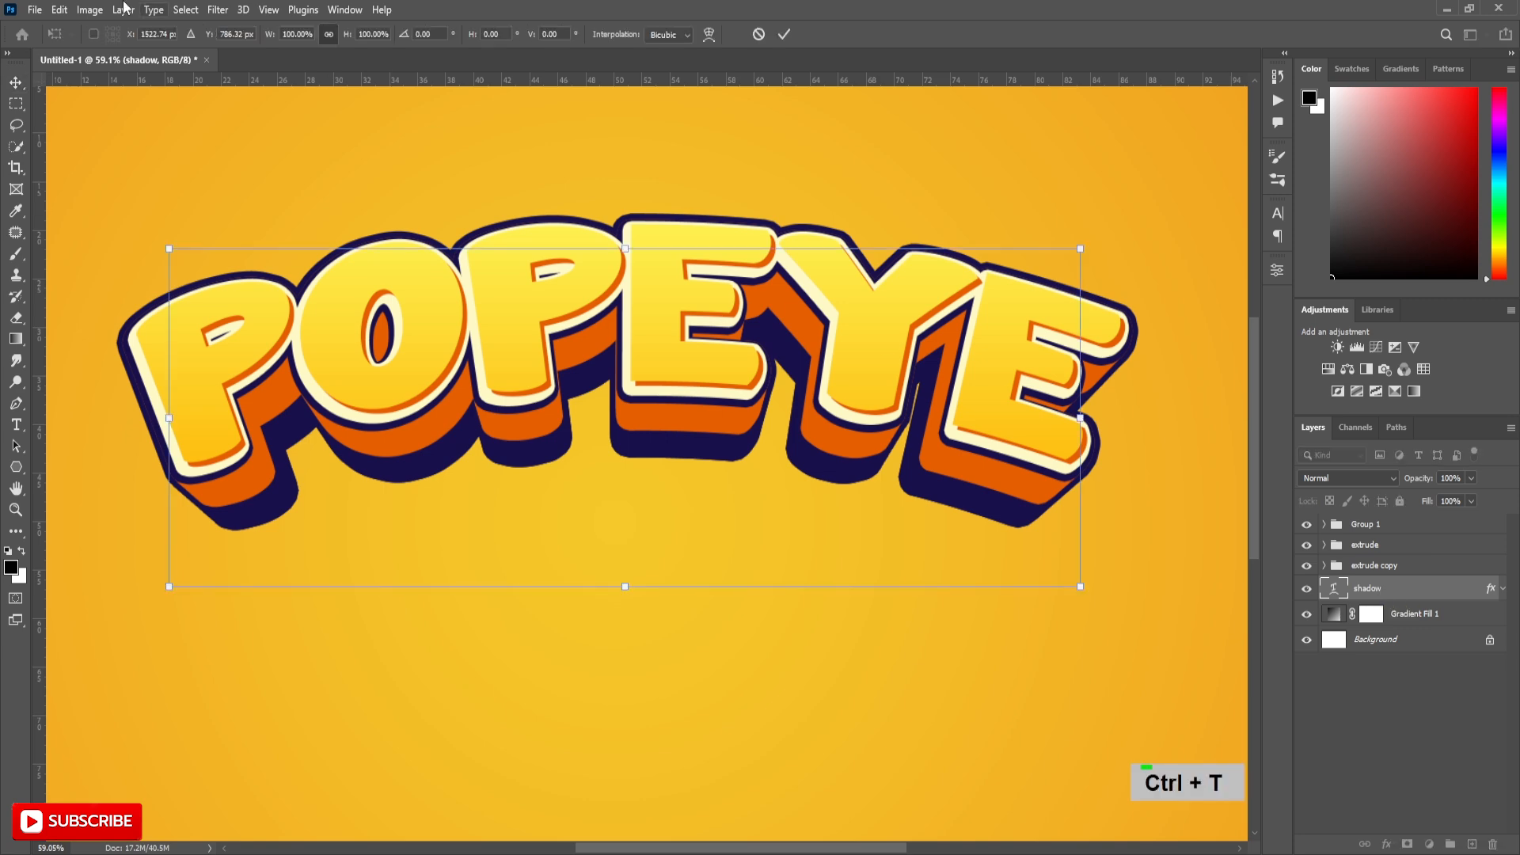
{"action": "double_click", "coordinate": [295, 34]}
{"action": "type", "text": "80"}
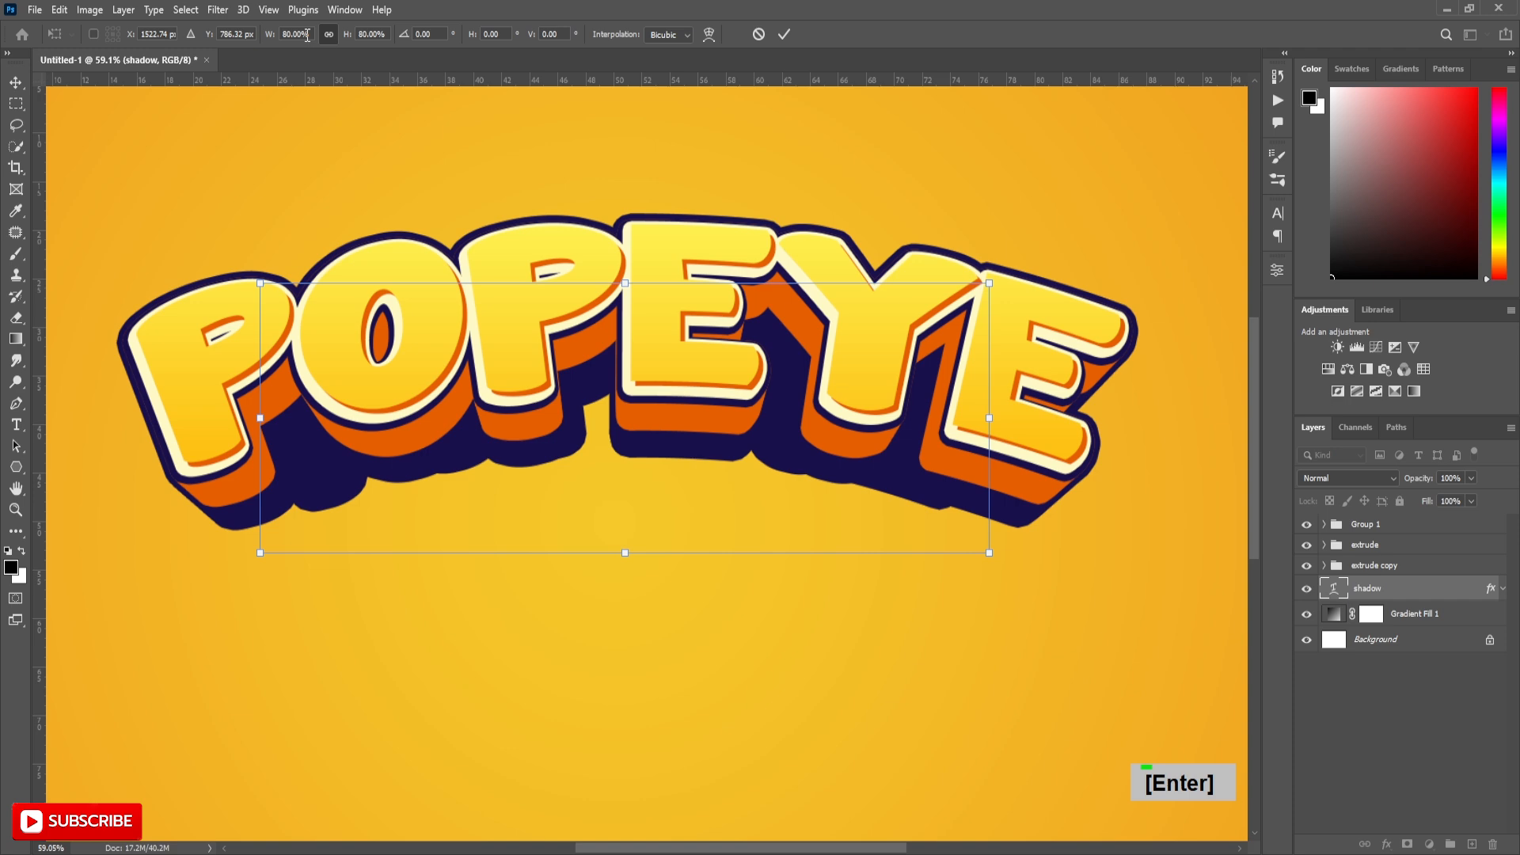
{"action": "key", "text": "enter"}
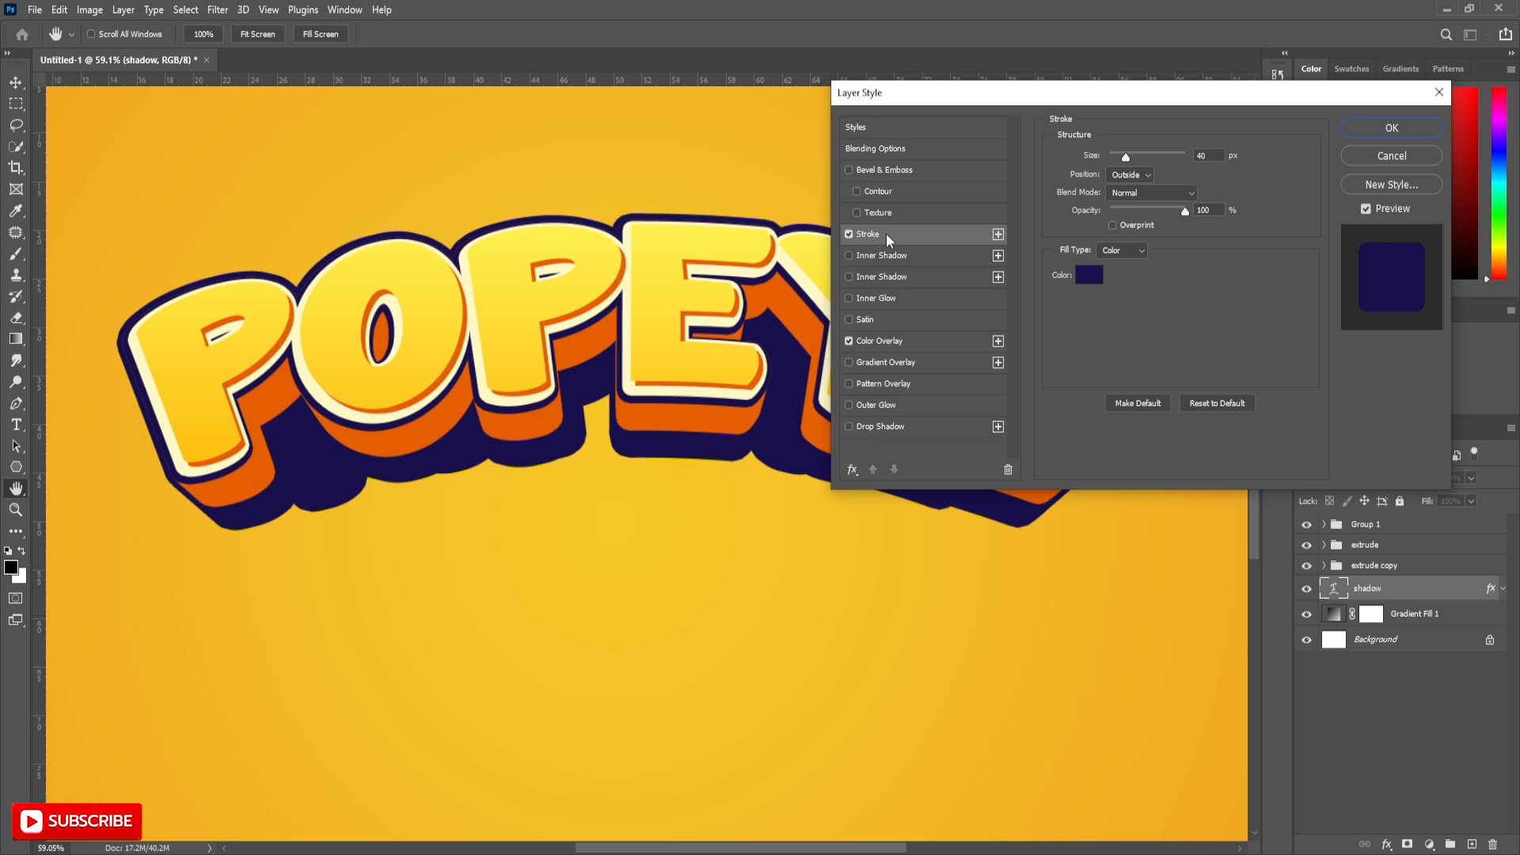
{"action": "mouse_move", "coordinate": [907, 343]}
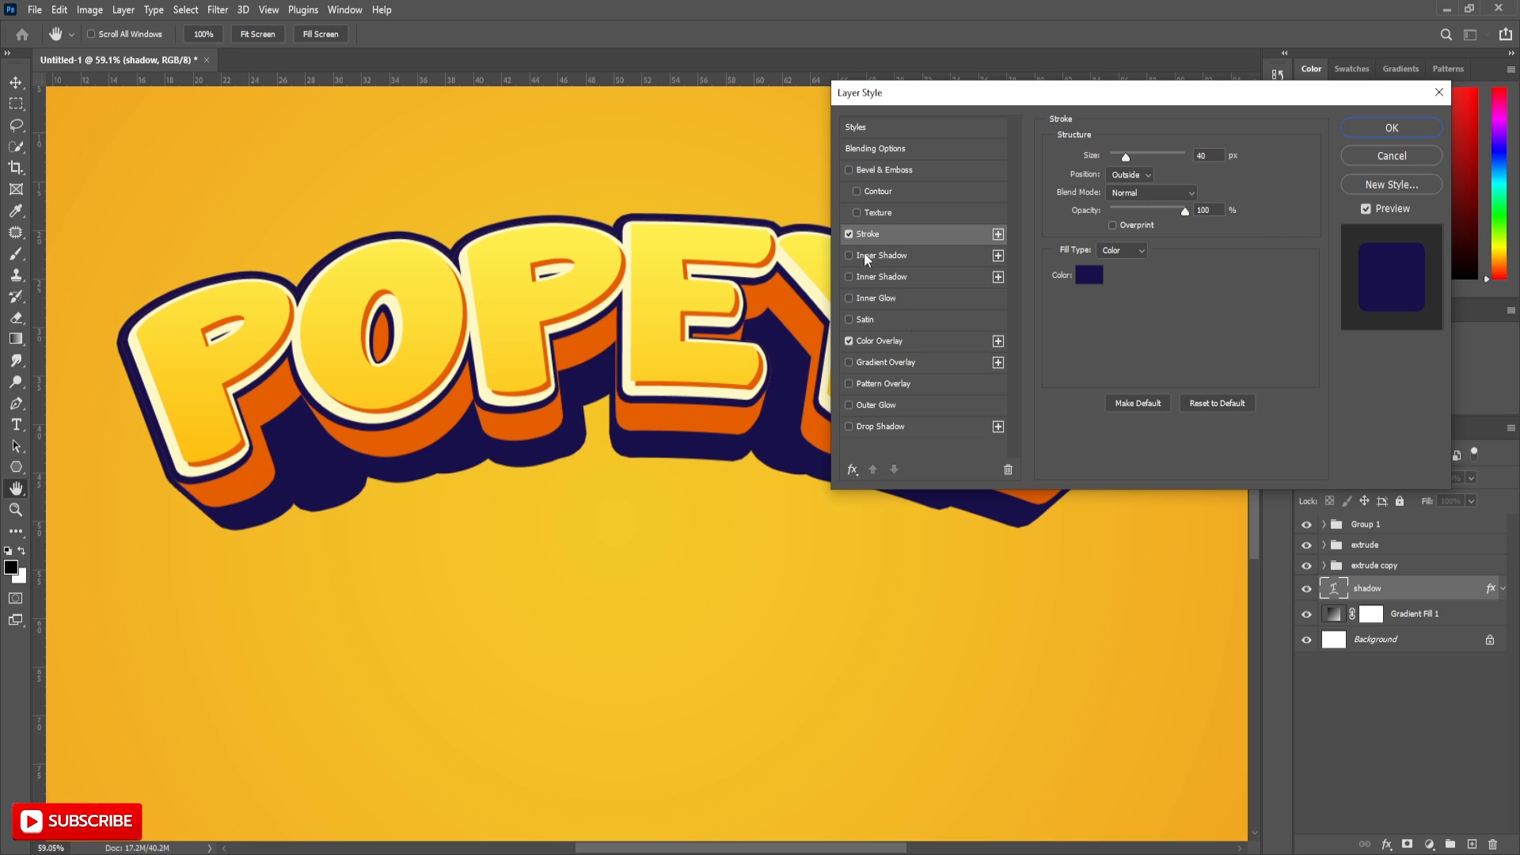
Step: Remove the shadow layer's stroke and give it a 50% multiply brown 893700 overlay
{"action": "left_click", "coordinate": [881, 340]}
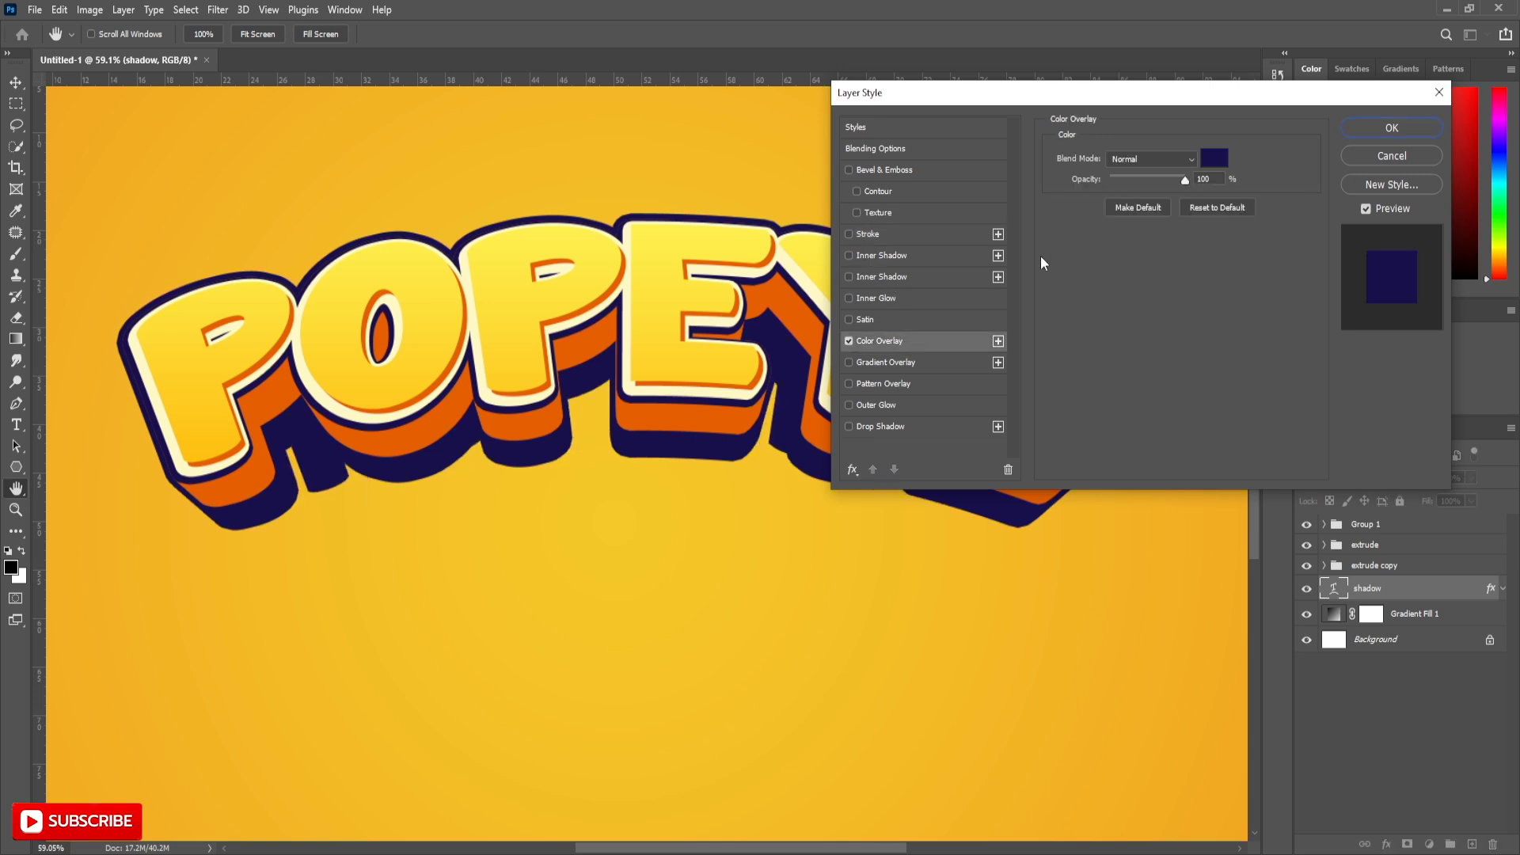
{"action": "left_click", "coordinate": [1150, 159]}
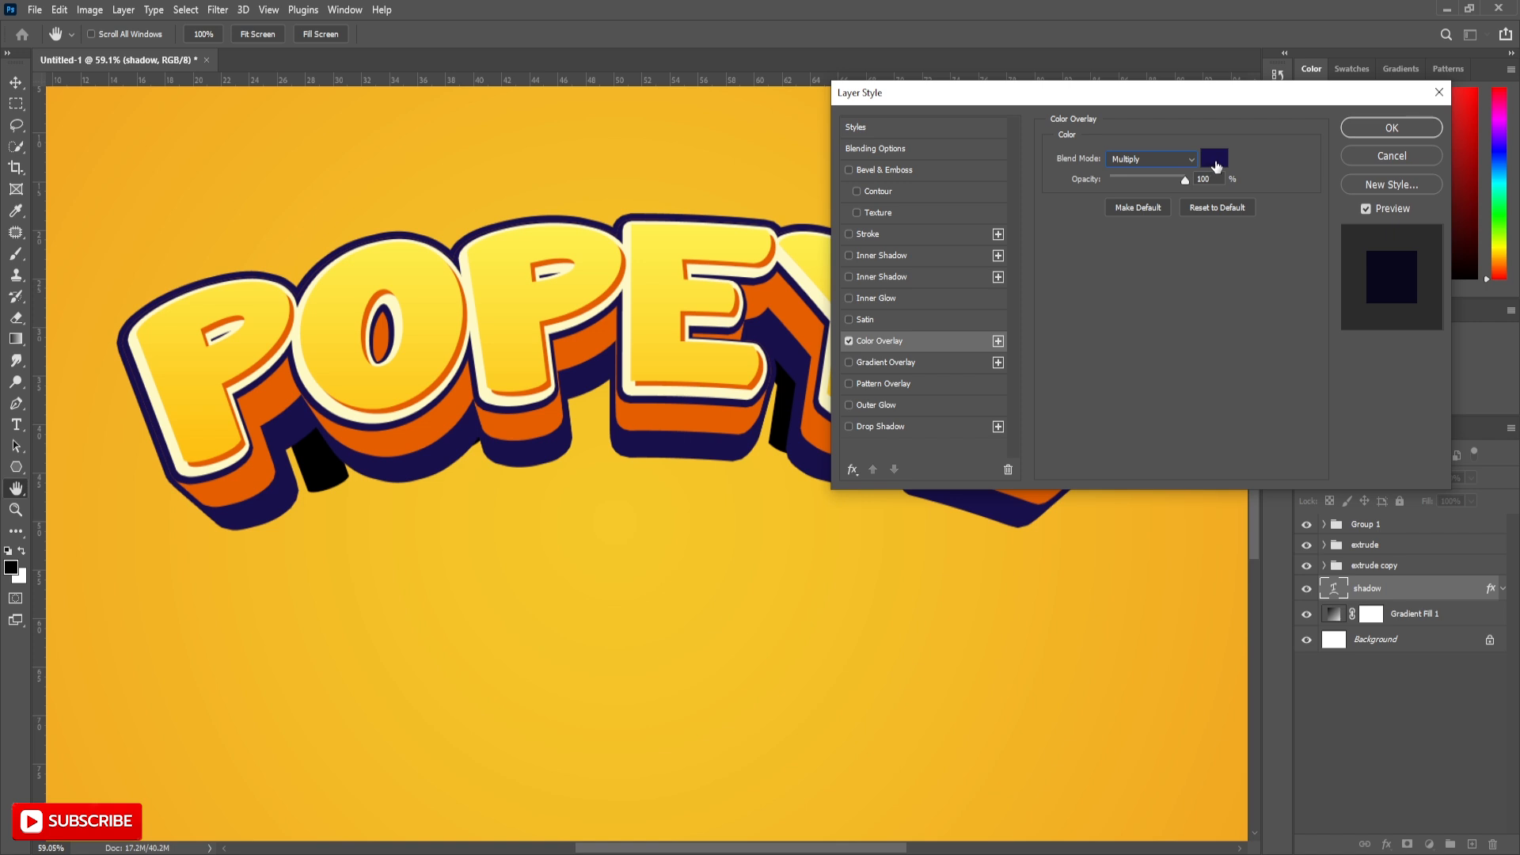
{"action": "left_click", "coordinate": [1213, 159]}
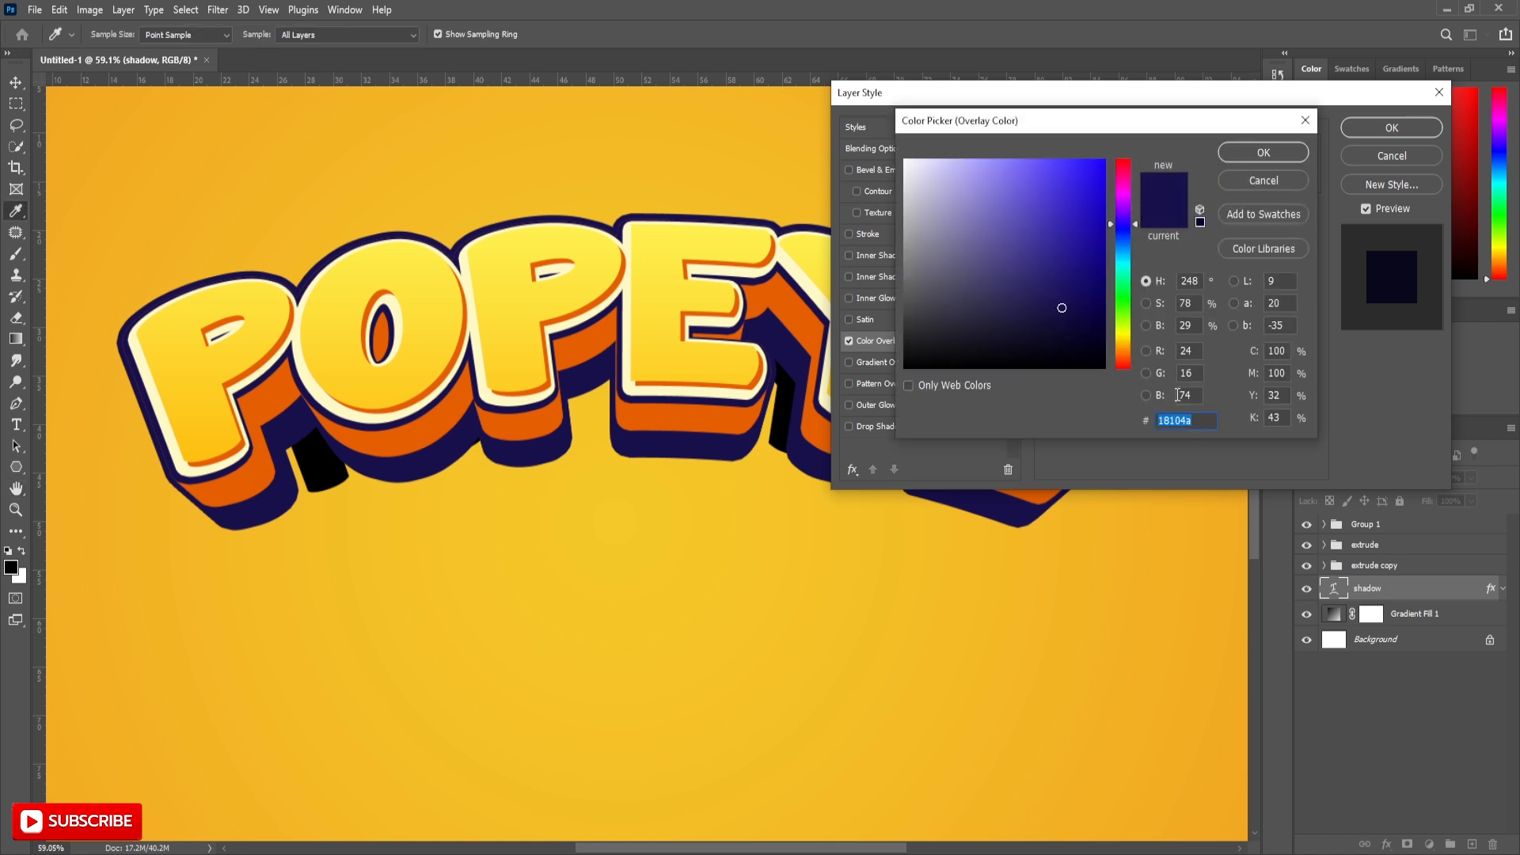
{"action": "type", "text": "893700"}
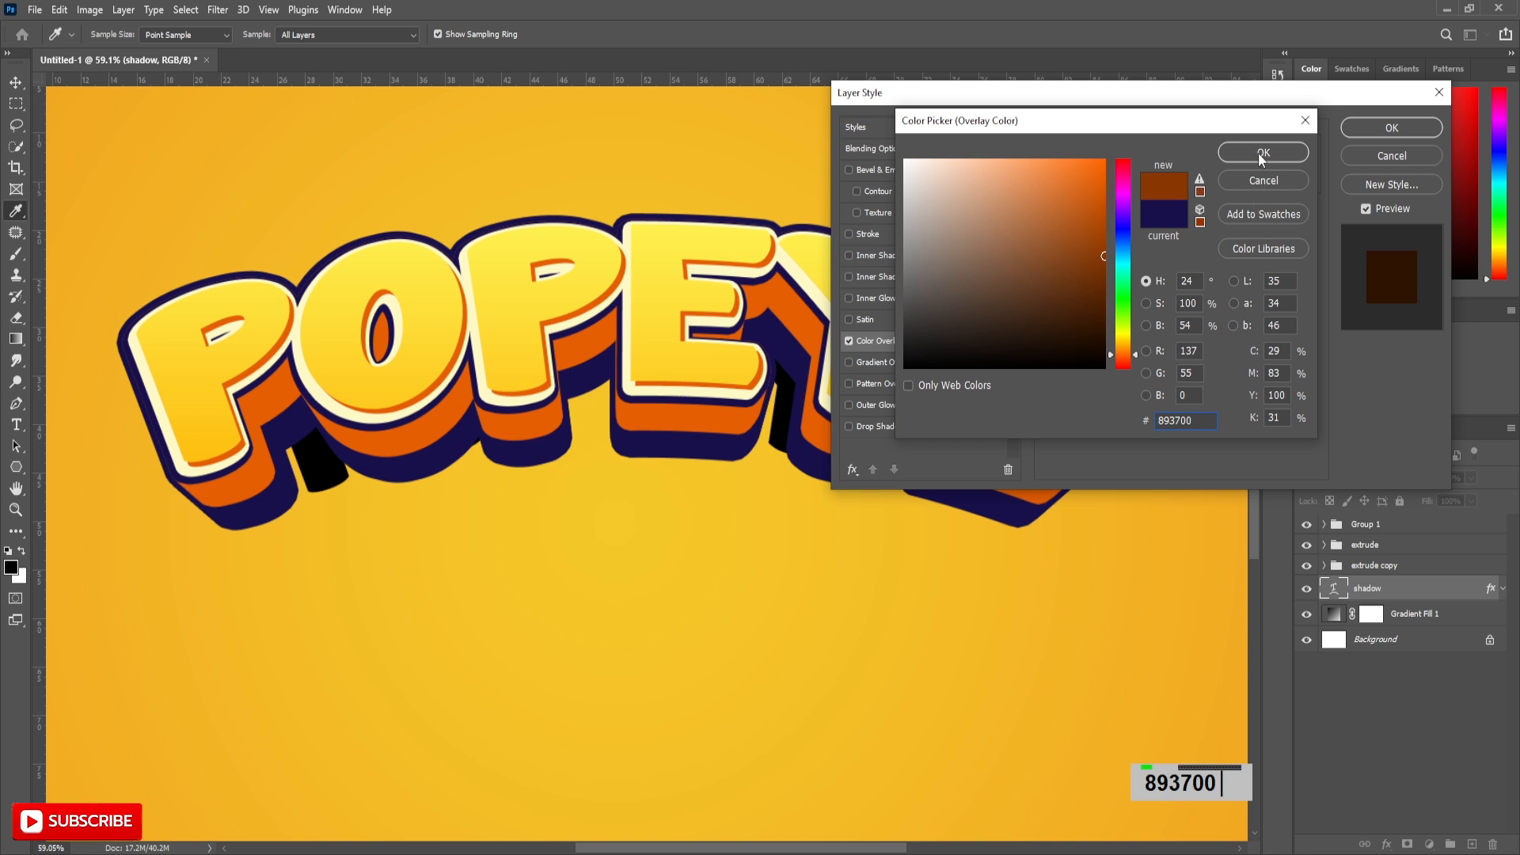
{"action": "left_click", "coordinate": [1262, 152]}
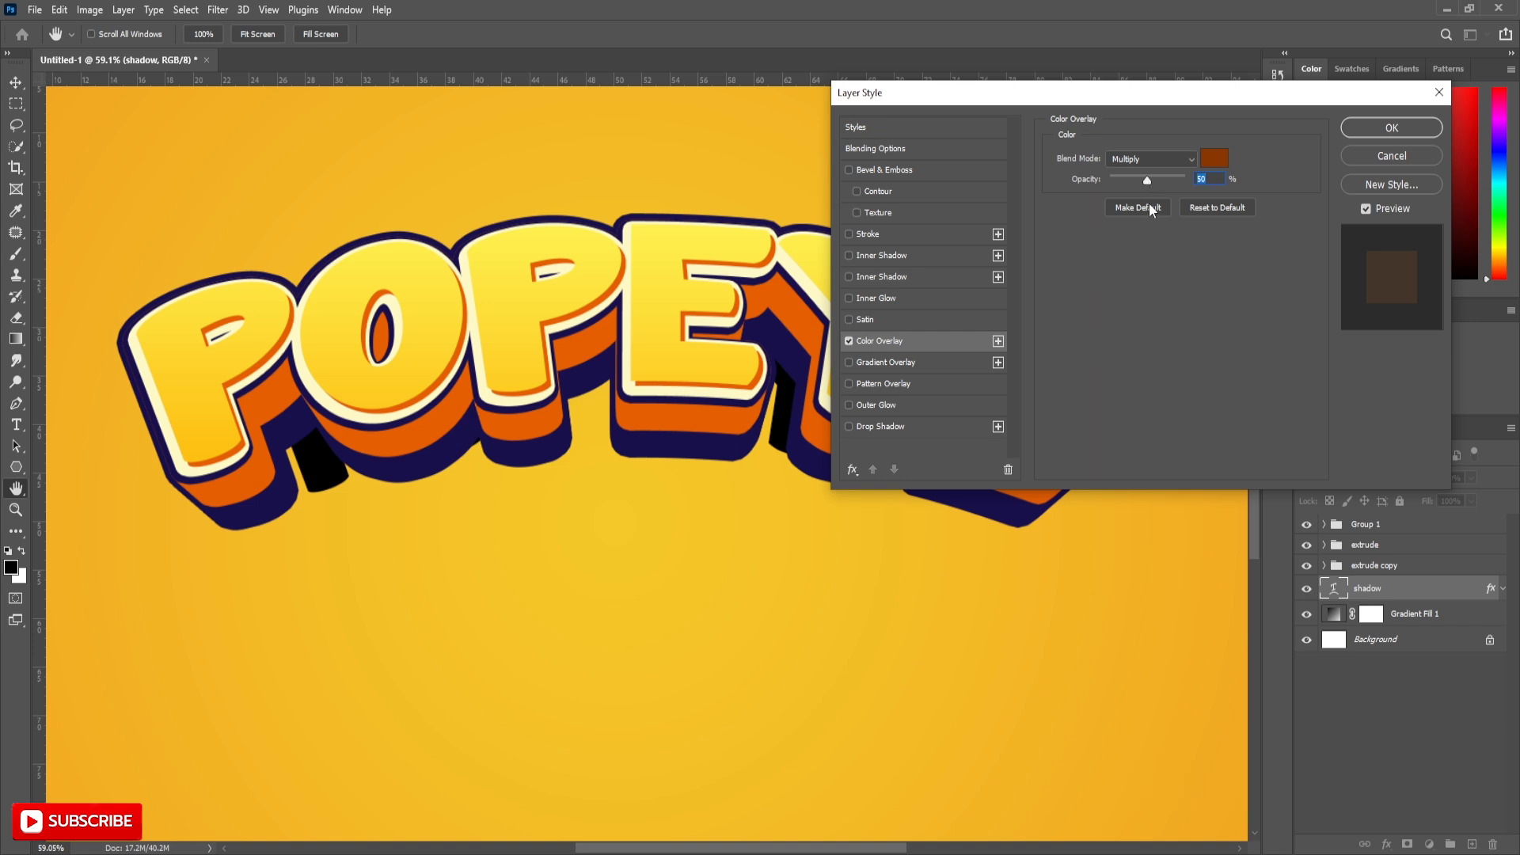
Step: Add a 30° drop shadow with spread 50 and size 60 to the shadow layer
{"action": "left_click", "coordinate": [881, 426]}
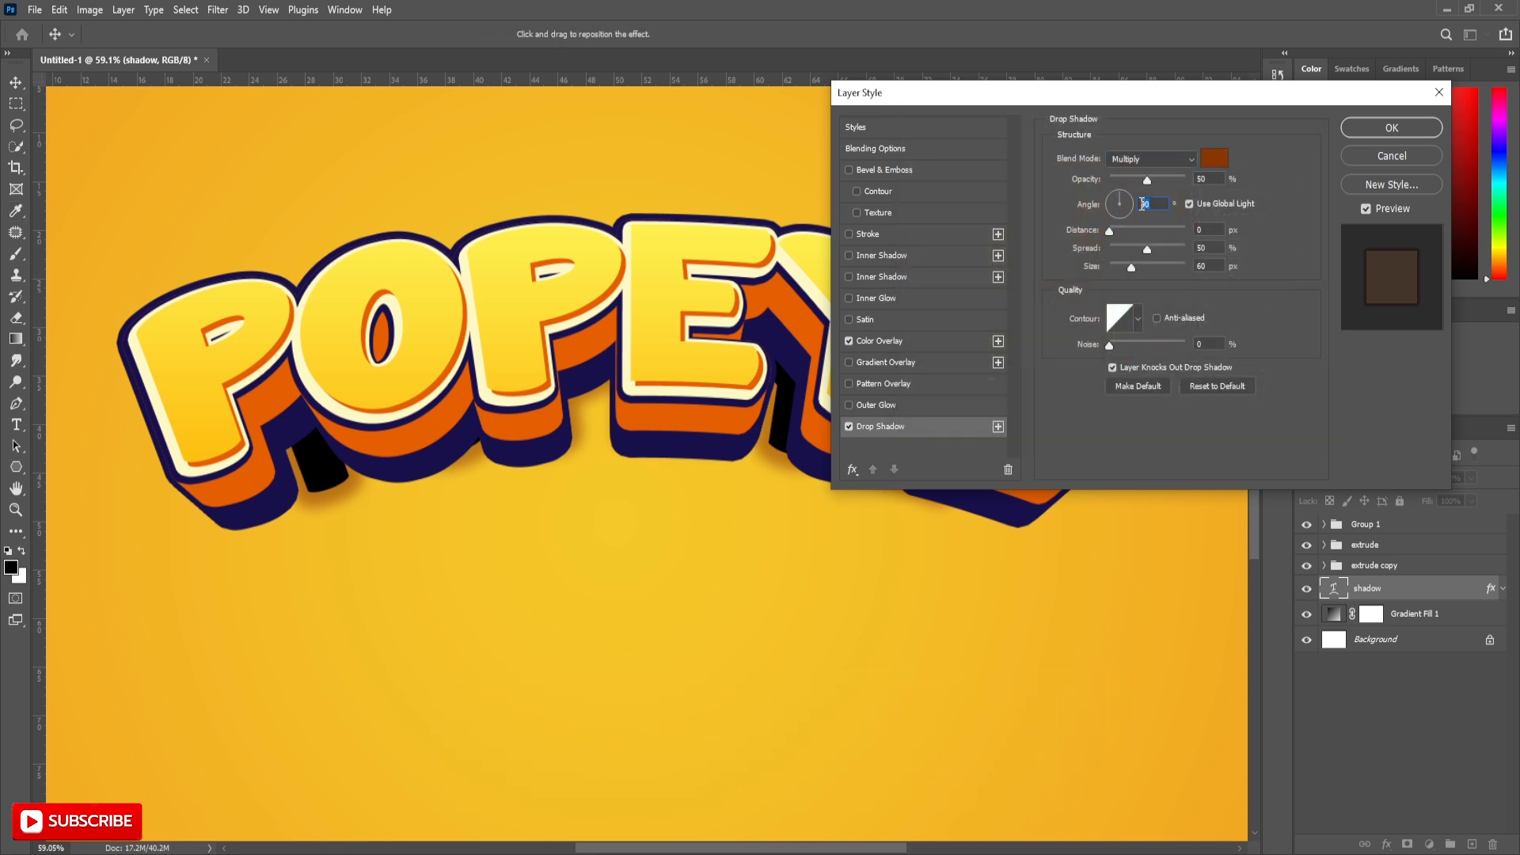
{"action": "left_click_drag", "start_coordinate": [1119, 203], "coordinate": [1114, 203]}
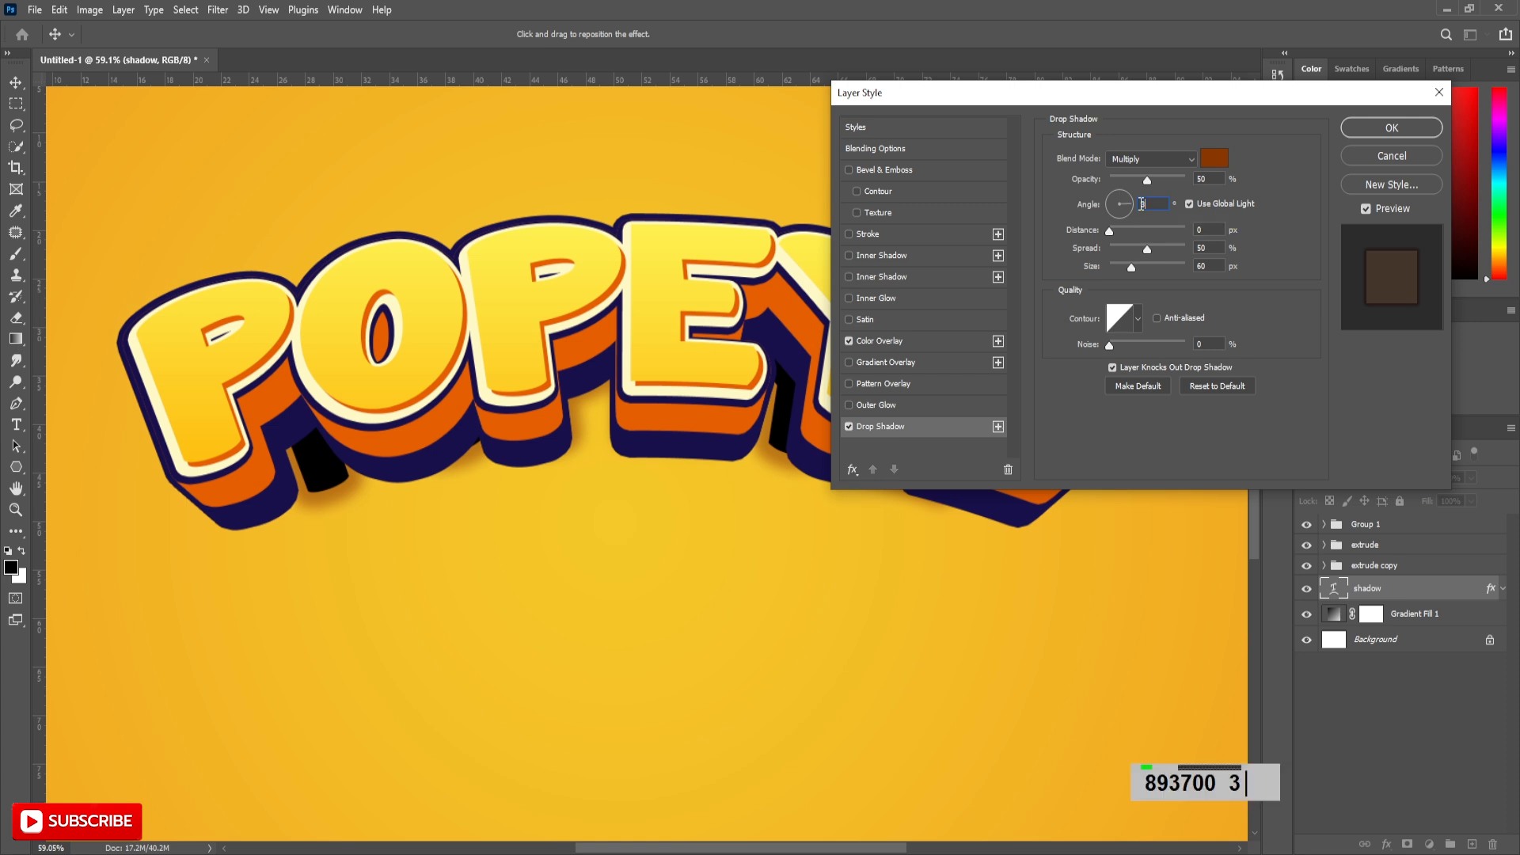
{"action": "type", "text": "0"}
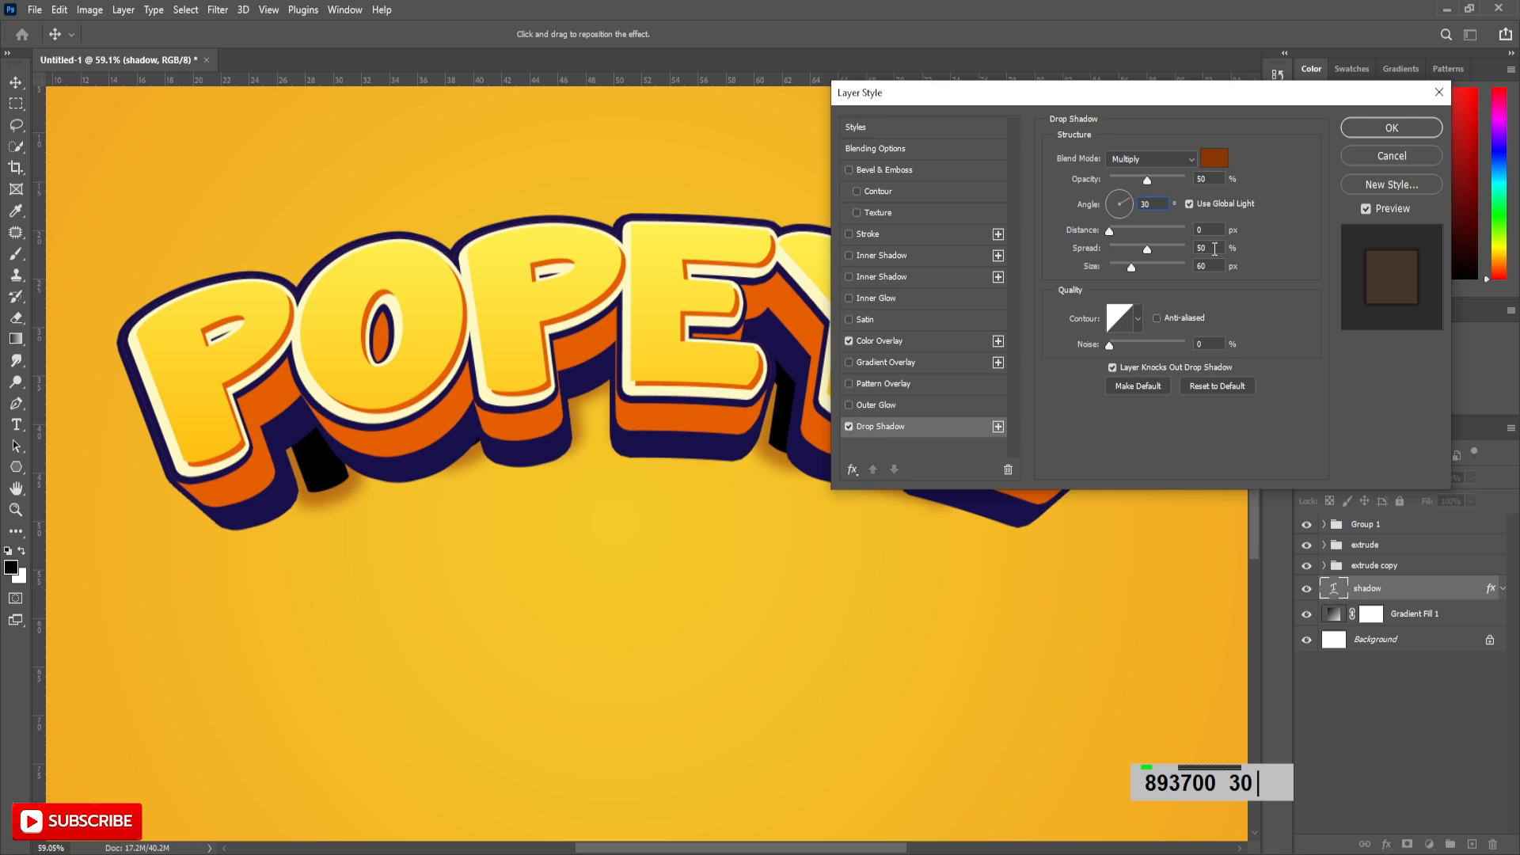
{"action": "left_click", "coordinate": [1390, 126]}
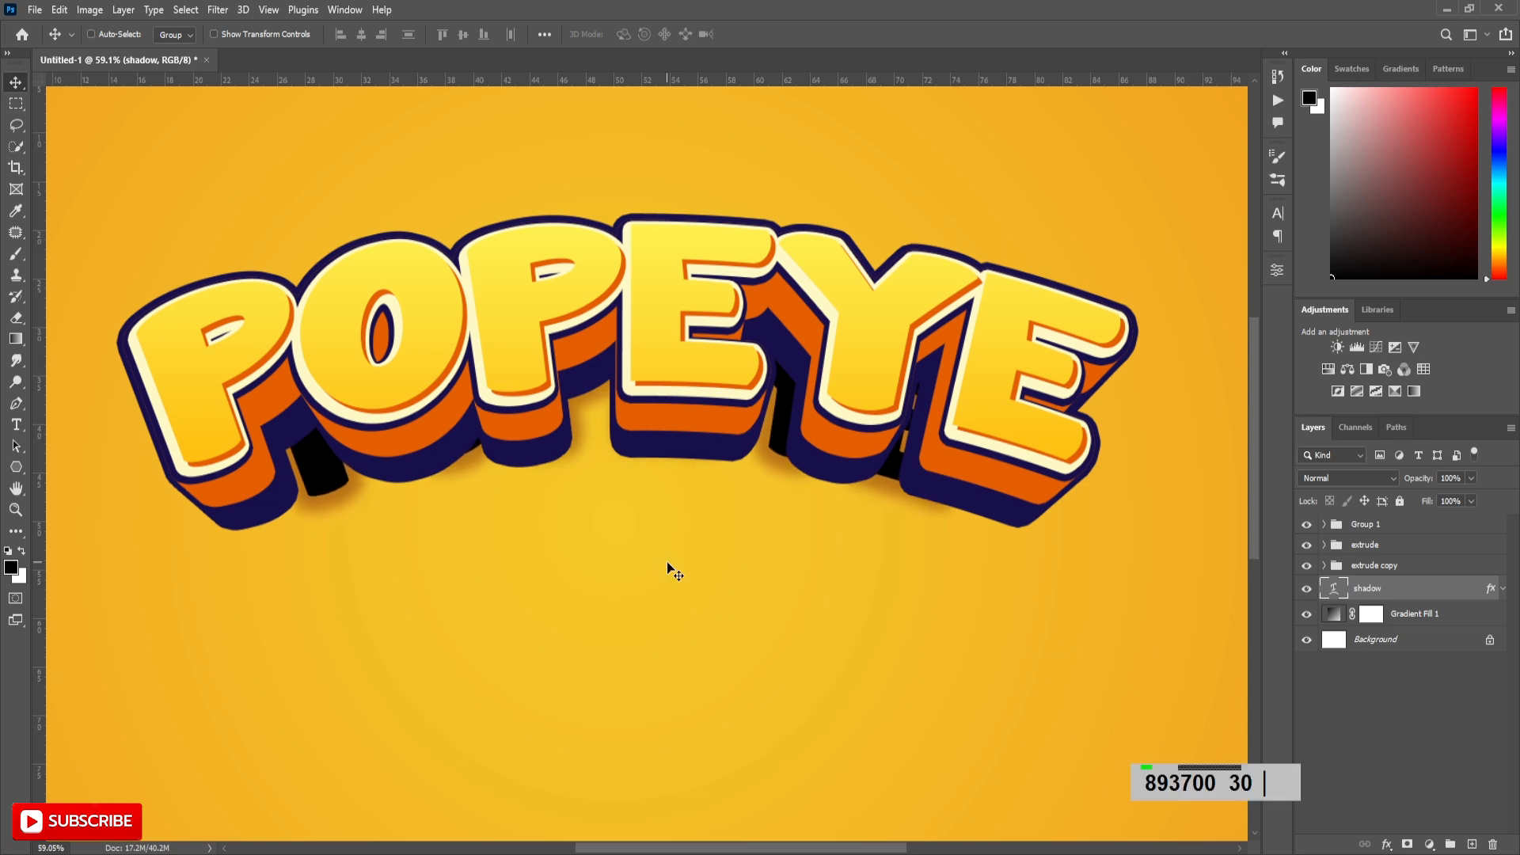
{"action": "mouse_move", "coordinate": [623, 372]}
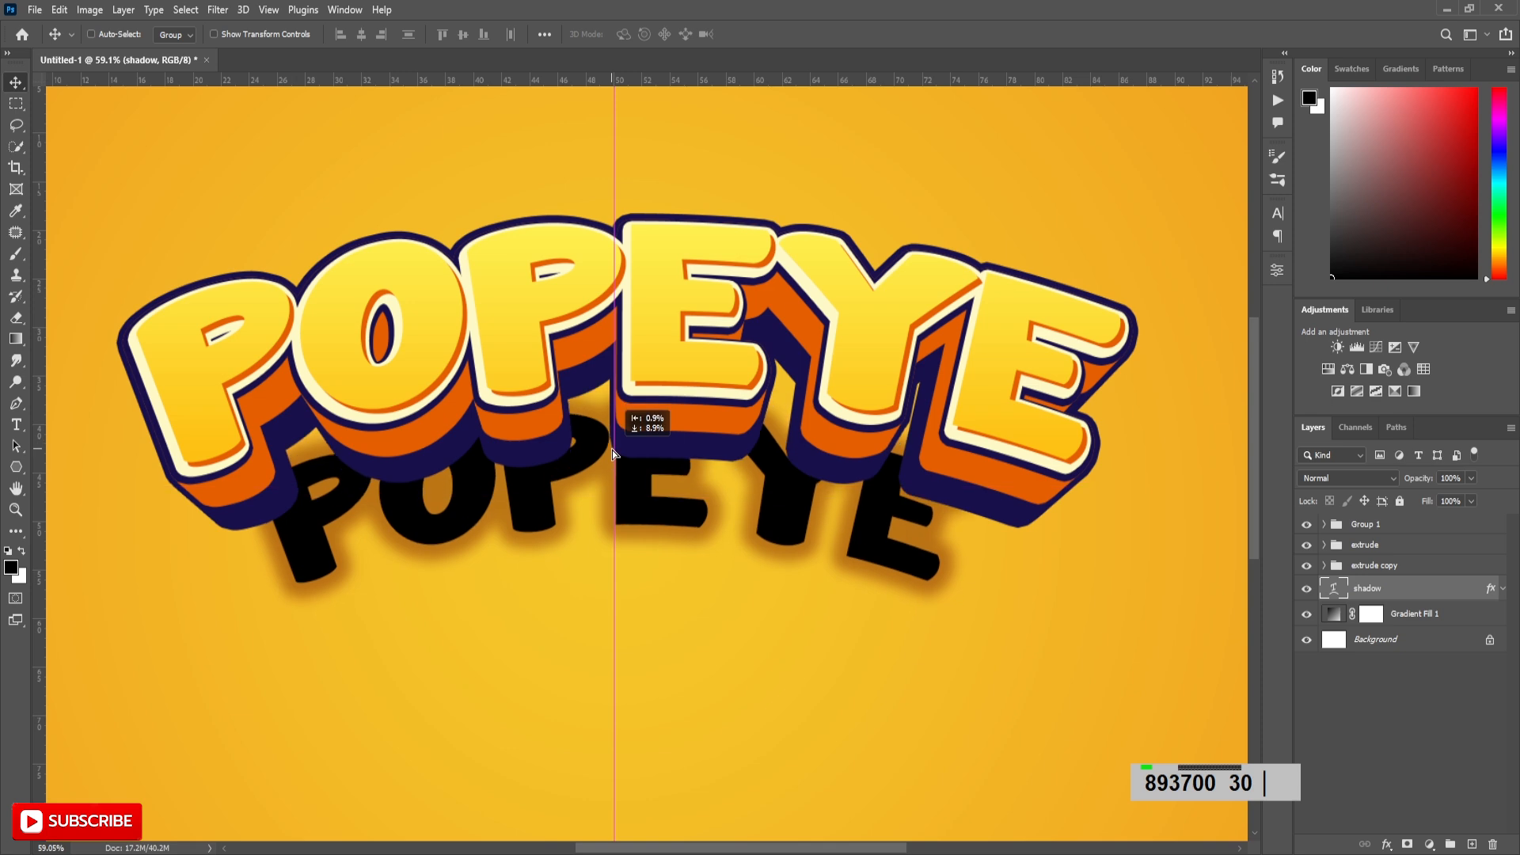
Step: Move the shadow layer down below POPEYE, with 0% fill and 66% opacity
{"action": "left_click_drag", "start_coordinate": [613, 453], "coordinate": [621, 461]}
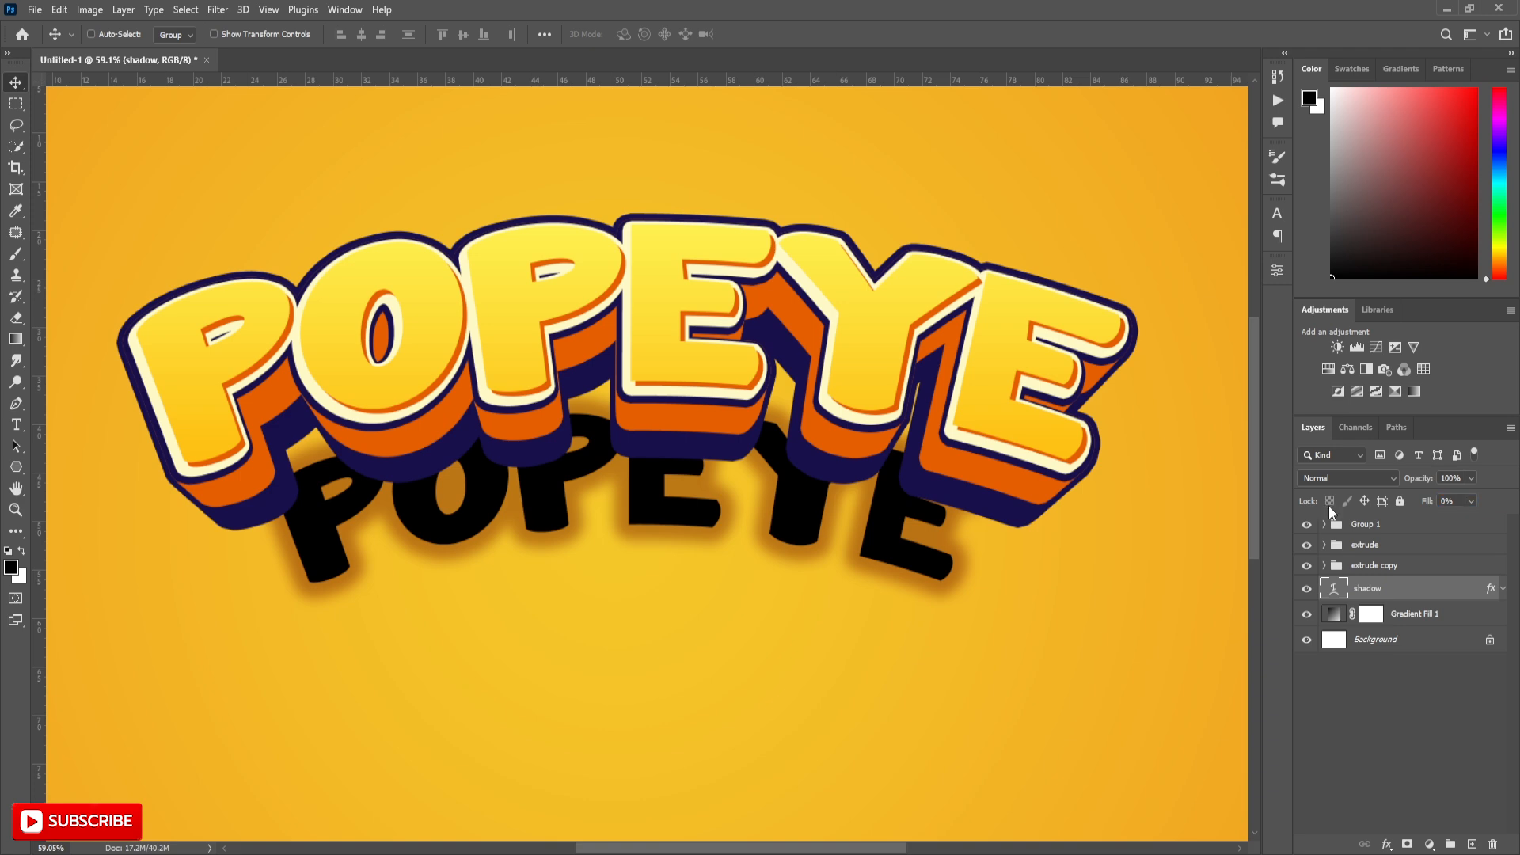
{"action": "left_click", "coordinate": [1451, 477]}
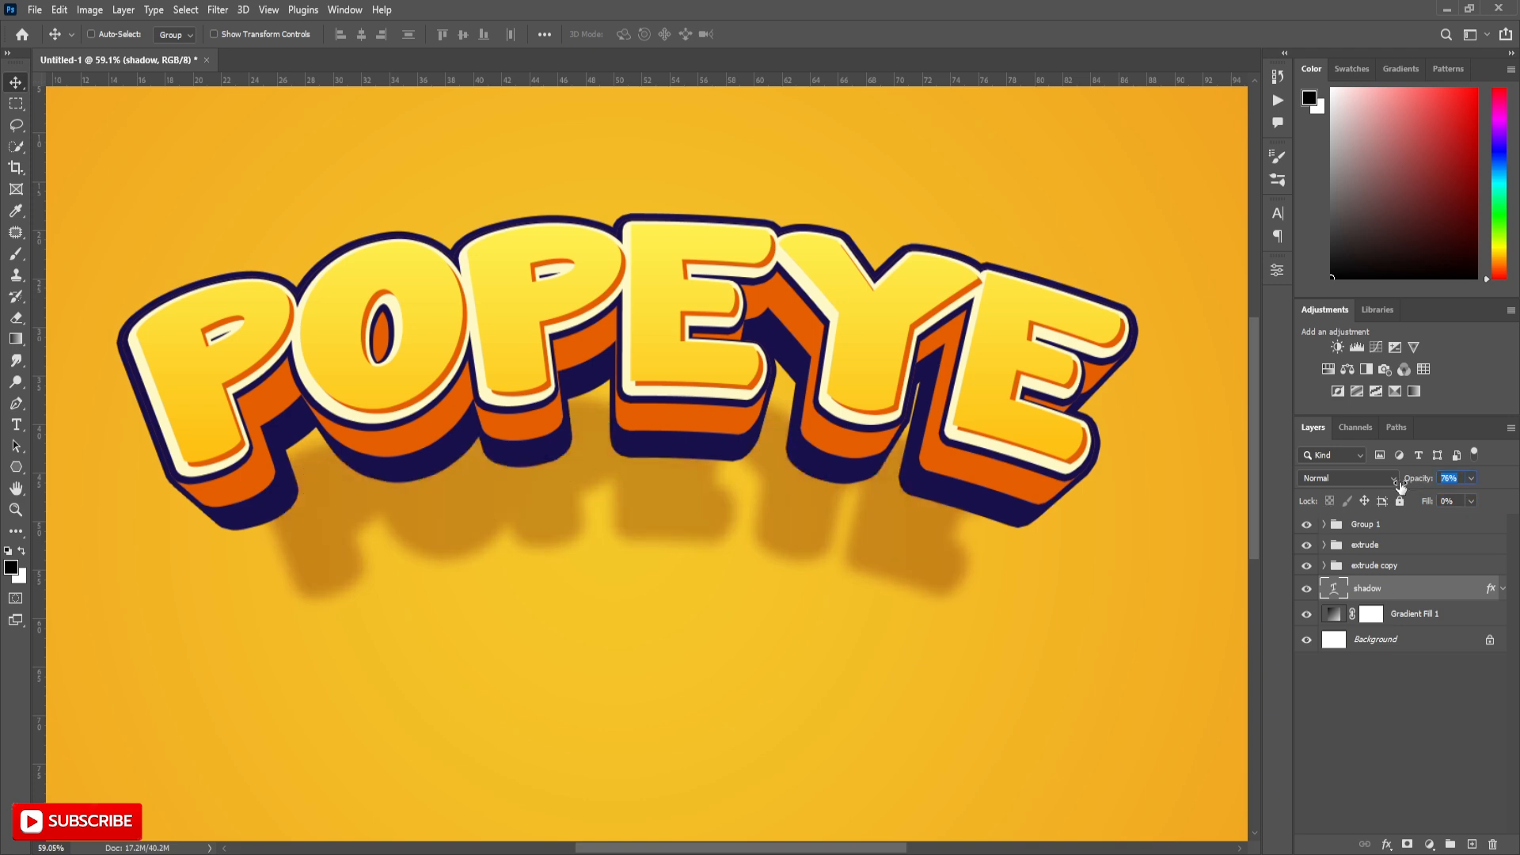
{"action": "left_click", "coordinate": [1455, 477]}
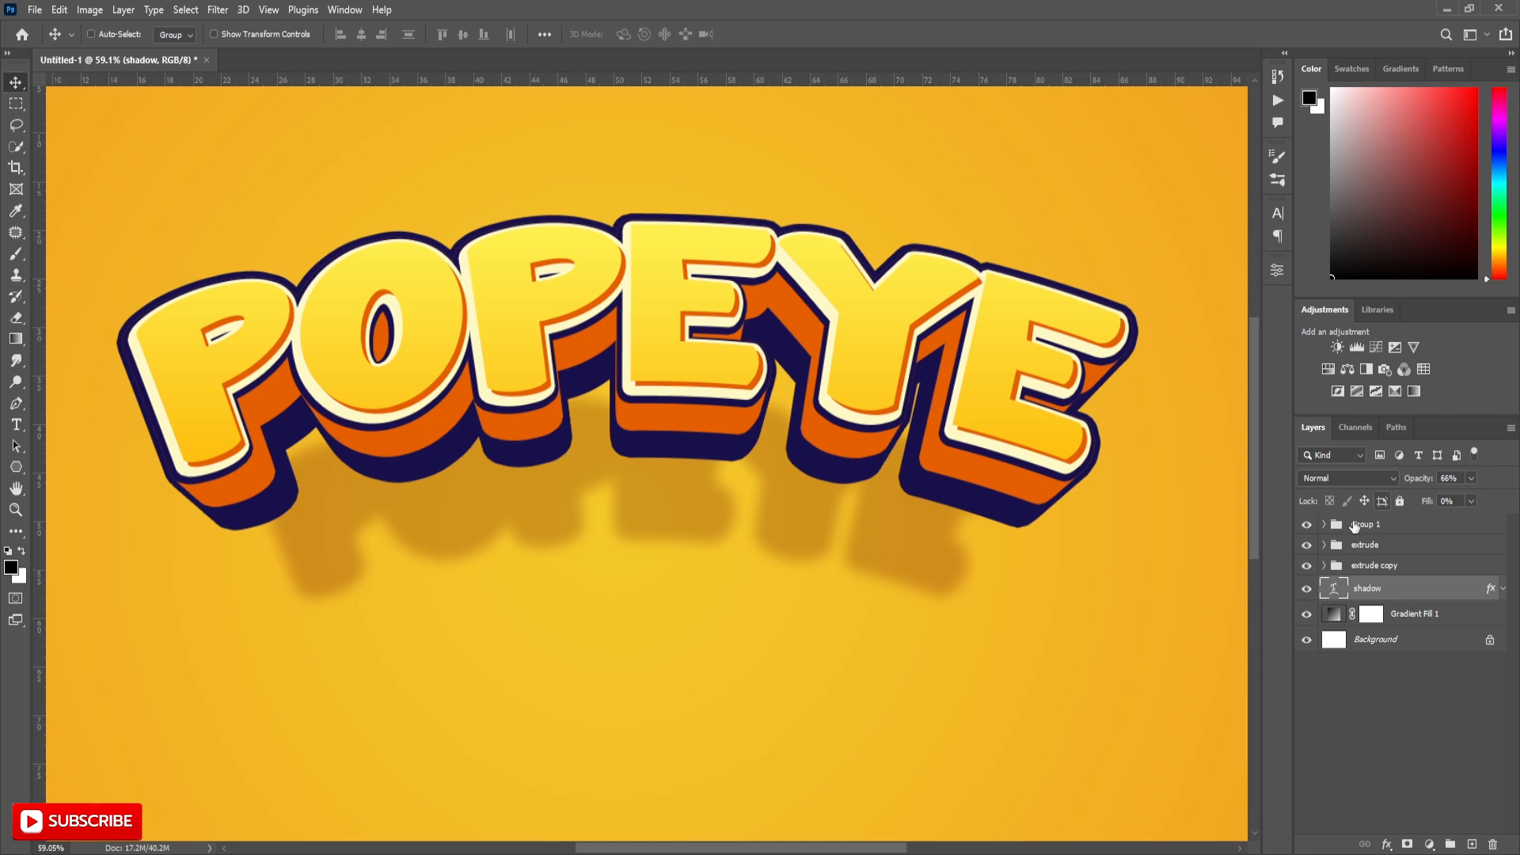
{"action": "scroll", "scroll_direction": "down", "scroll_amount": 3}
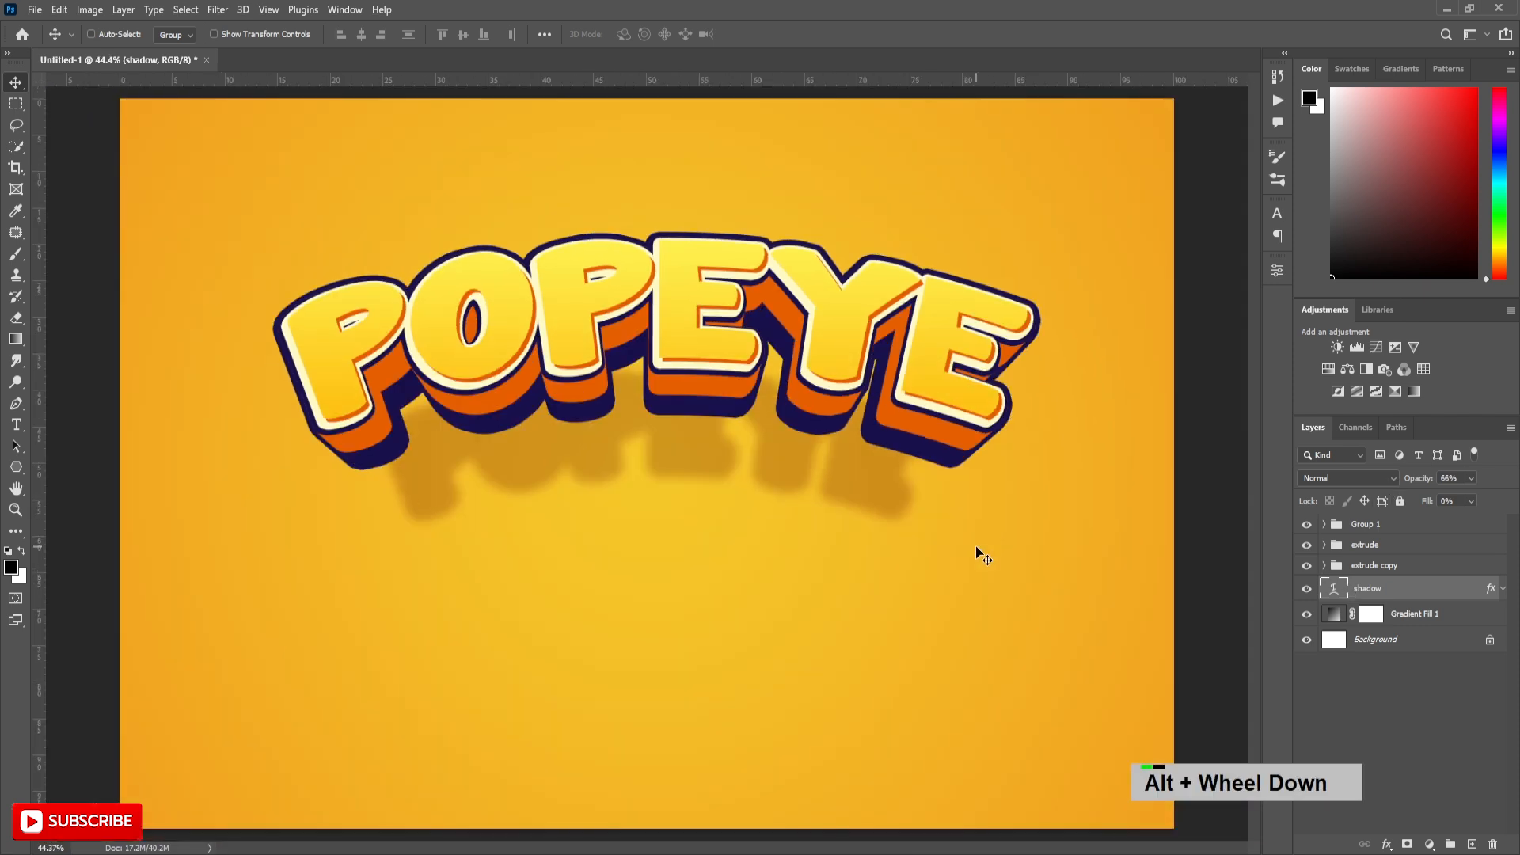
{"action": "scroll", "scroll_direction": "down", "scroll_amount": 3}
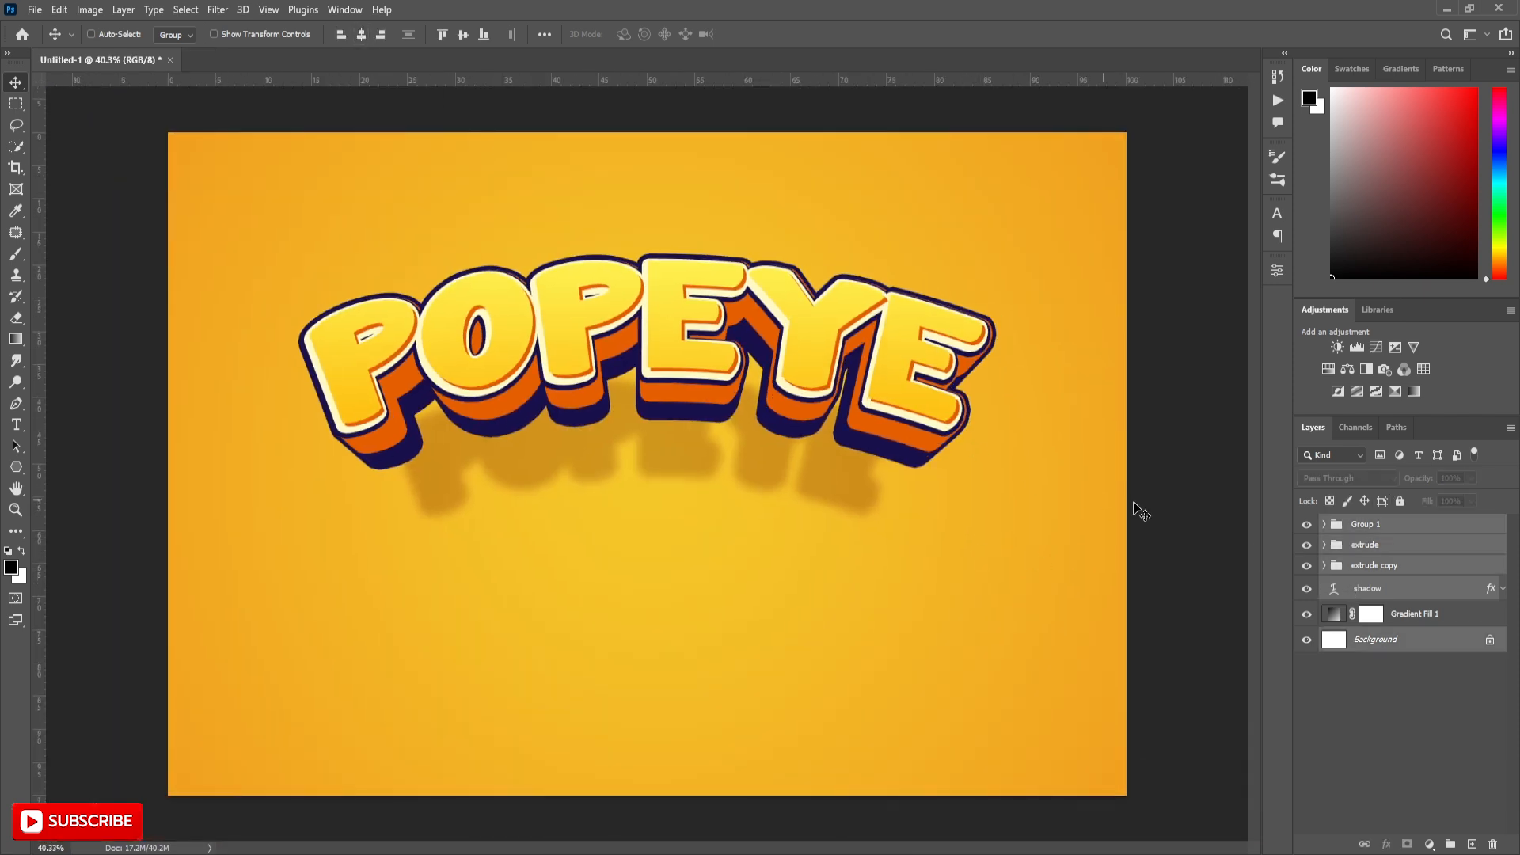
{"action": "left_click", "coordinate": [1367, 587]}
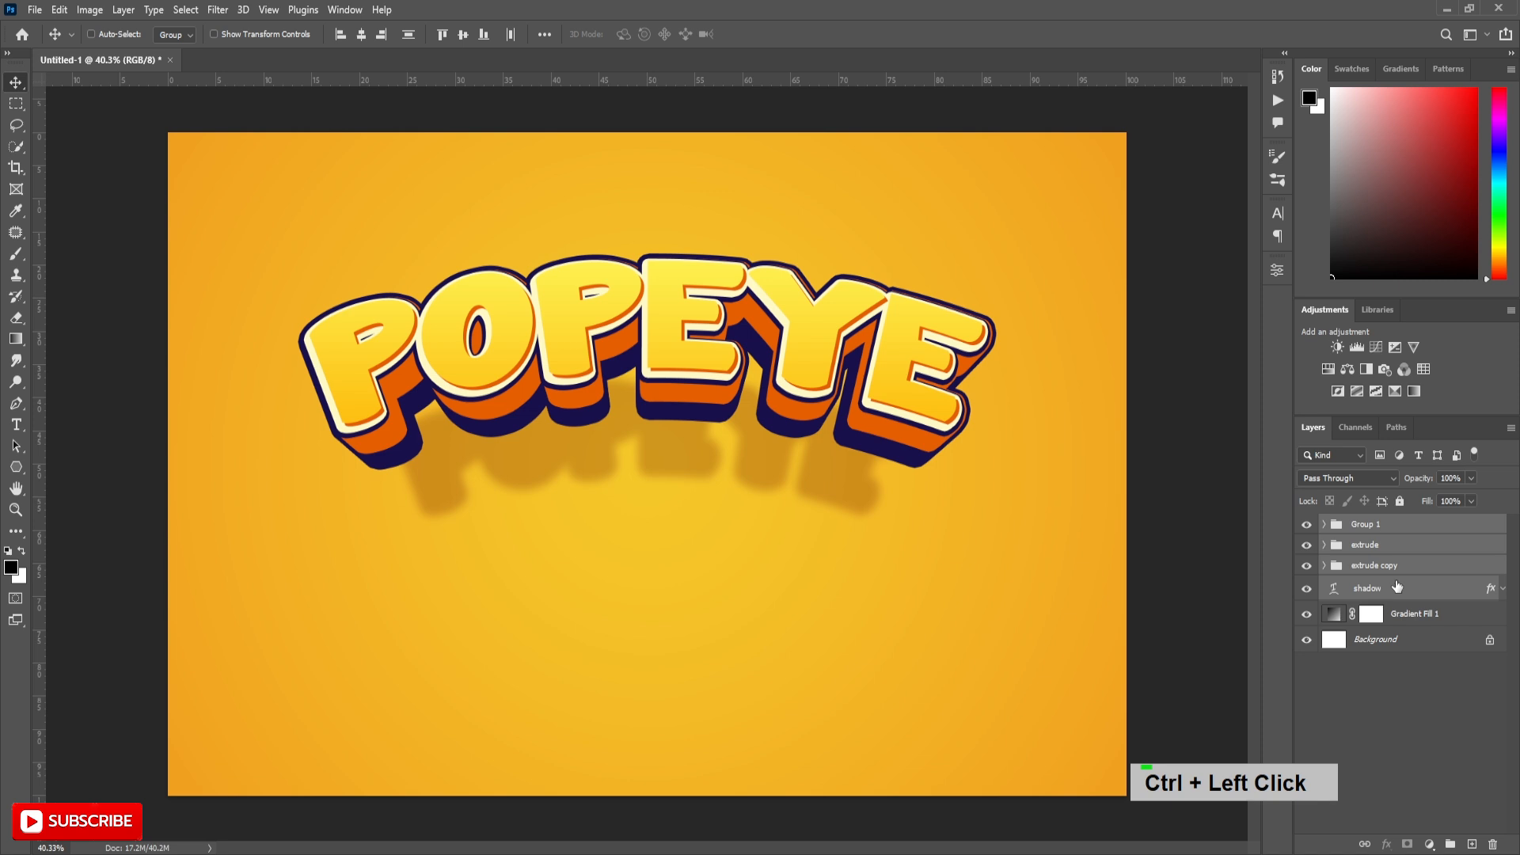